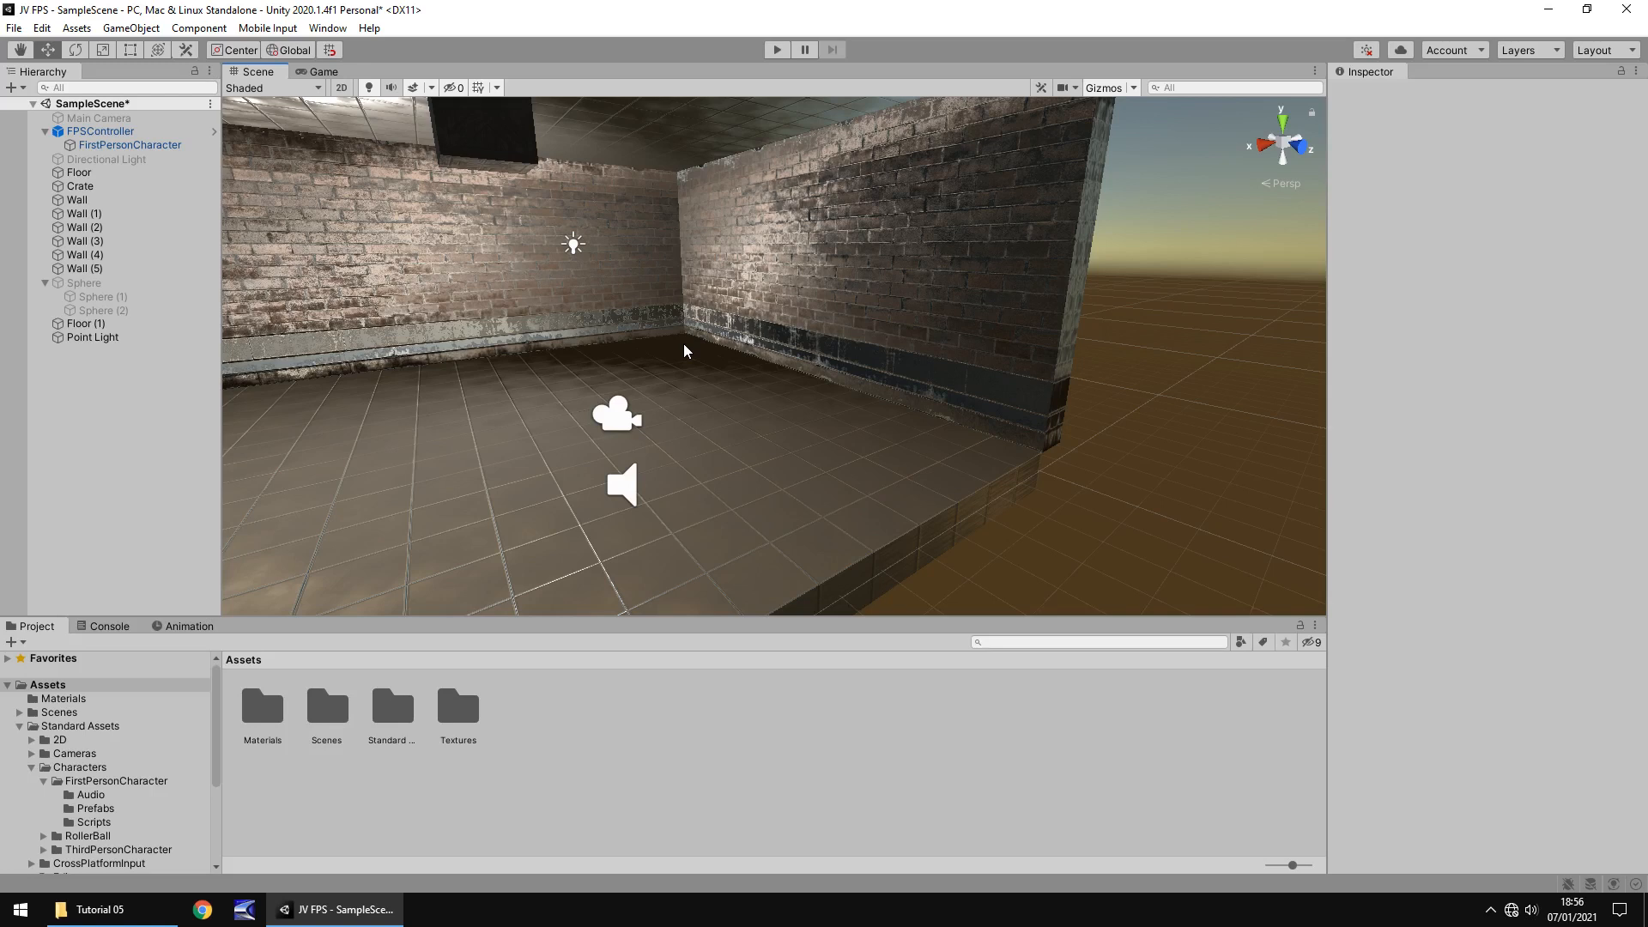
{"action": "mouse_move", "coordinate": [703, 353]}
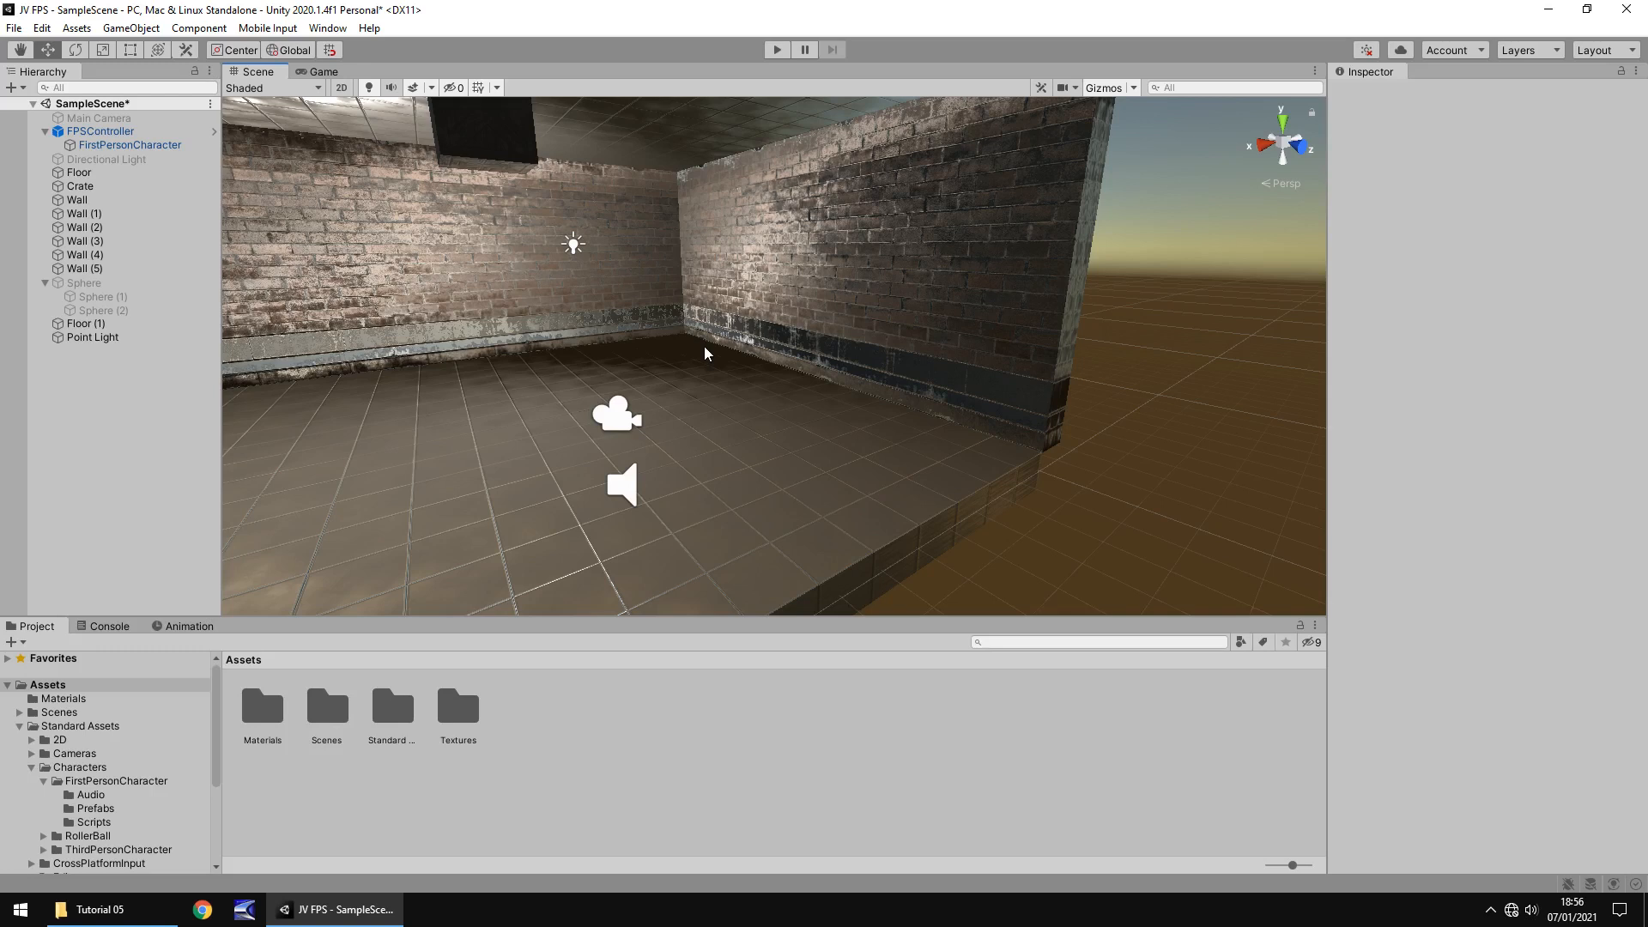
{"action": "mouse_move", "coordinate": [578, 384]}
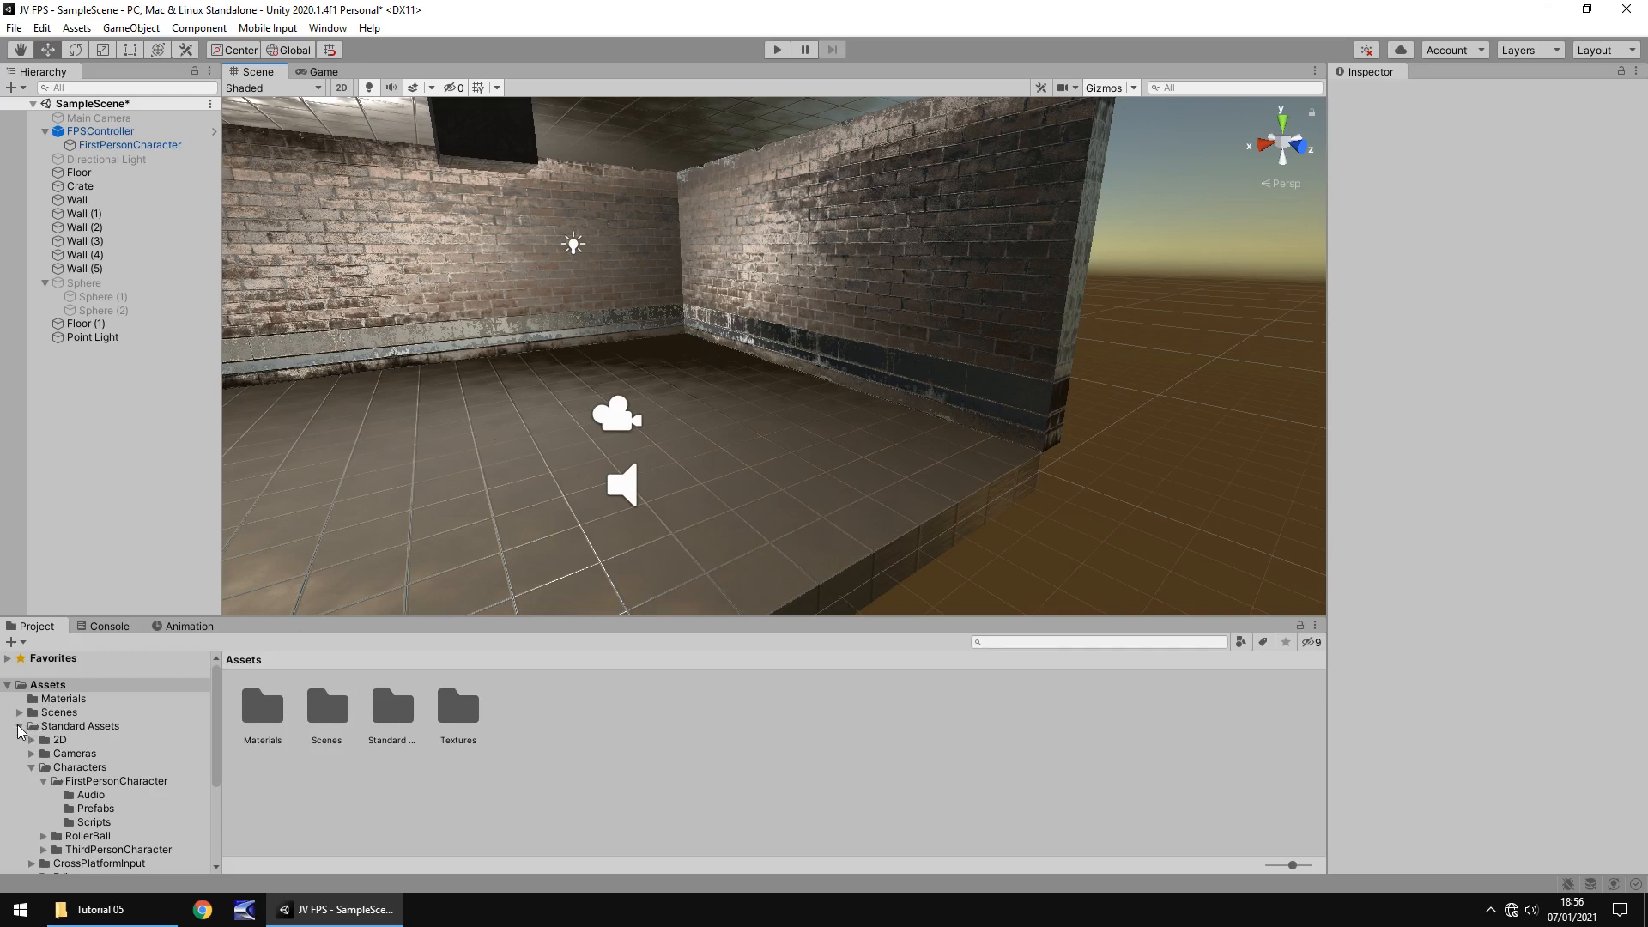
Add a 'Weapons' folder under Assets and drag the Pistol folder from Explorer into it
{"action": "left_click", "coordinate": [46, 684]}
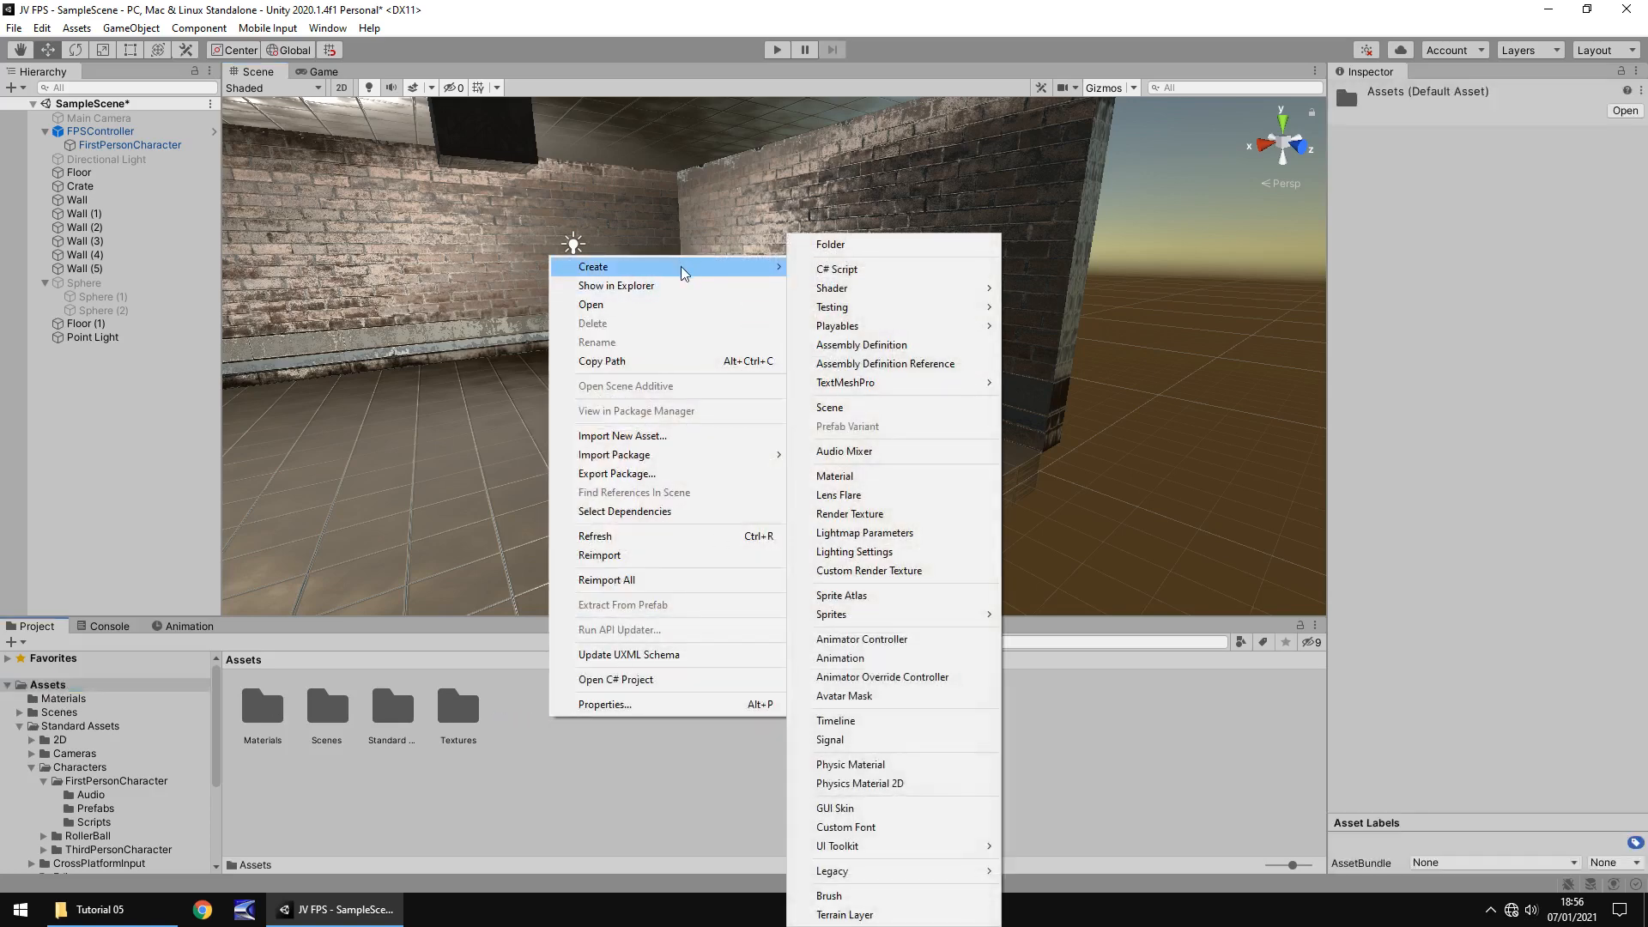
{"action": "left_click", "coordinate": [830, 244]}
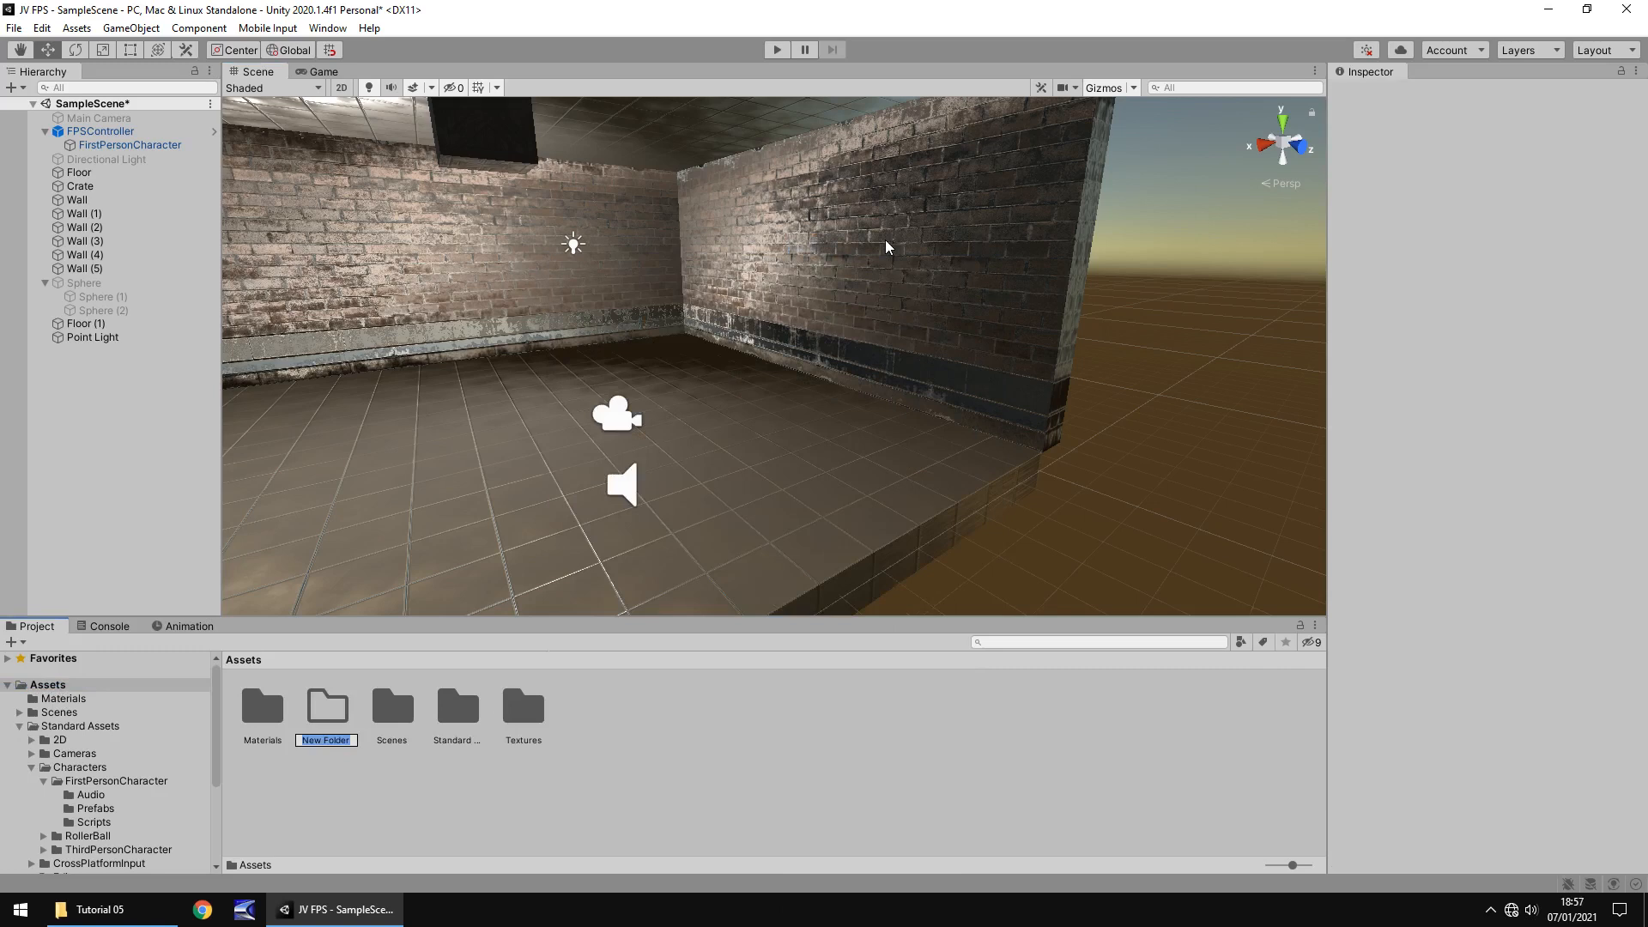
{"action": "type", "text": "Weapons"}
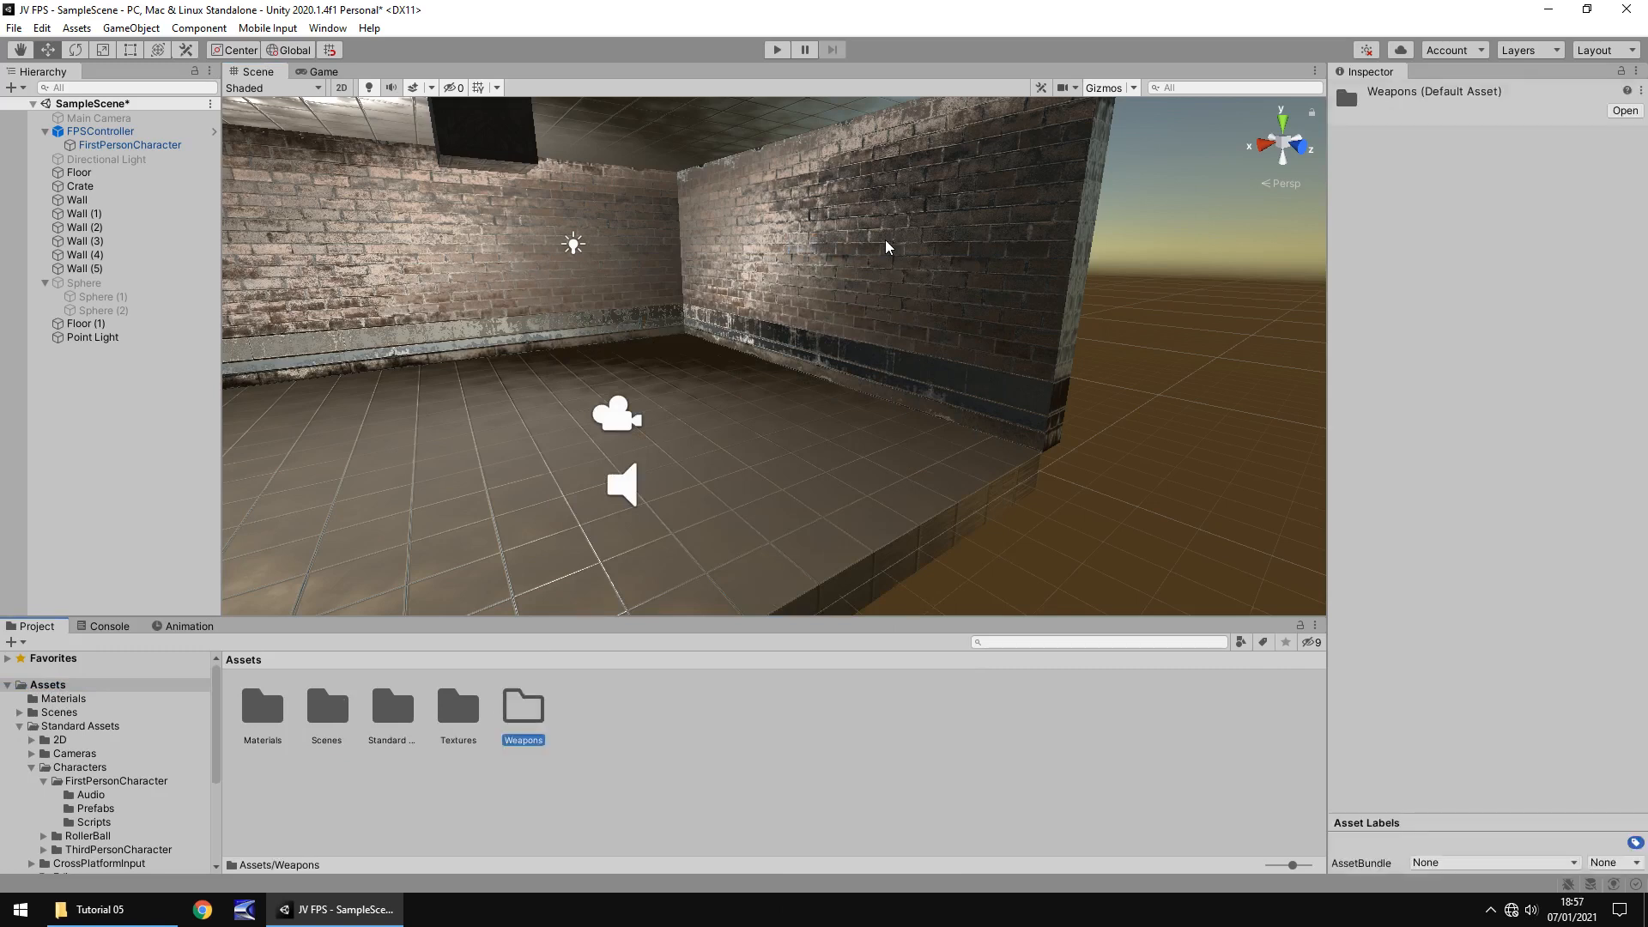
{"action": "double_click", "coordinate": [523, 710]}
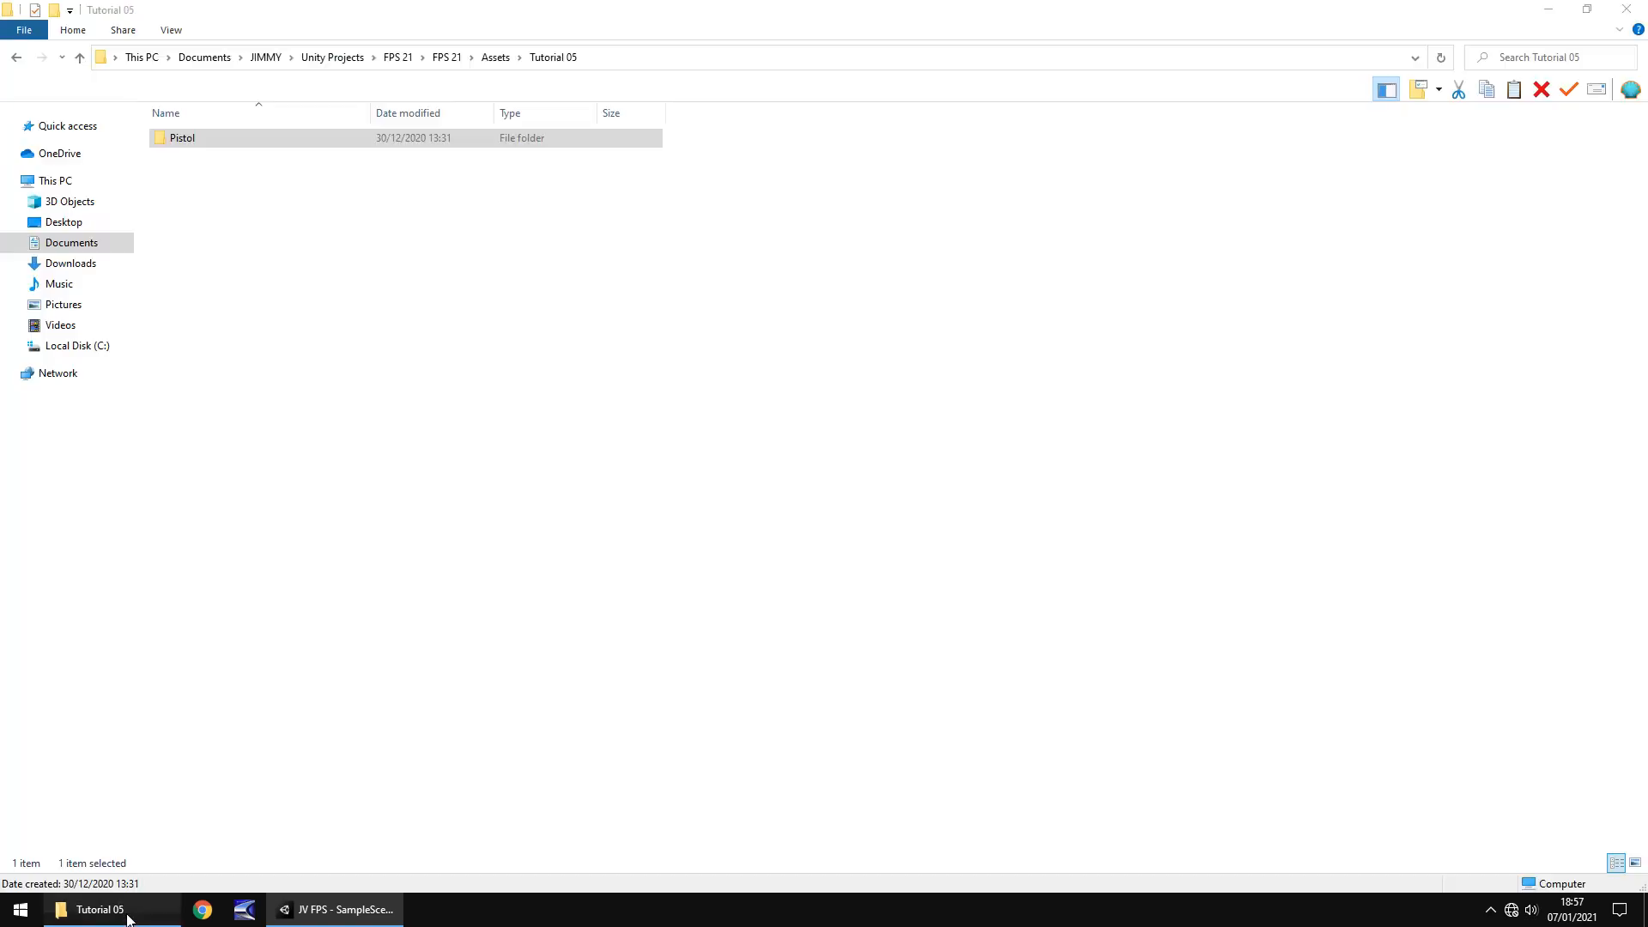
{"action": "left_click_drag", "start_coordinate": [182, 138], "coordinate": [328, 775]}
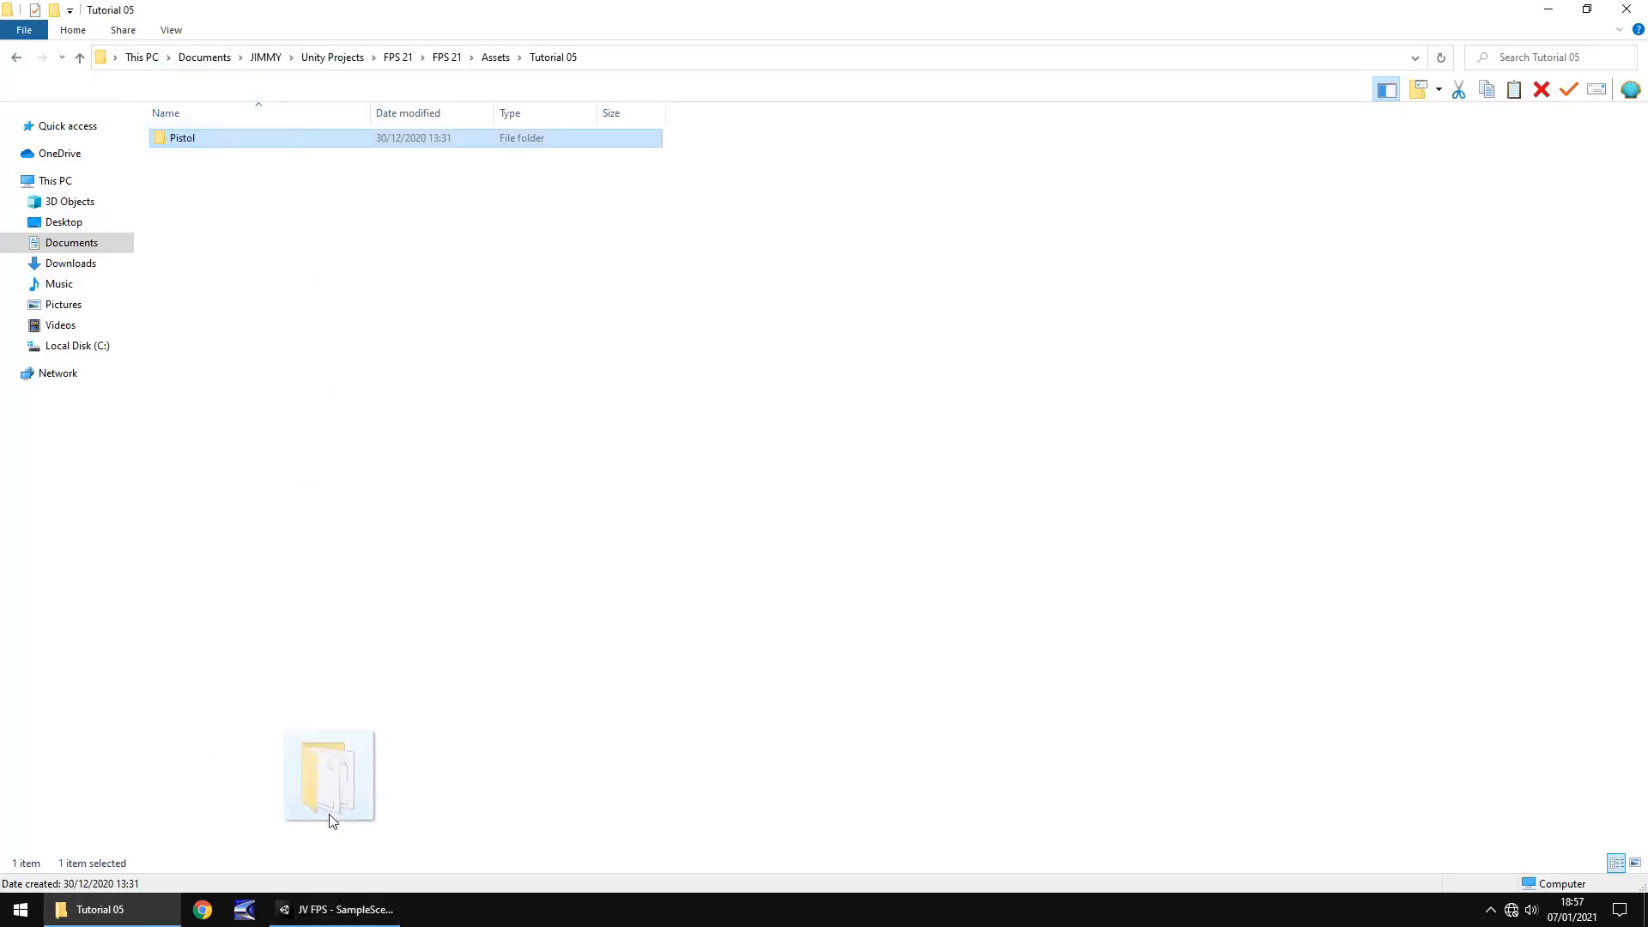
{"action": "left_click", "coordinate": [337, 909]}
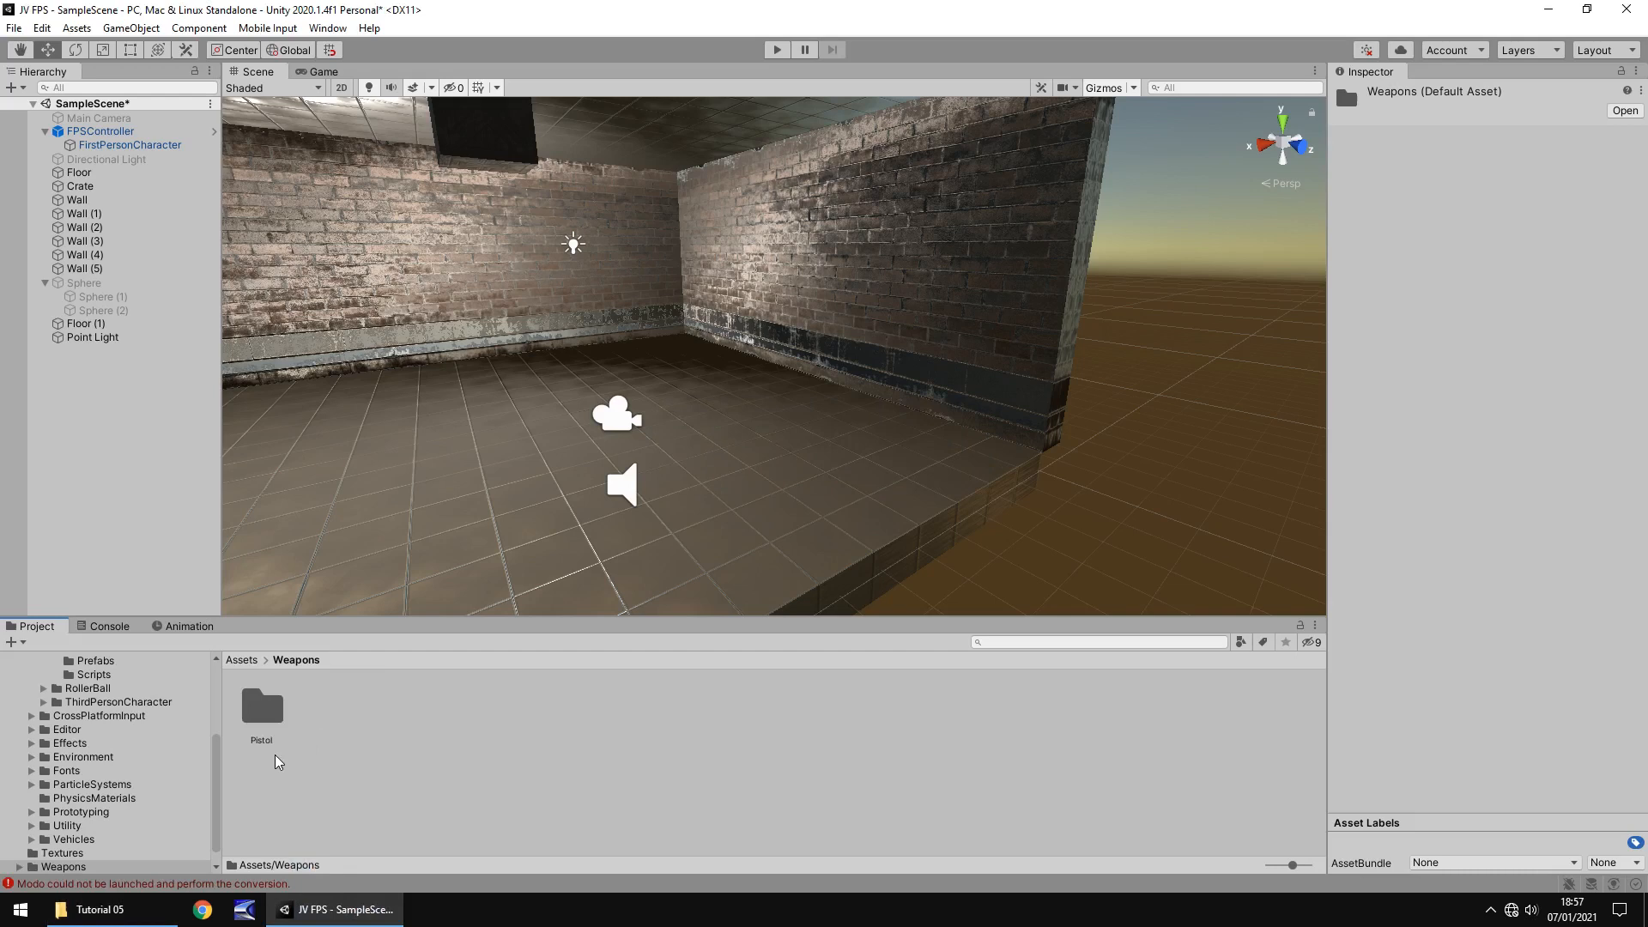
{"action": "mouse_move", "coordinate": [539, 717]}
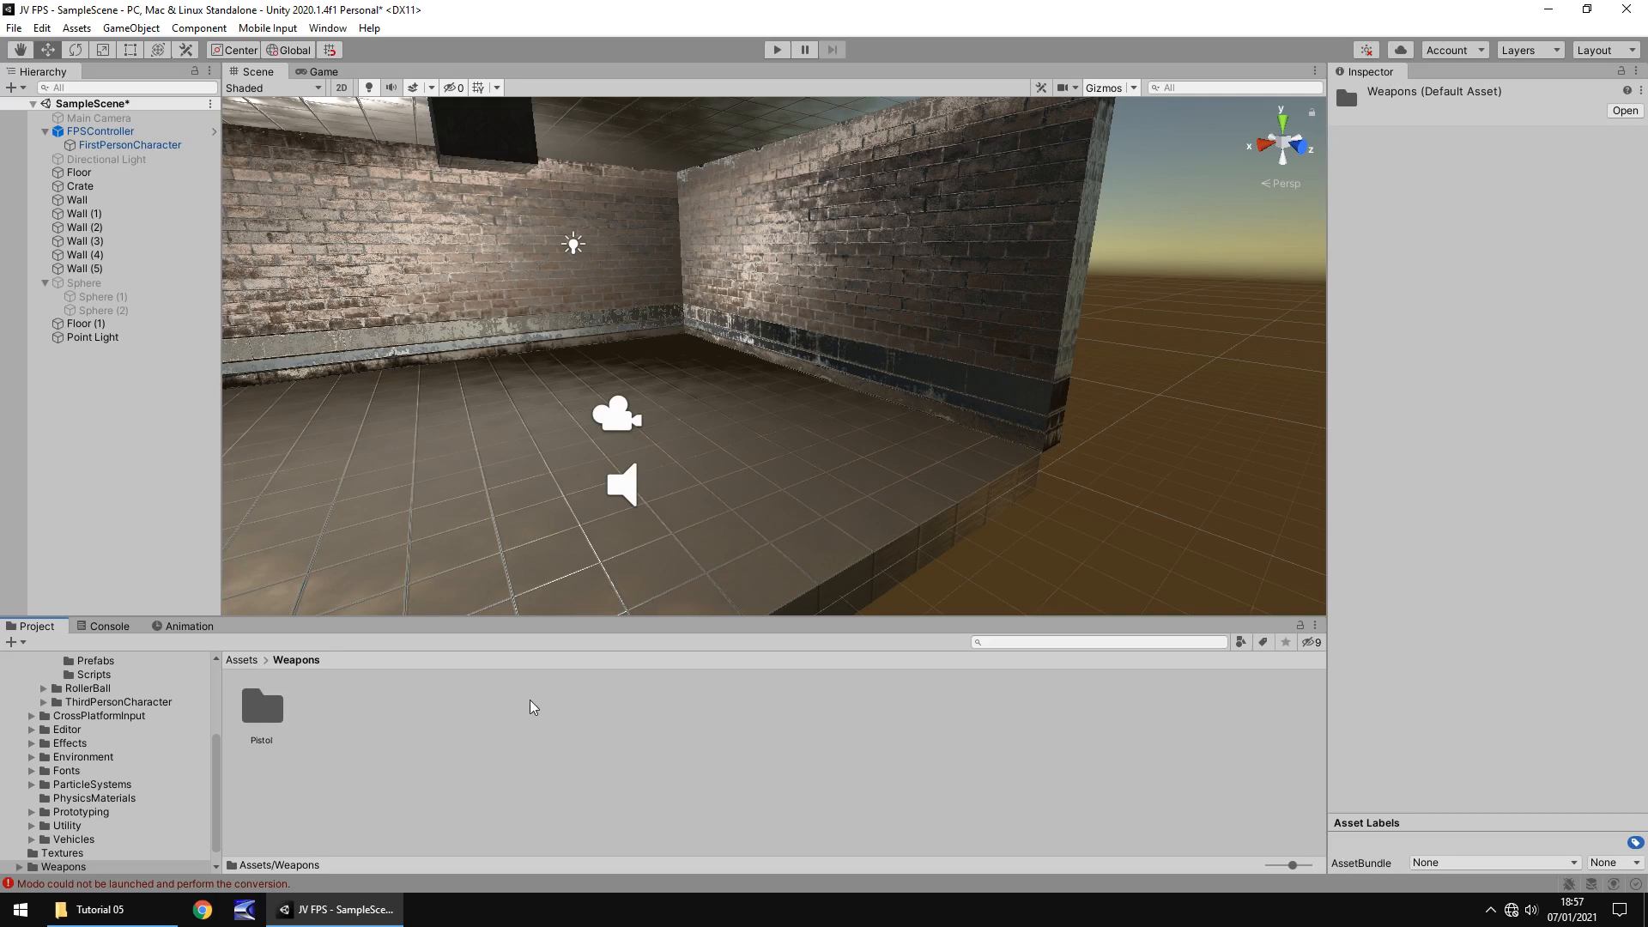
Review the missing 3ds Max and Modo import errors in the Console, then clear them
{"action": "left_click", "coordinate": [109, 626]}
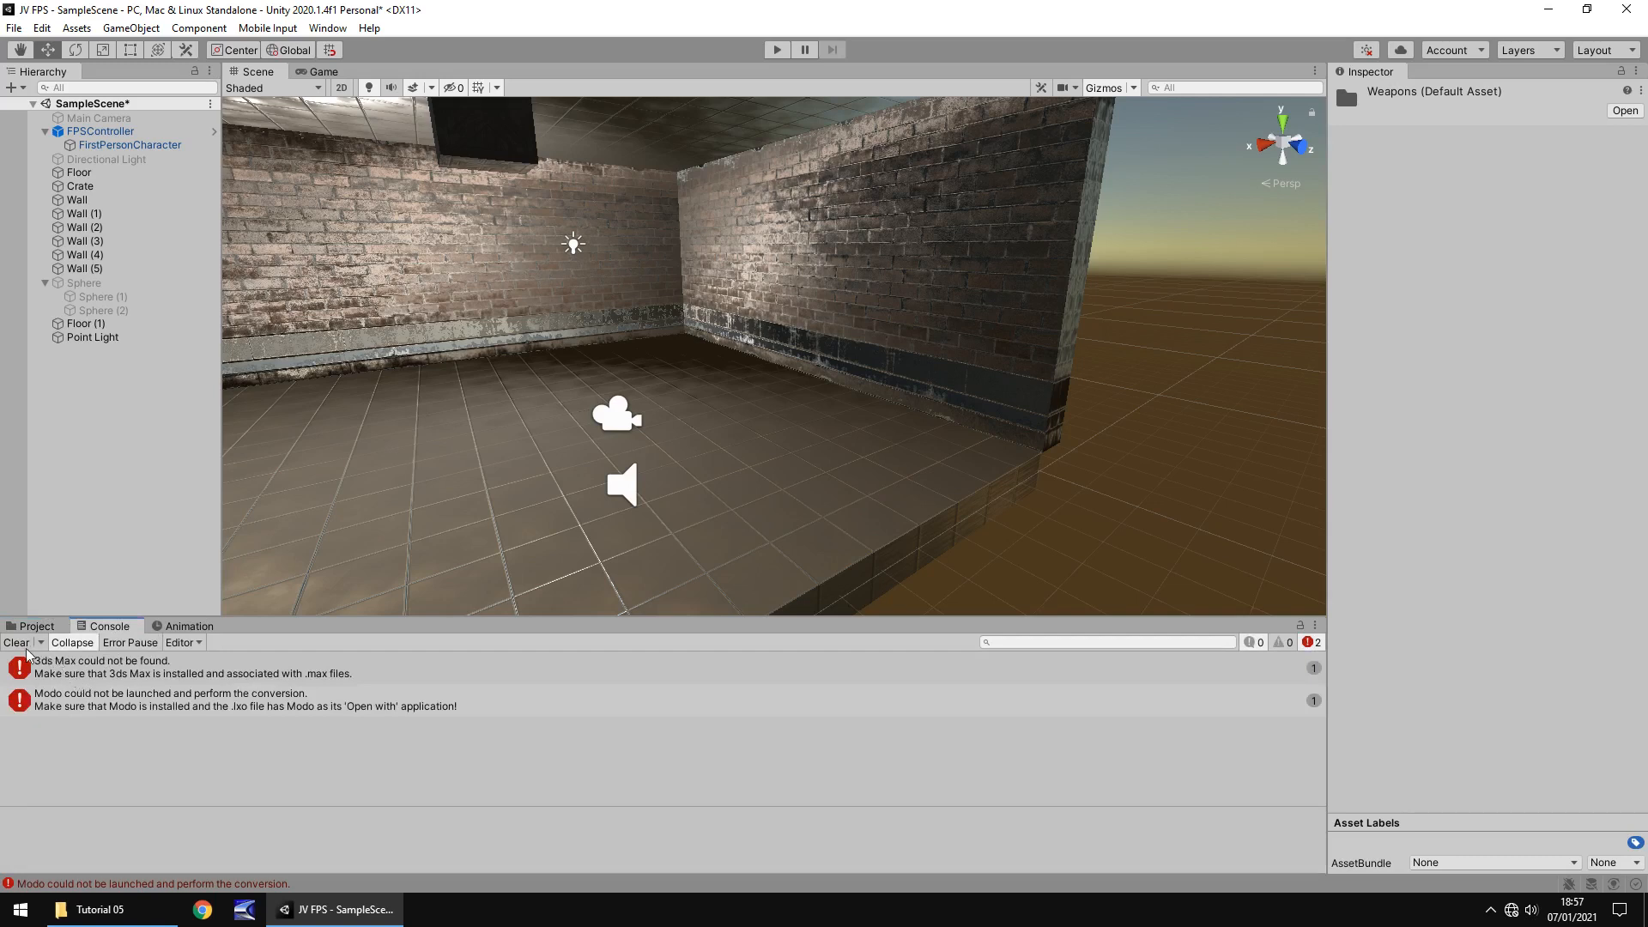
{"action": "left_click", "coordinate": [37, 626]}
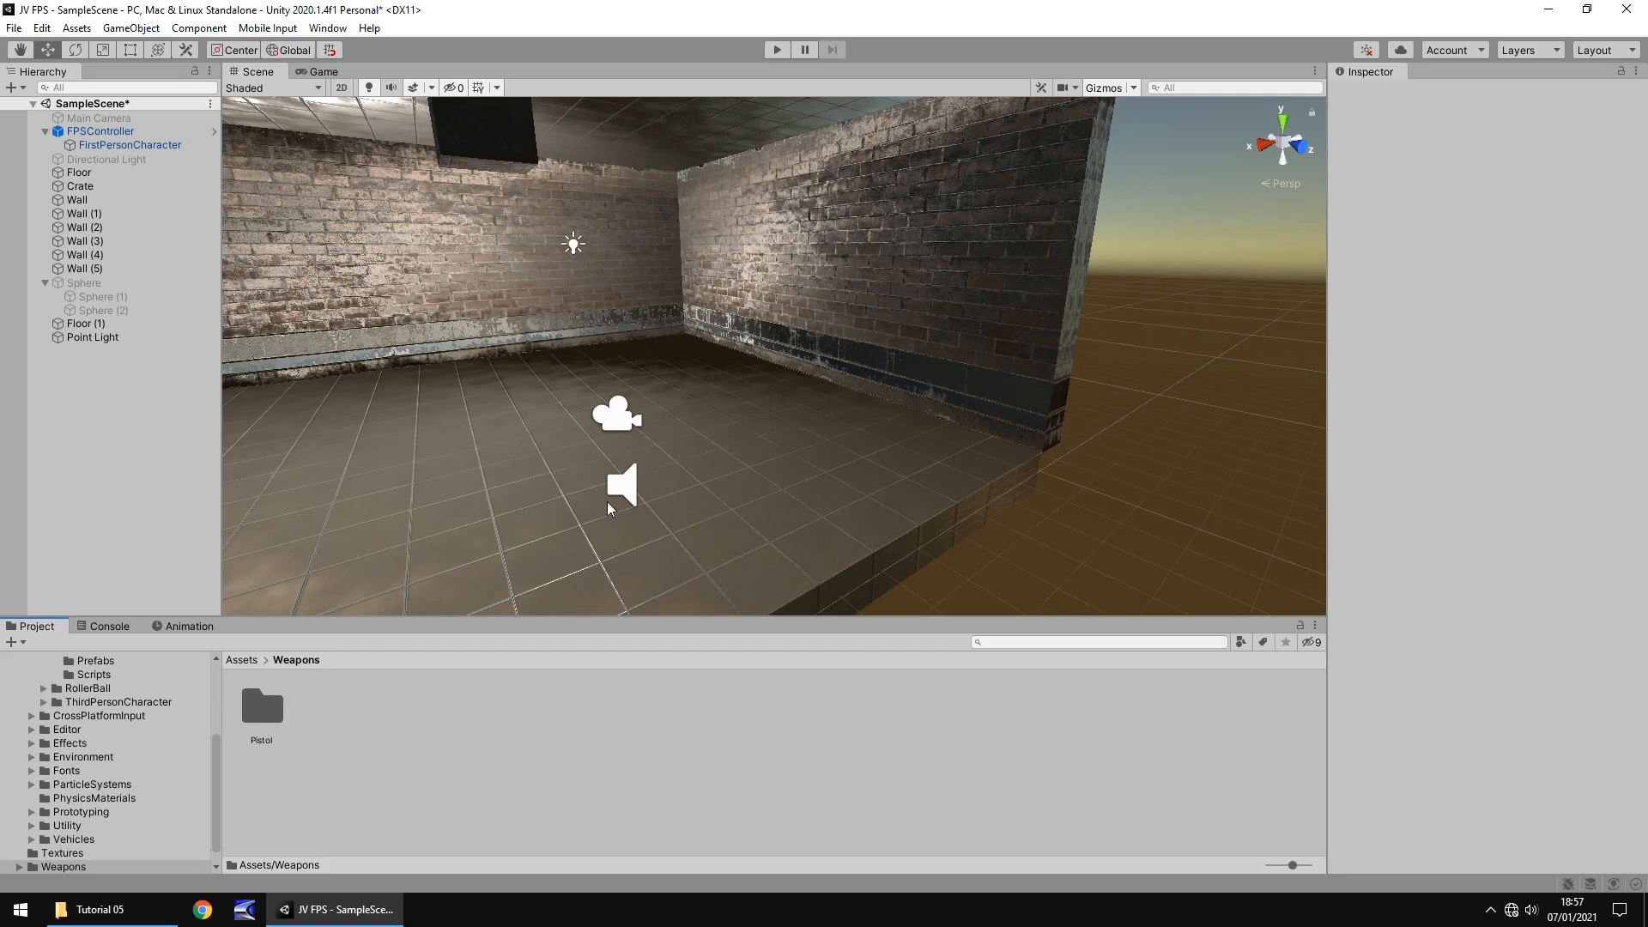
{"action": "mouse_move", "coordinate": [290, 680]}
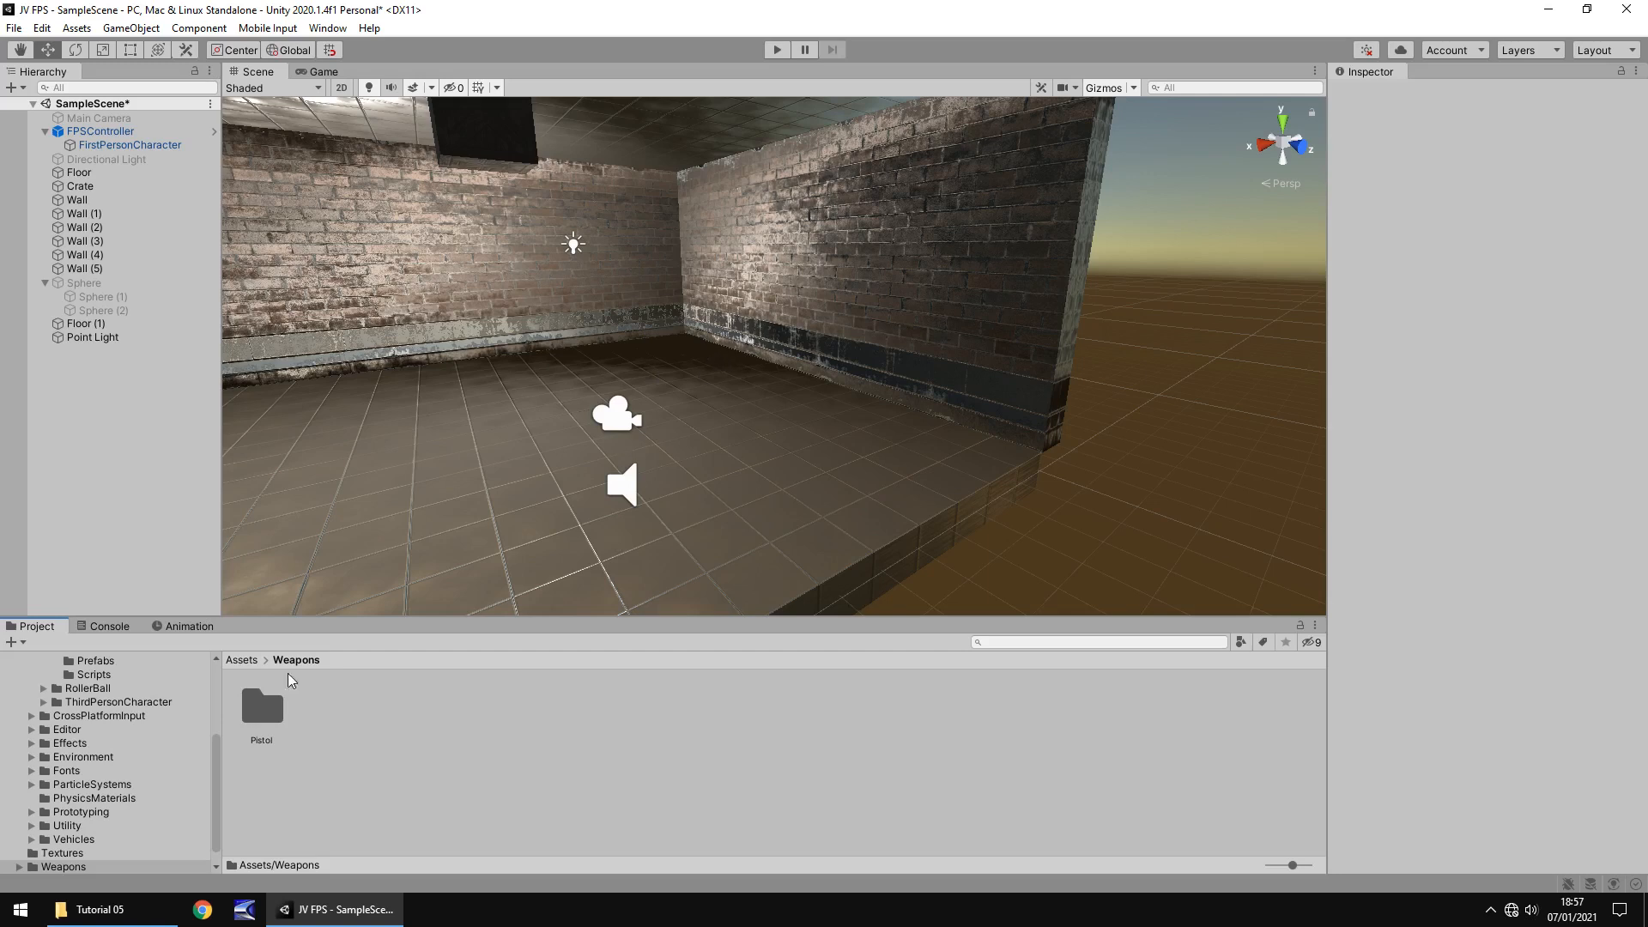
Place the M9 model from the Pistol folder in the scene and pan across its grip
{"action": "double_click", "coordinate": [261, 707]}
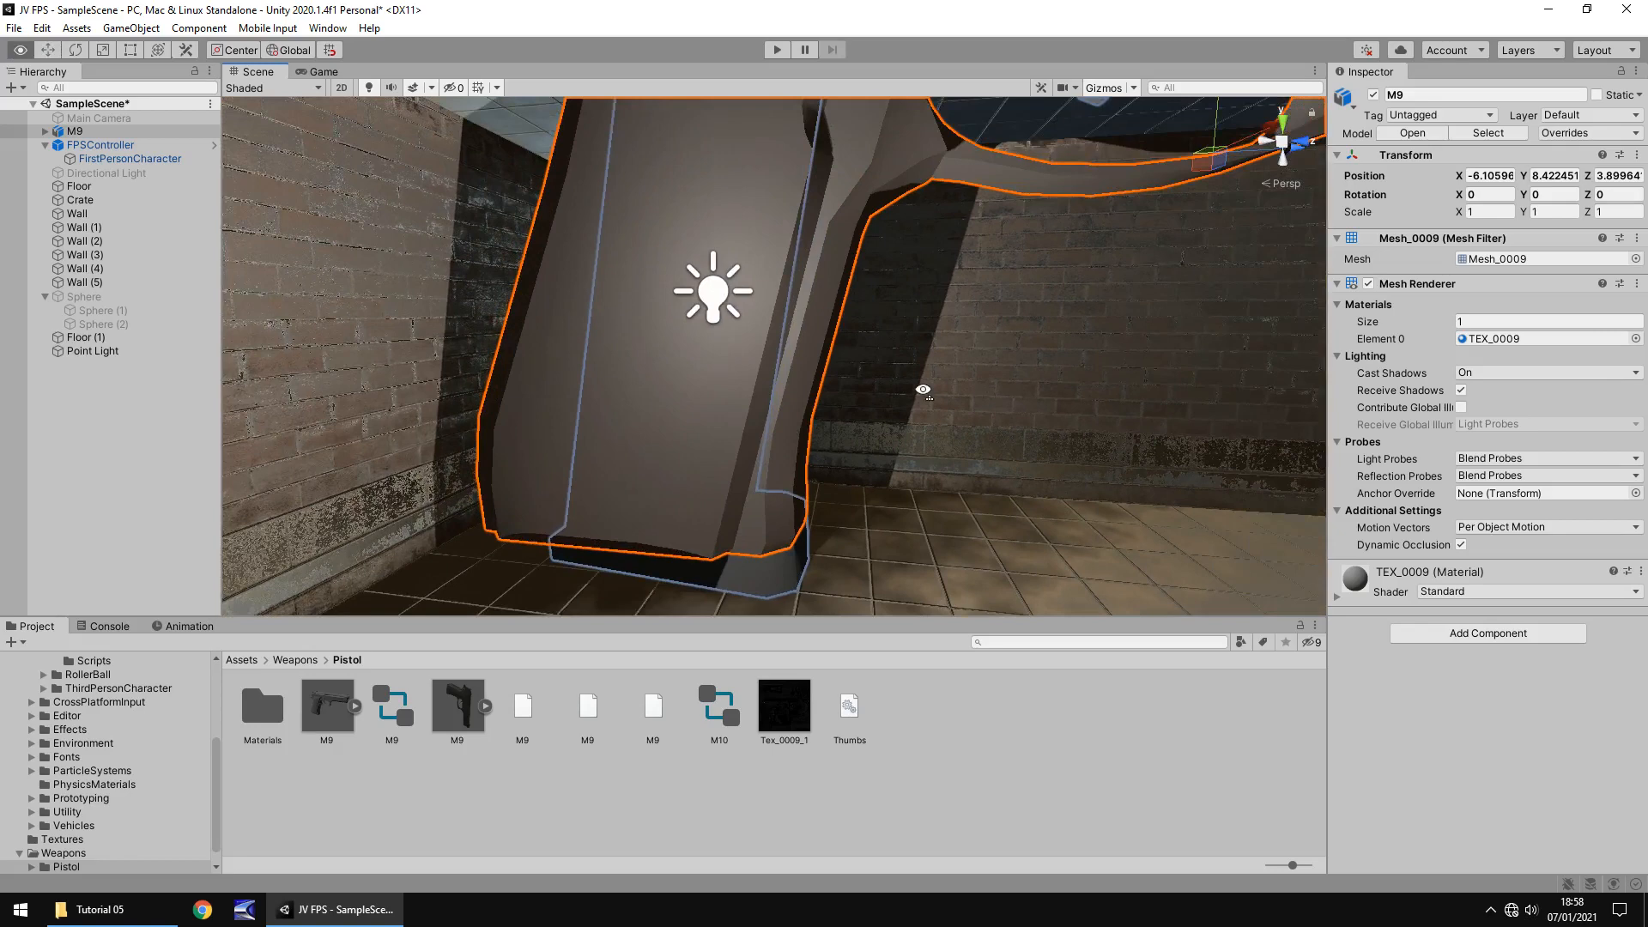
{"action": "left_click_drag", "start_coordinate": [923, 389], "coordinate": [935, 390]}
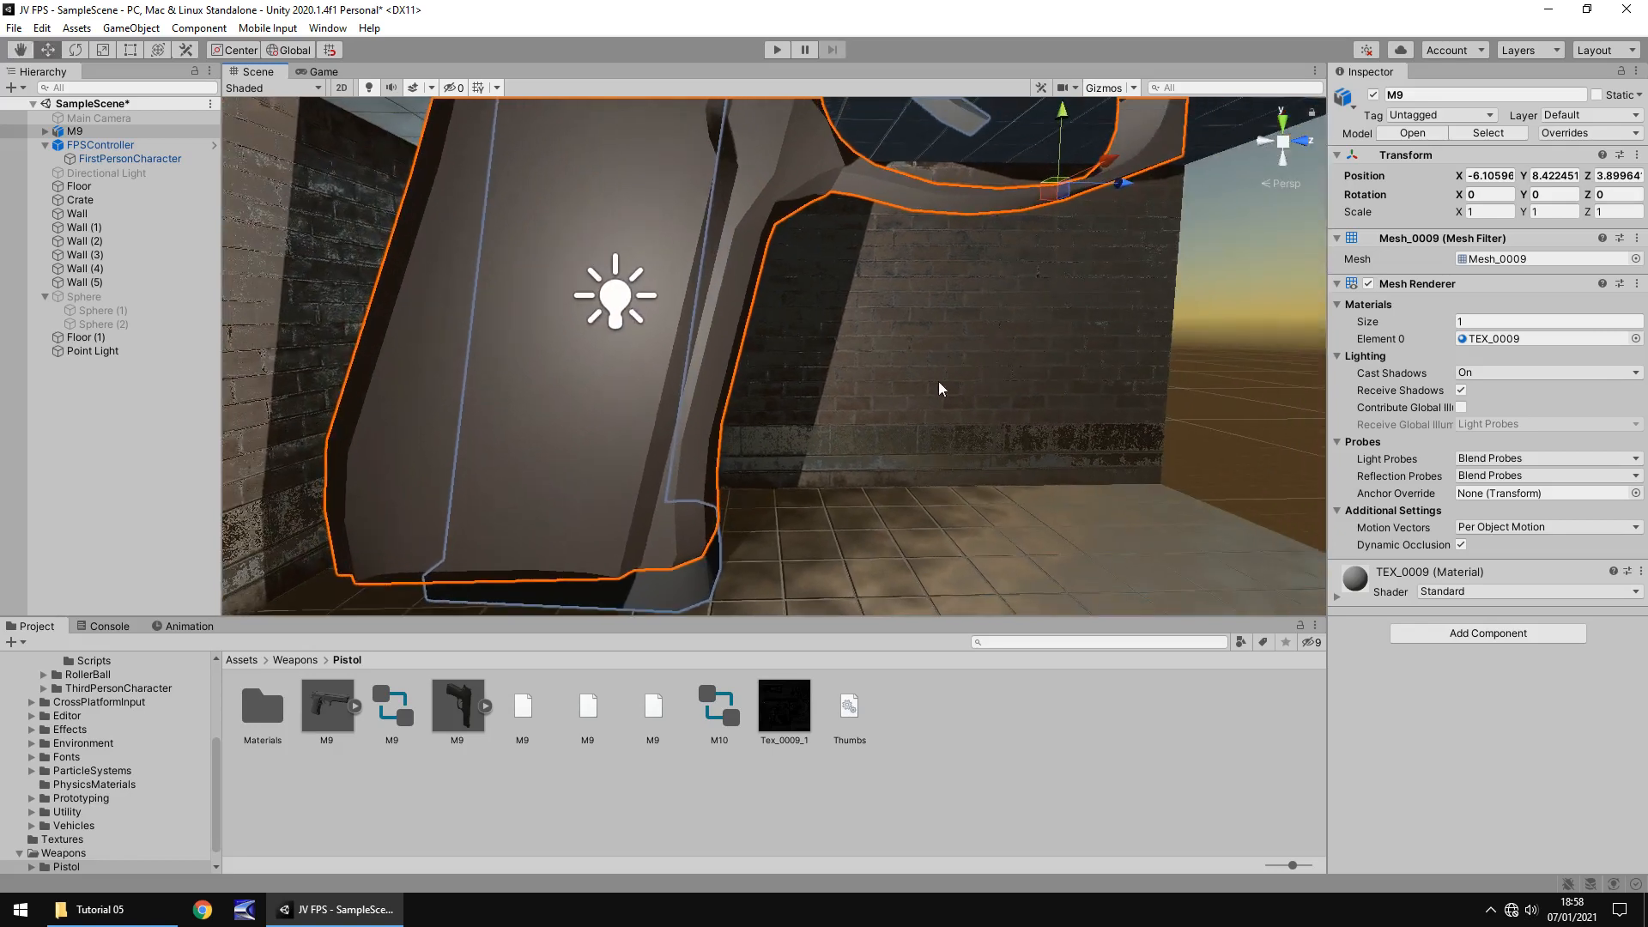
{"action": "mouse_move", "coordinate": [1301, 534]}
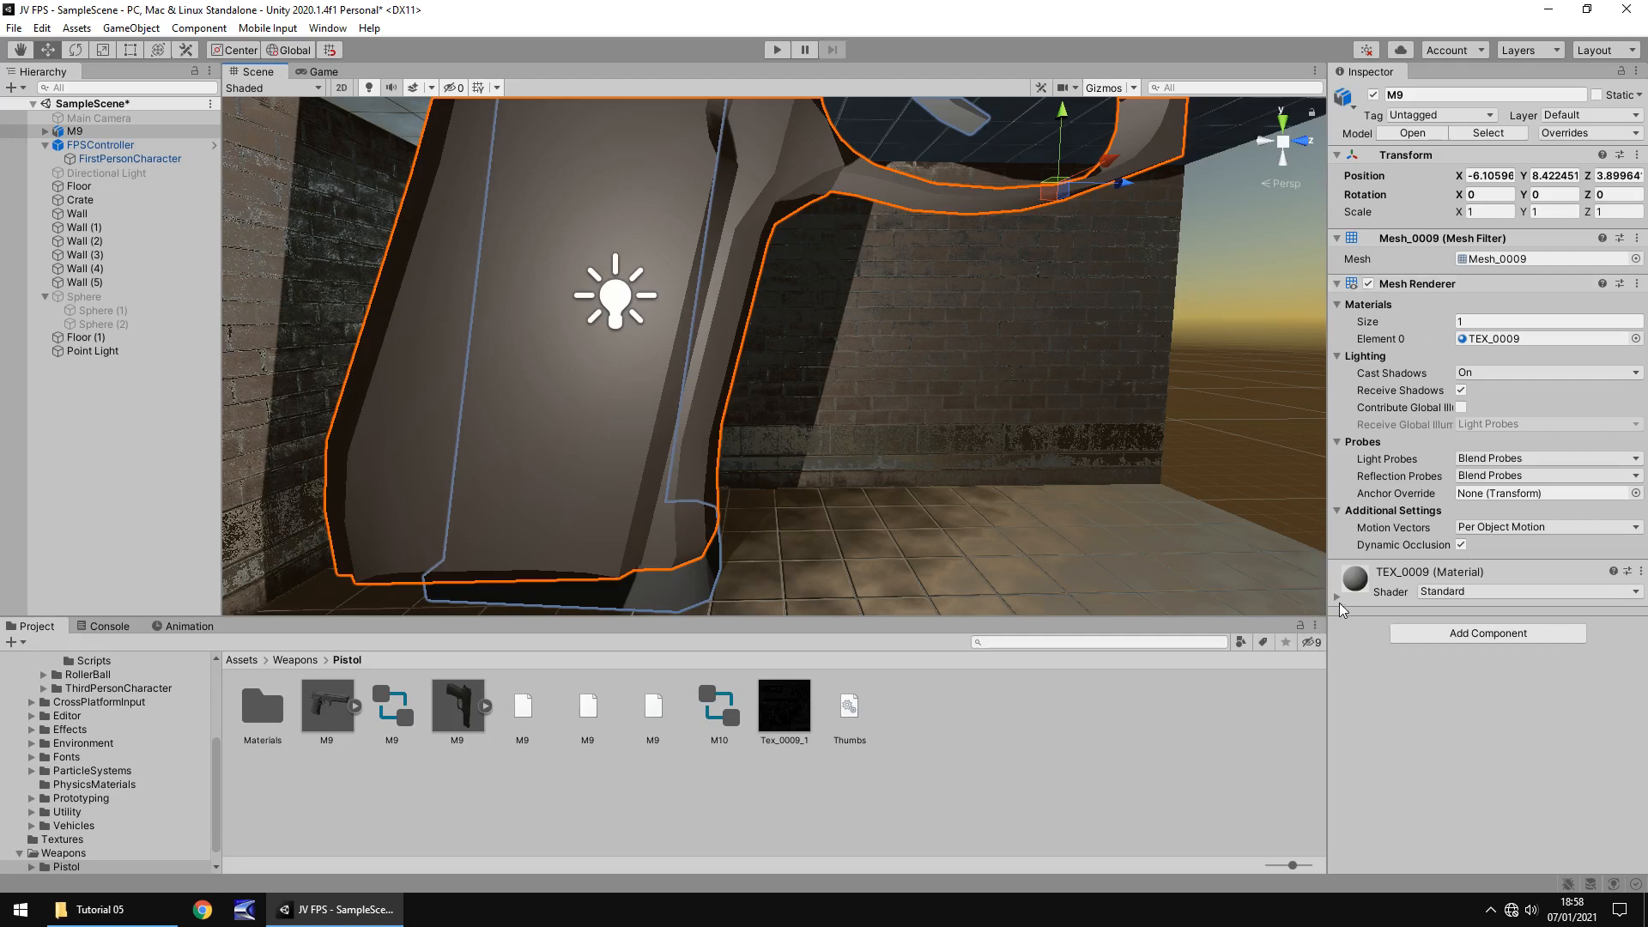
Assign Tex_0009_1 as the TEX_0009 material's albedo and duplicate that texture
{"action": "left_click", "coordinate": [1339, 595]}
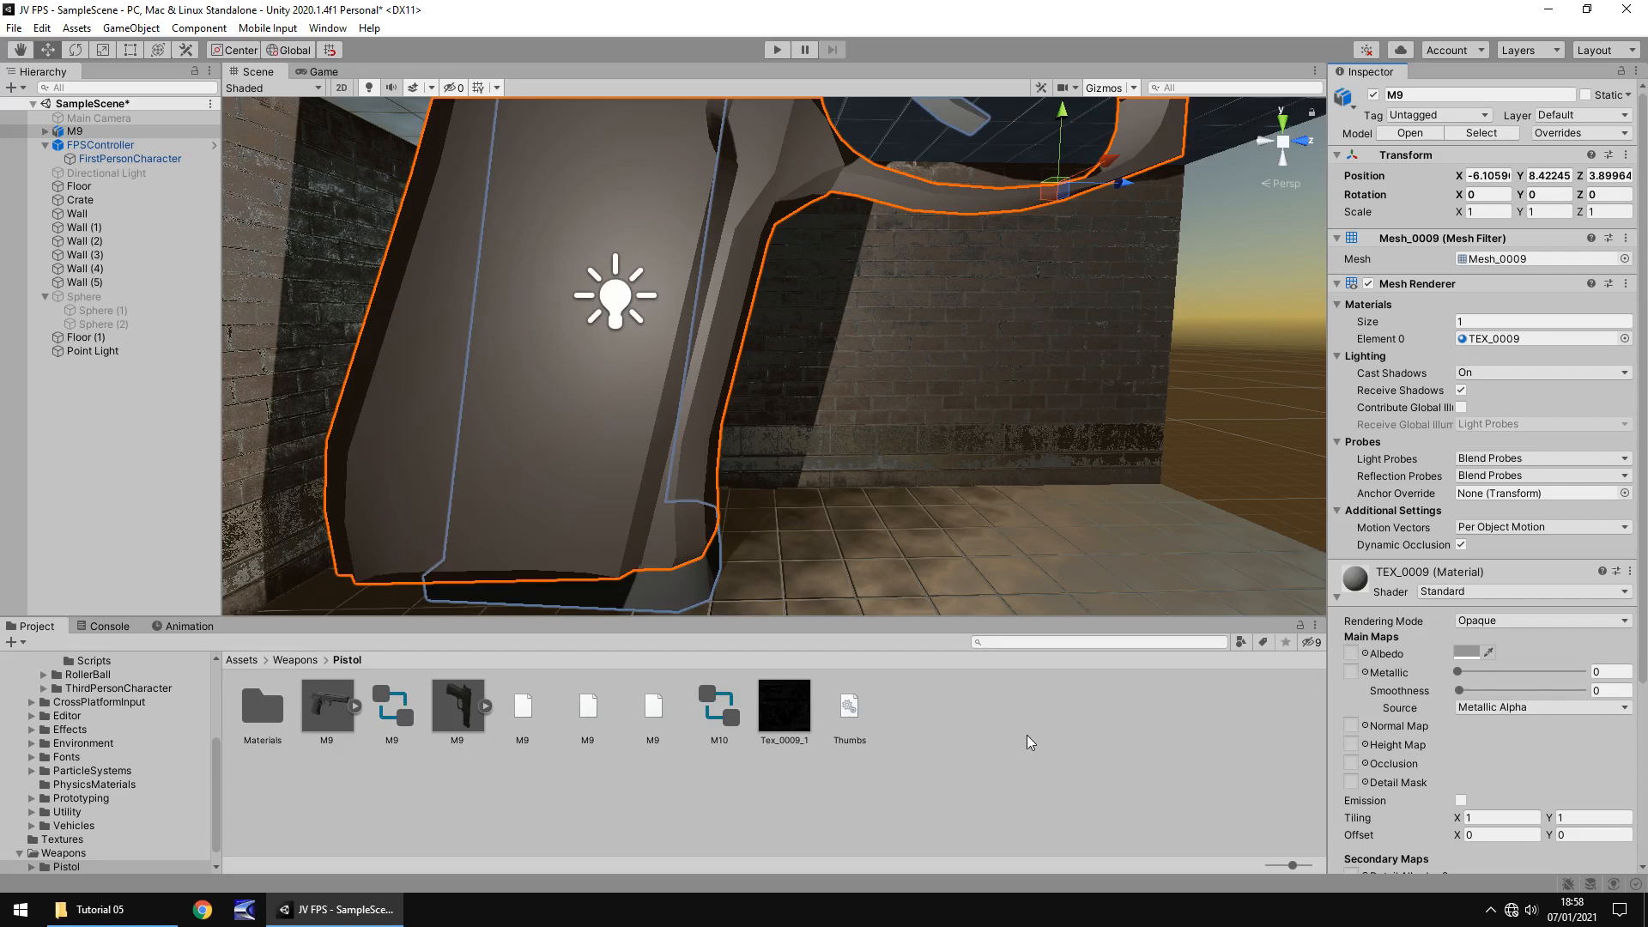
{"action": "mouse_move", "coordinate": [1020, 739]}
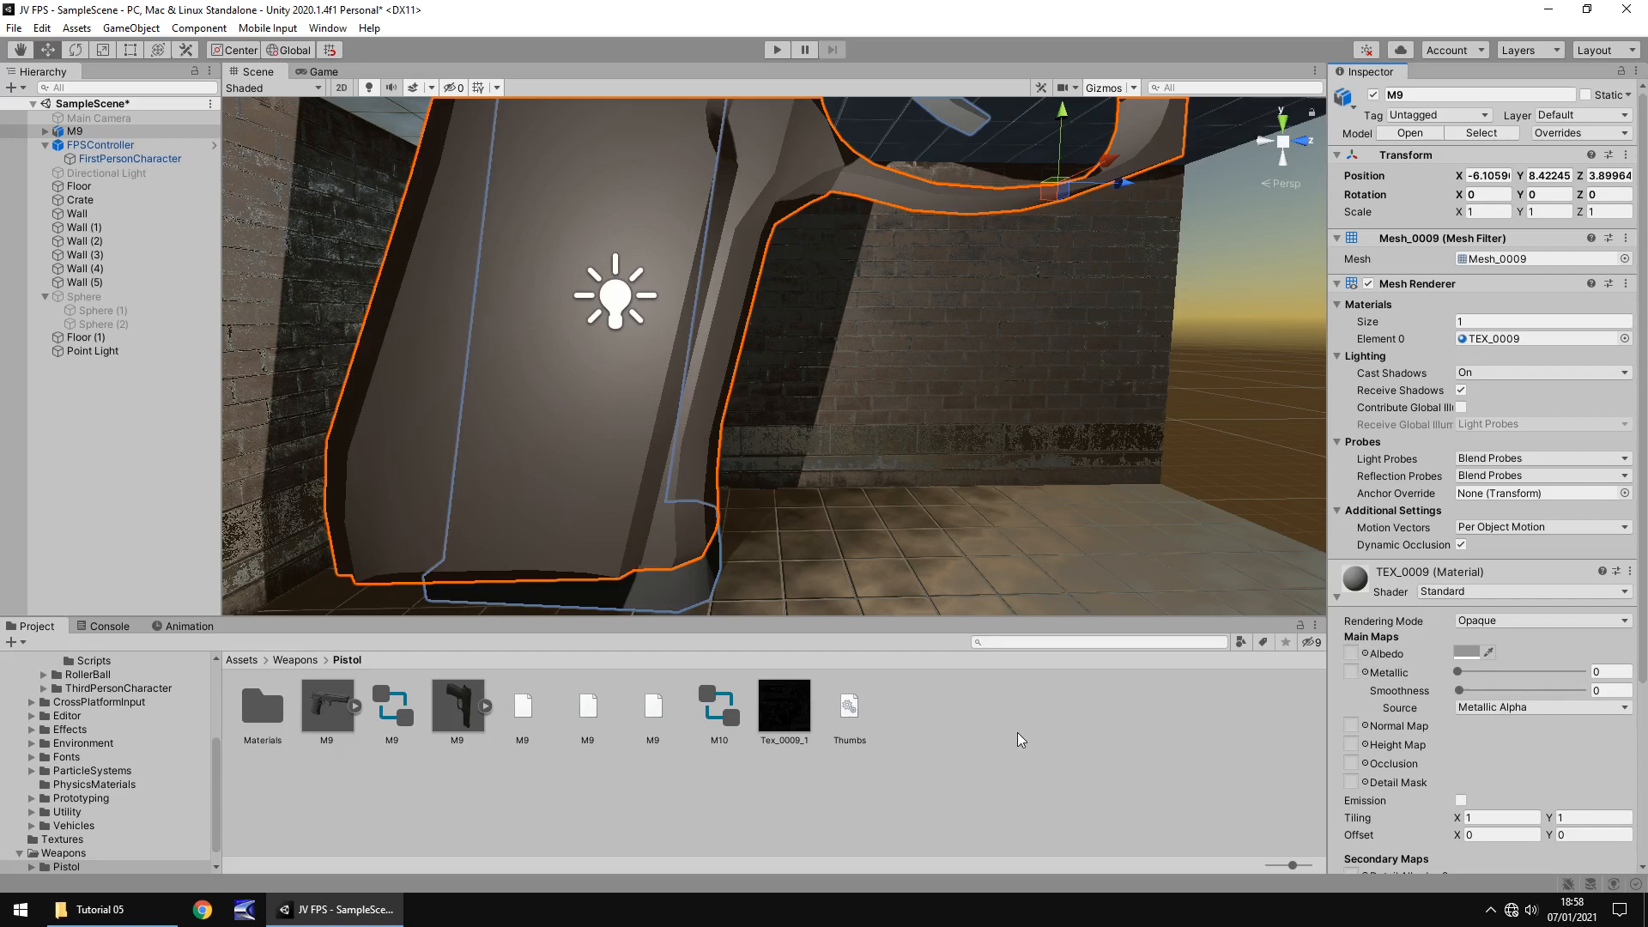
{"action": "mouse_move", "coordinate": [964, 458]}
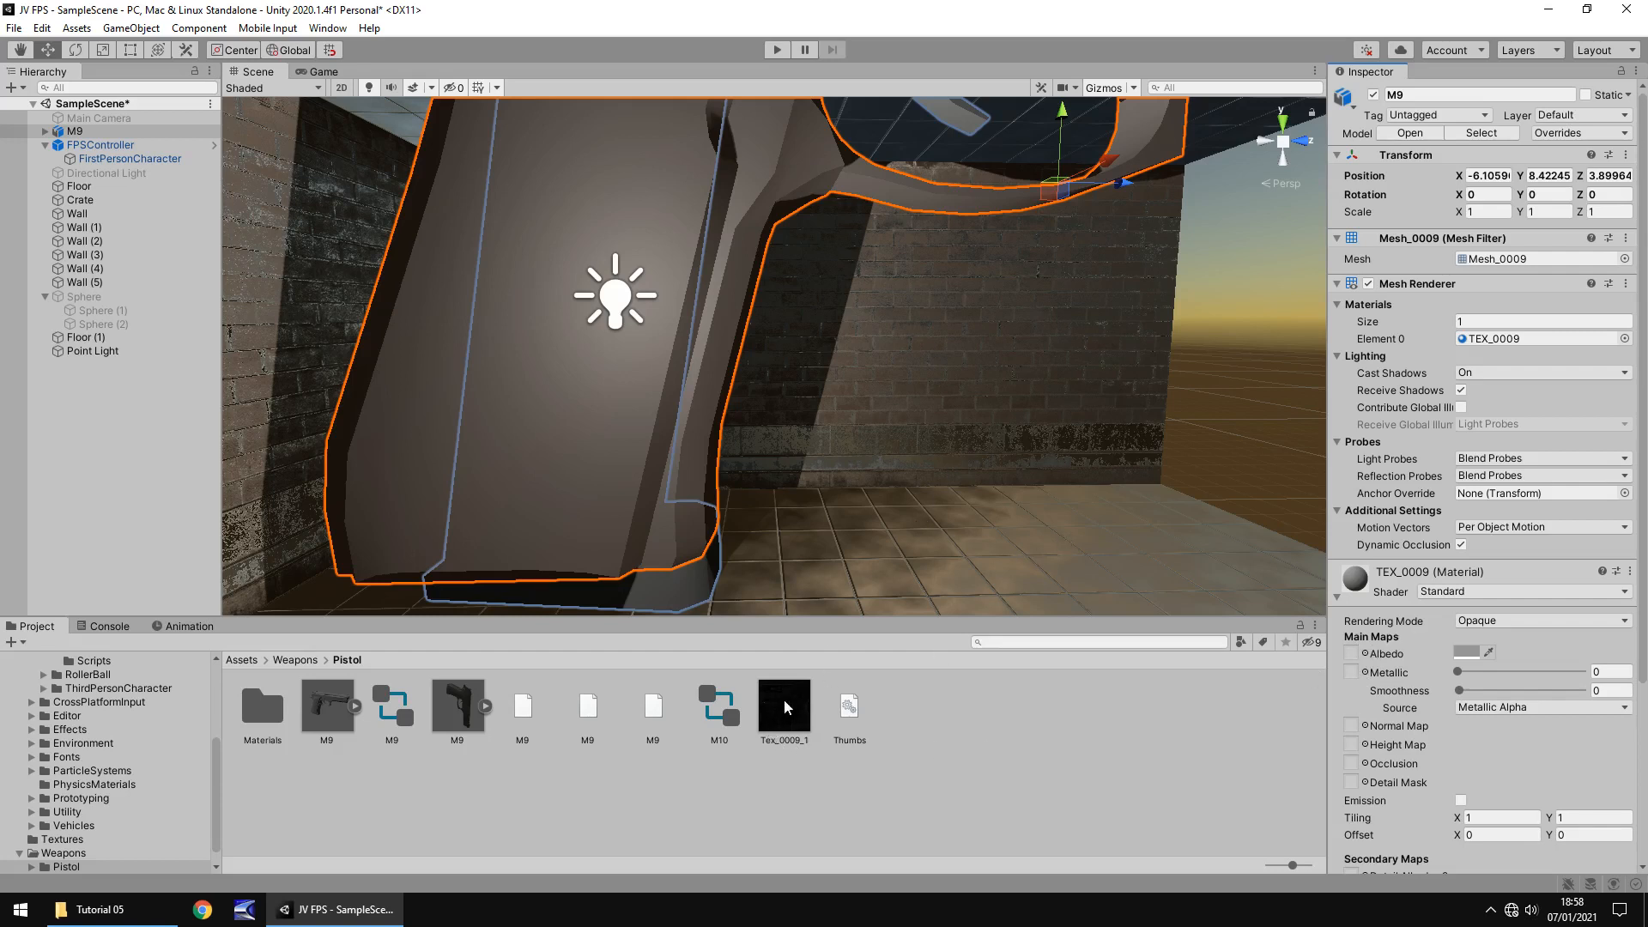
{"action": "left_click", "coordinate": [783, 706]}
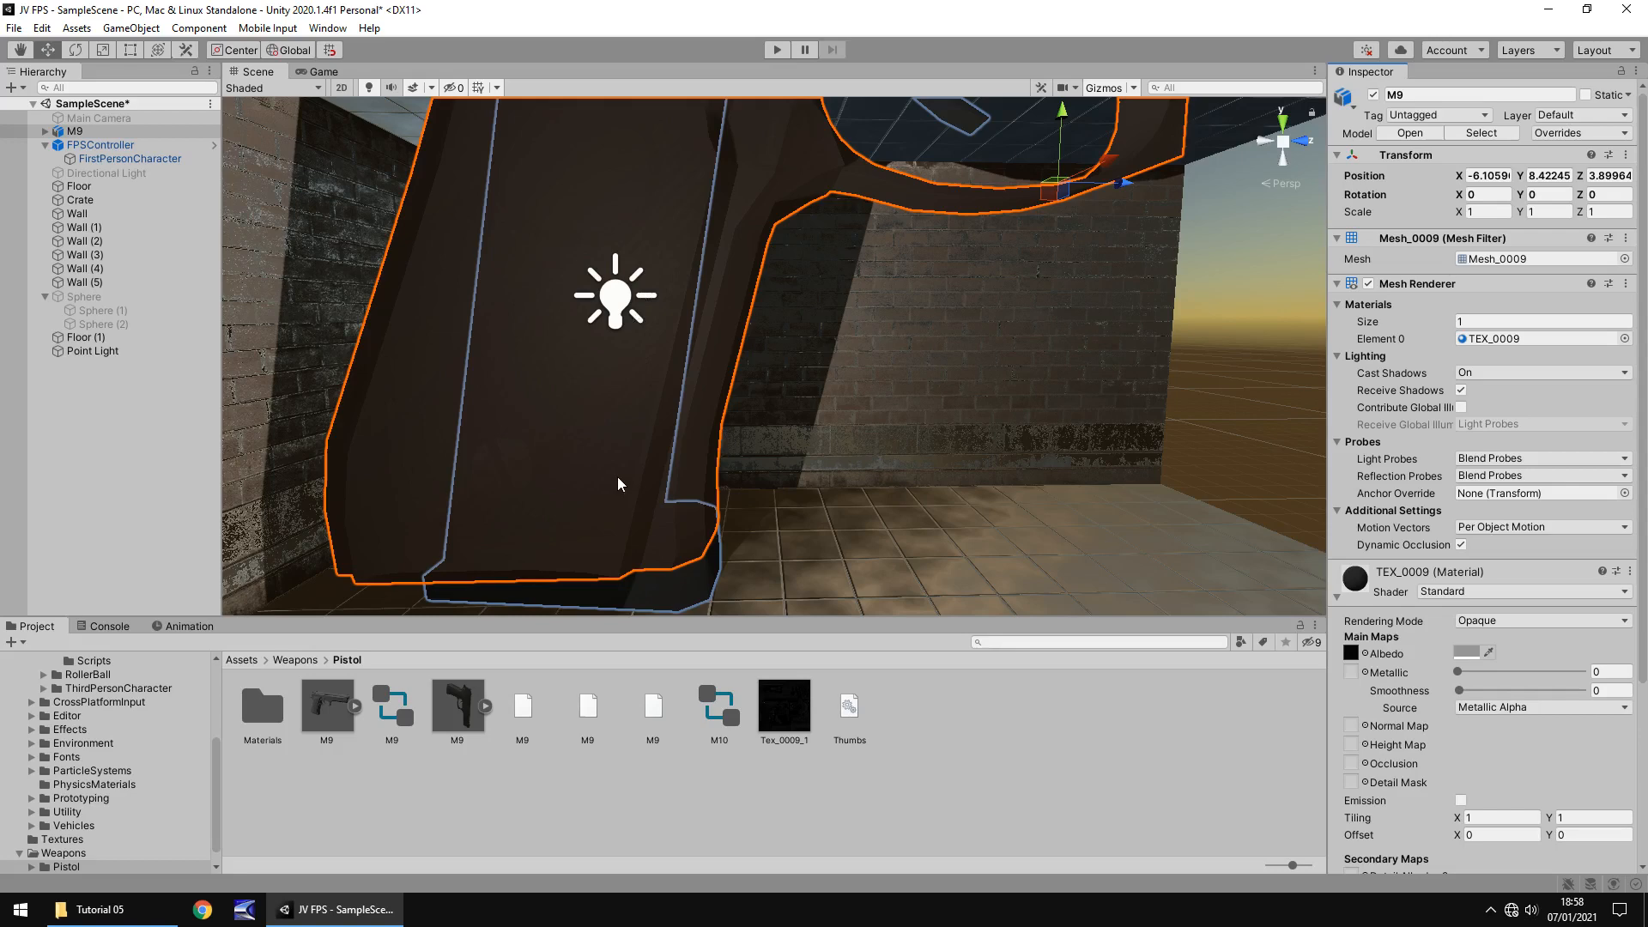
{"action": "left_click", "coordinate": [783, 701]}
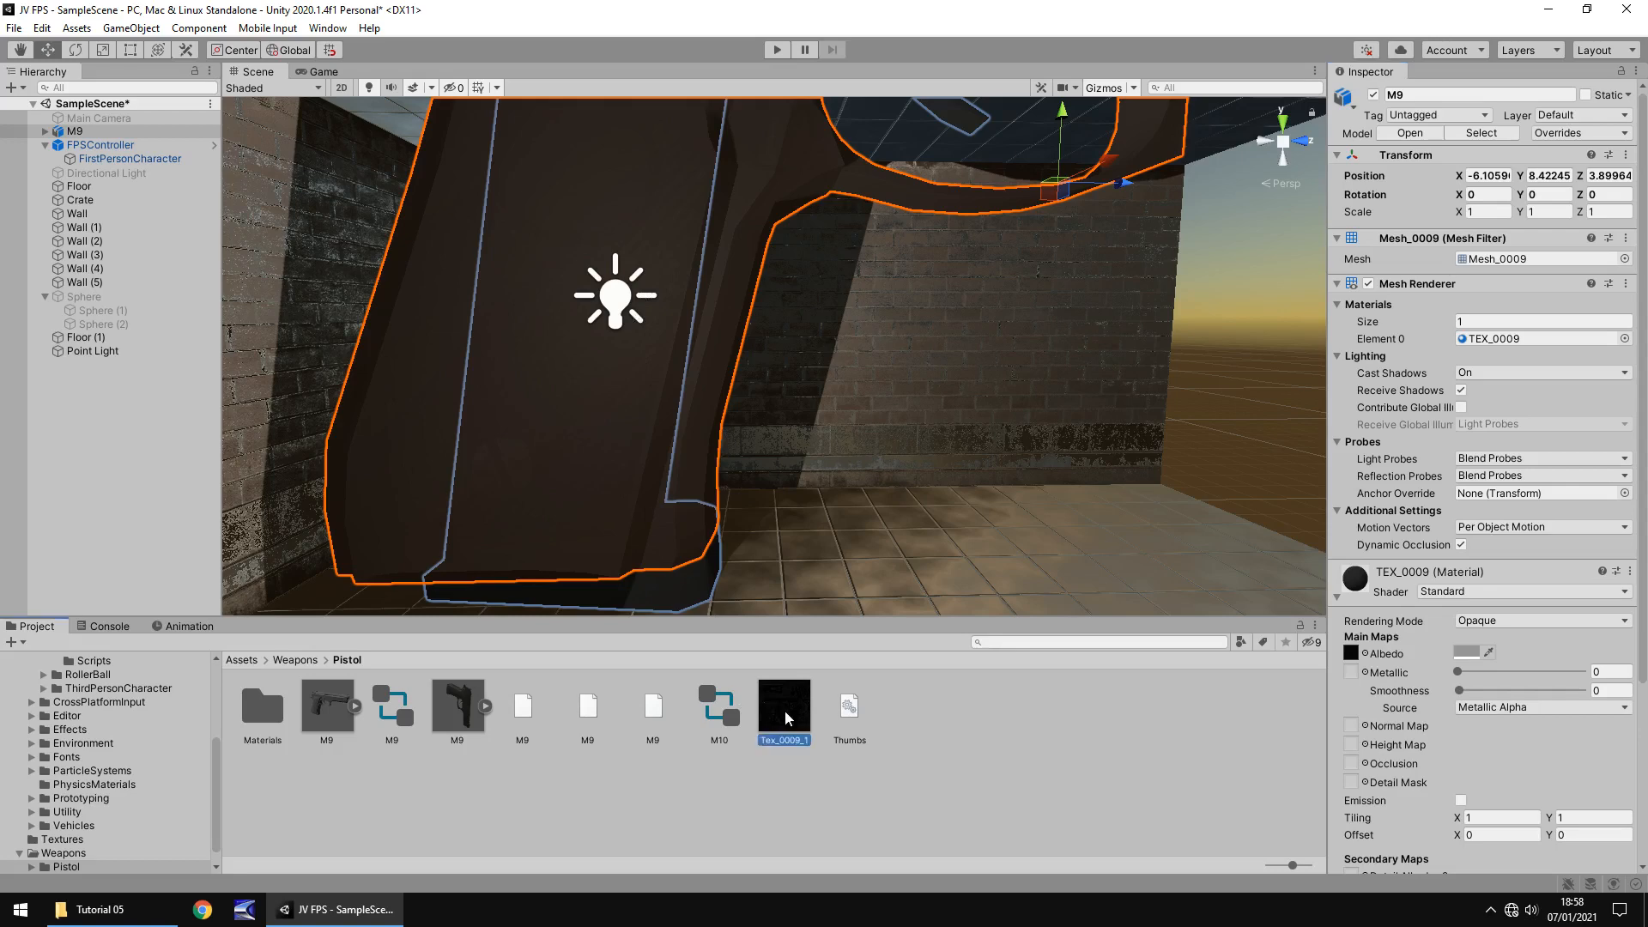
{"action": "left_click", "coordinate": [783, 704]}
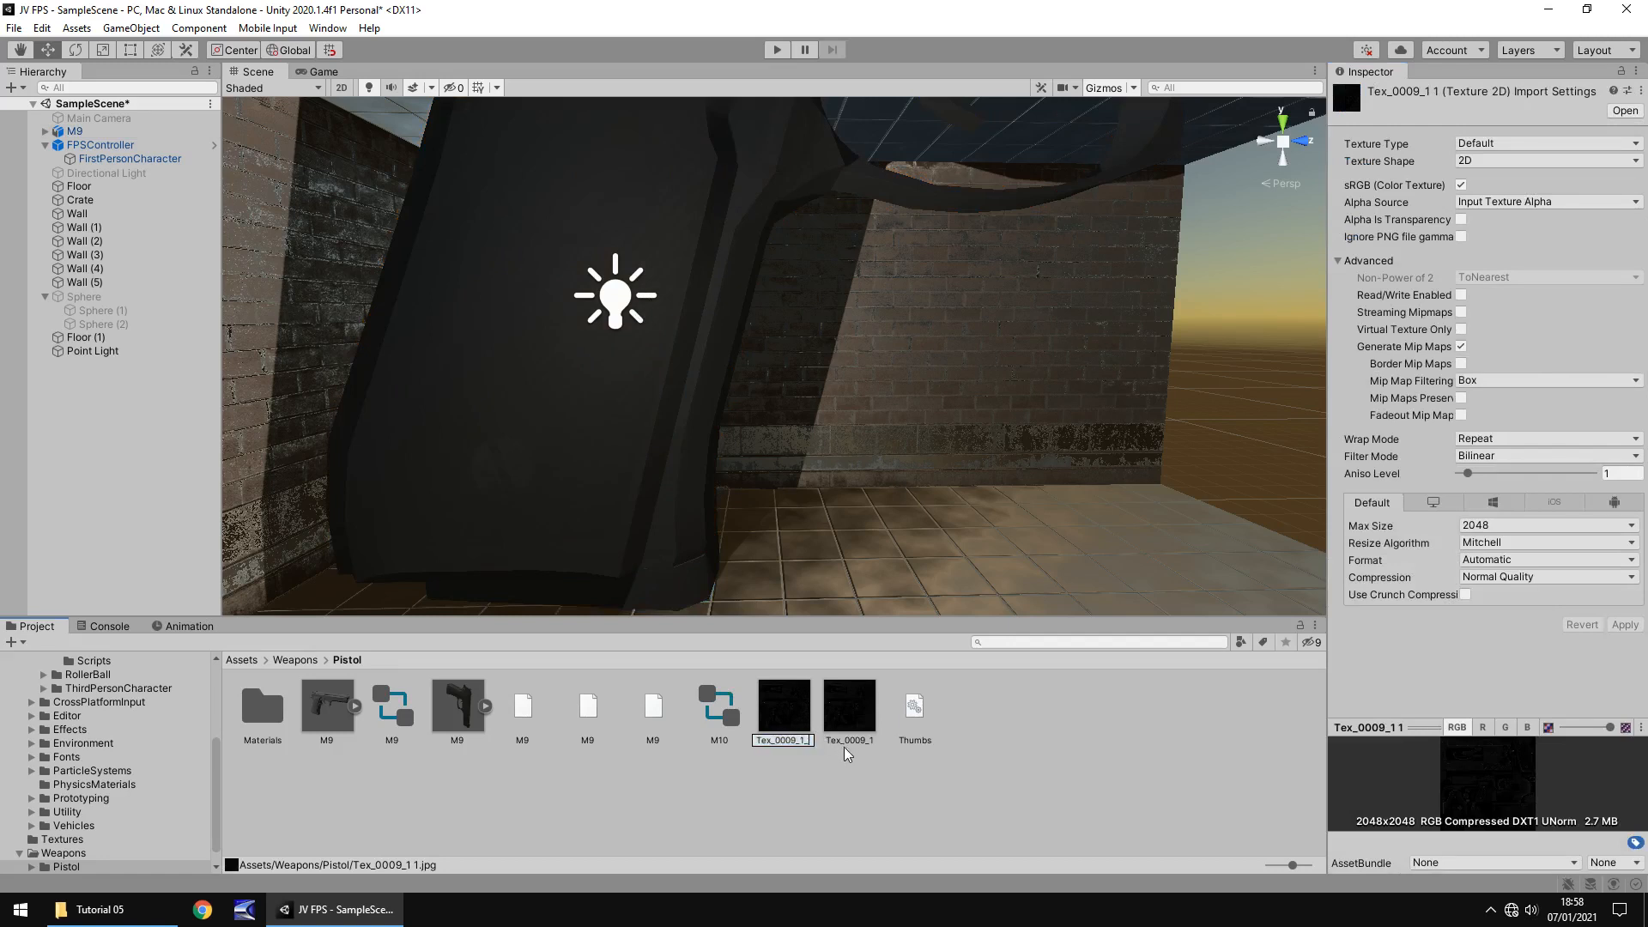
Rename the copy Tex_0009_1_N, set its Texture Type to Normal map, and apply
{"action": "left_click", "coordinate": [848, 704]}
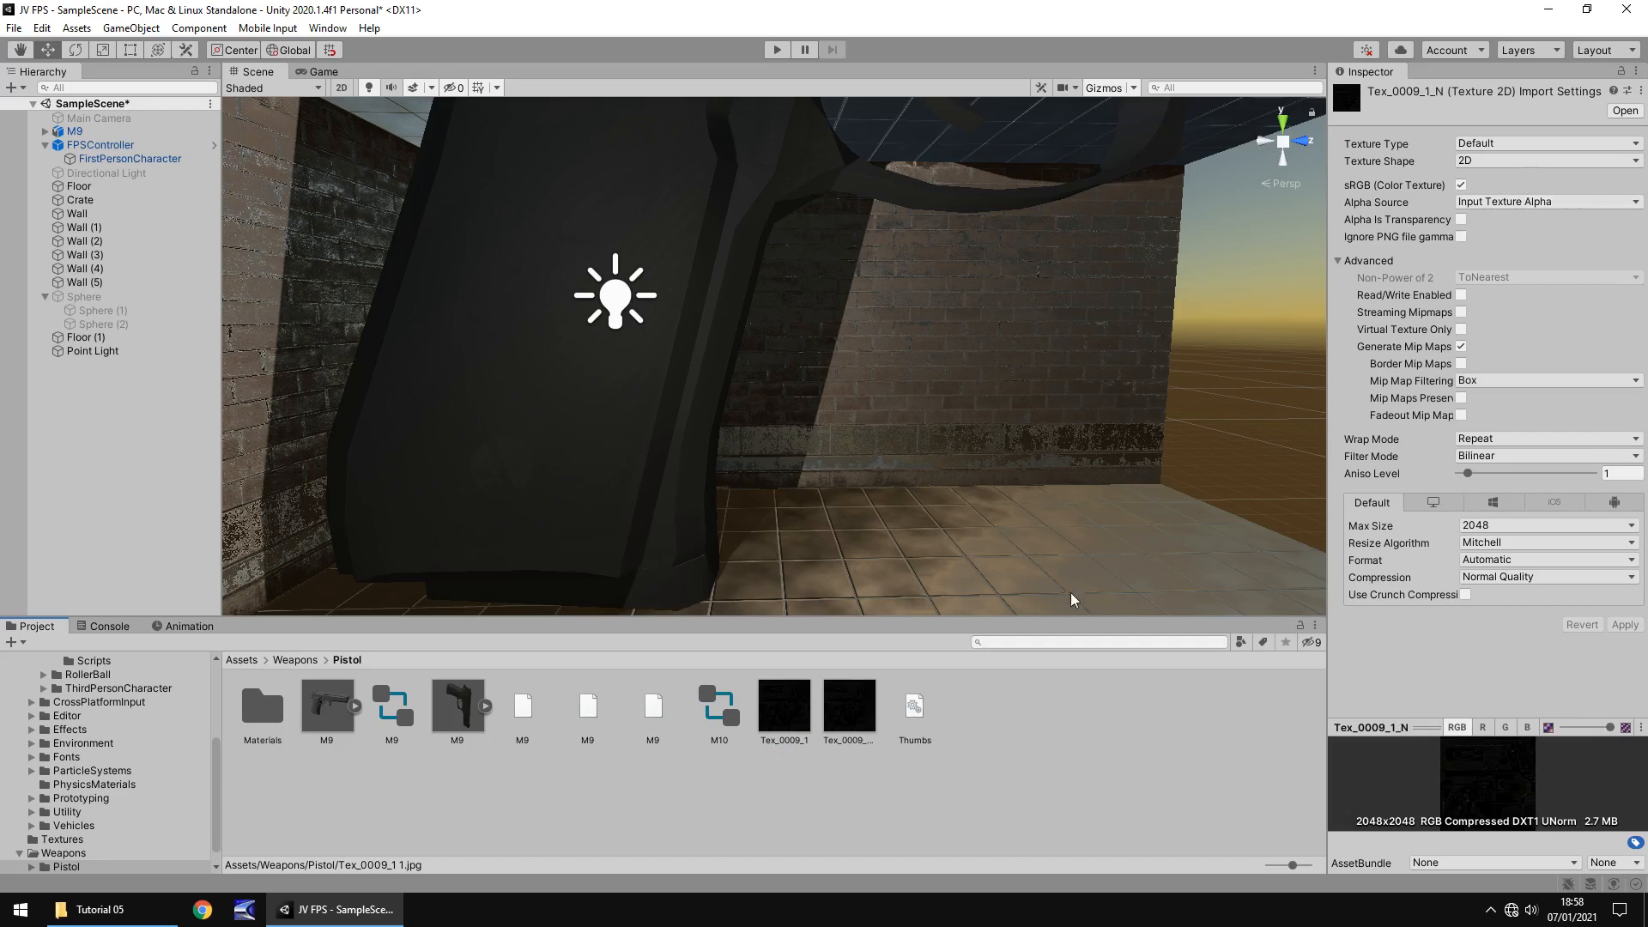
{"action": "left_click", "coordinate": [848, 701]}
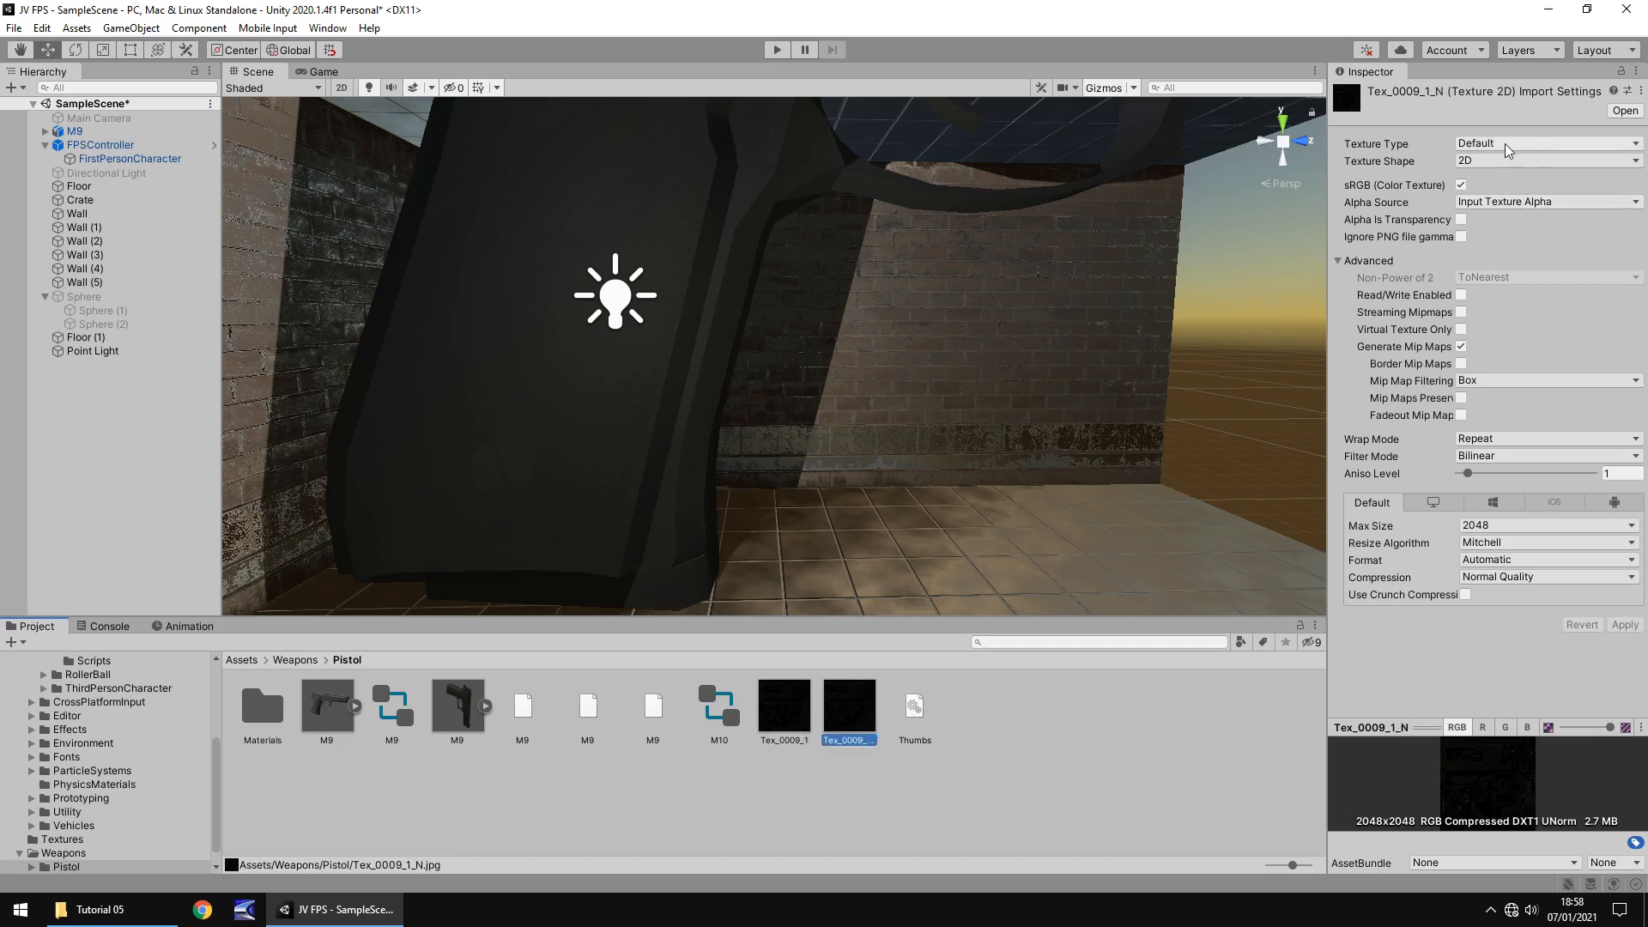
{"action": "left_click", "coordinate": [1545, 143]}
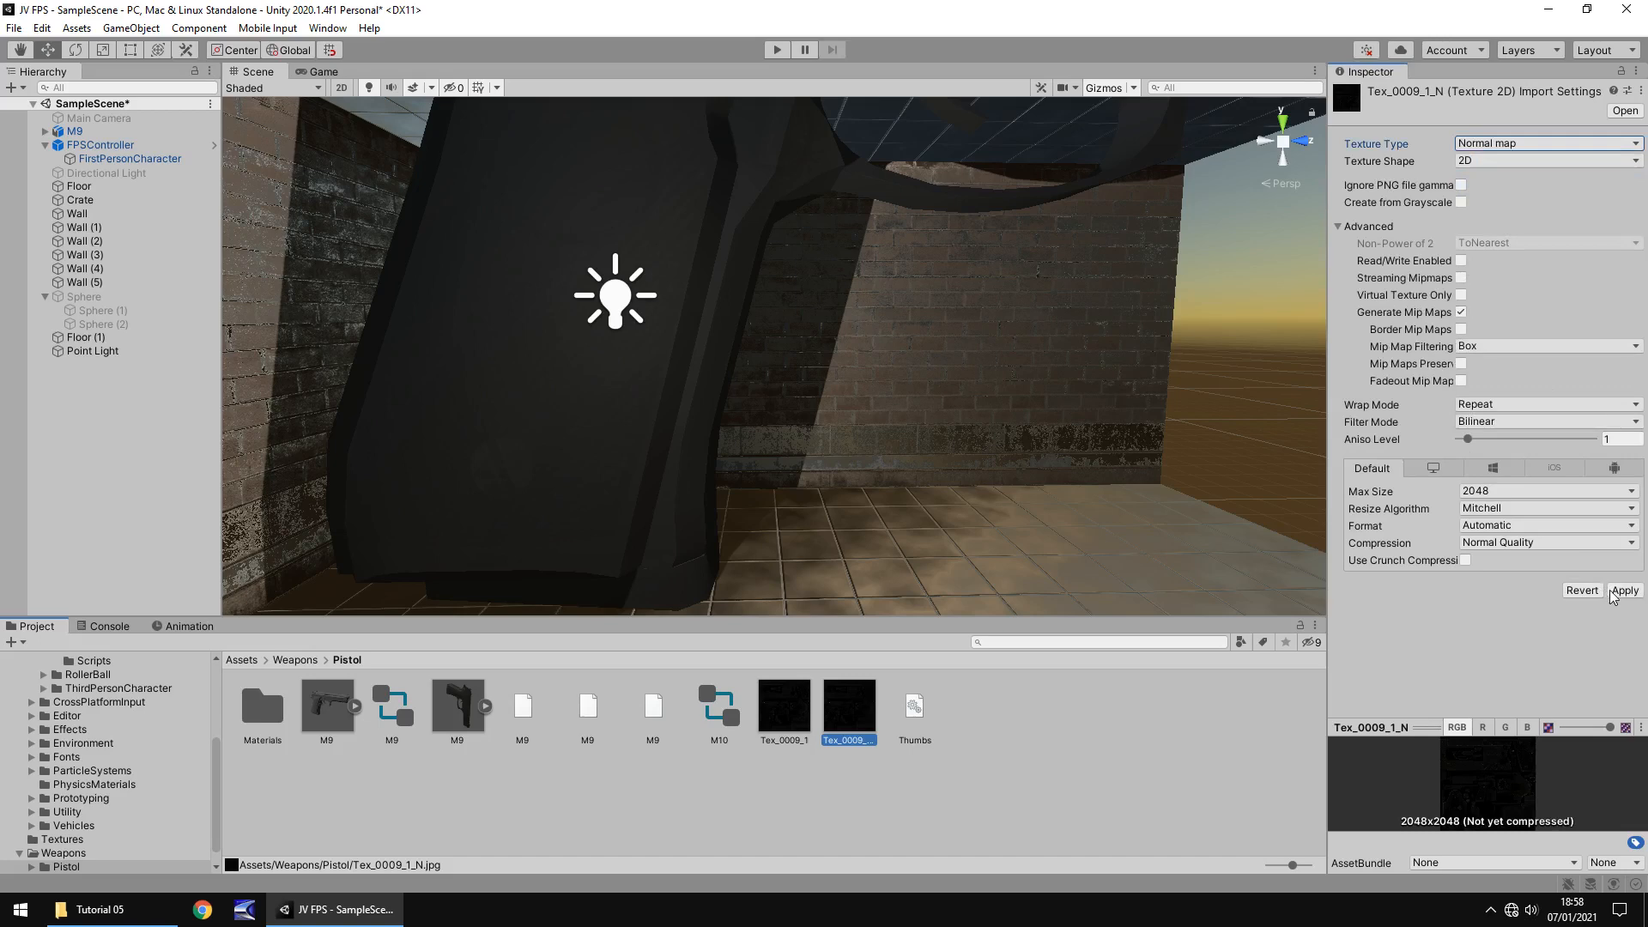
{"action": "left_click", "coordinate": [1624, 589]}
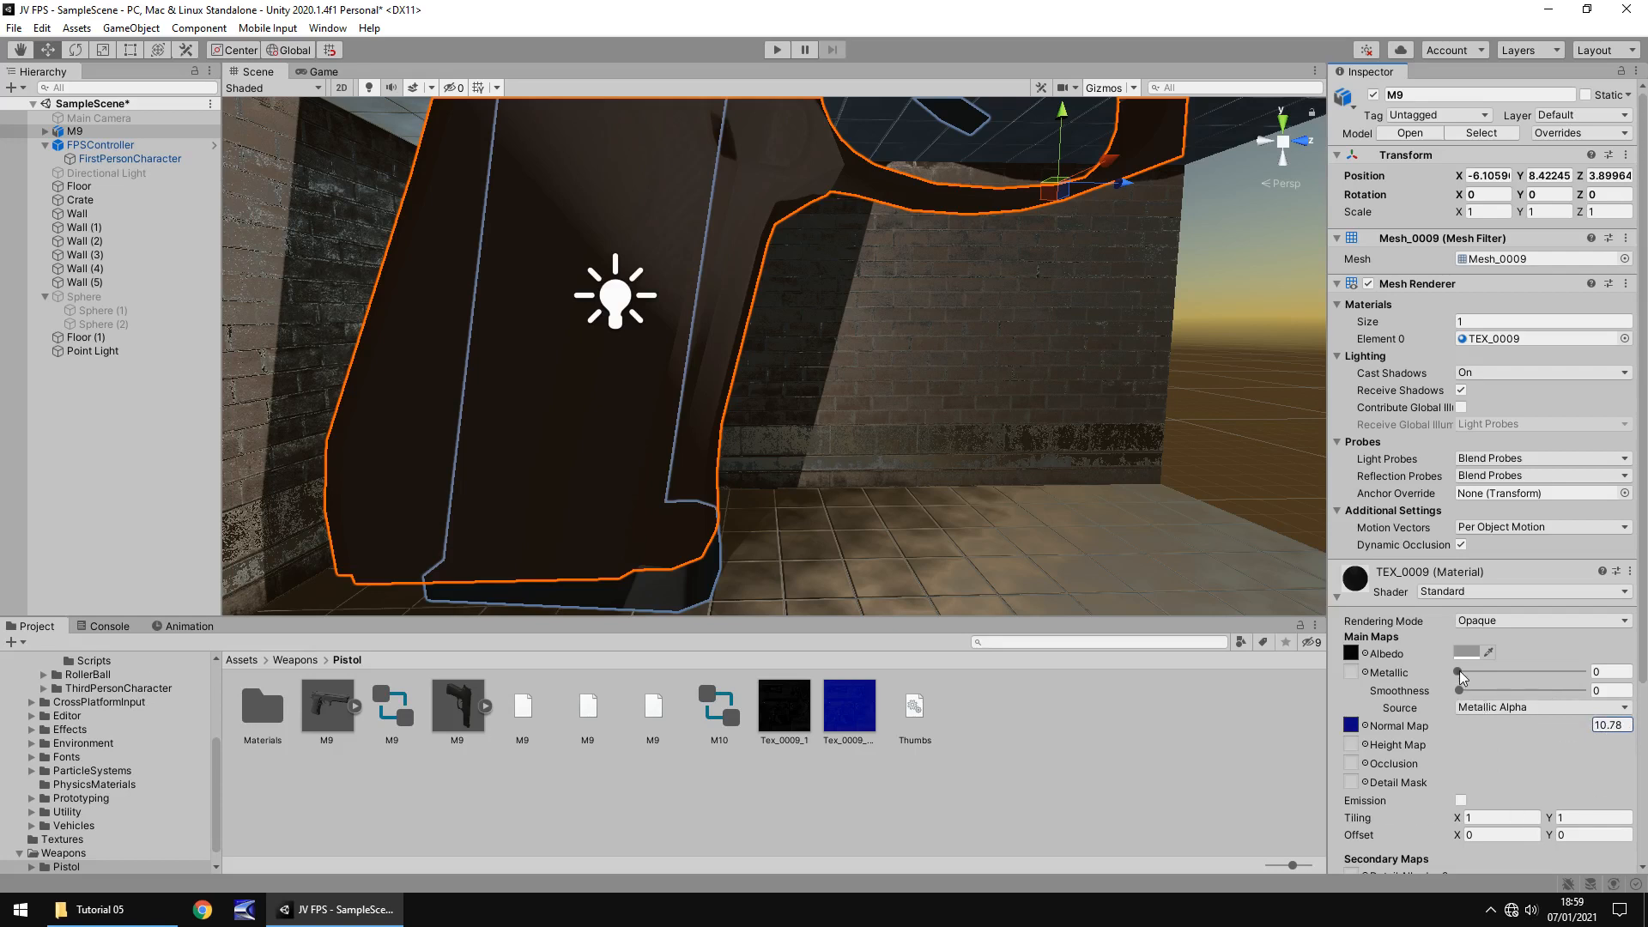
Give the M9 material full metallic, smoothness 0.238, white albedo tint and normal strength 1
{"action": "left_click_drag", "start_coordinate": [1459, 670], "coordinate": [1586, 670]}
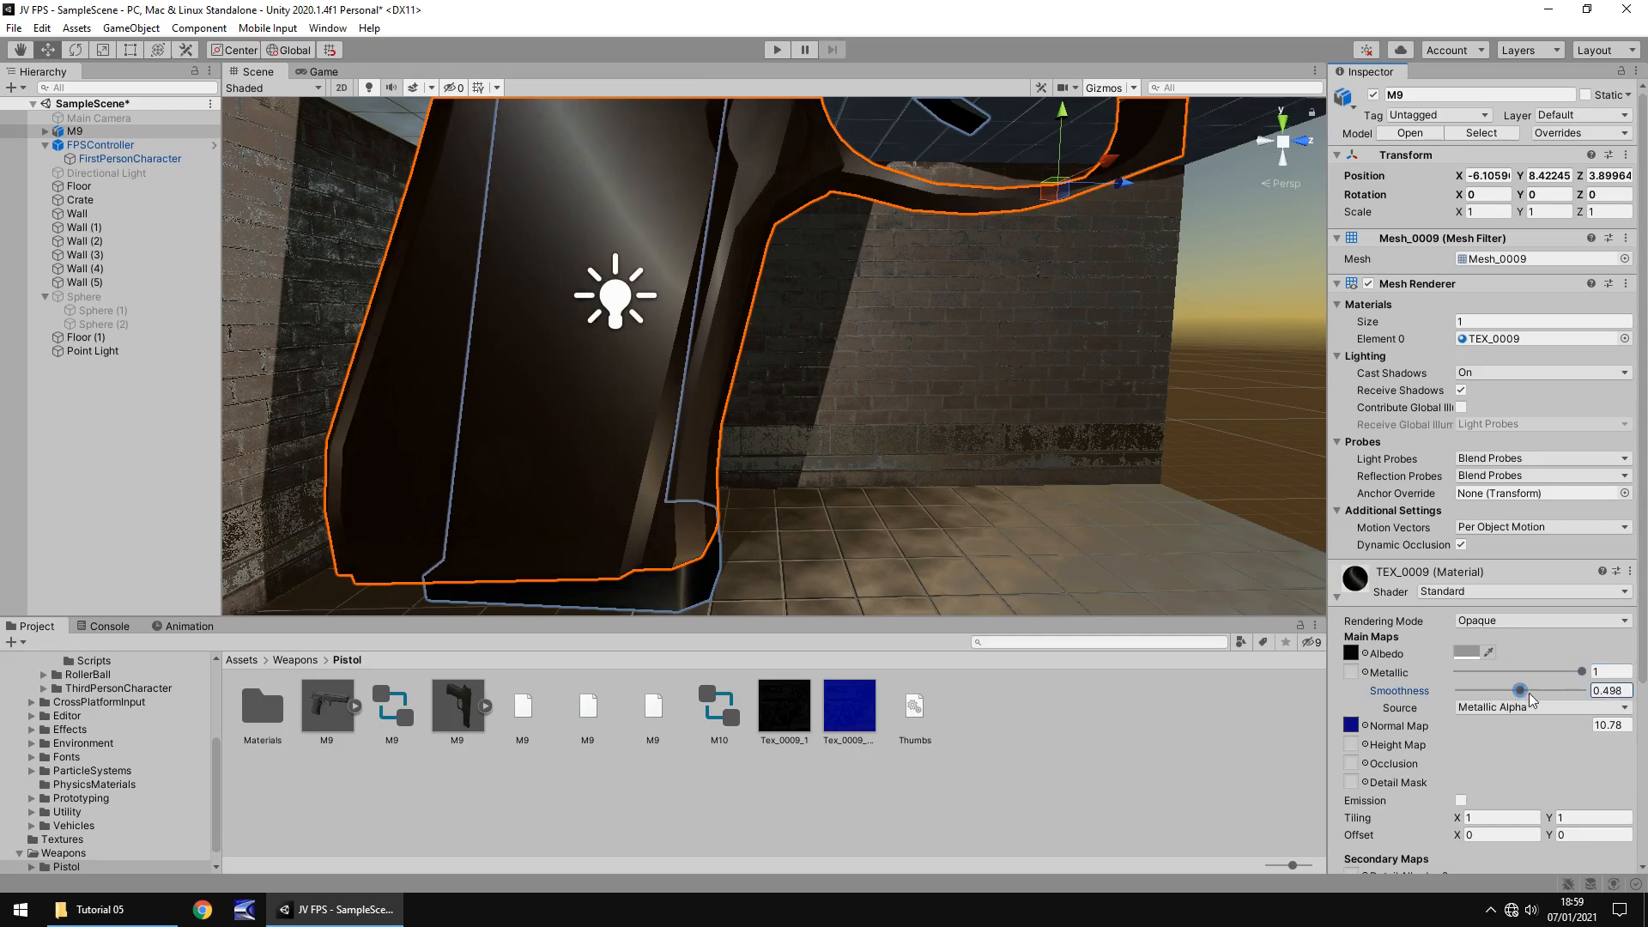
{"action": "left_click_drag", "start_coordinate": [1517, 690], "coordinate": [1487, 690]}
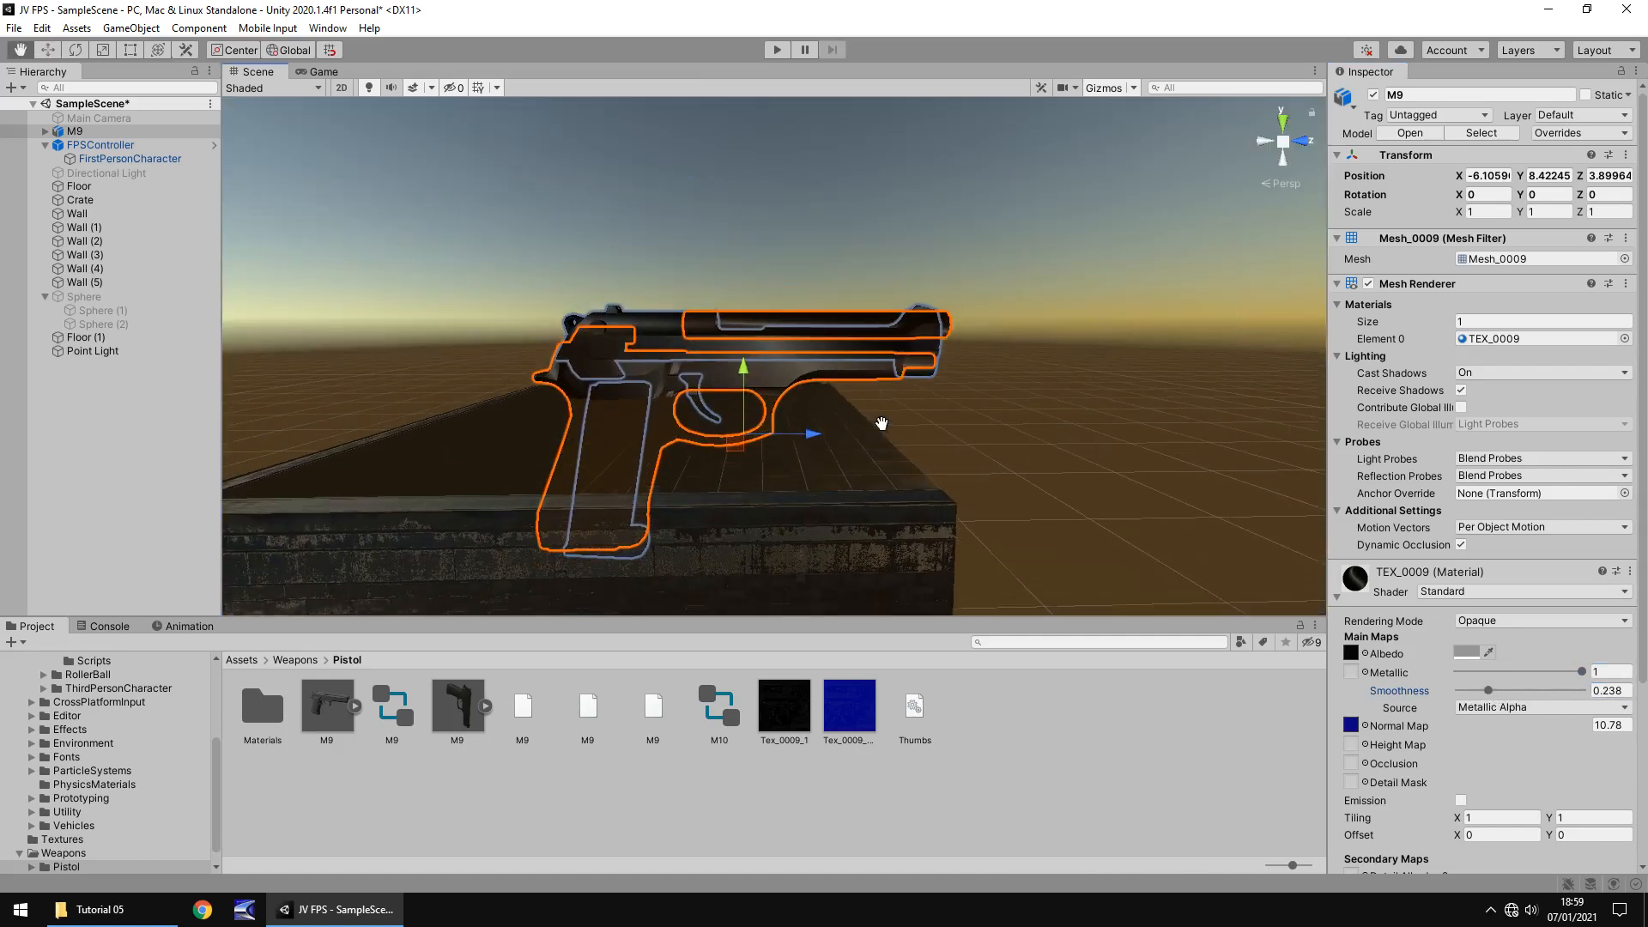
{"action": "left_click", "coordinate": [847, 704]}
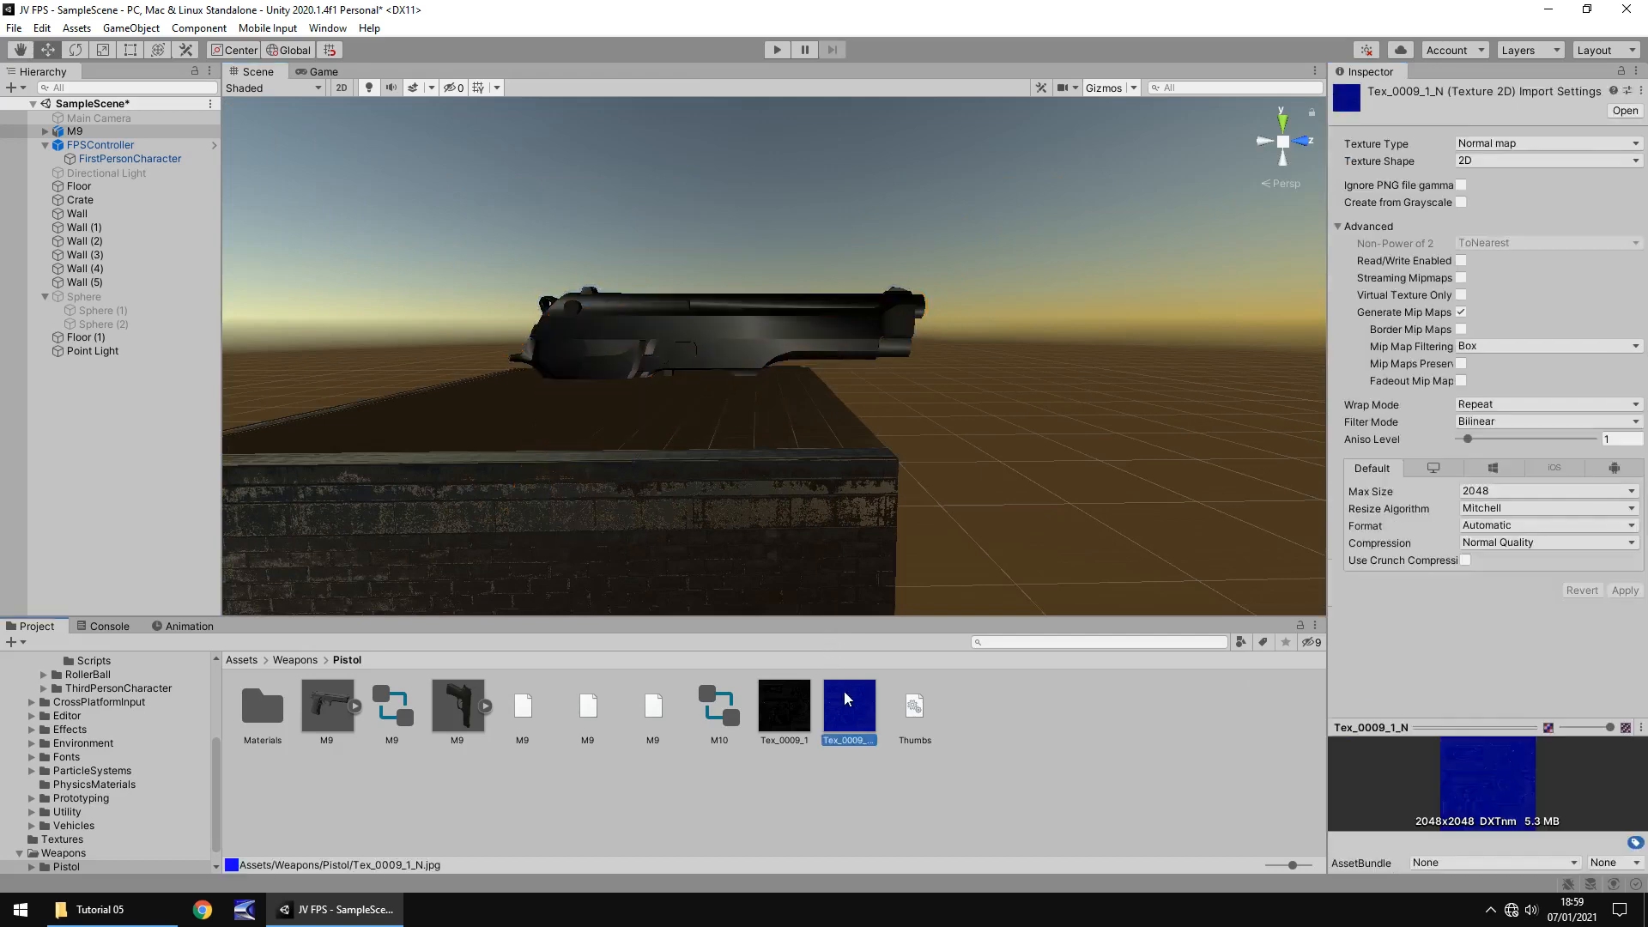
{"action": "left_click", "coordinate": [1462, 201]}
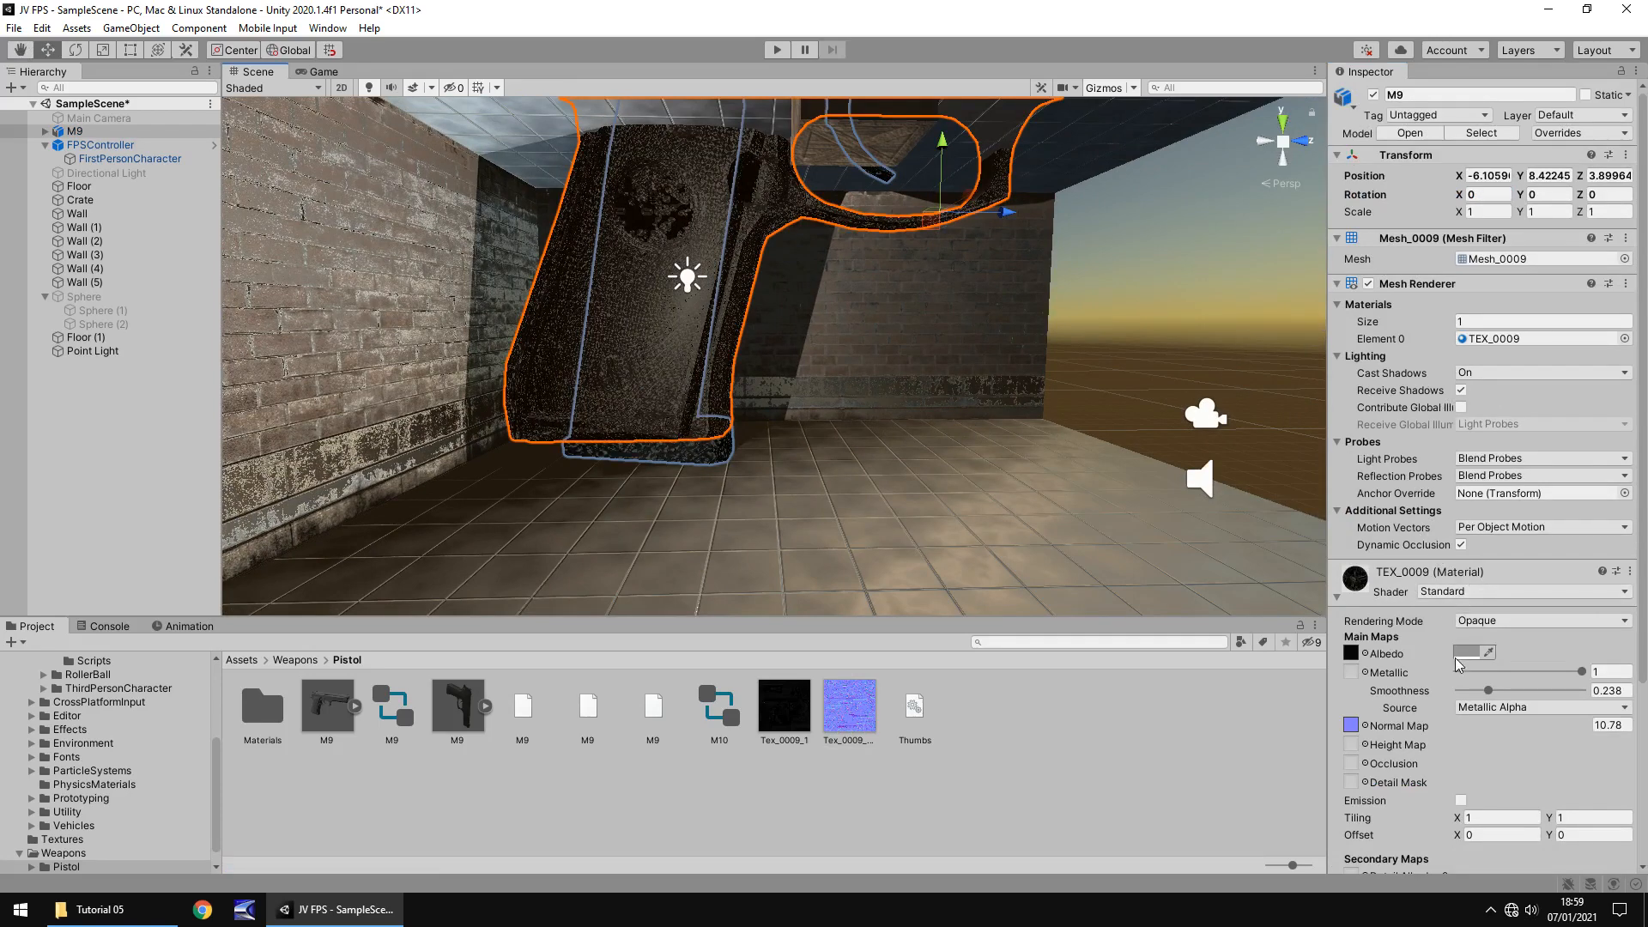
{"action": "left_click", "coordinate": [1473, 652]}
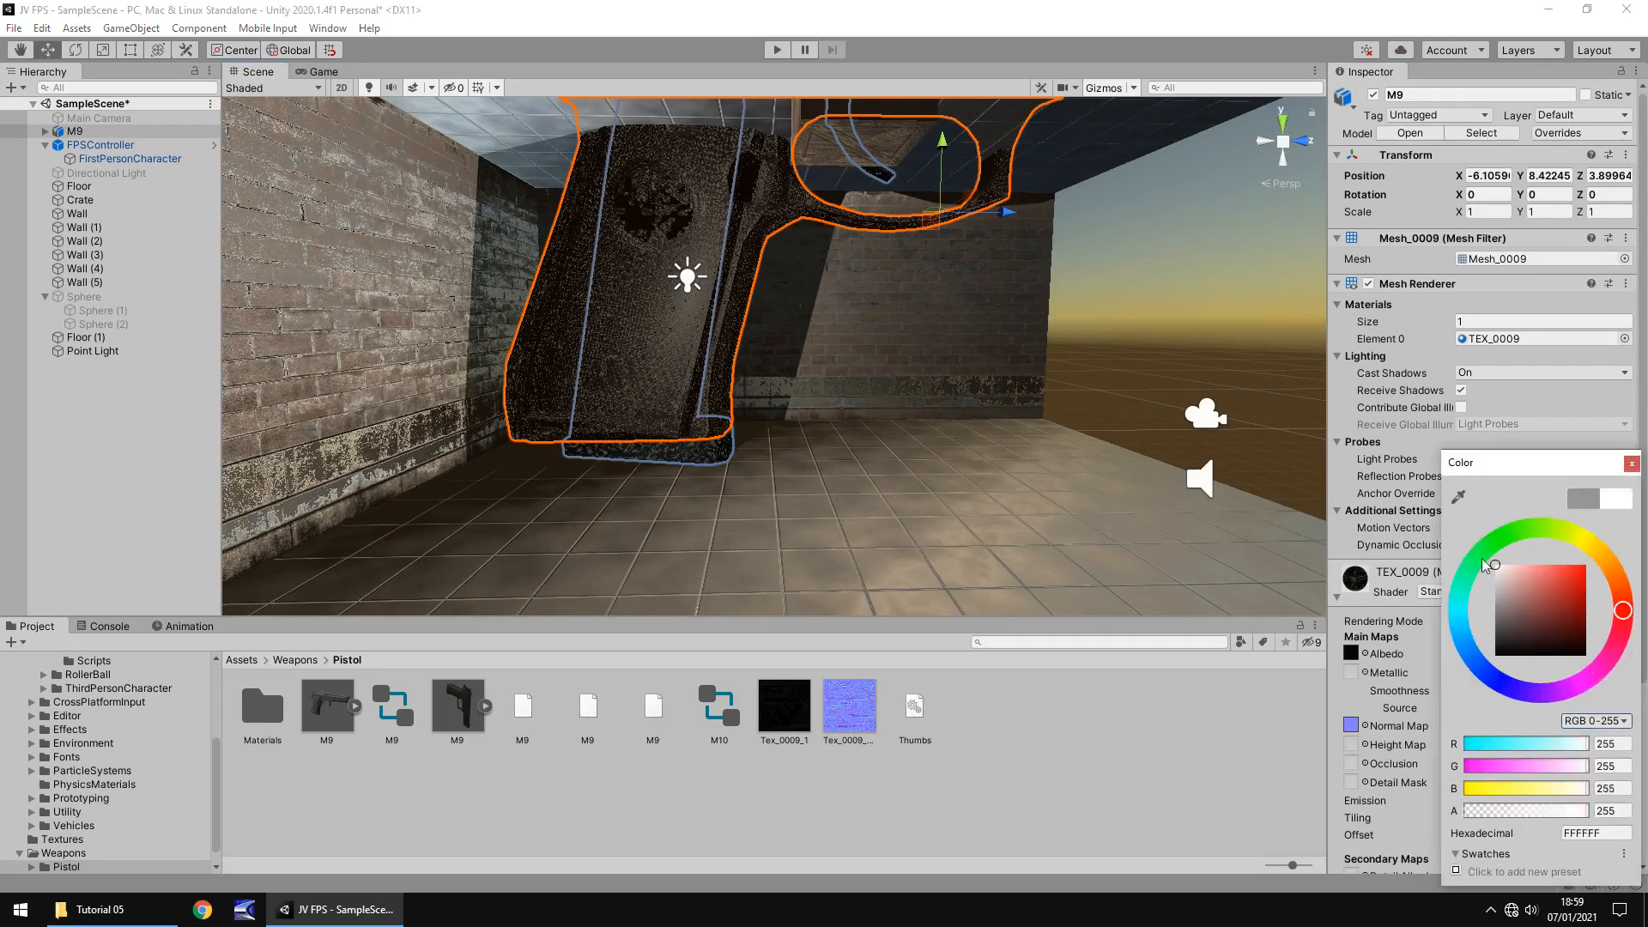
{"action": "left_click", "coordinate": [1630, 462]}
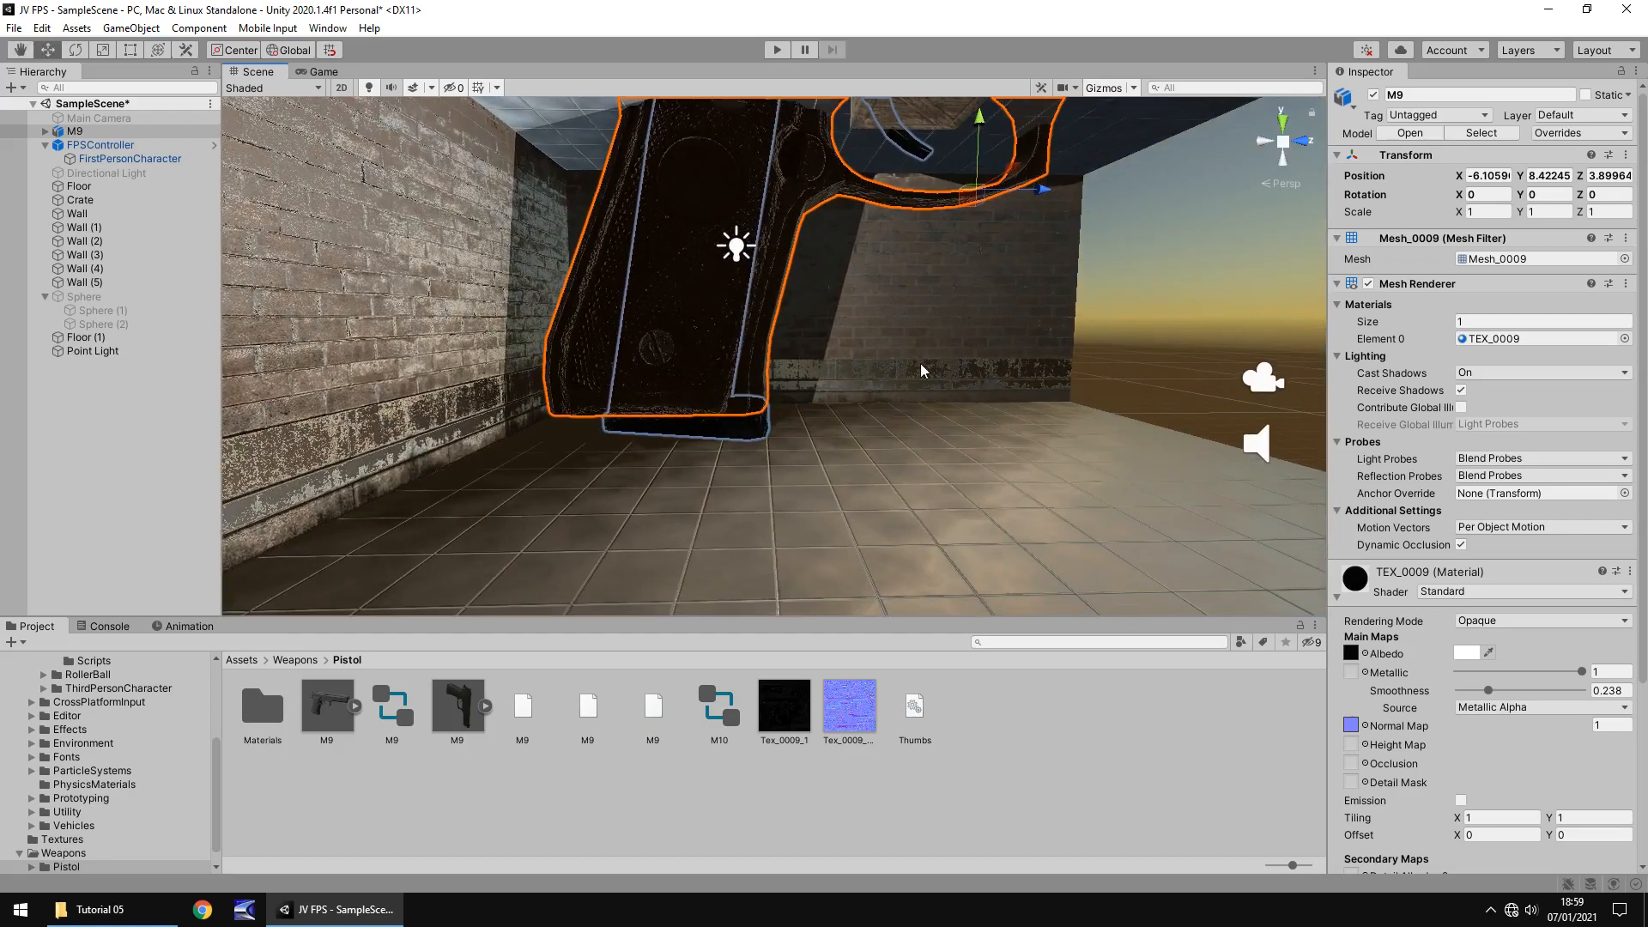
{"action": "mouse_move", "coordinate": [894, 323]}
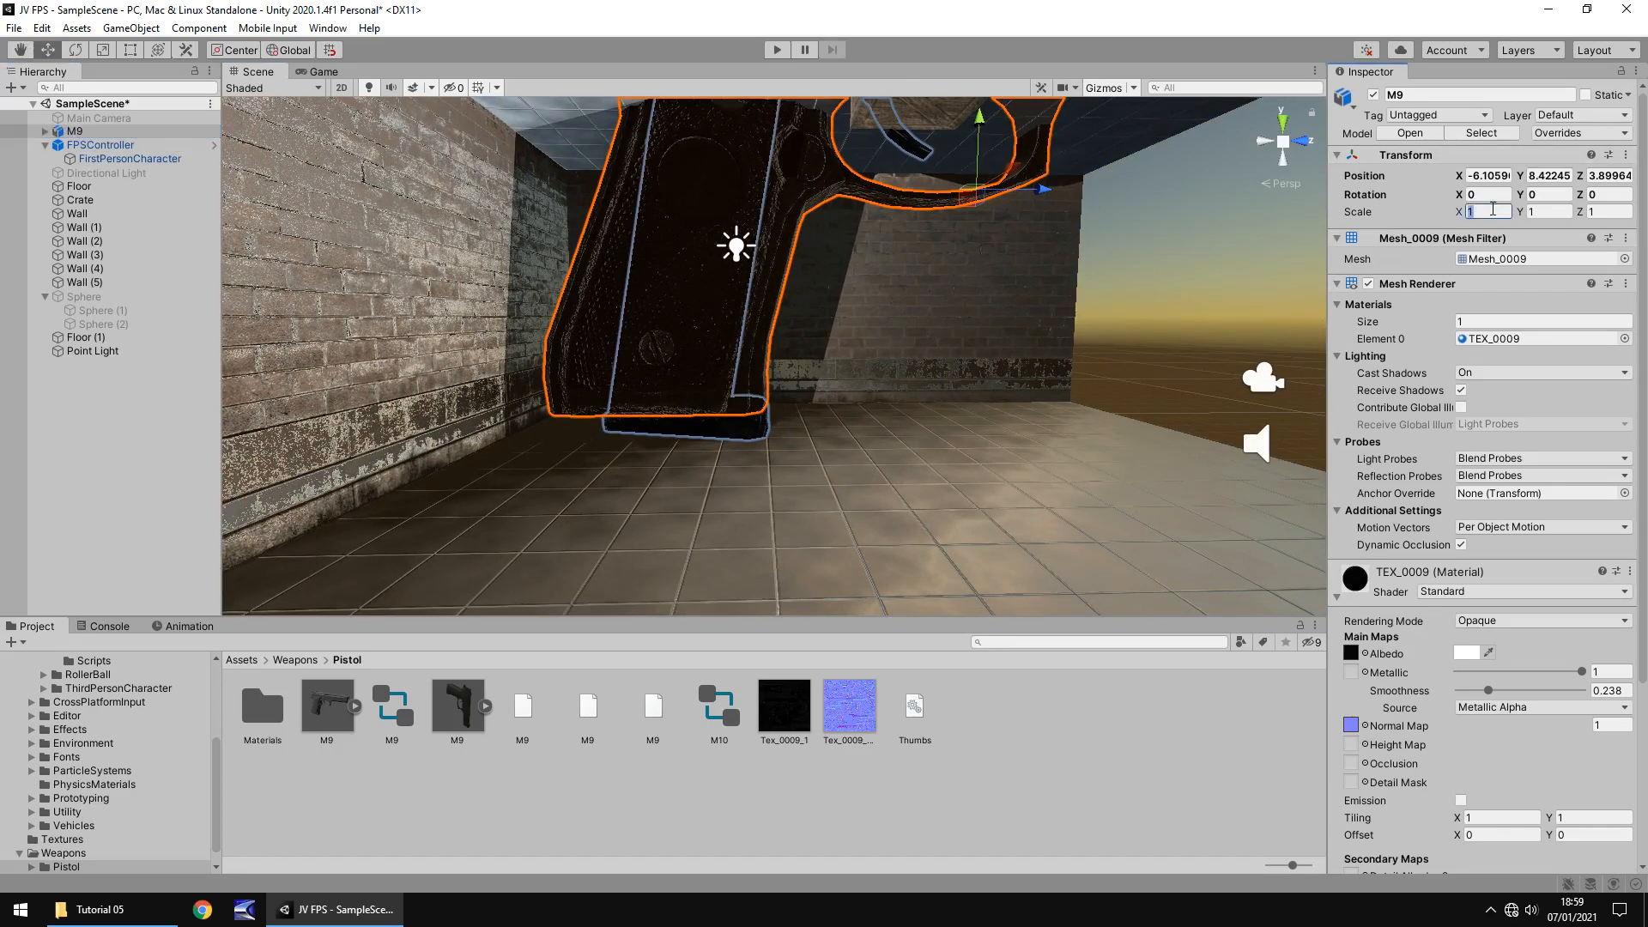
Scale M9 to 0.1 on all axes, lower it to Y 2.42, and test in Play mode
{"action": "type", "text": "0.1"}
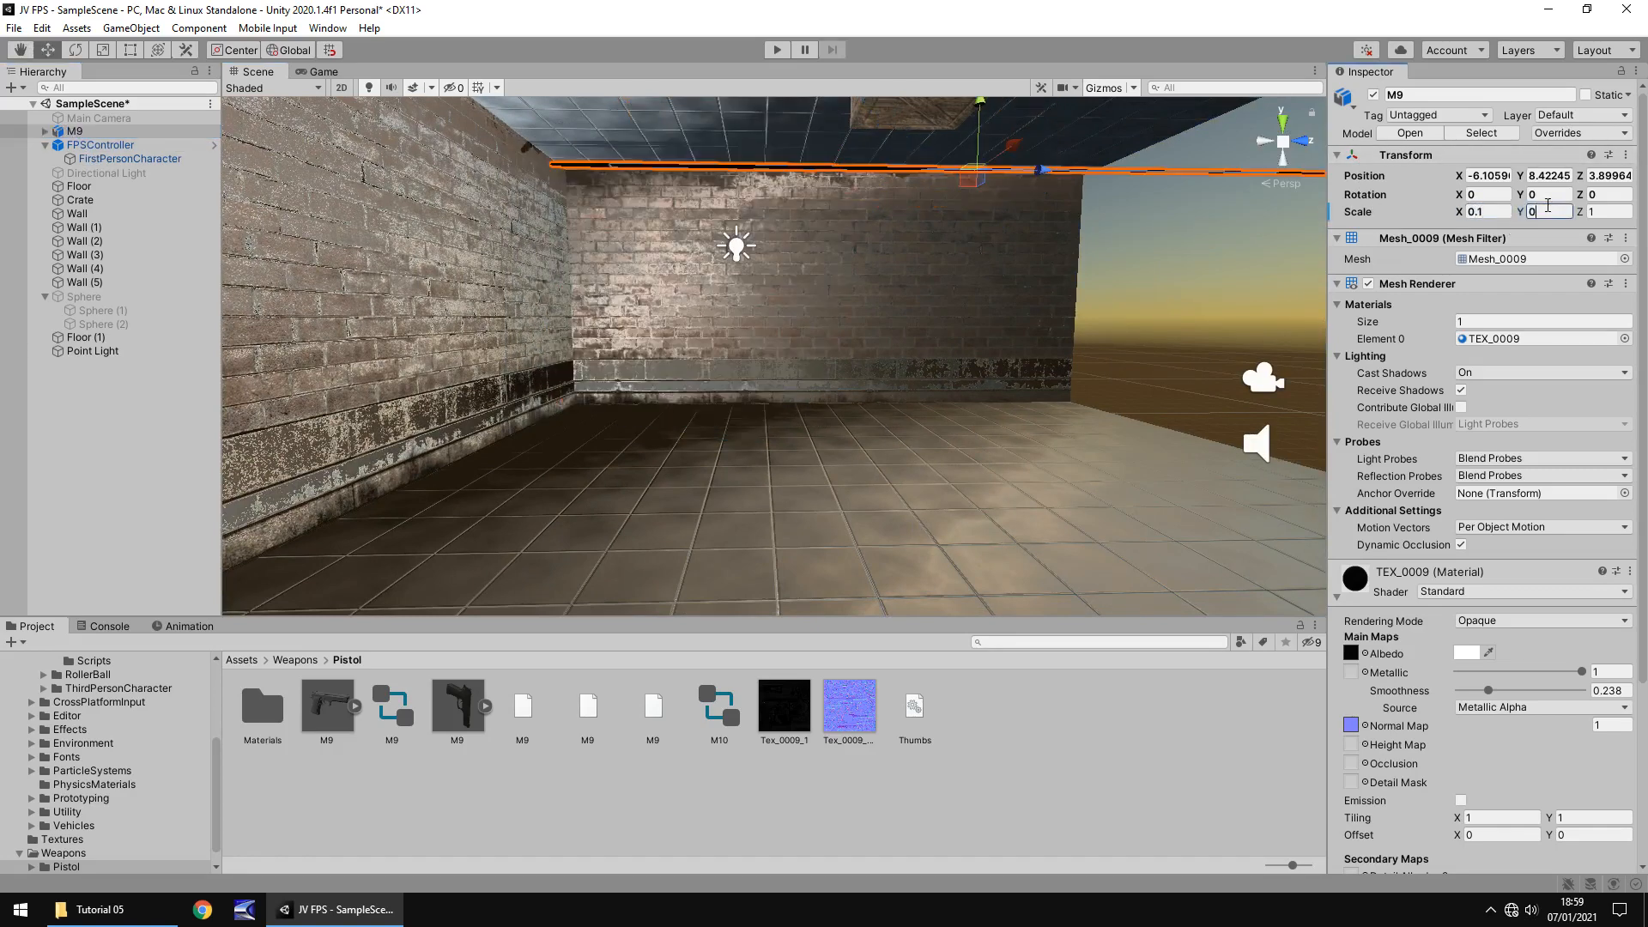
{"action": "type", "text": "0.1"}
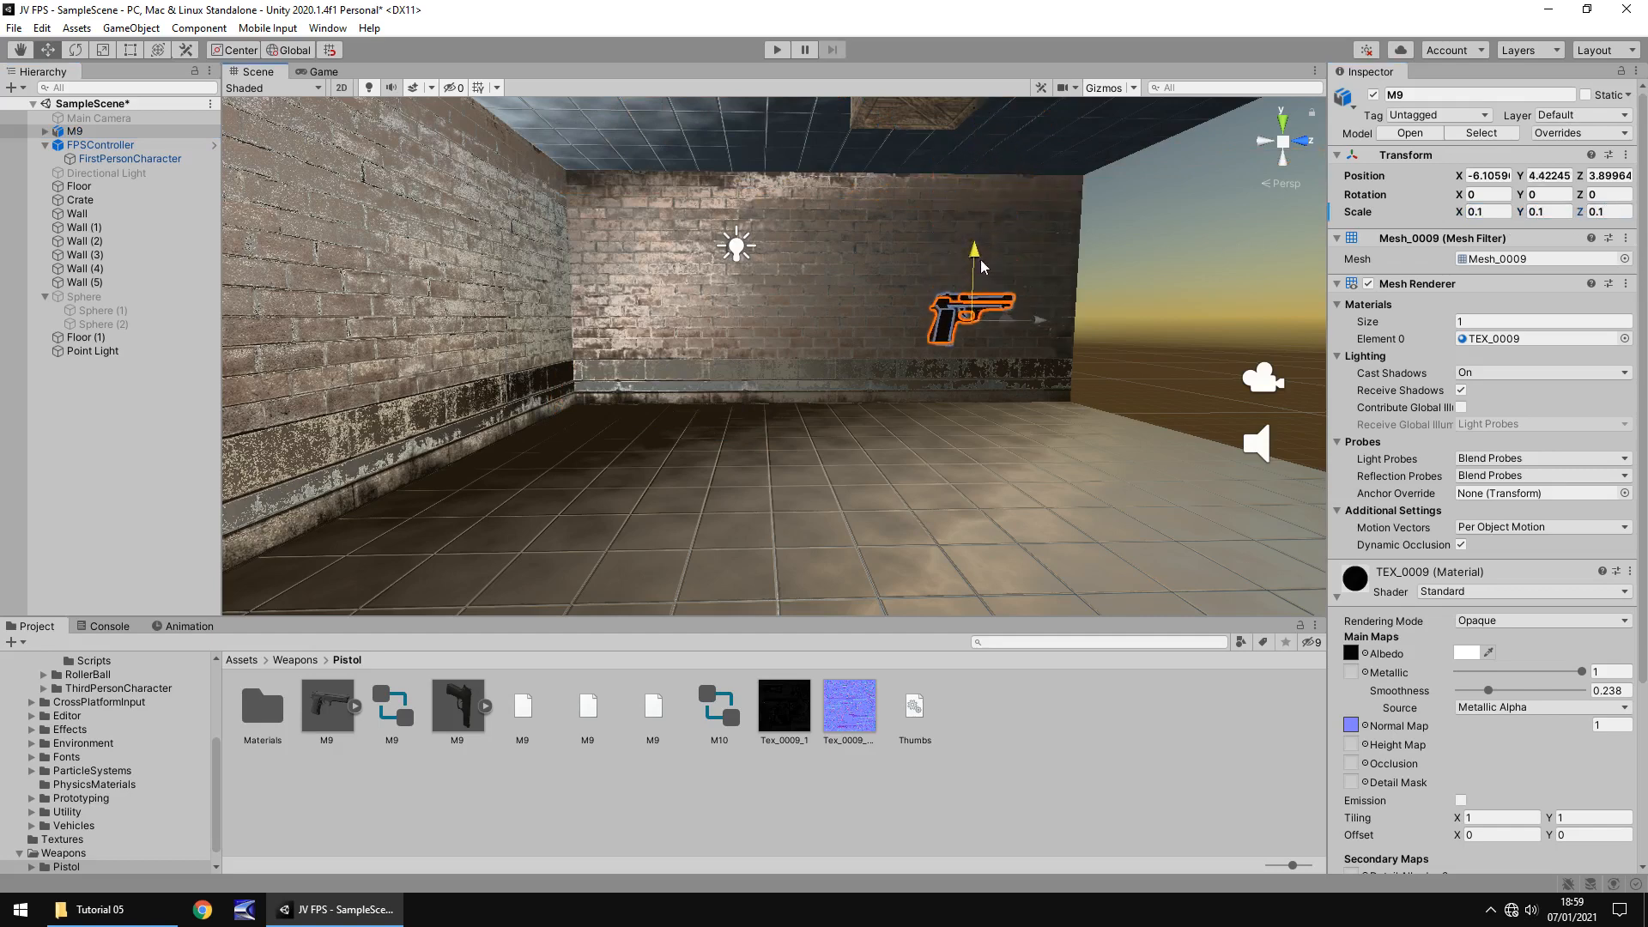
{"action": "left_click", "coordinate": [321, 71]}
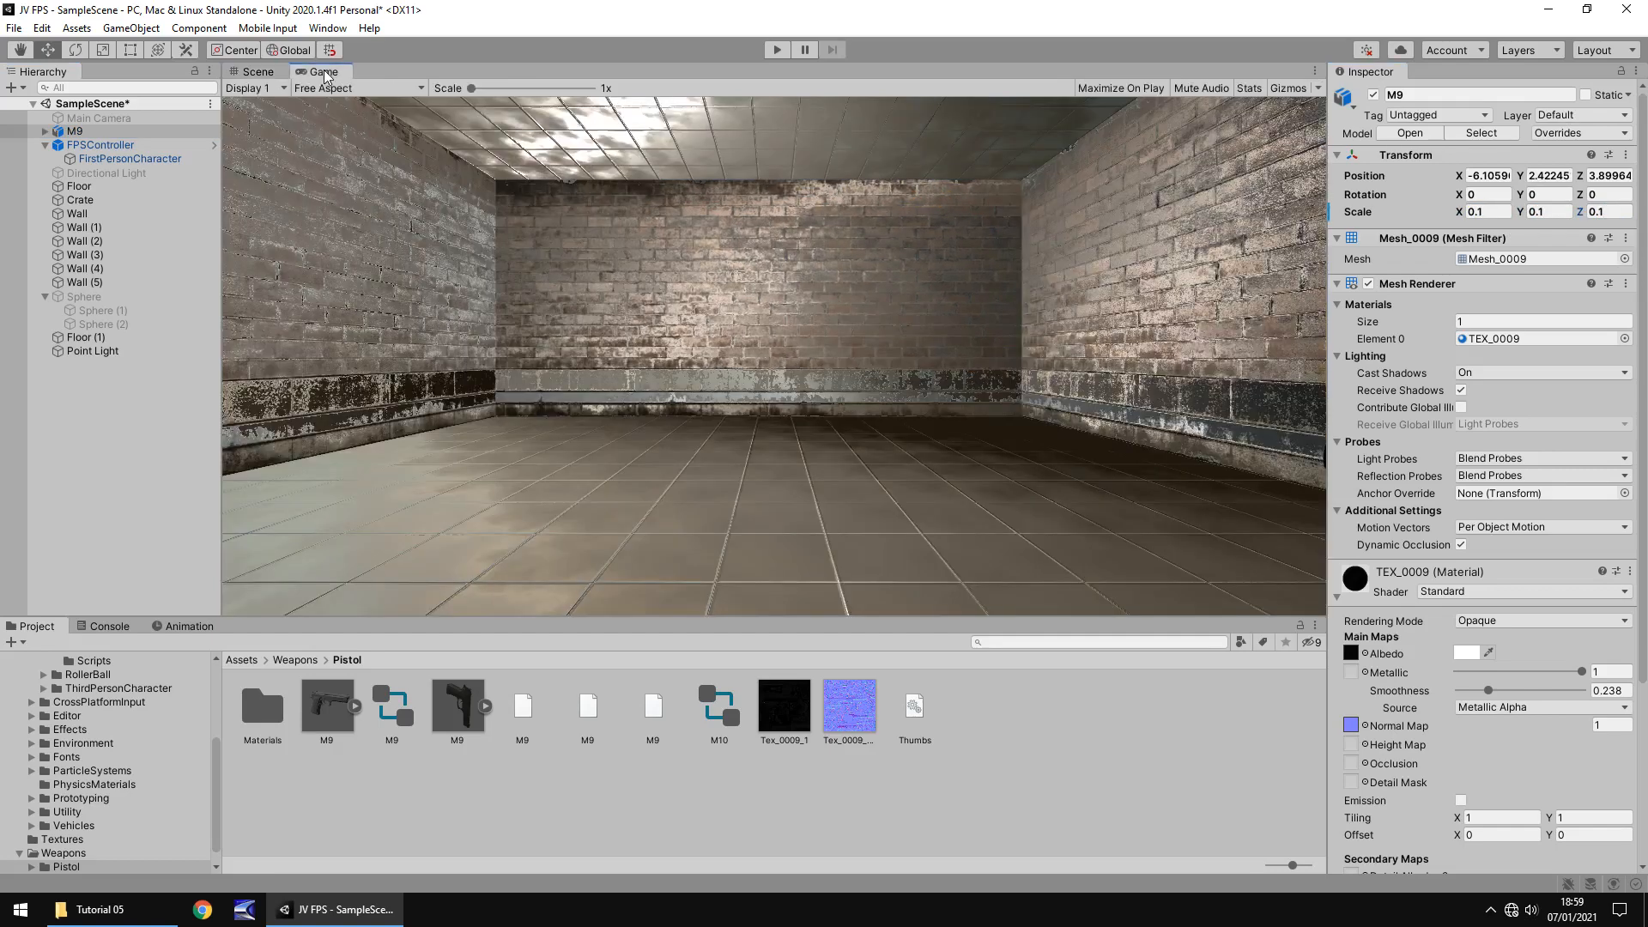
{"action": "left_click", "coordinate": [776, 50]}
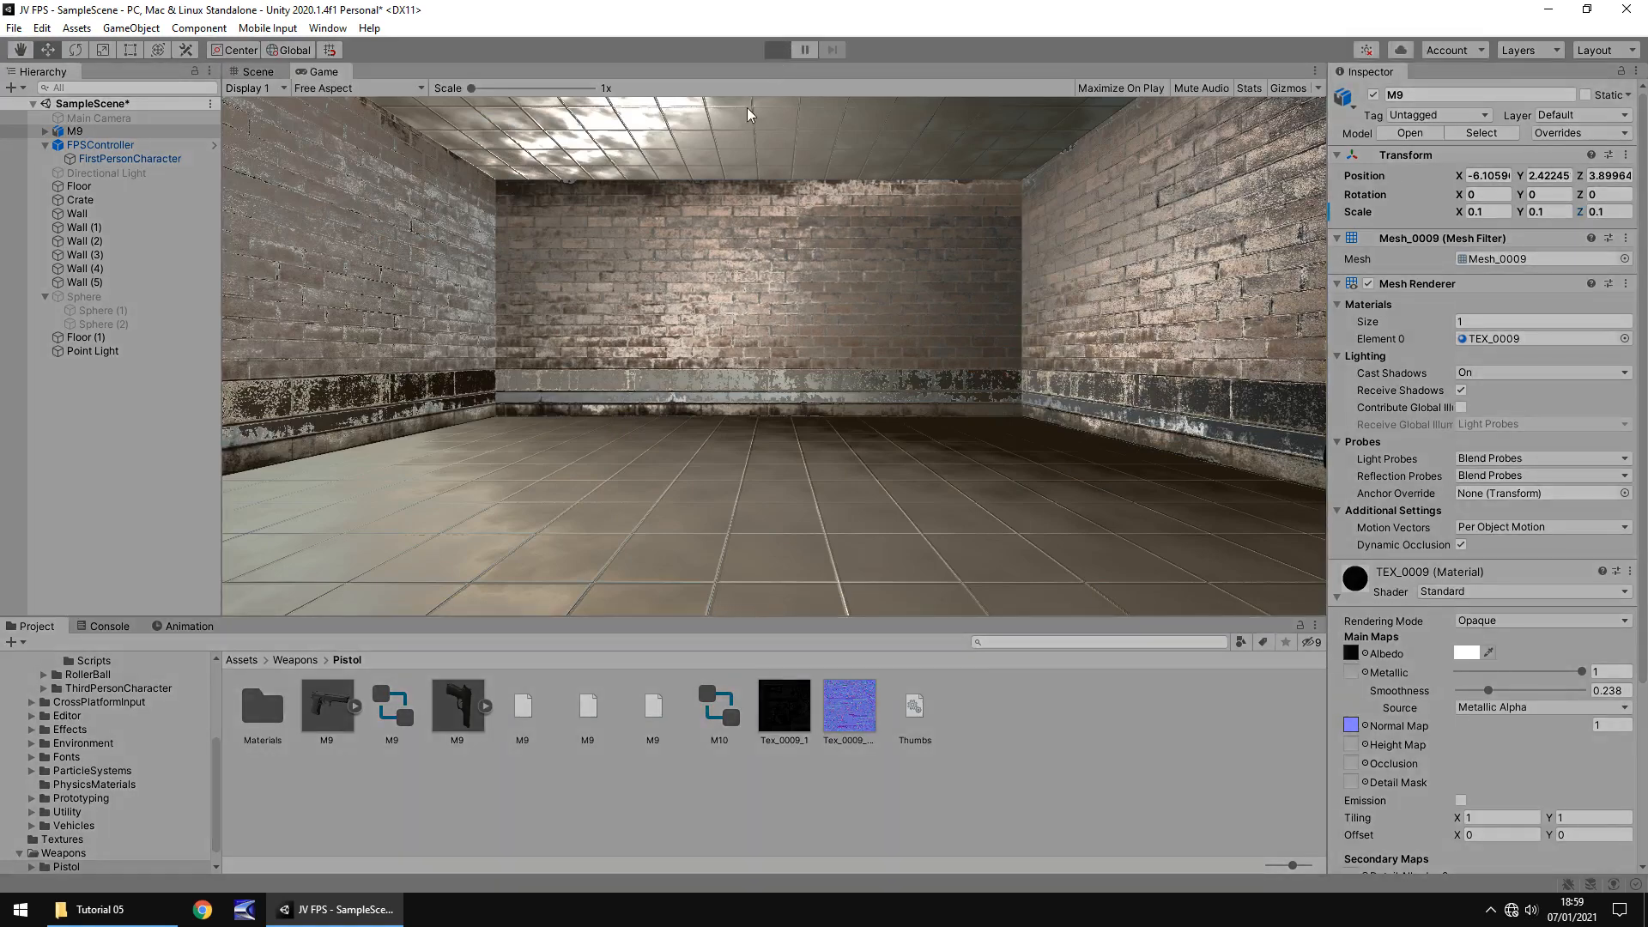
{"action": "left_click", "coordinate": [776, 49]}
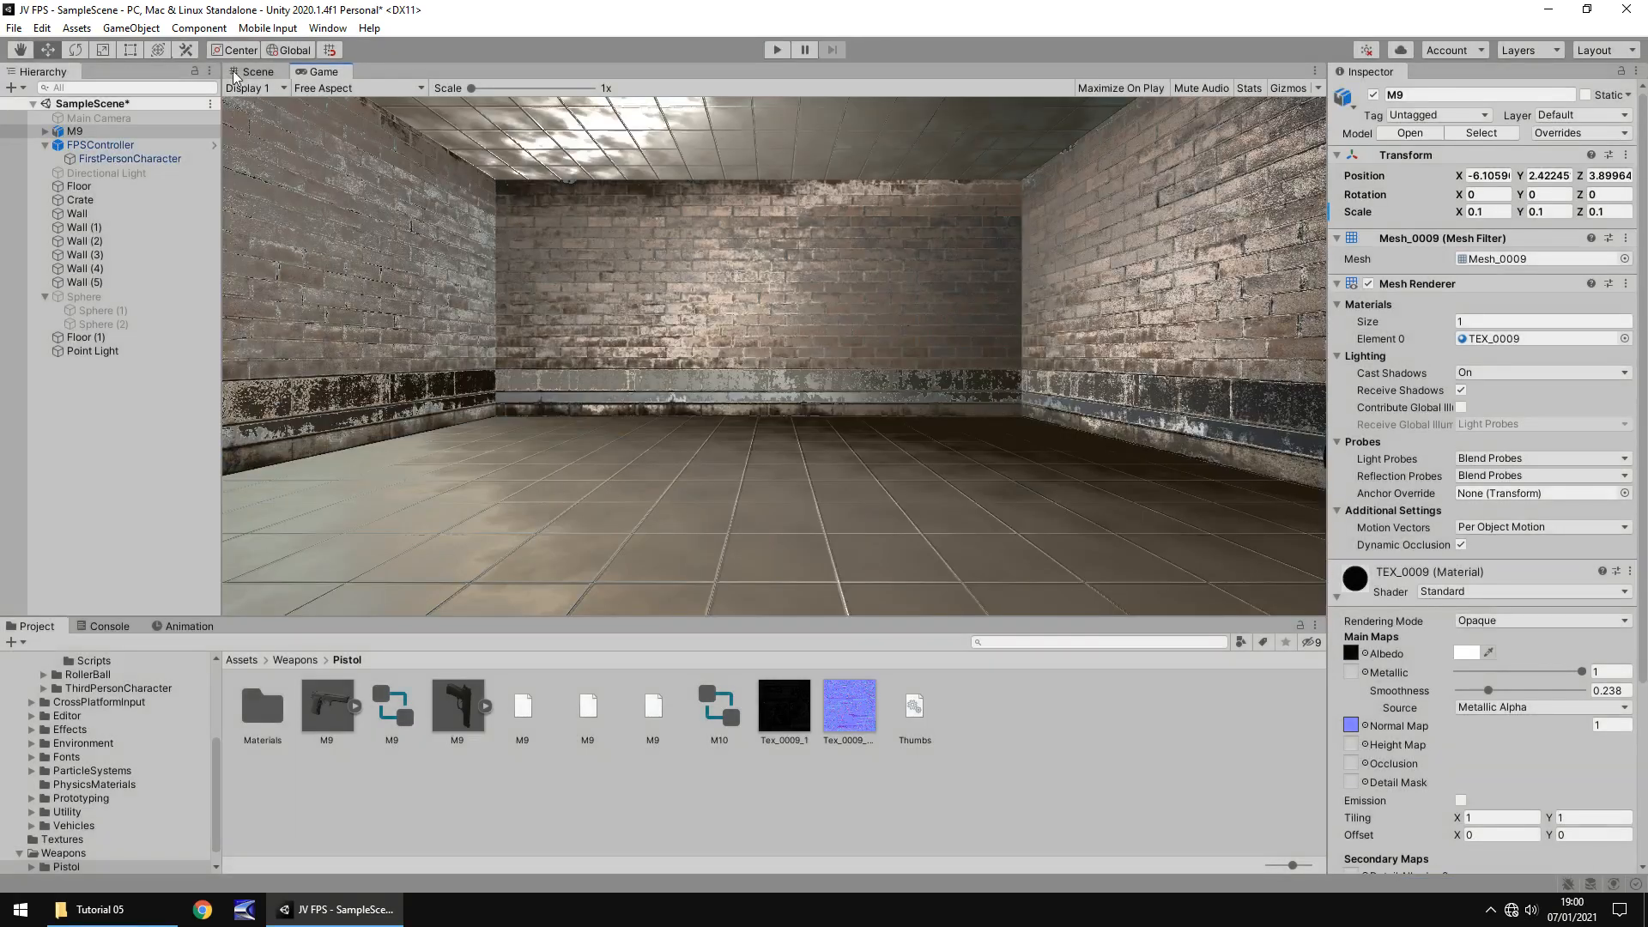
Set M9's X, Y and Z scale to 0.05, then select FirstPersonCharacter
{"action": "left_click", "coordinate": [252, 71]}
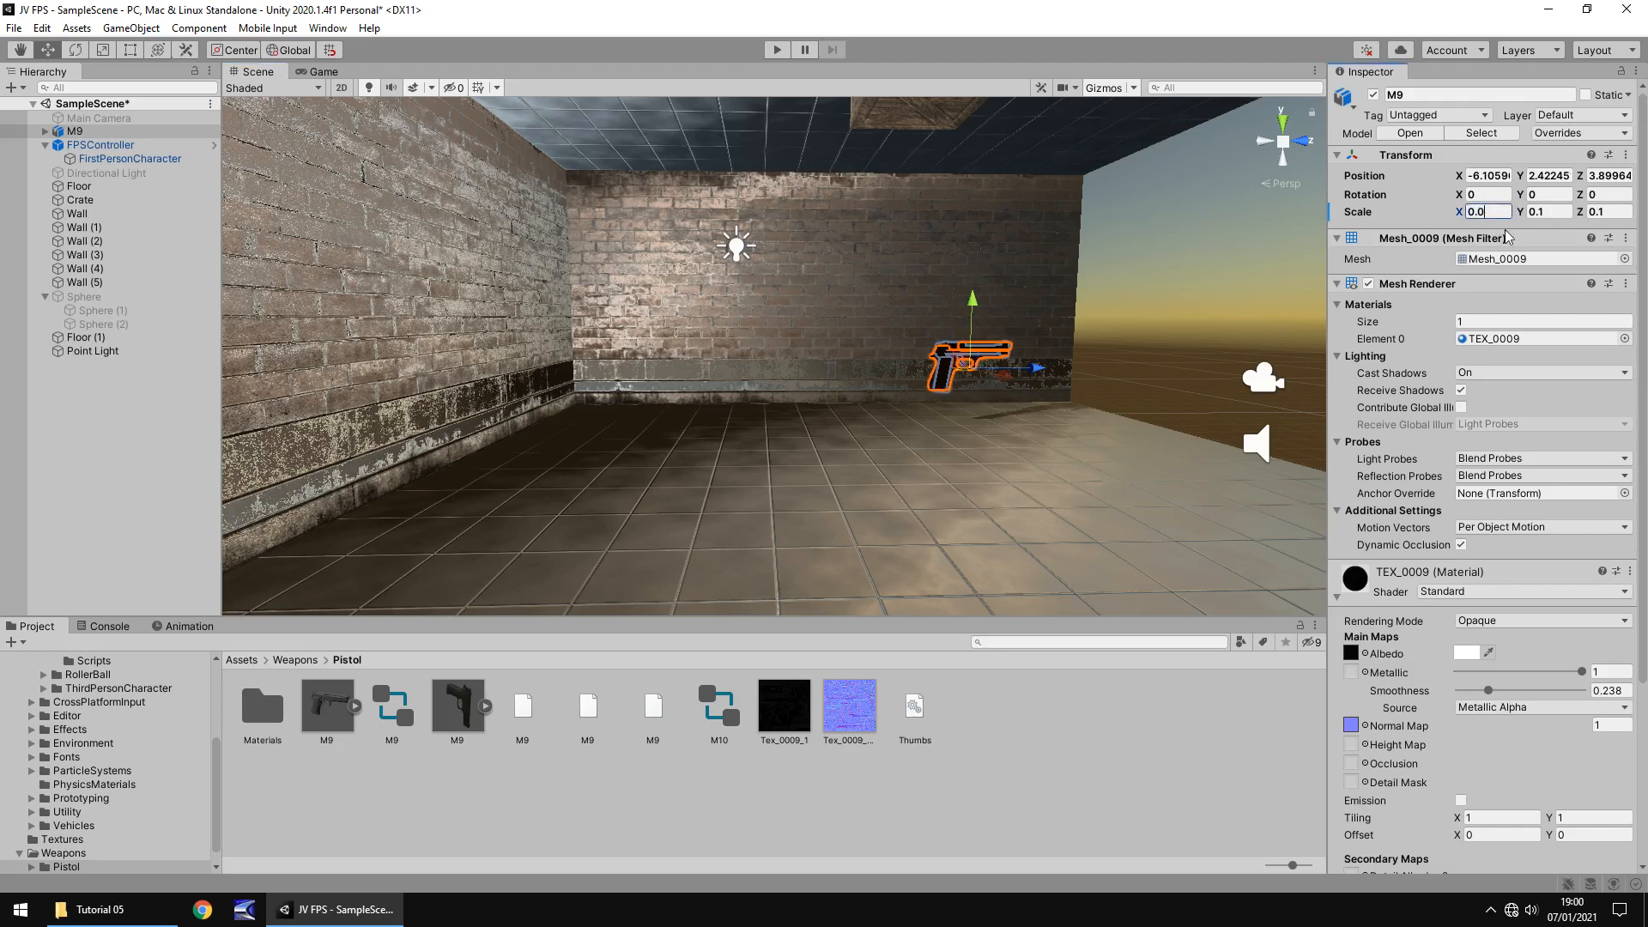
{"action": "type", "text": "0.05"}
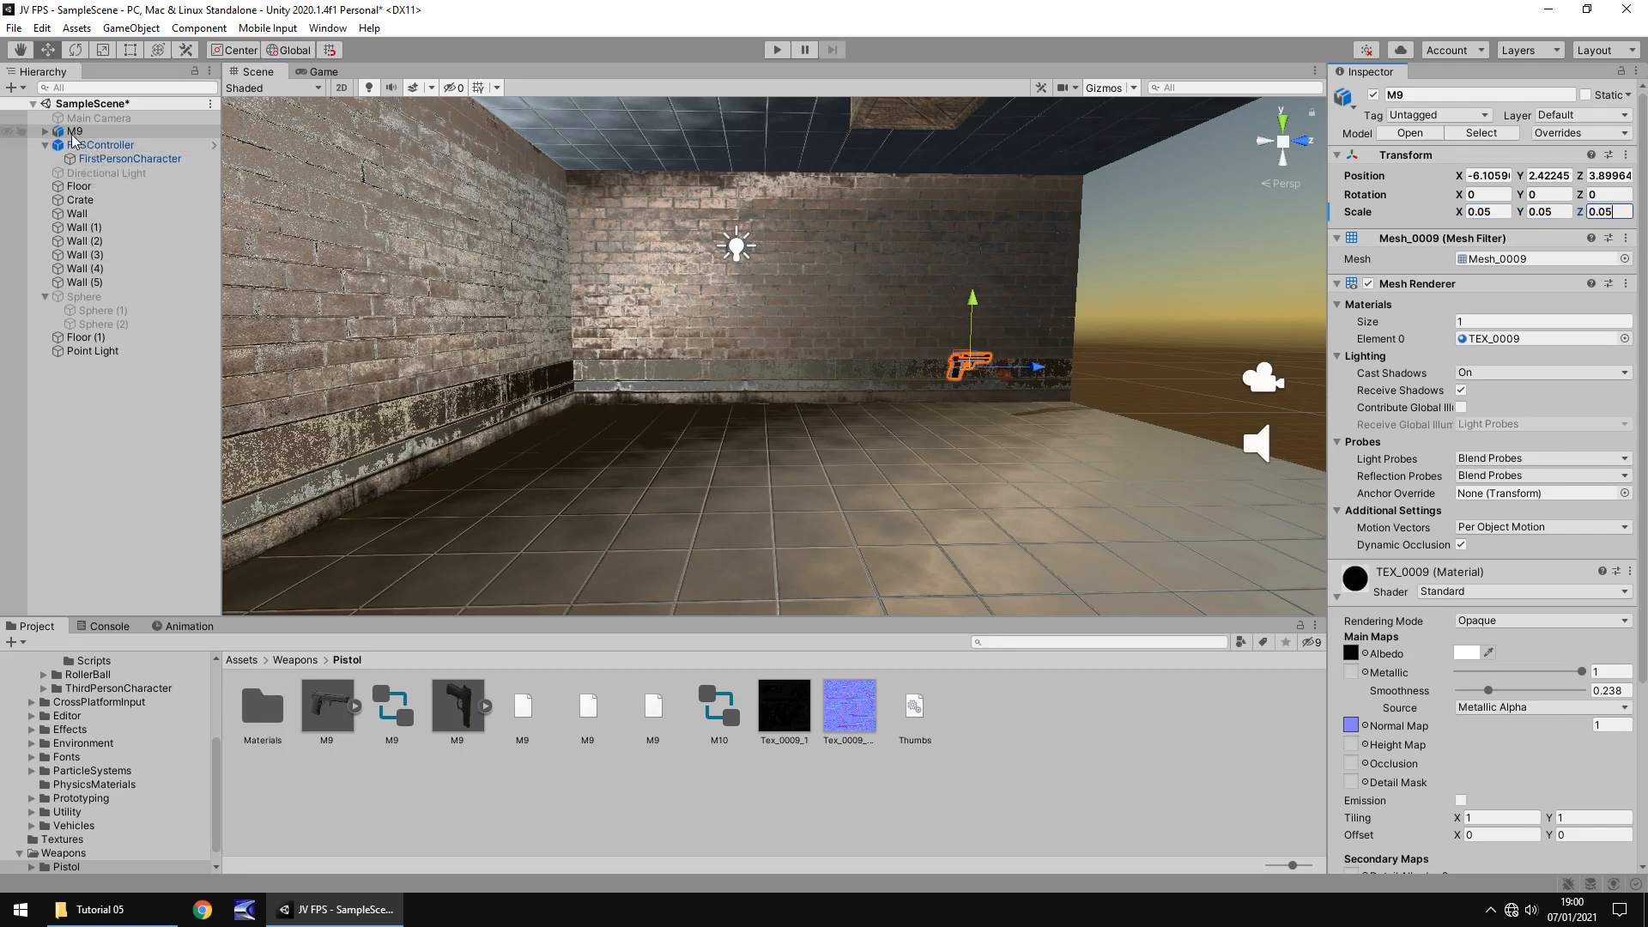
{"action": "left_click", "coordinate": [128, 158]}
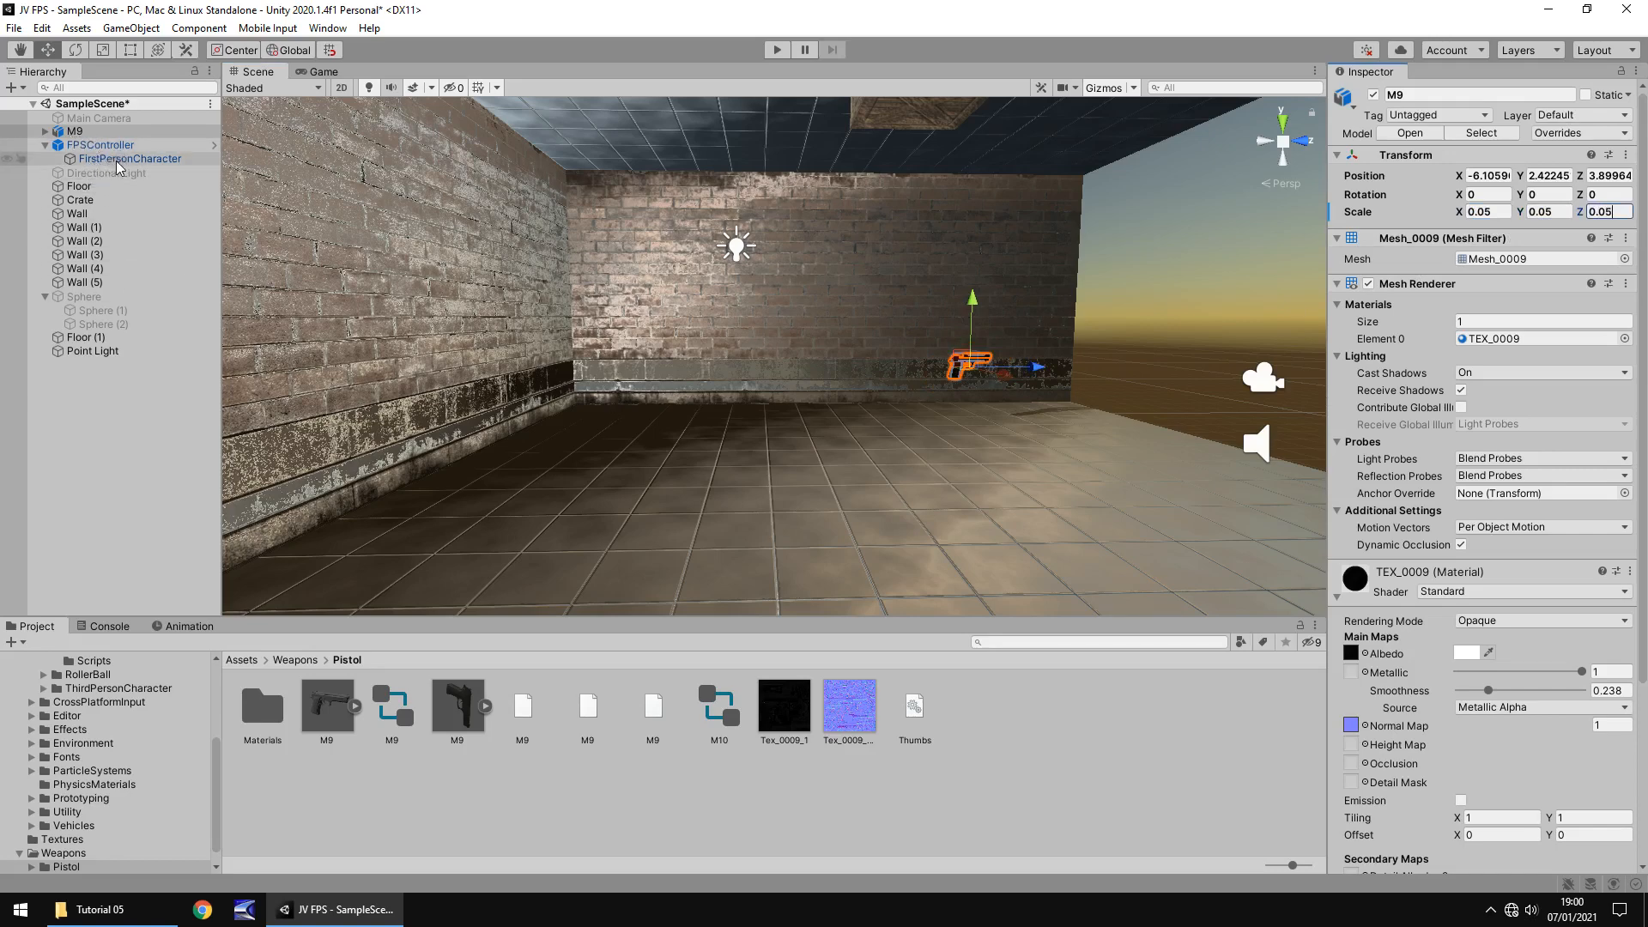
{"action": "left_click", "coordinate": [127, 158]}
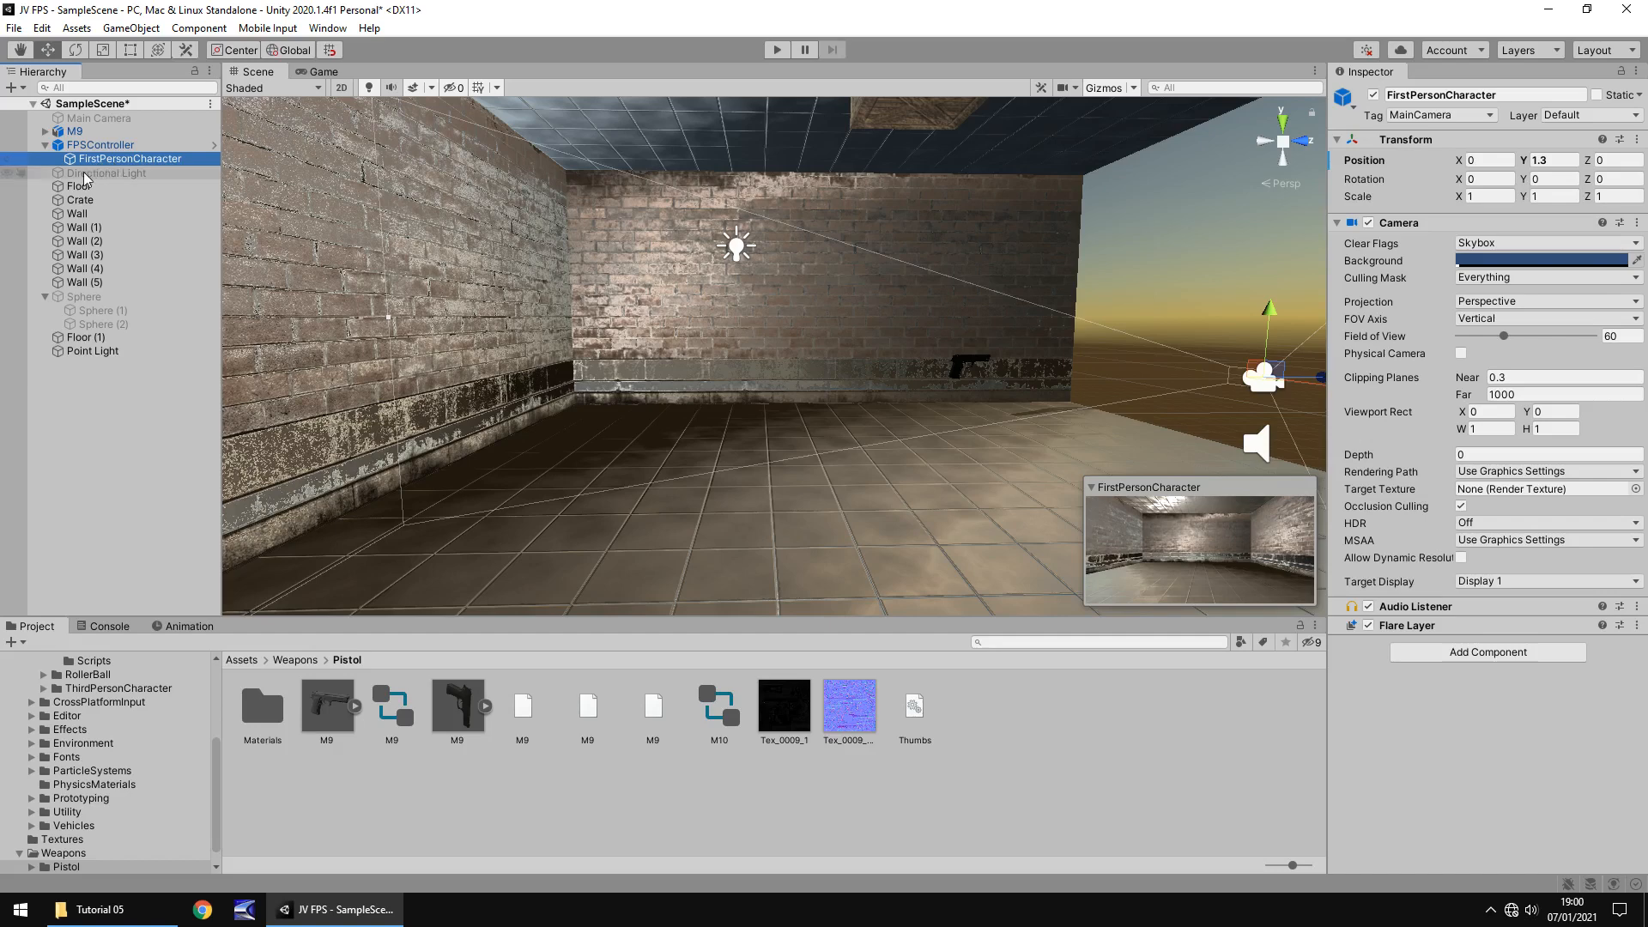
{"action": "mouse_move", "coordinate": [111, 165]}
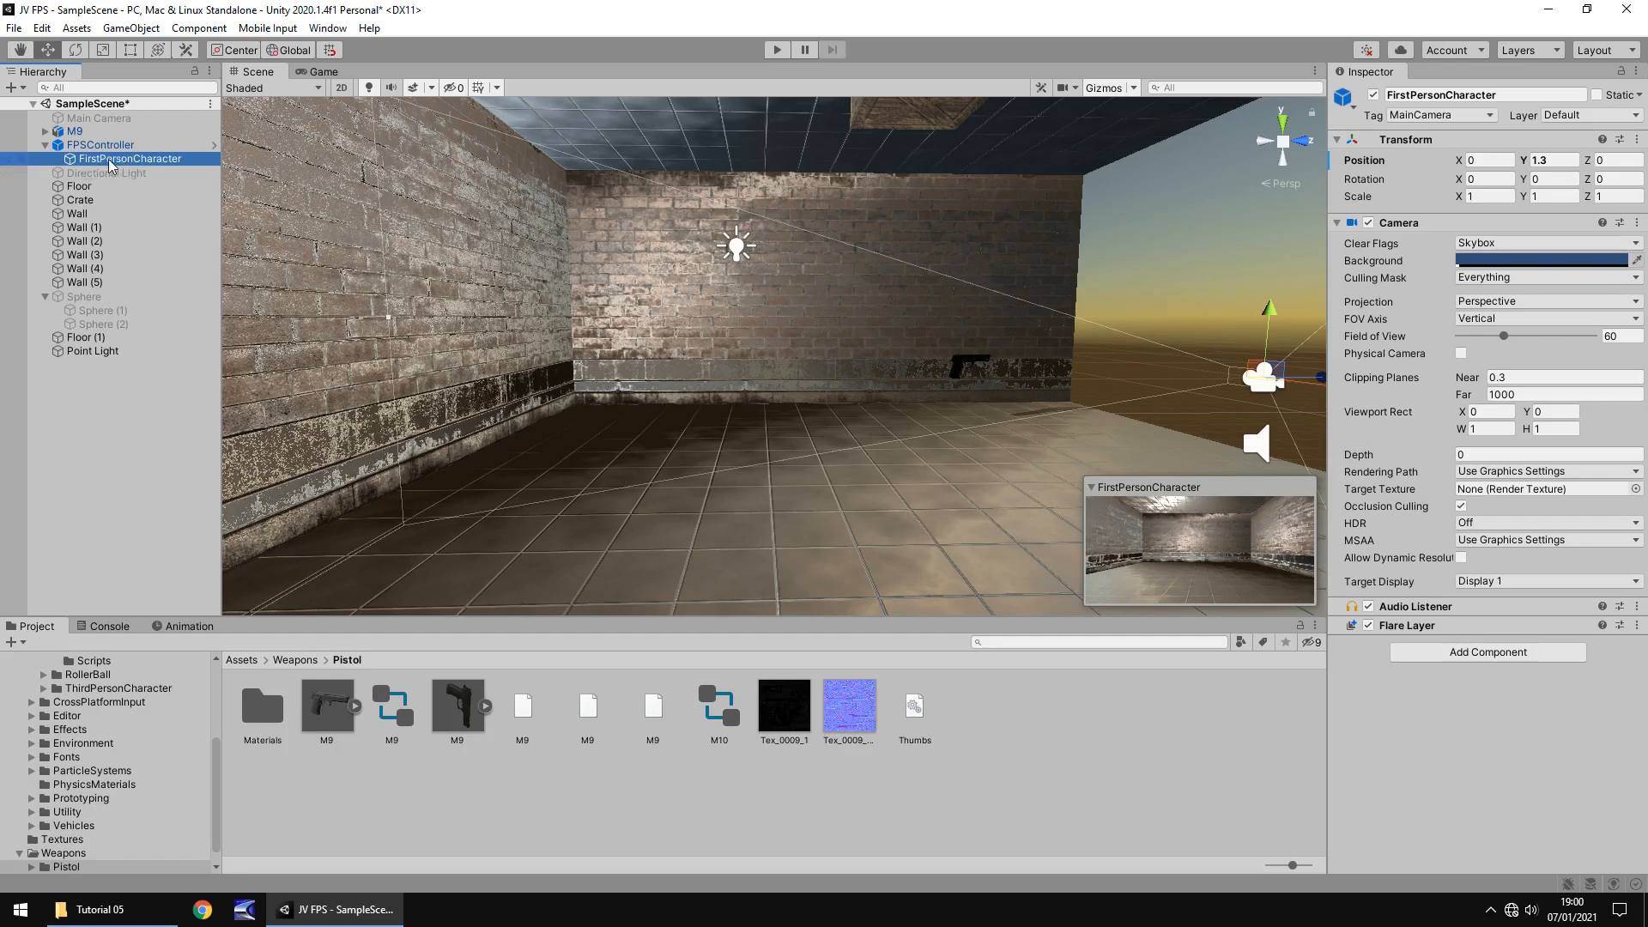
Add an empty child 'Weapons' under FirstPersonCharacter and parent the M9 pistol to it
{"action": "right_click", "coordinate": [127, 159]}
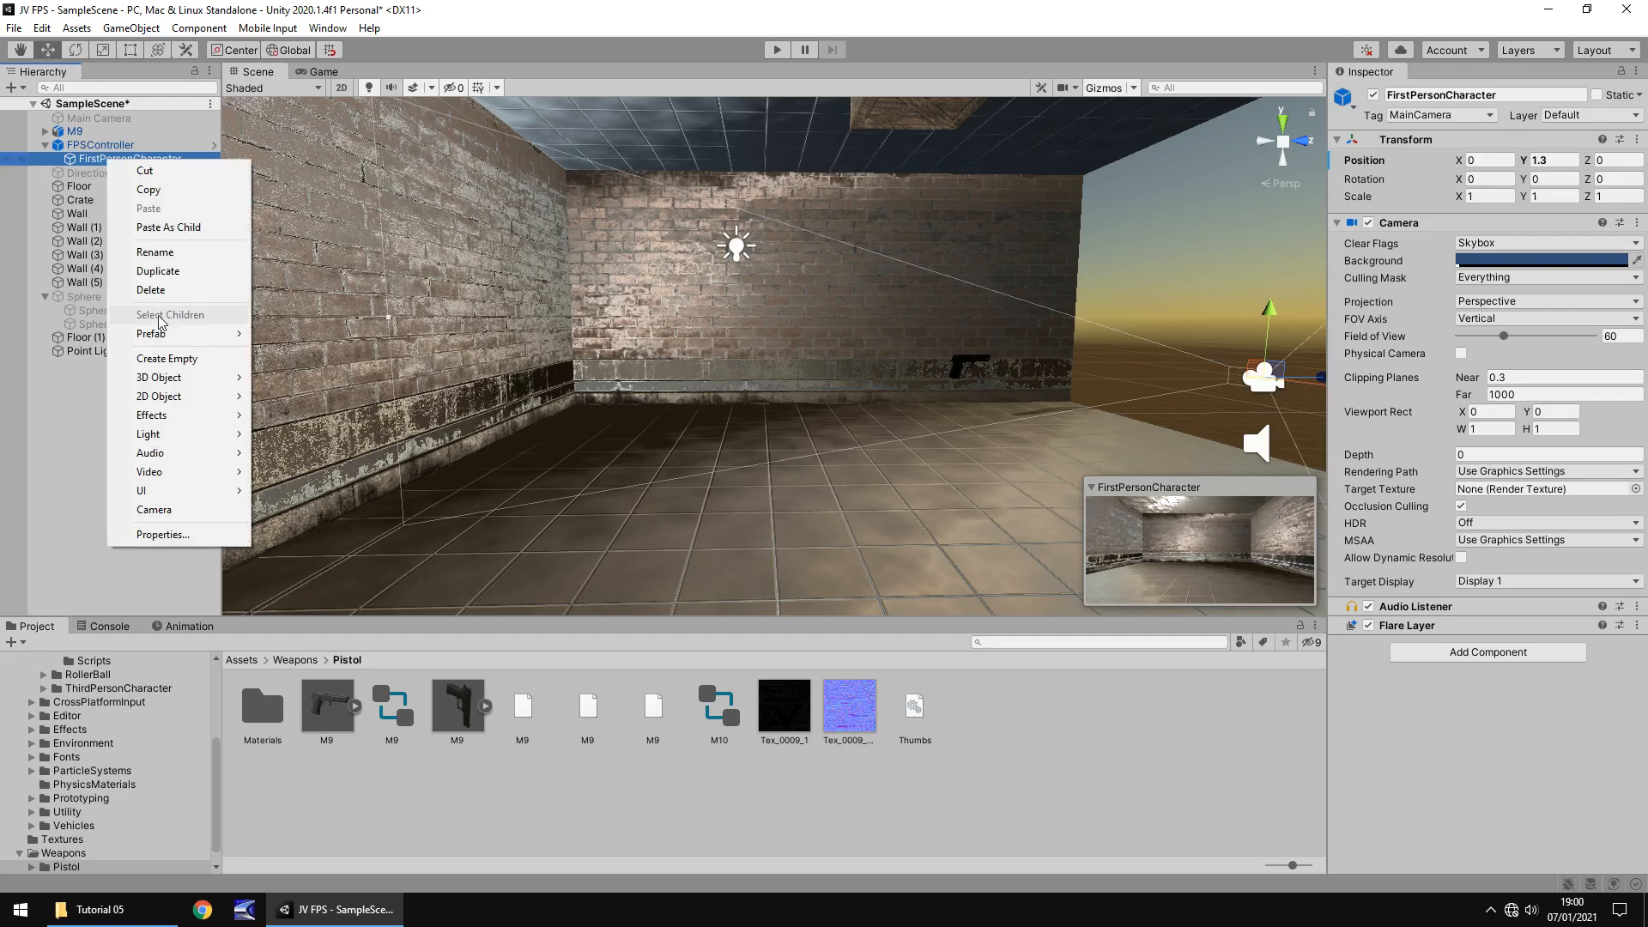
{"action": "left_click", "coordinate": [166, 359]}
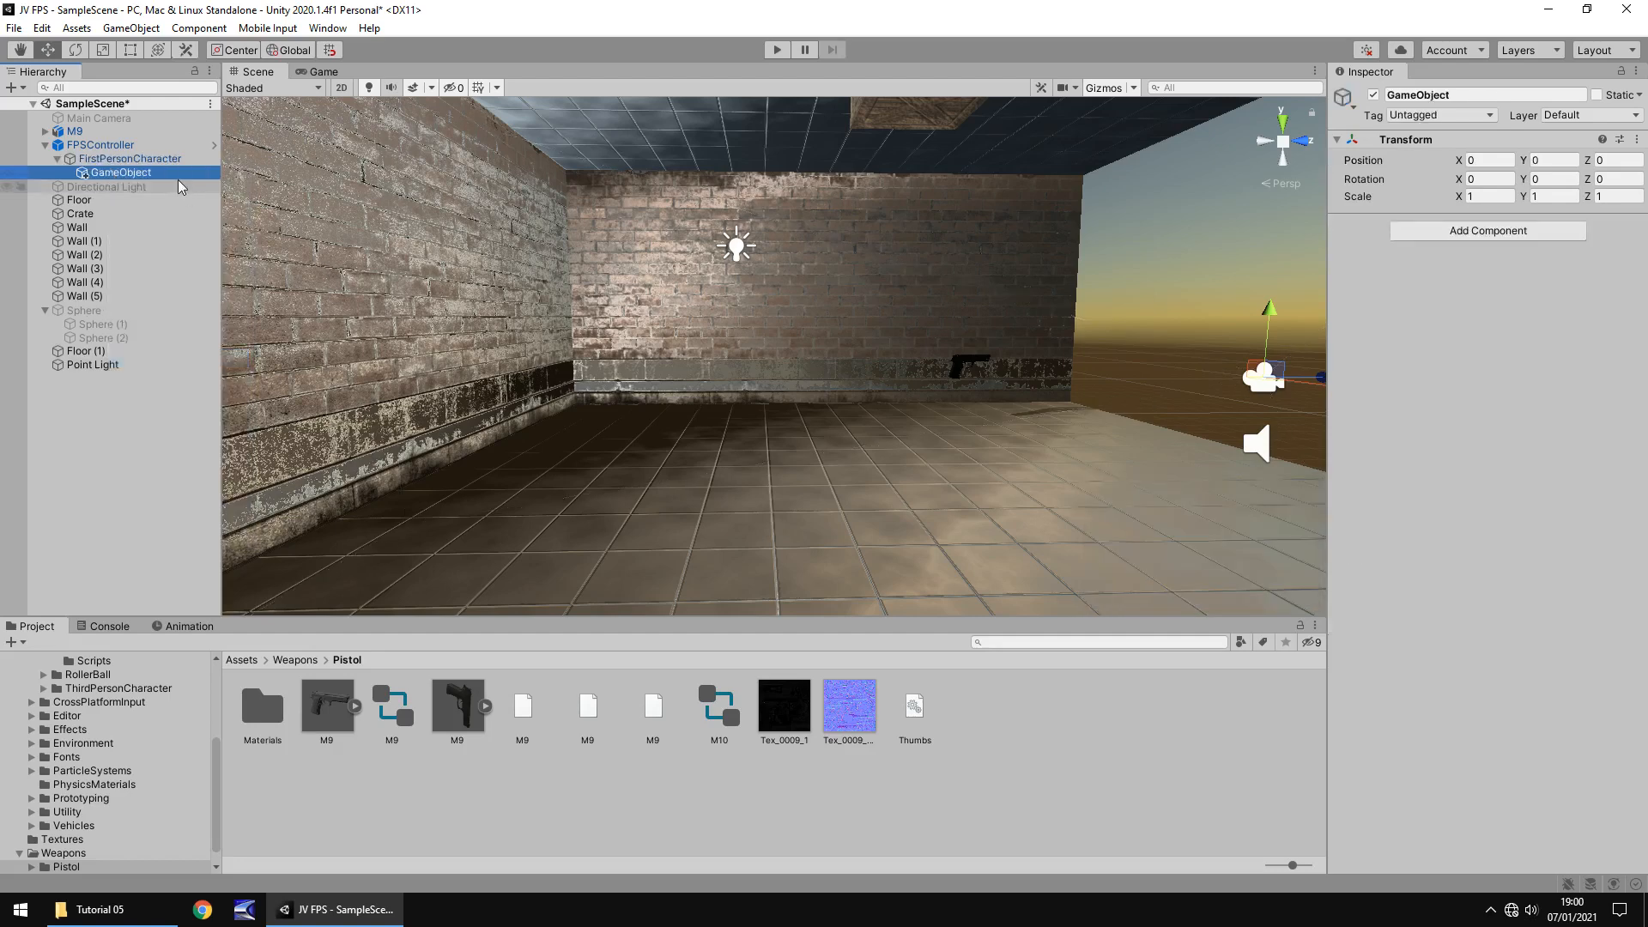
{"action": "right_click", "coordinate": [119, 173]}
{"action": "type", "text": "Weapons"}
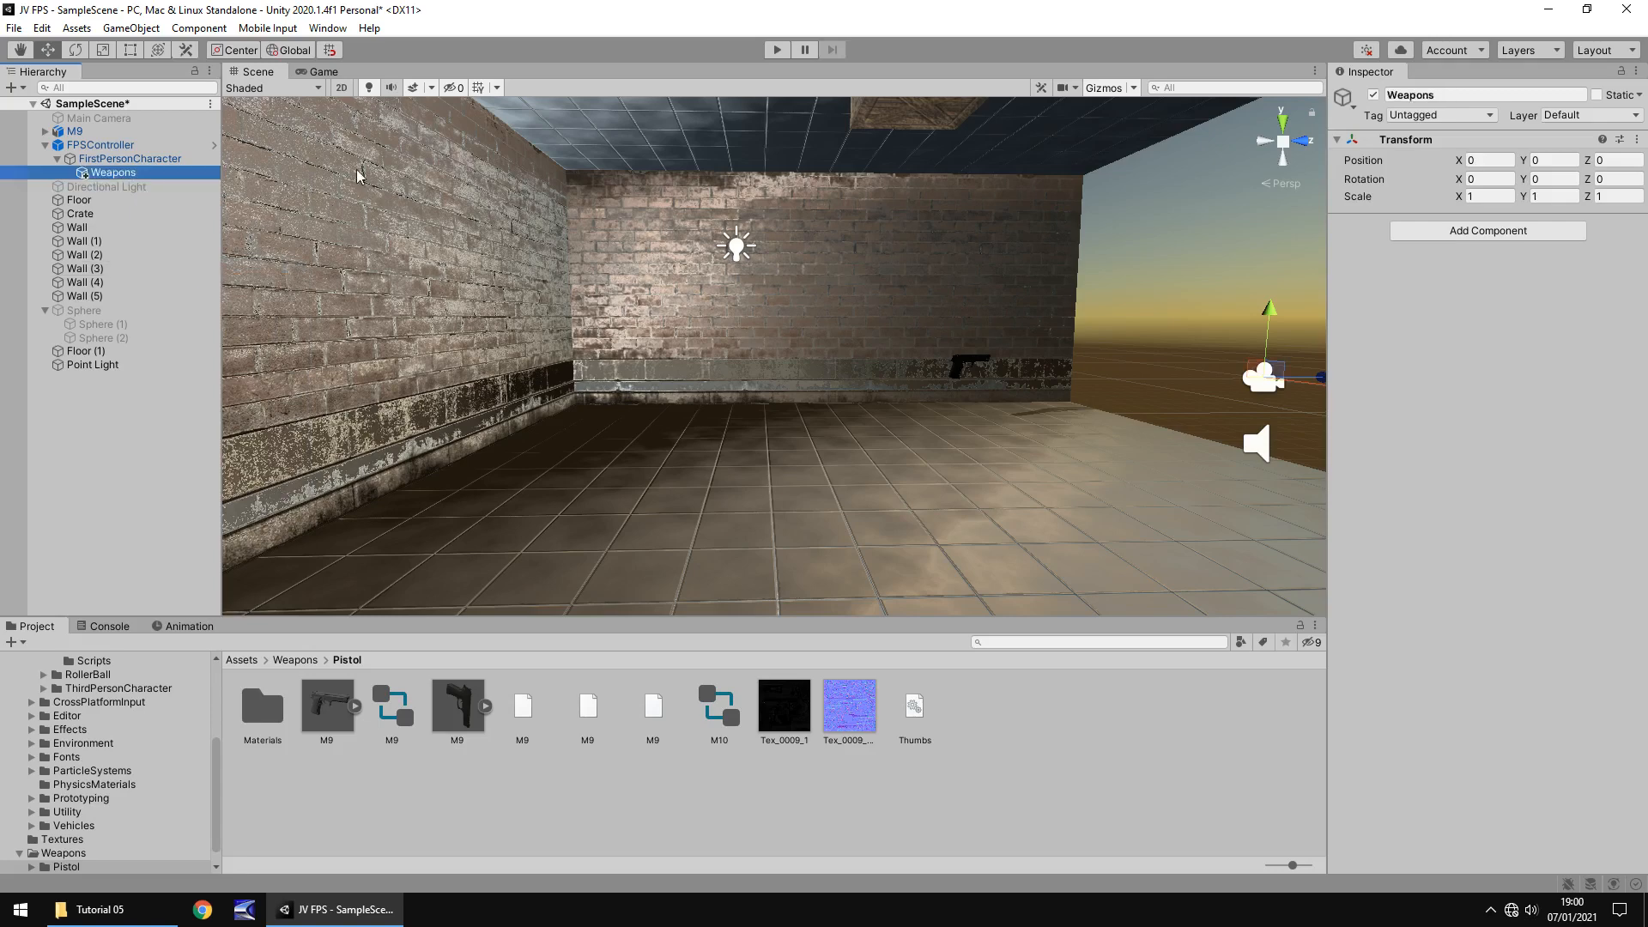
{"action": "left_click", "coordinate": [75, 131]}
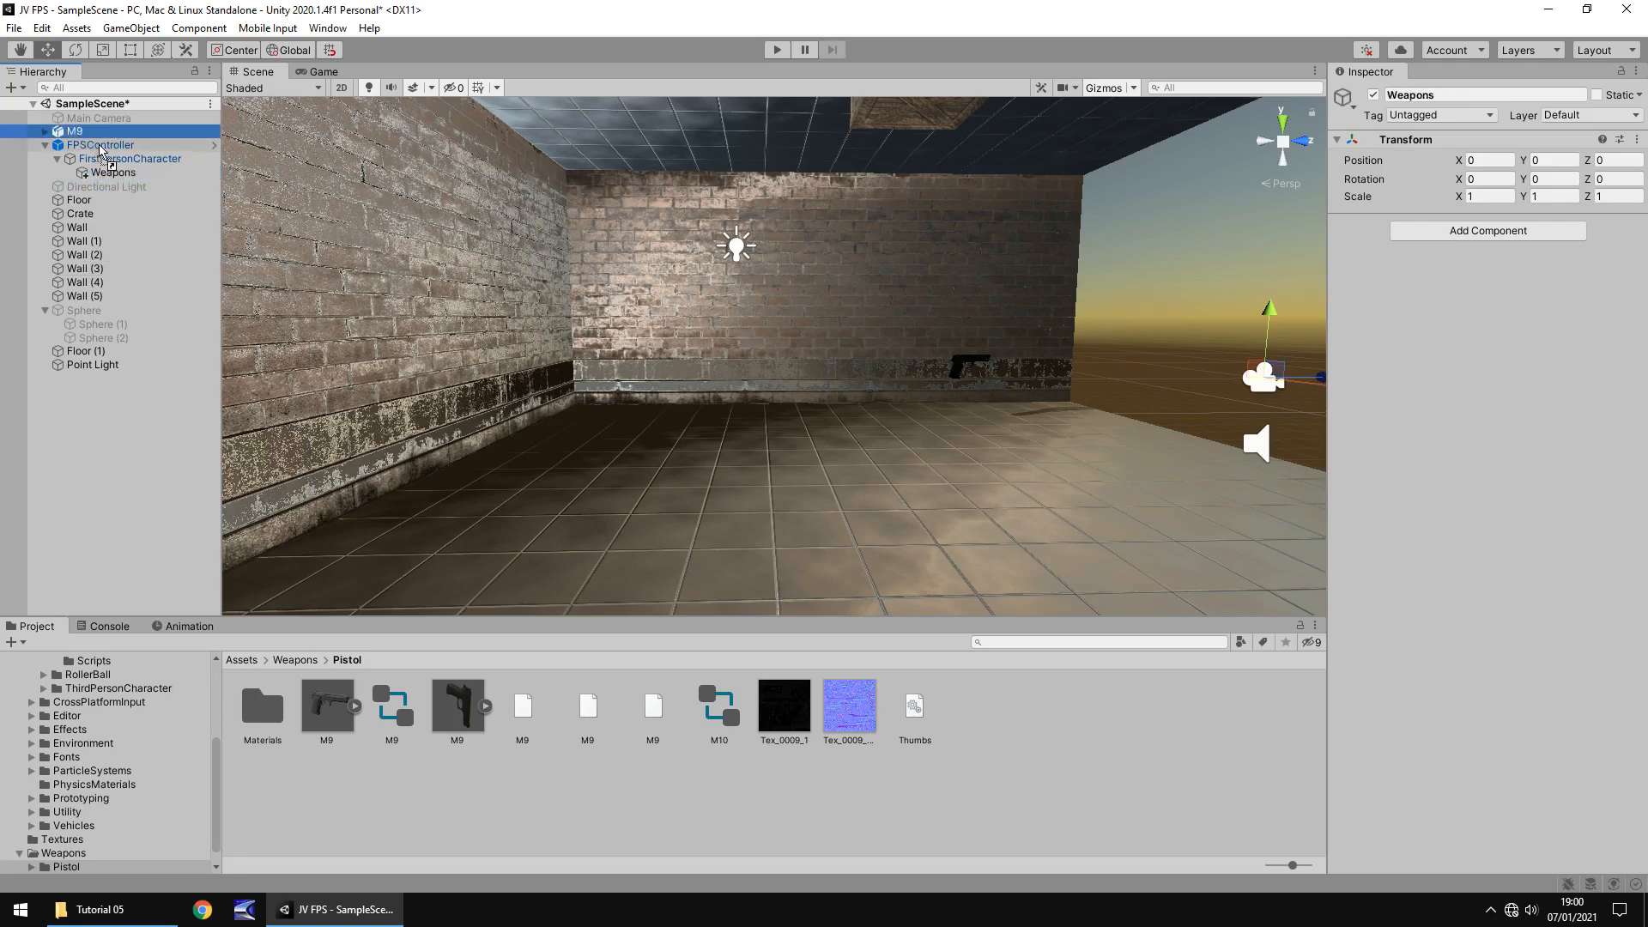
{"action": "left_click", "coordinate": [111, 172]}
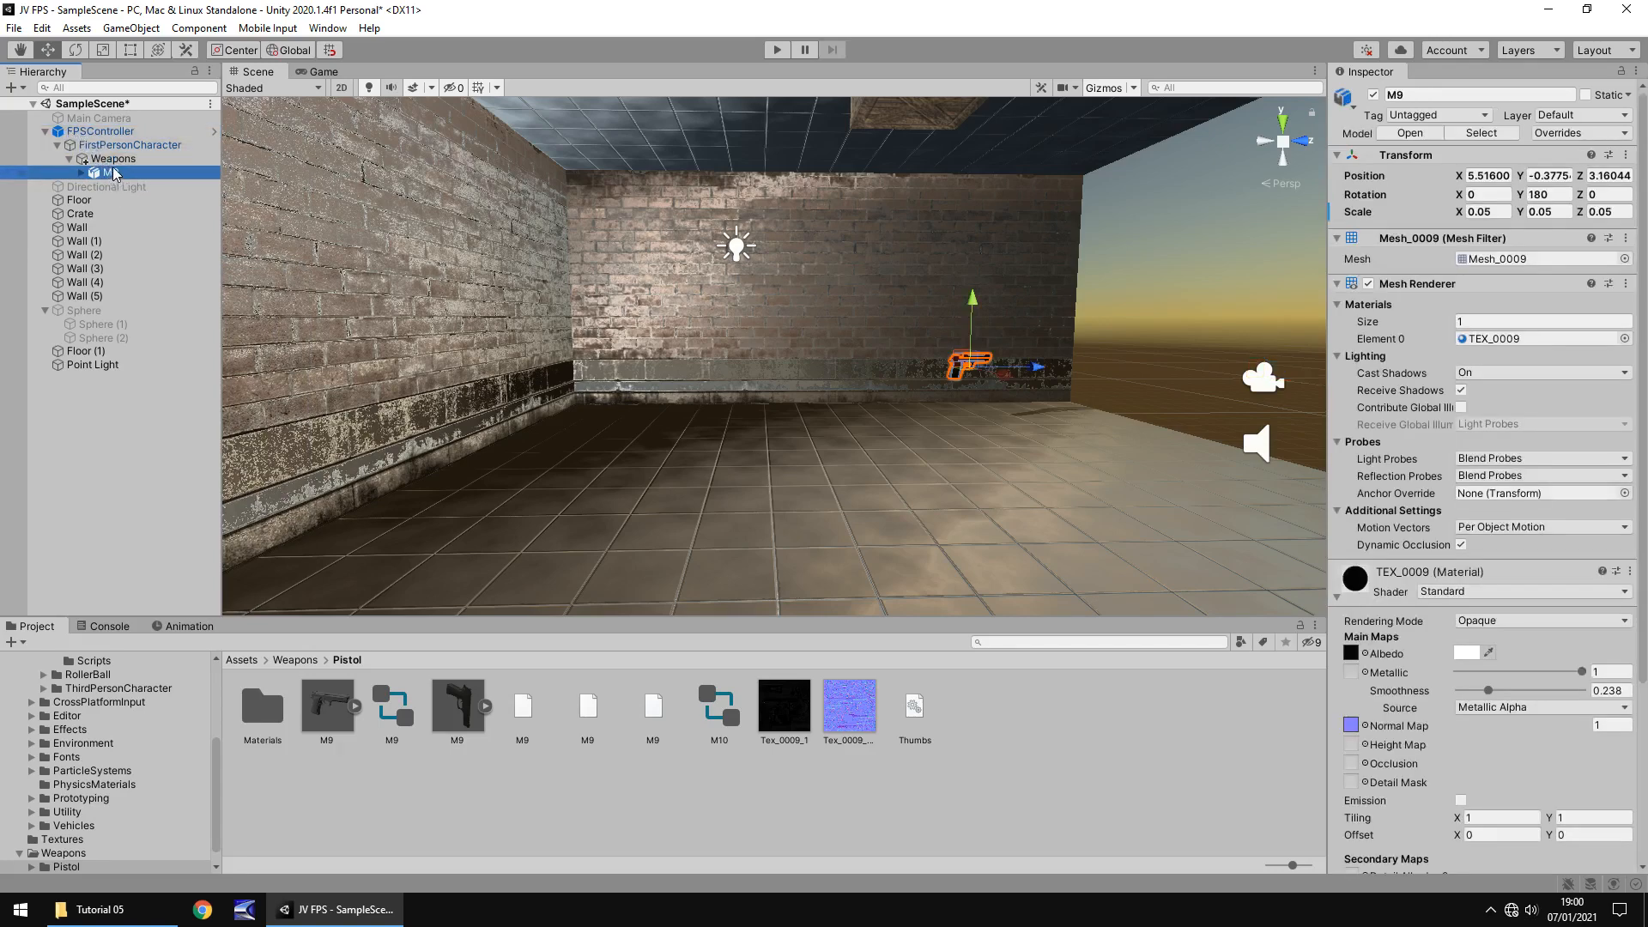
{"action": "left_click", "coordinate": [79, 172]}
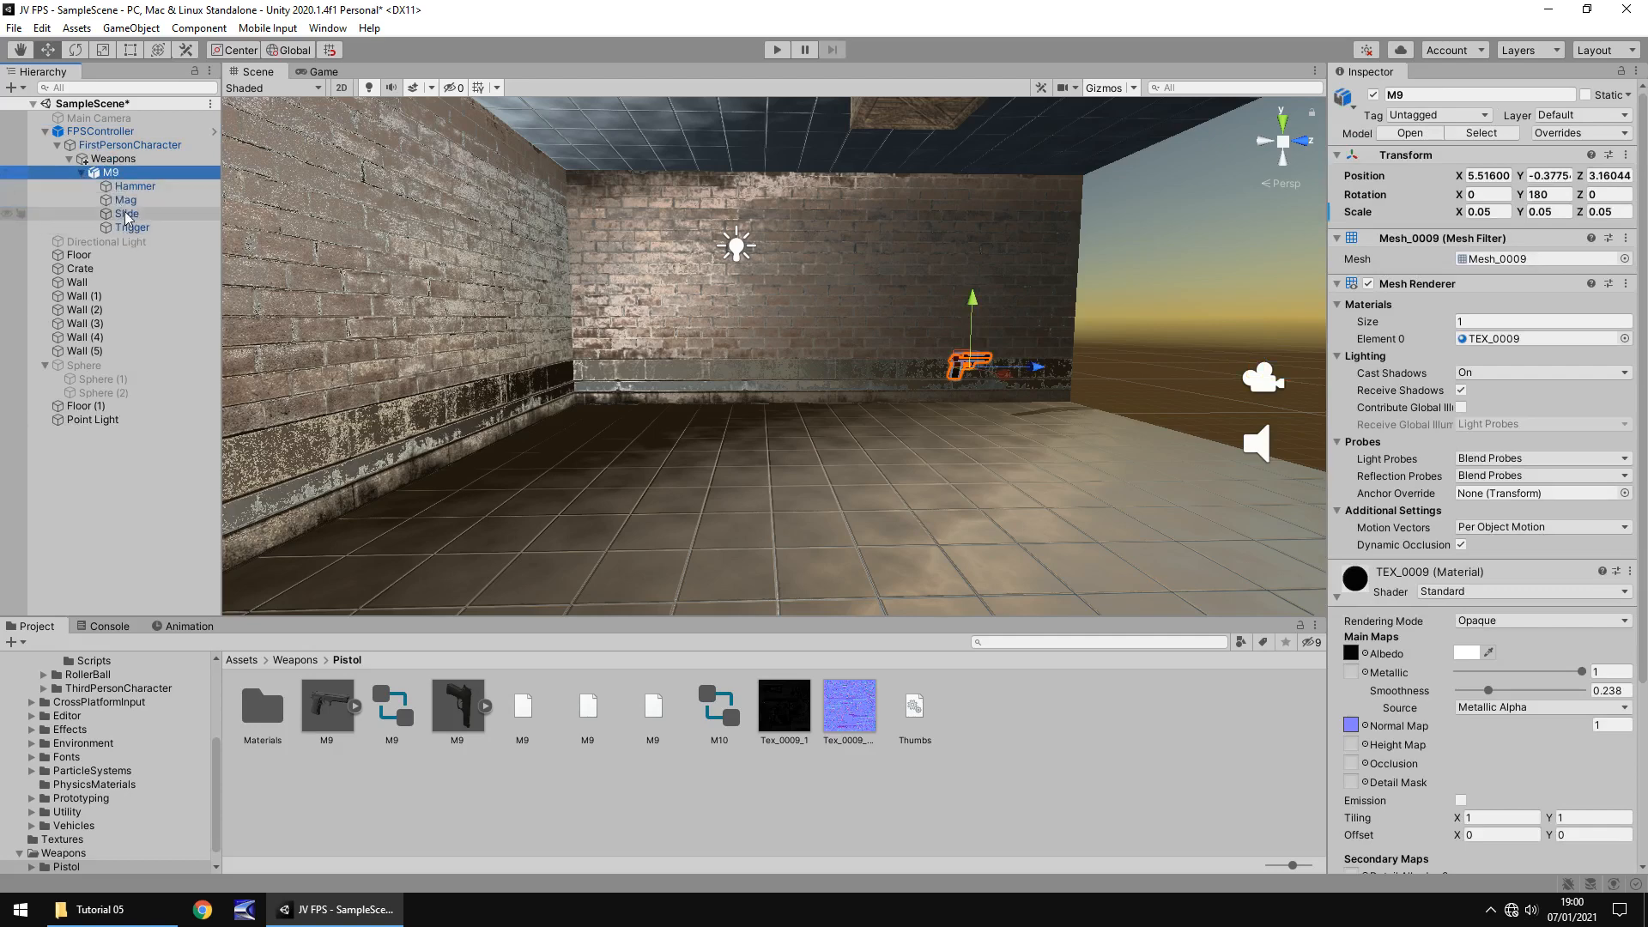
{"action": "left_click", "coordinate": [95, 172]}
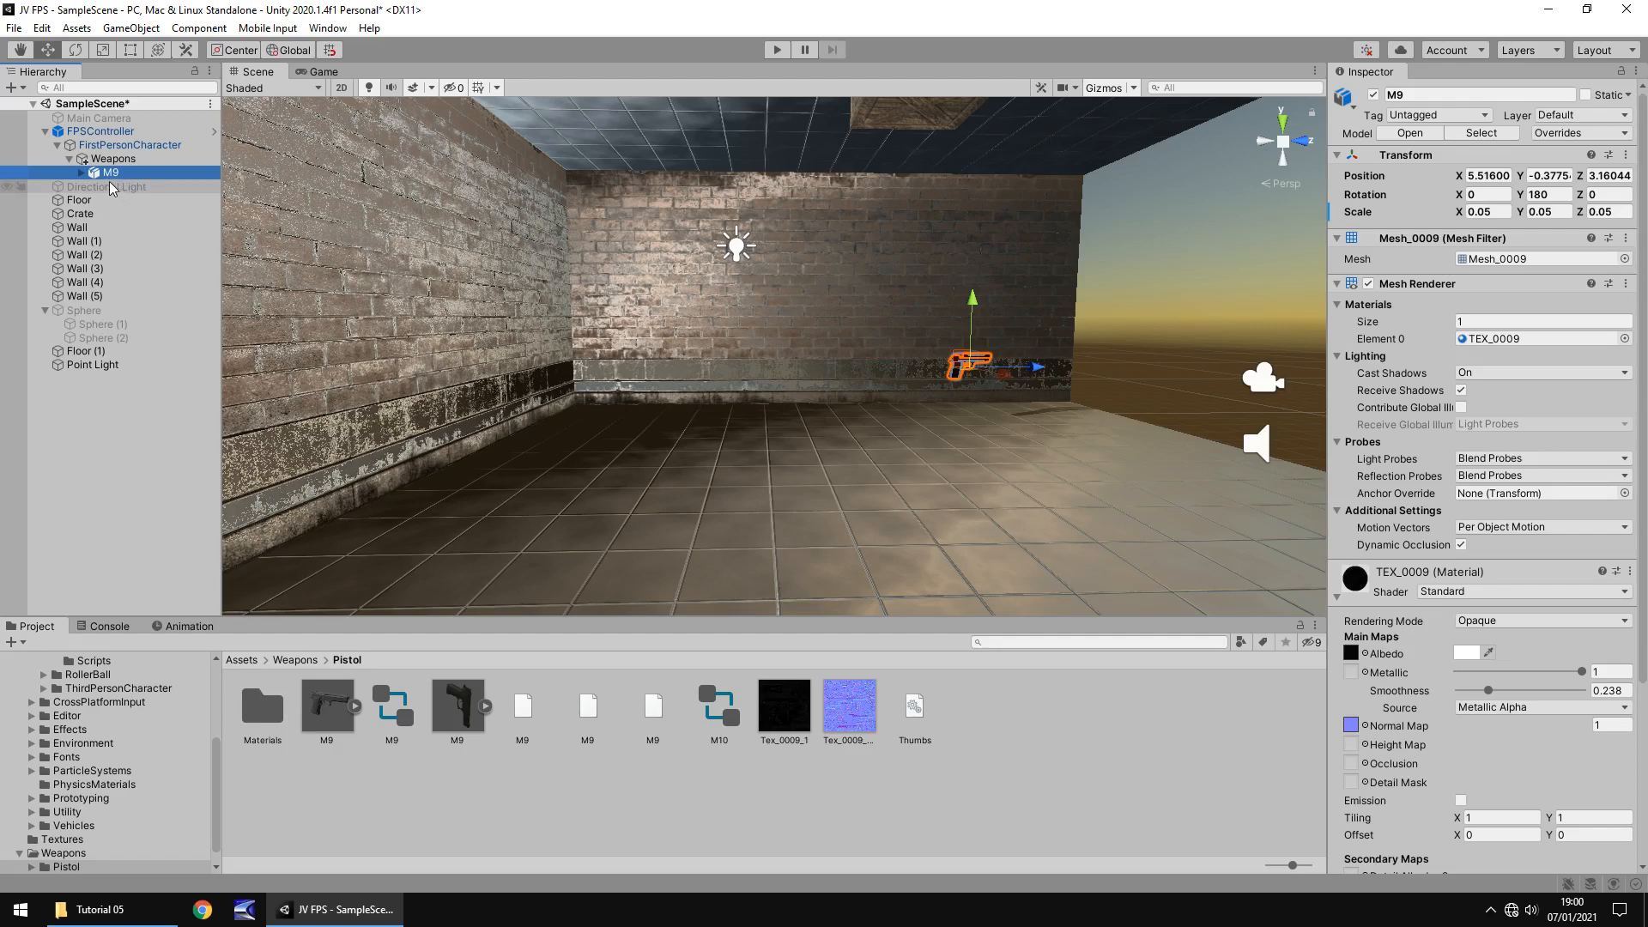
Rename the M9 object to 'Pistol' and select FPSController
{"action": "double_click", "coordinate": [111, 172]}
{"action": "type", "text": "Pistol"}
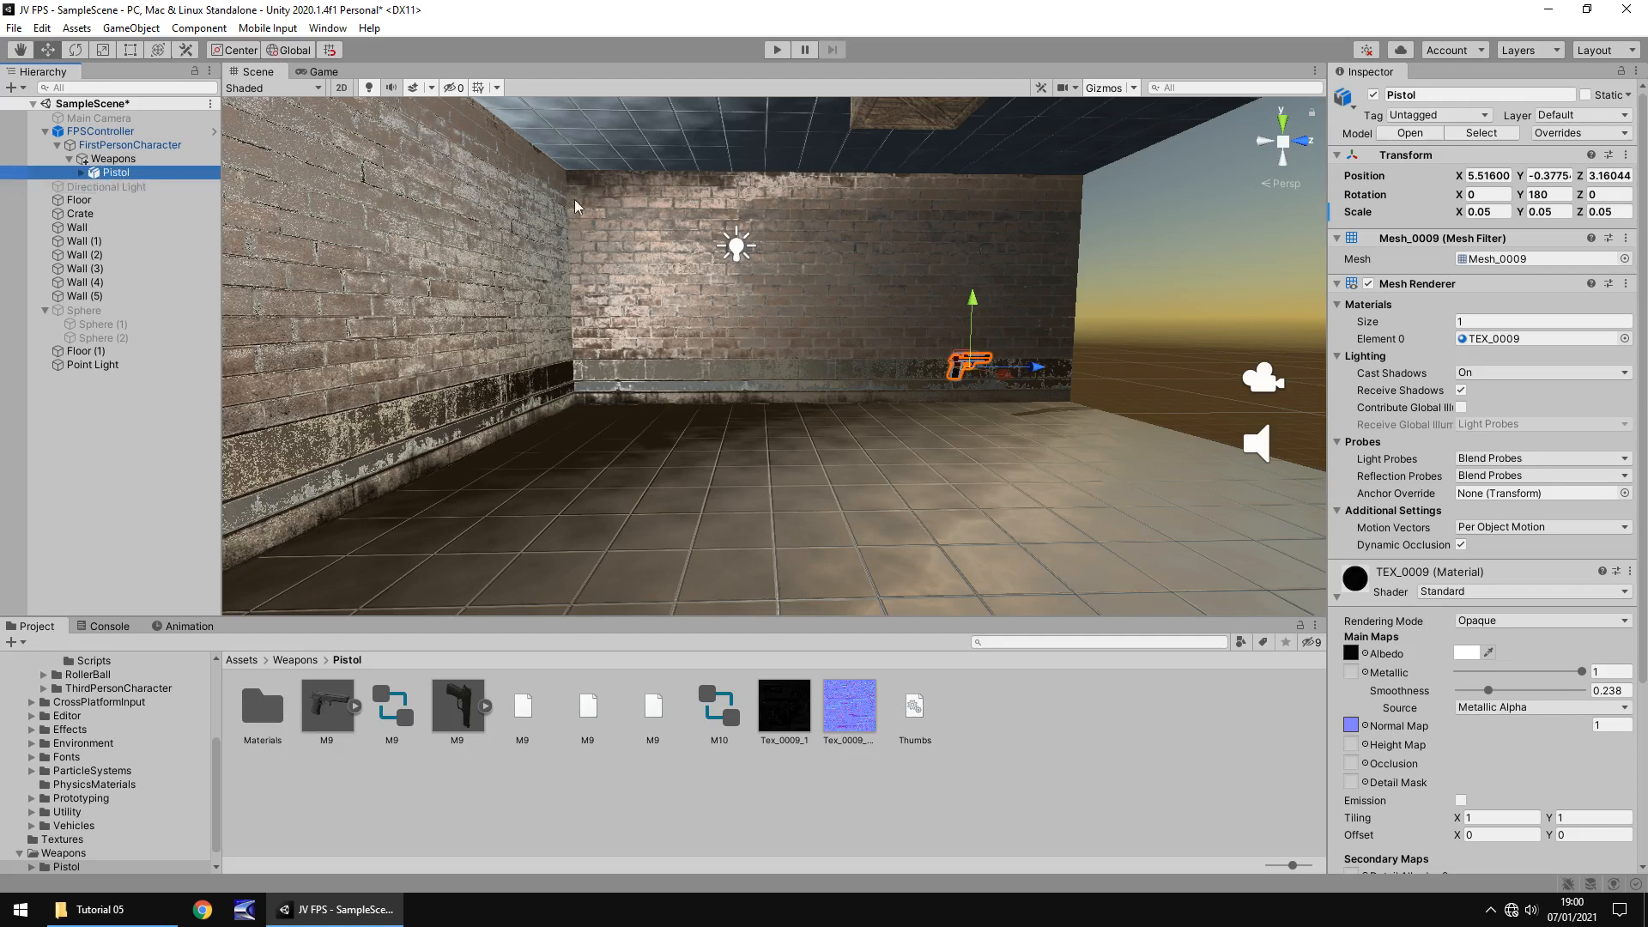
{"action": "mouse_move", "coordinate": [313, 167]}
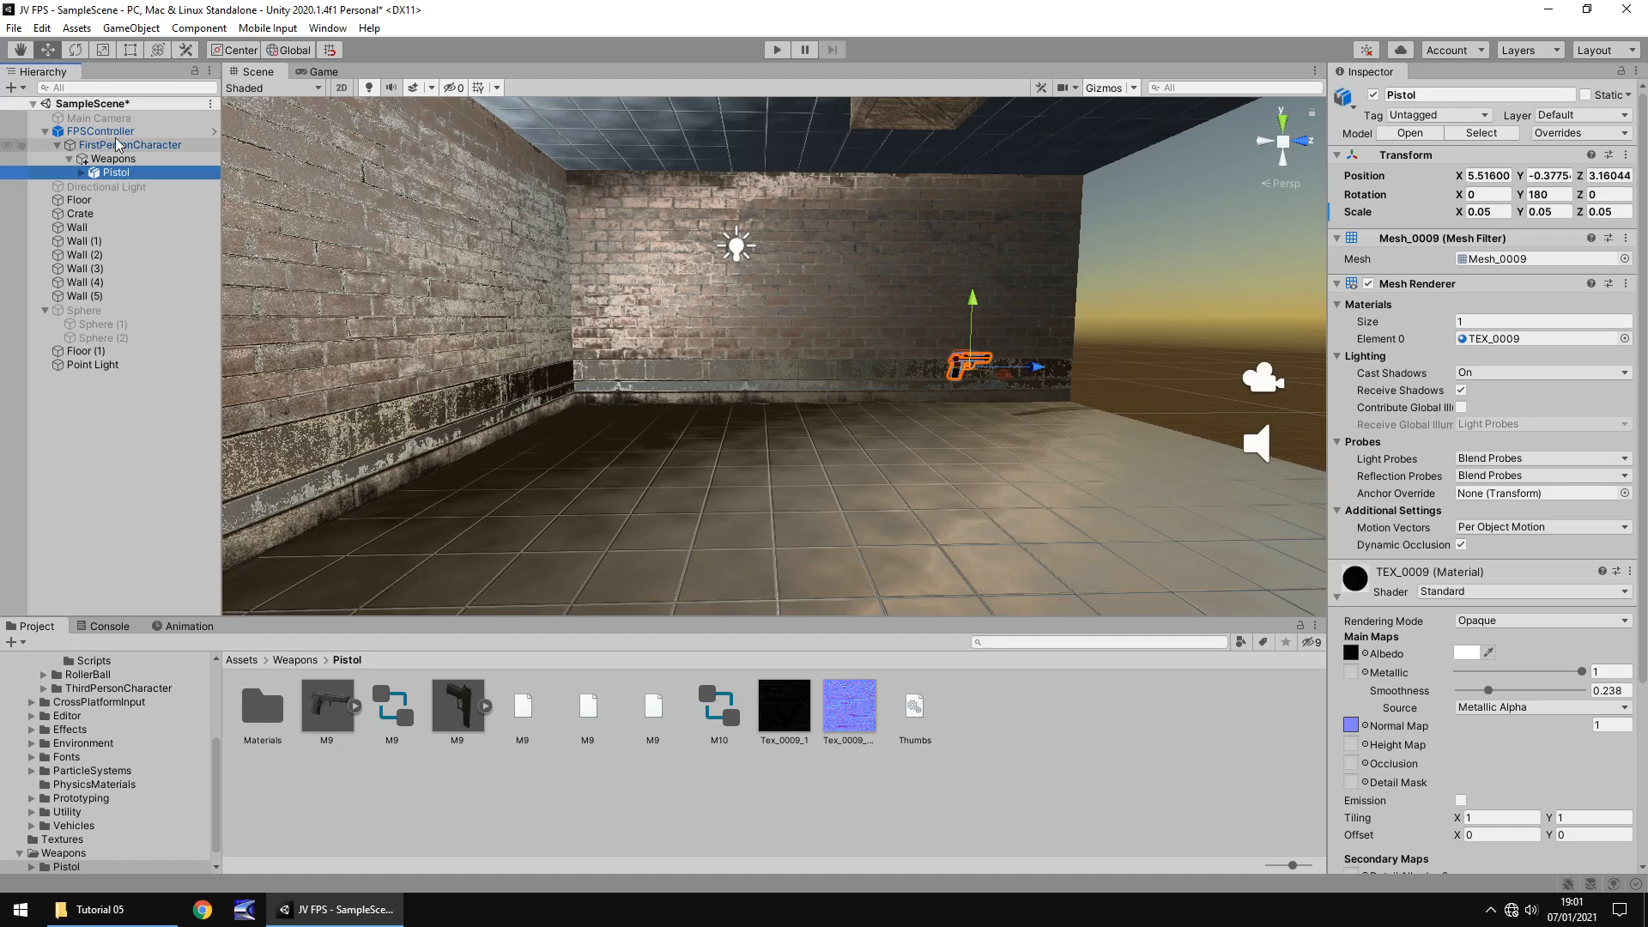
{"action": "left_click", "coordinate": [101, 130]}
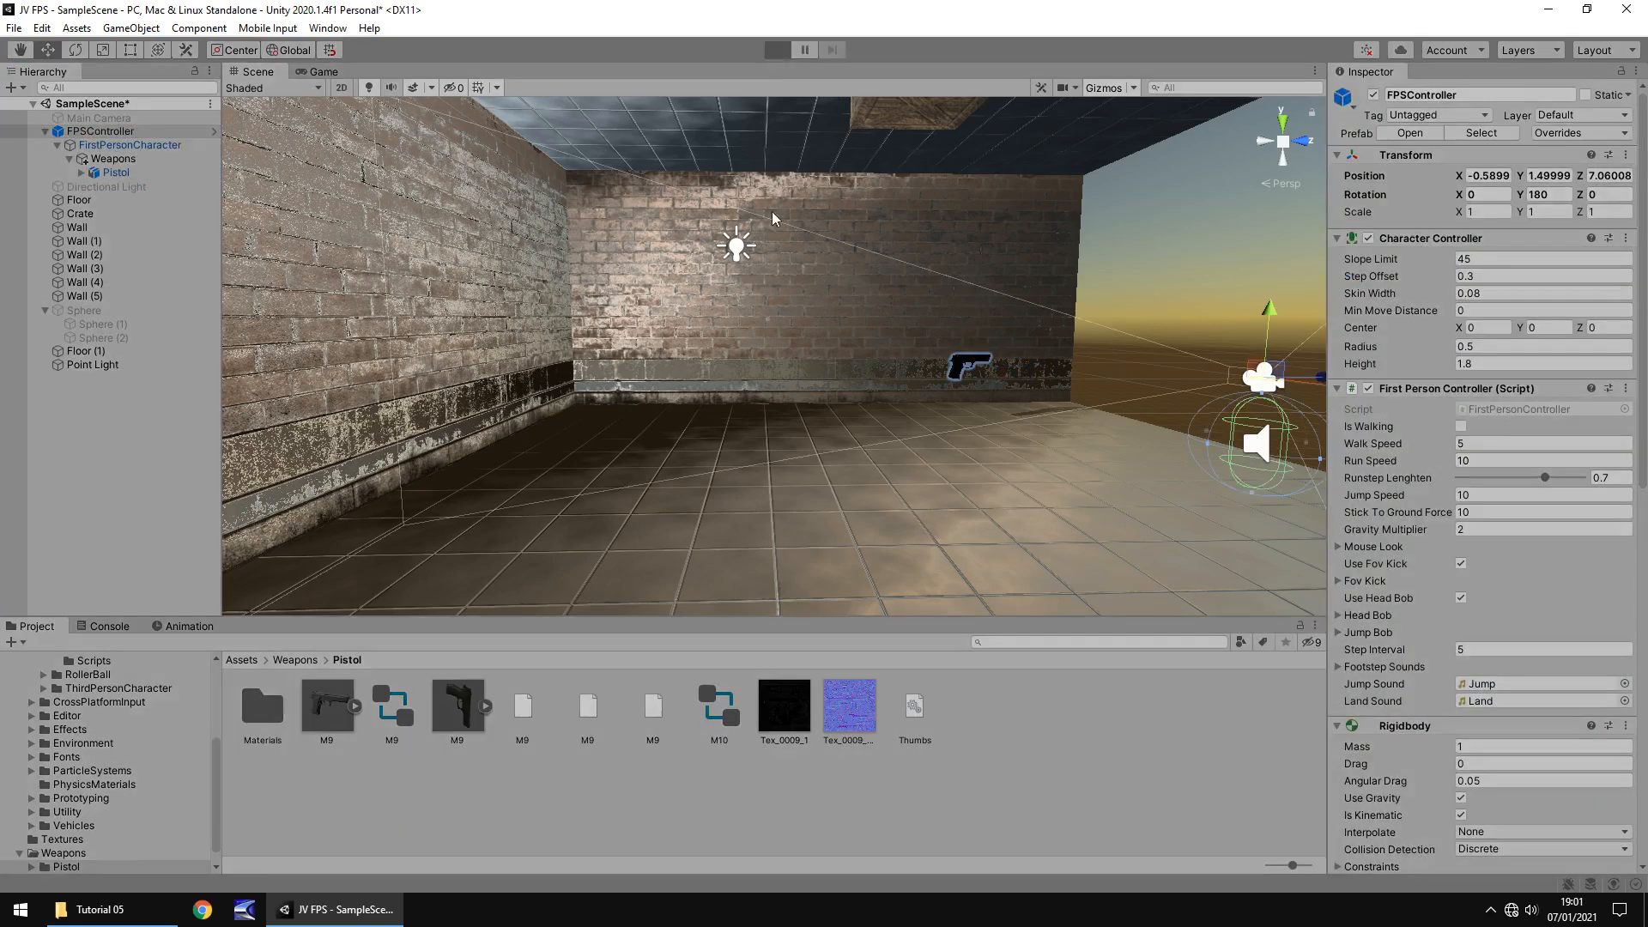
{"action": "left_click", "coordinate": [776, 49]}
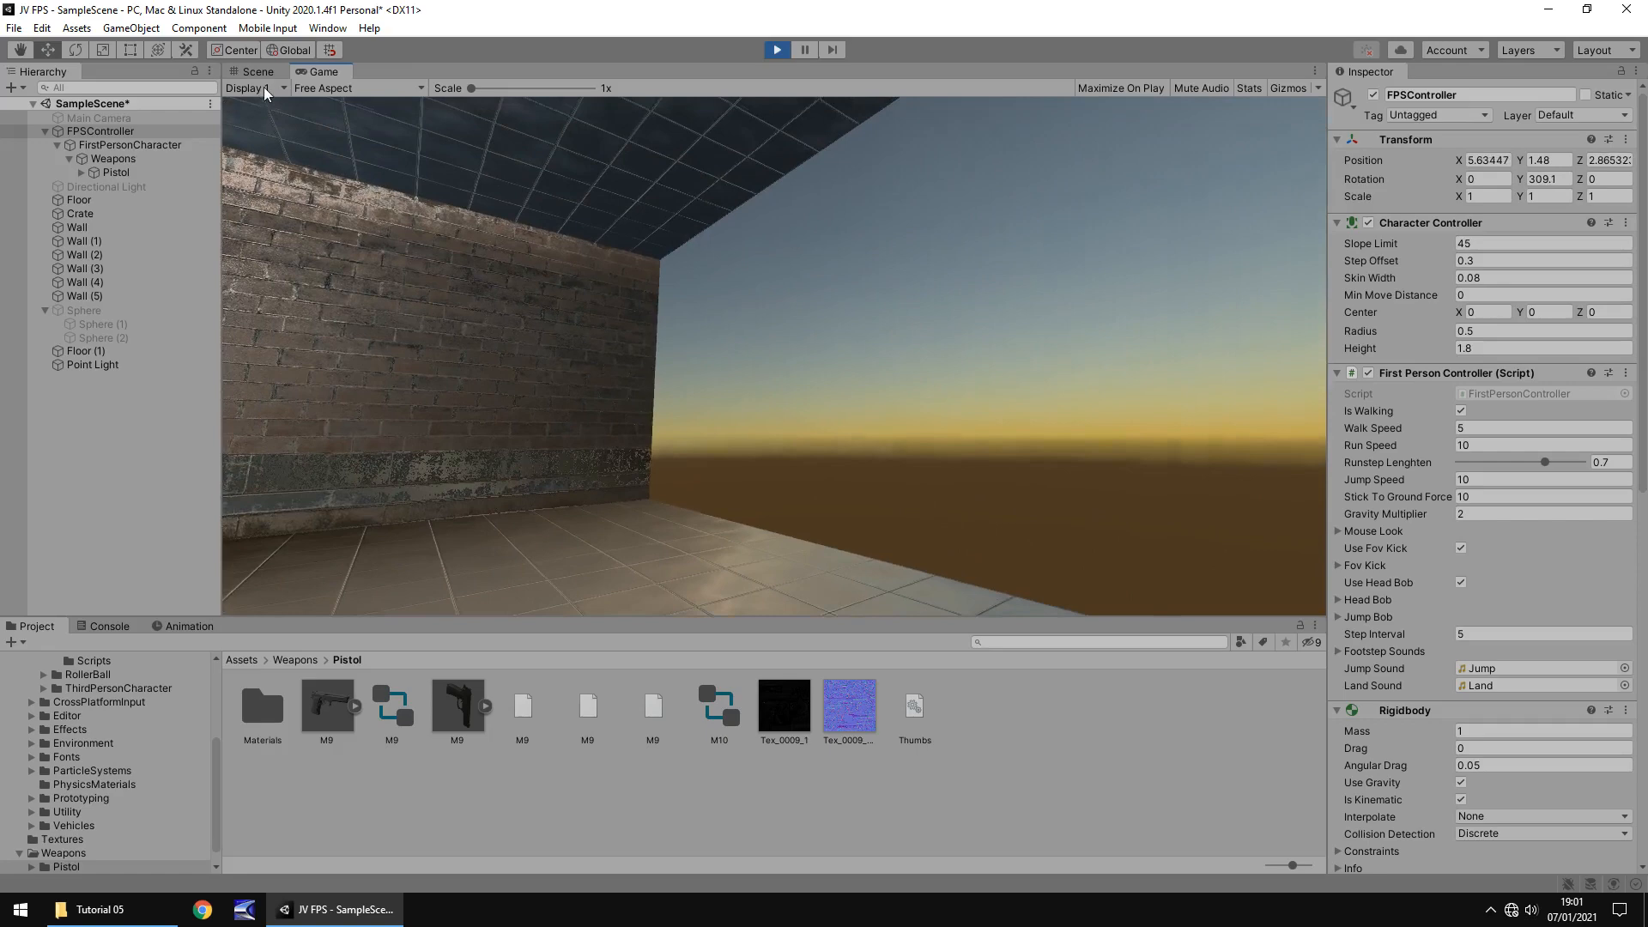
{"action": "left_click", "coordinate": [257, 70]}
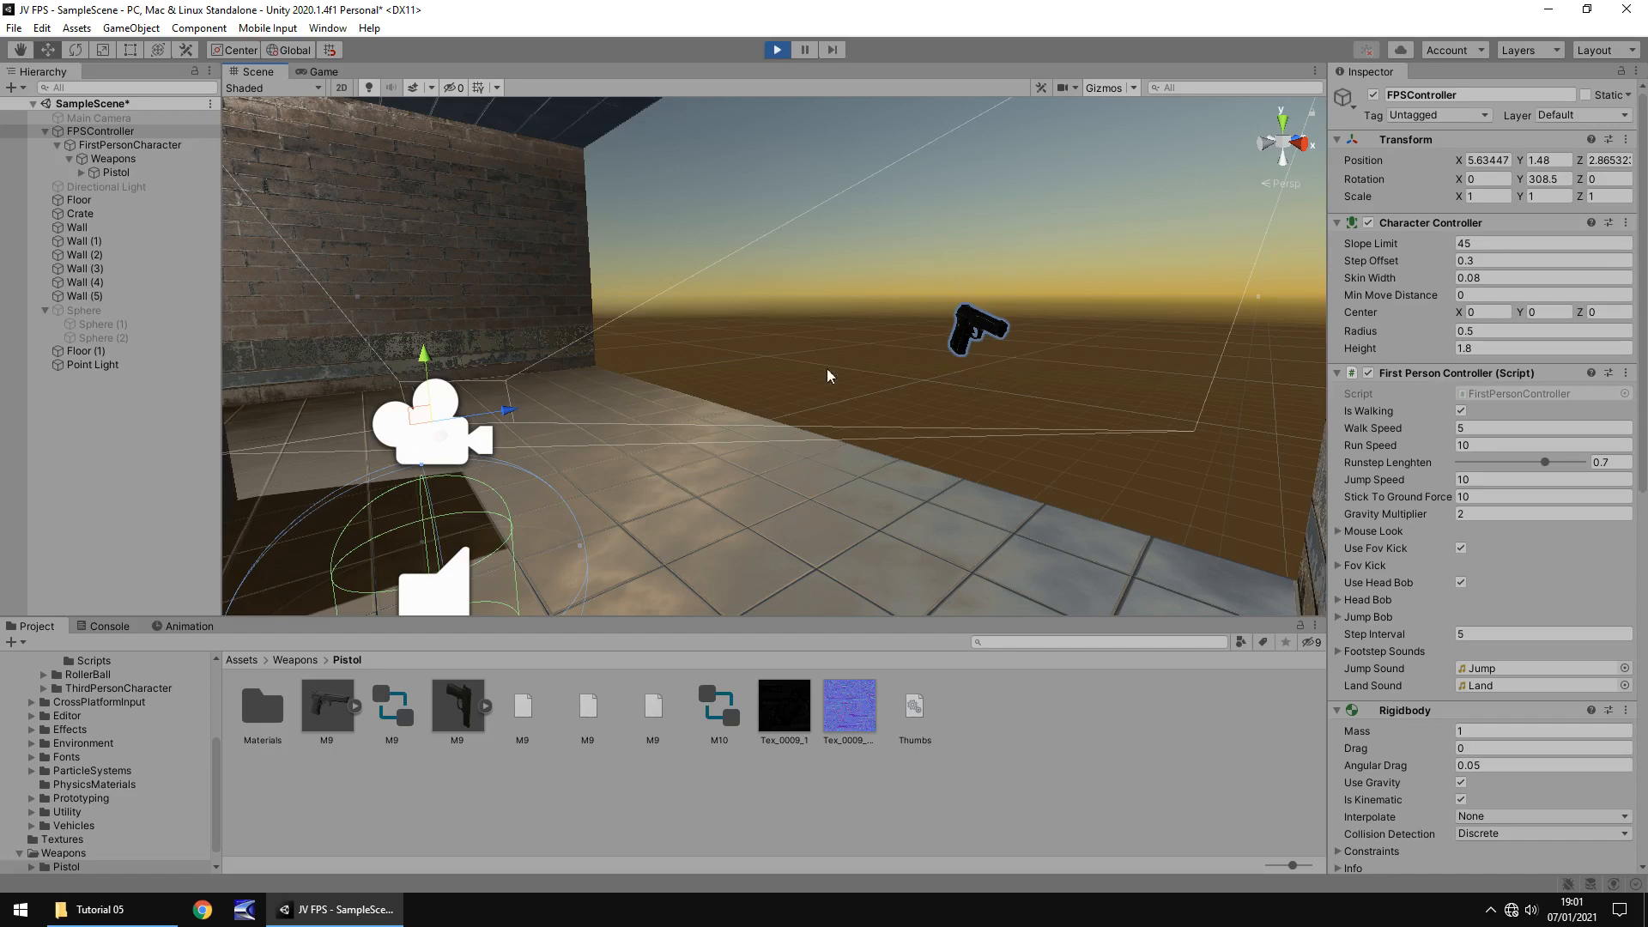
{"action": "left_click", "coordinate": [775, 49]}
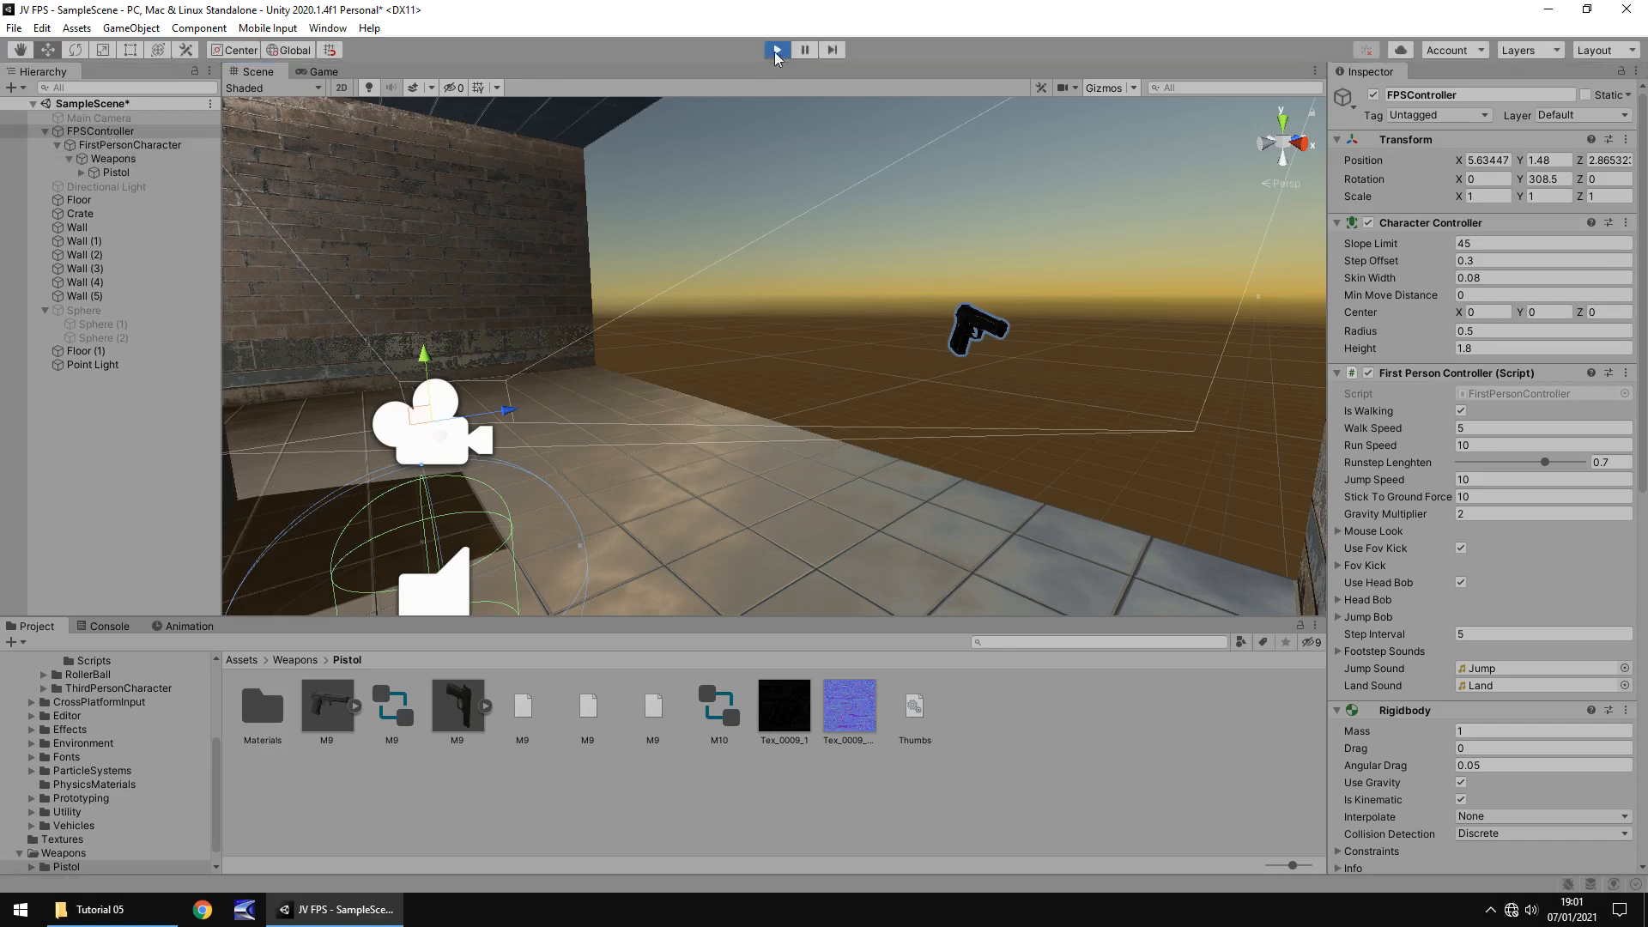
{"action": "left_click", "coordinate": [776, 50]}
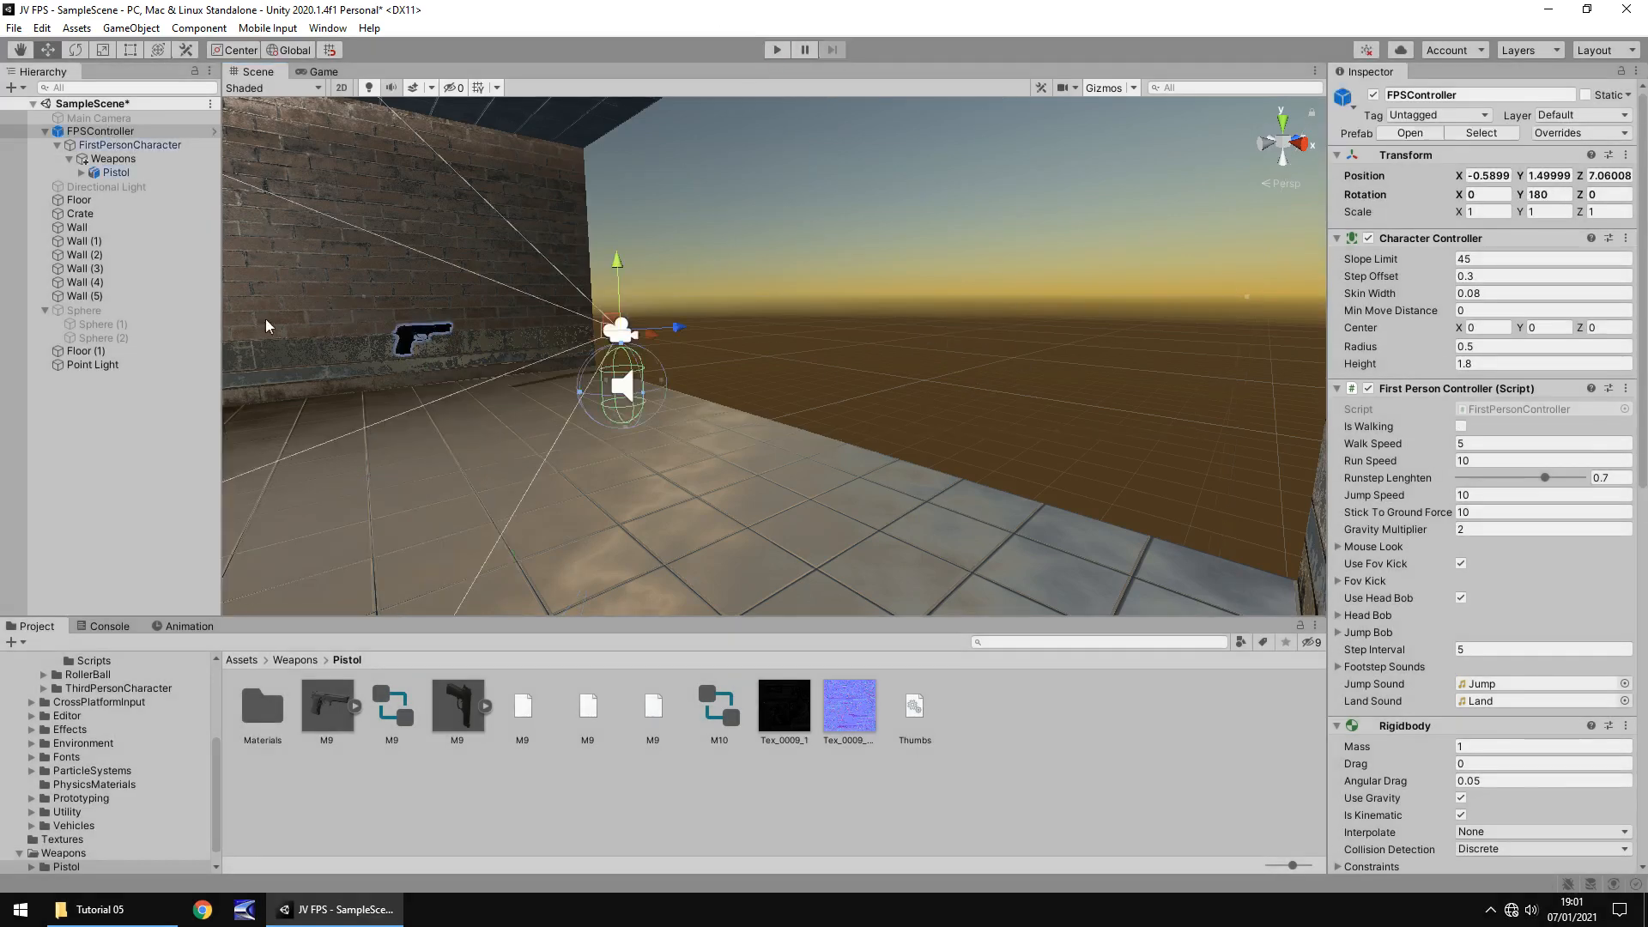
{"action": "left_click", "coordinate": [113, 173]}
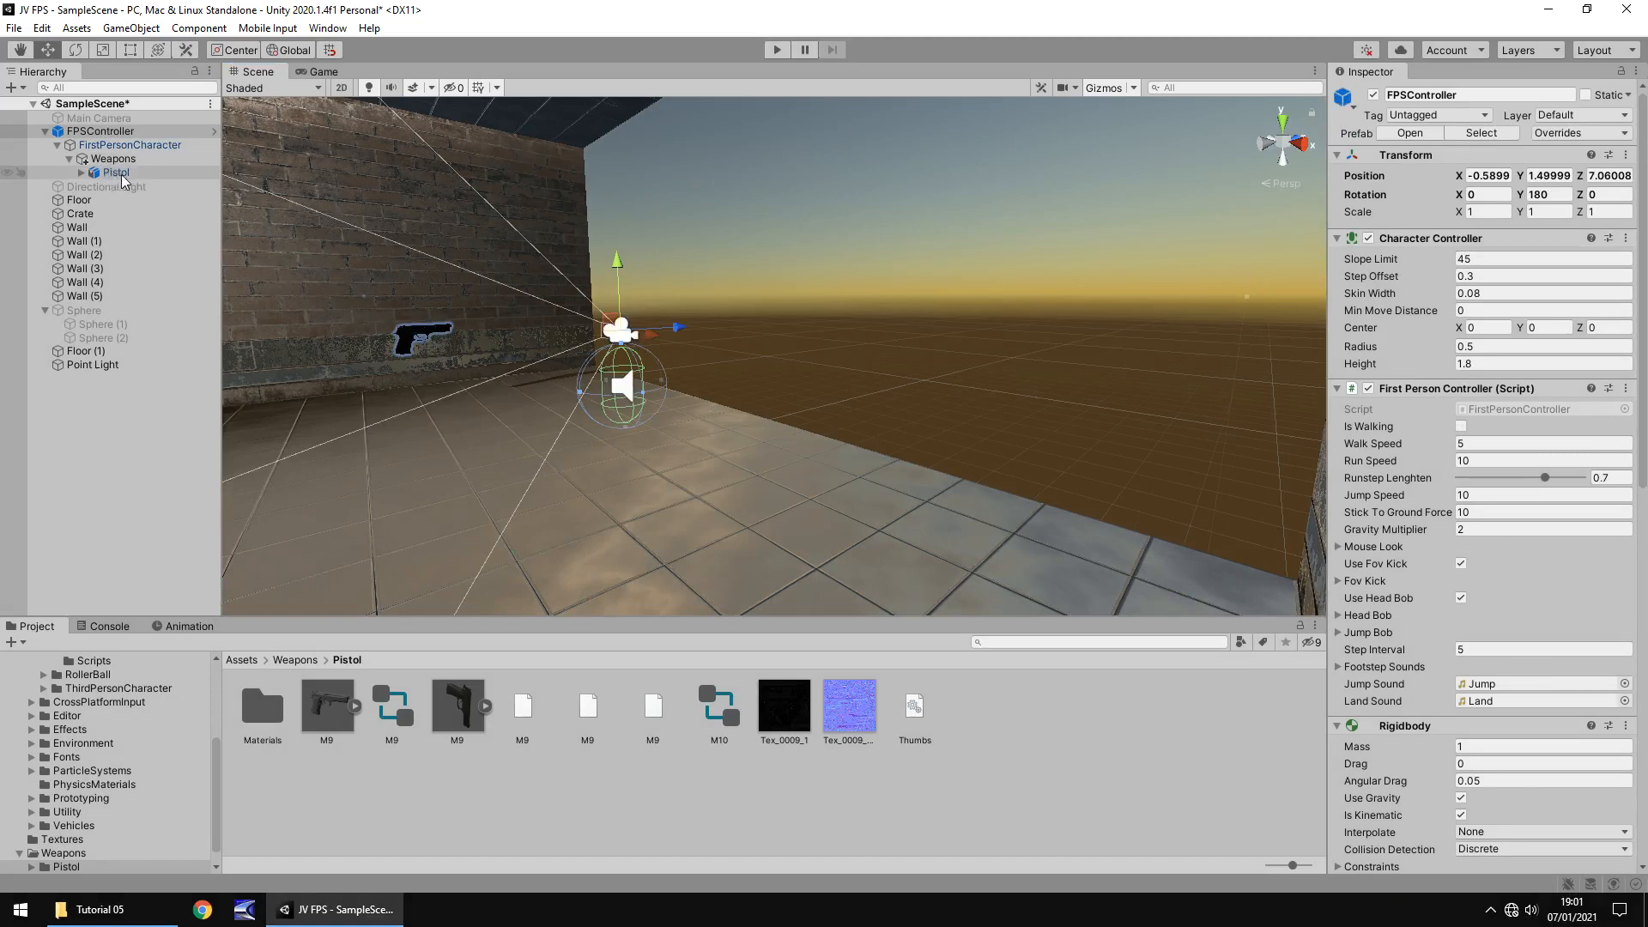
{"action": "left_click", "coordinate": [129, 144]}
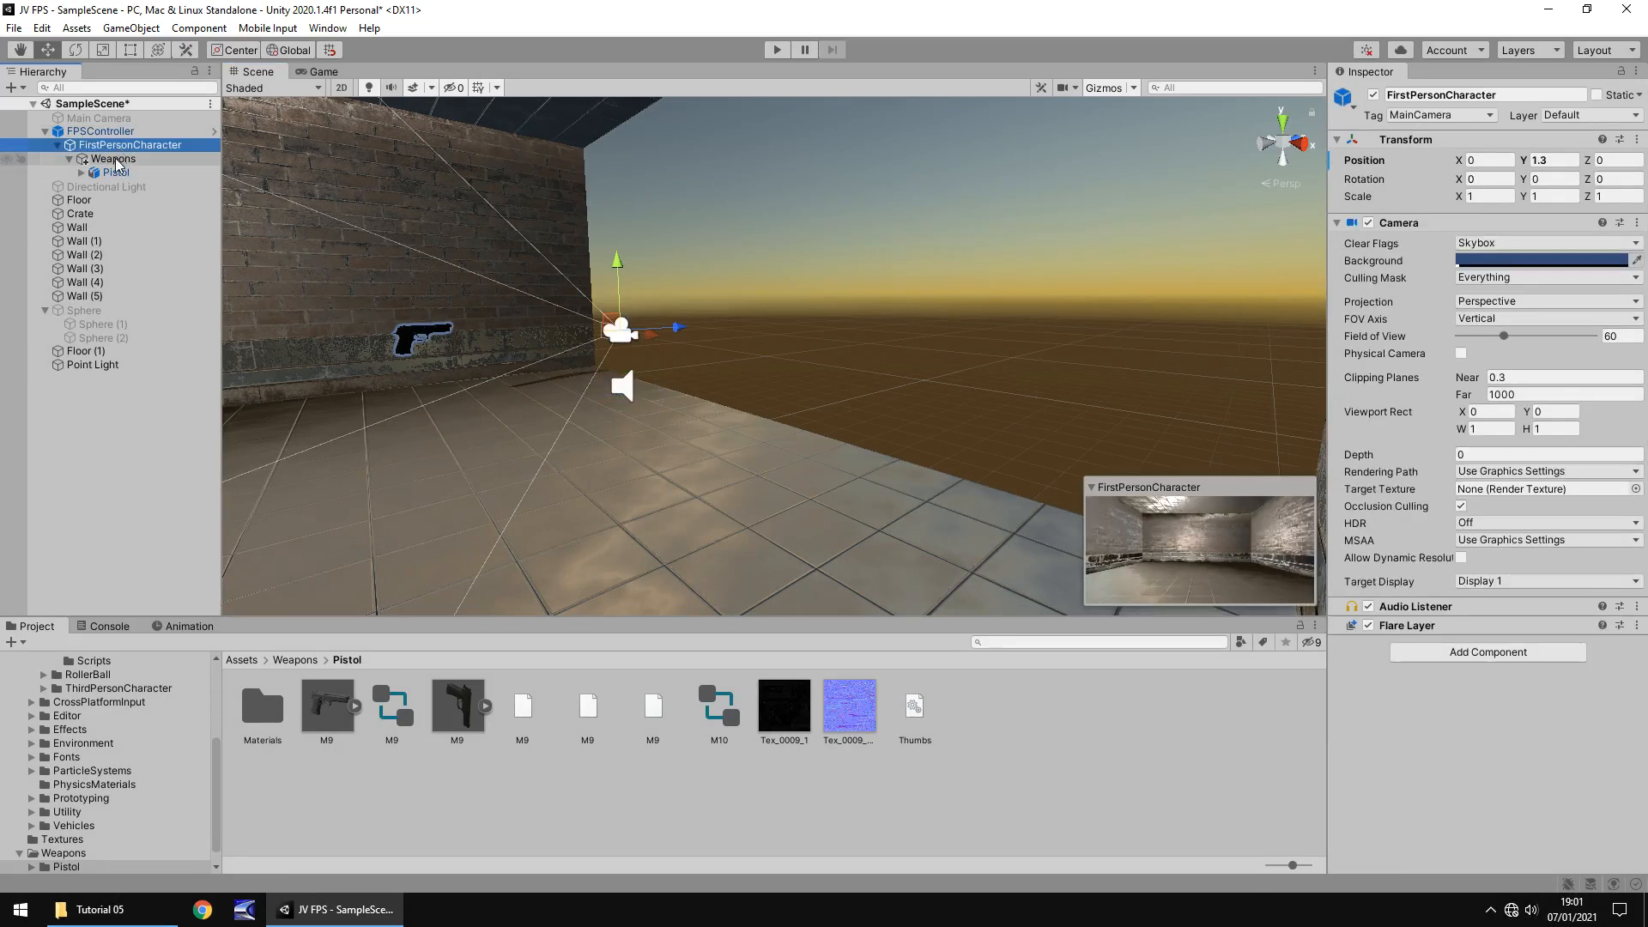
Select Weapons, then zero the Pistol's position so it sits at the camera
{"action": "left_click", "coordinate": [113, 158]}
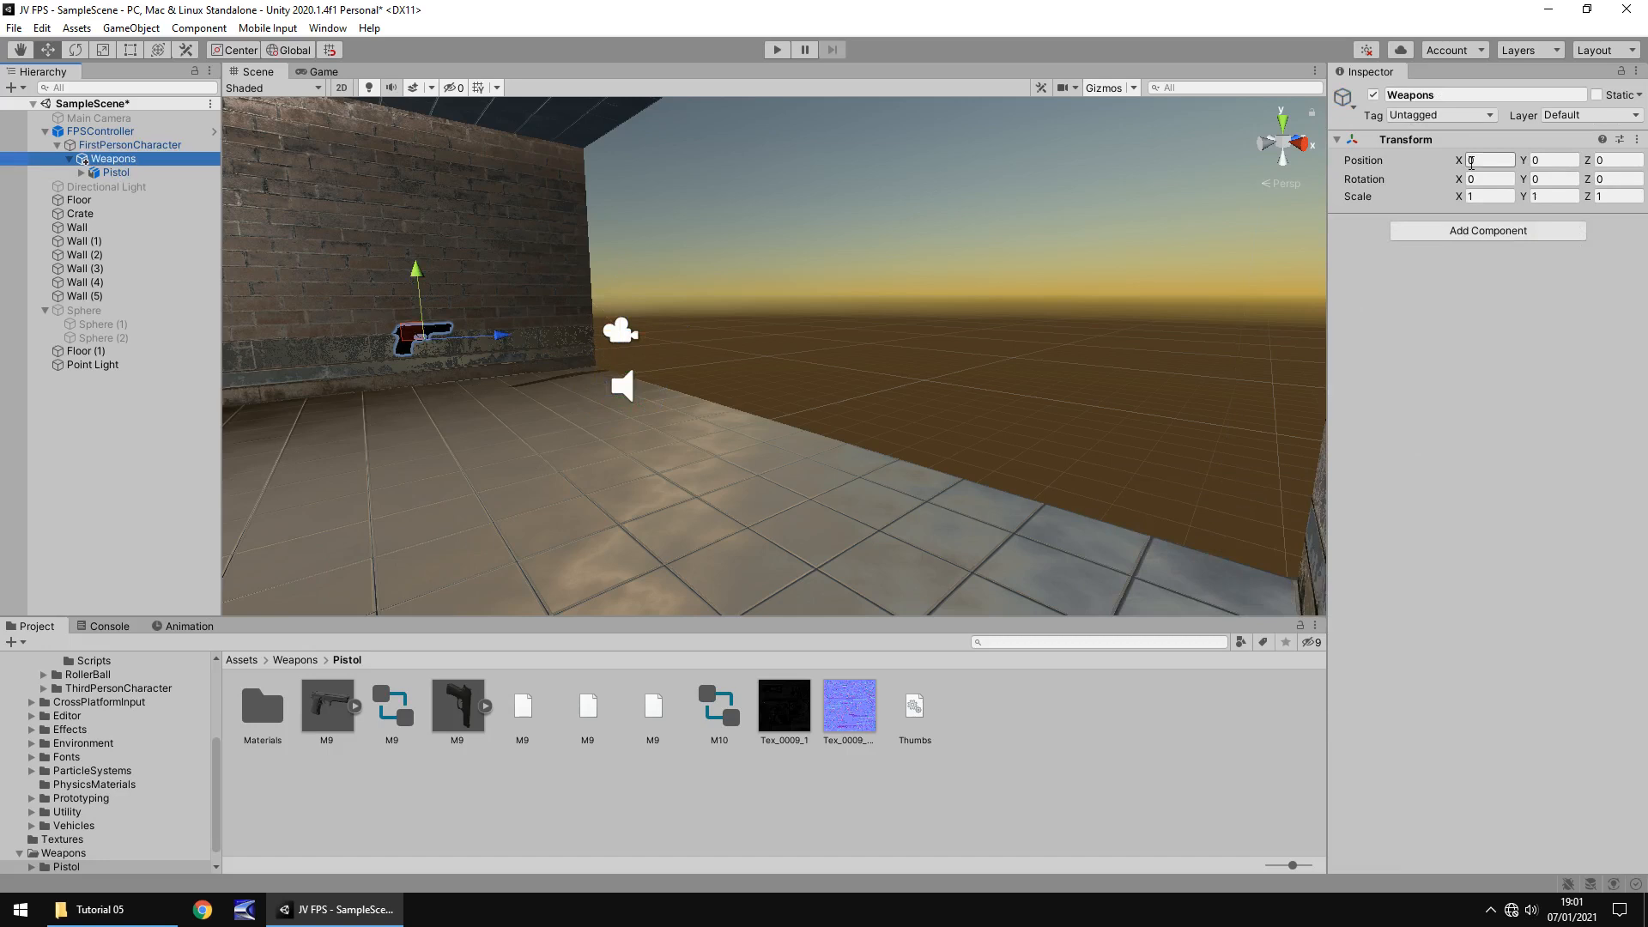
{"action": "left_click", "coordinate": [112, 172]}
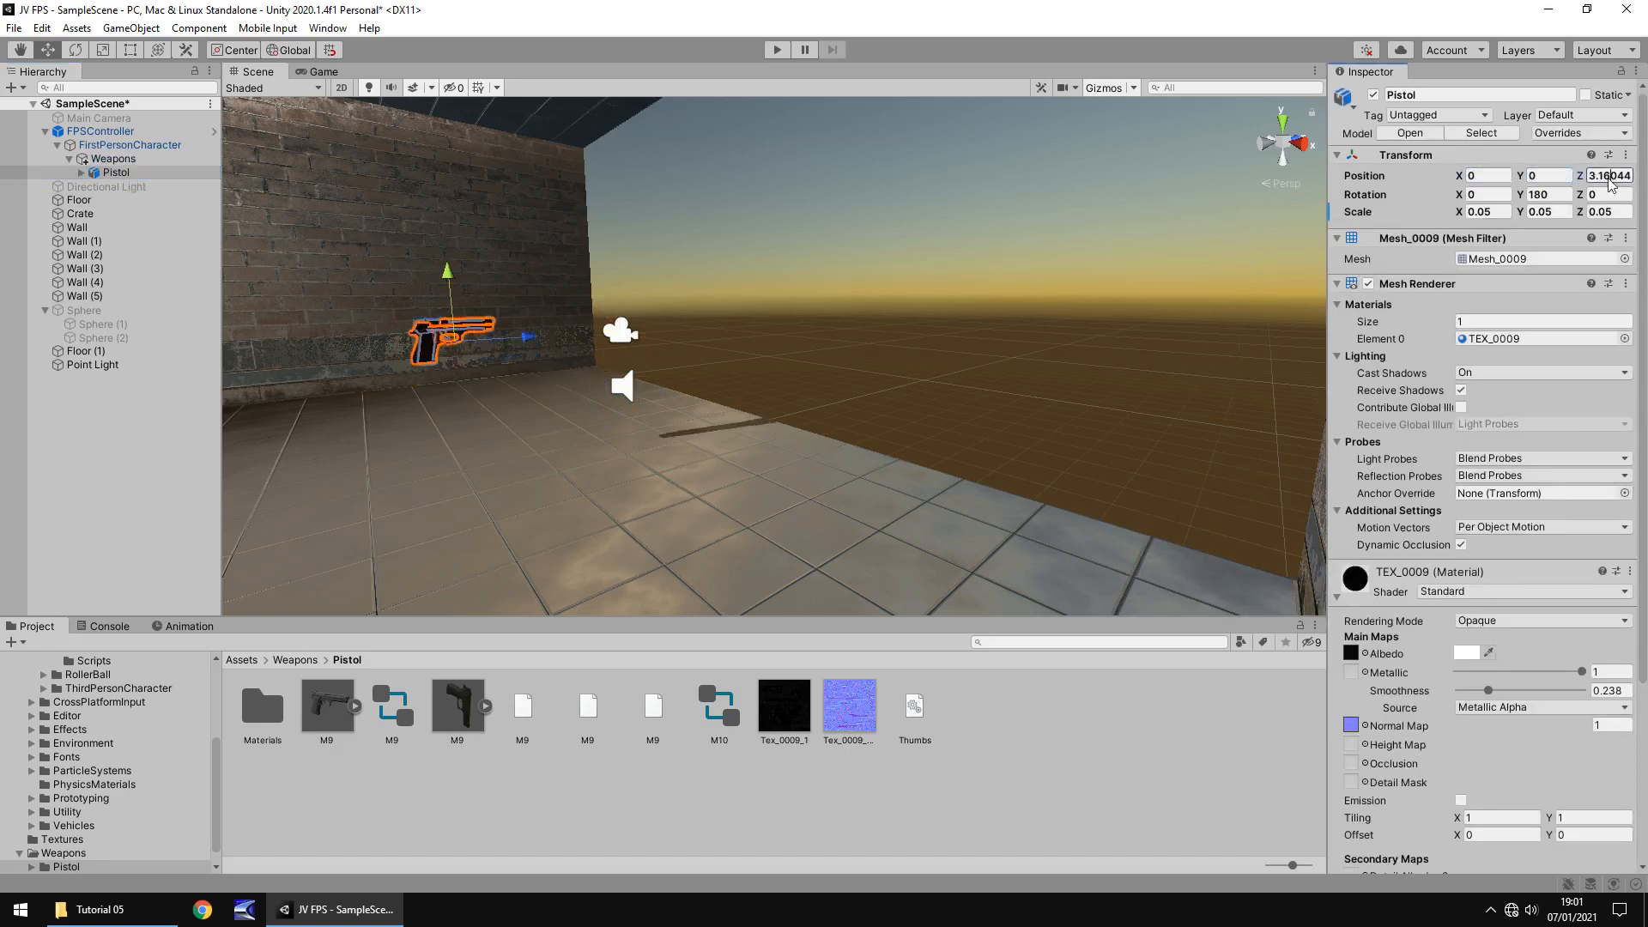
{"action": "type", "text": "0"}
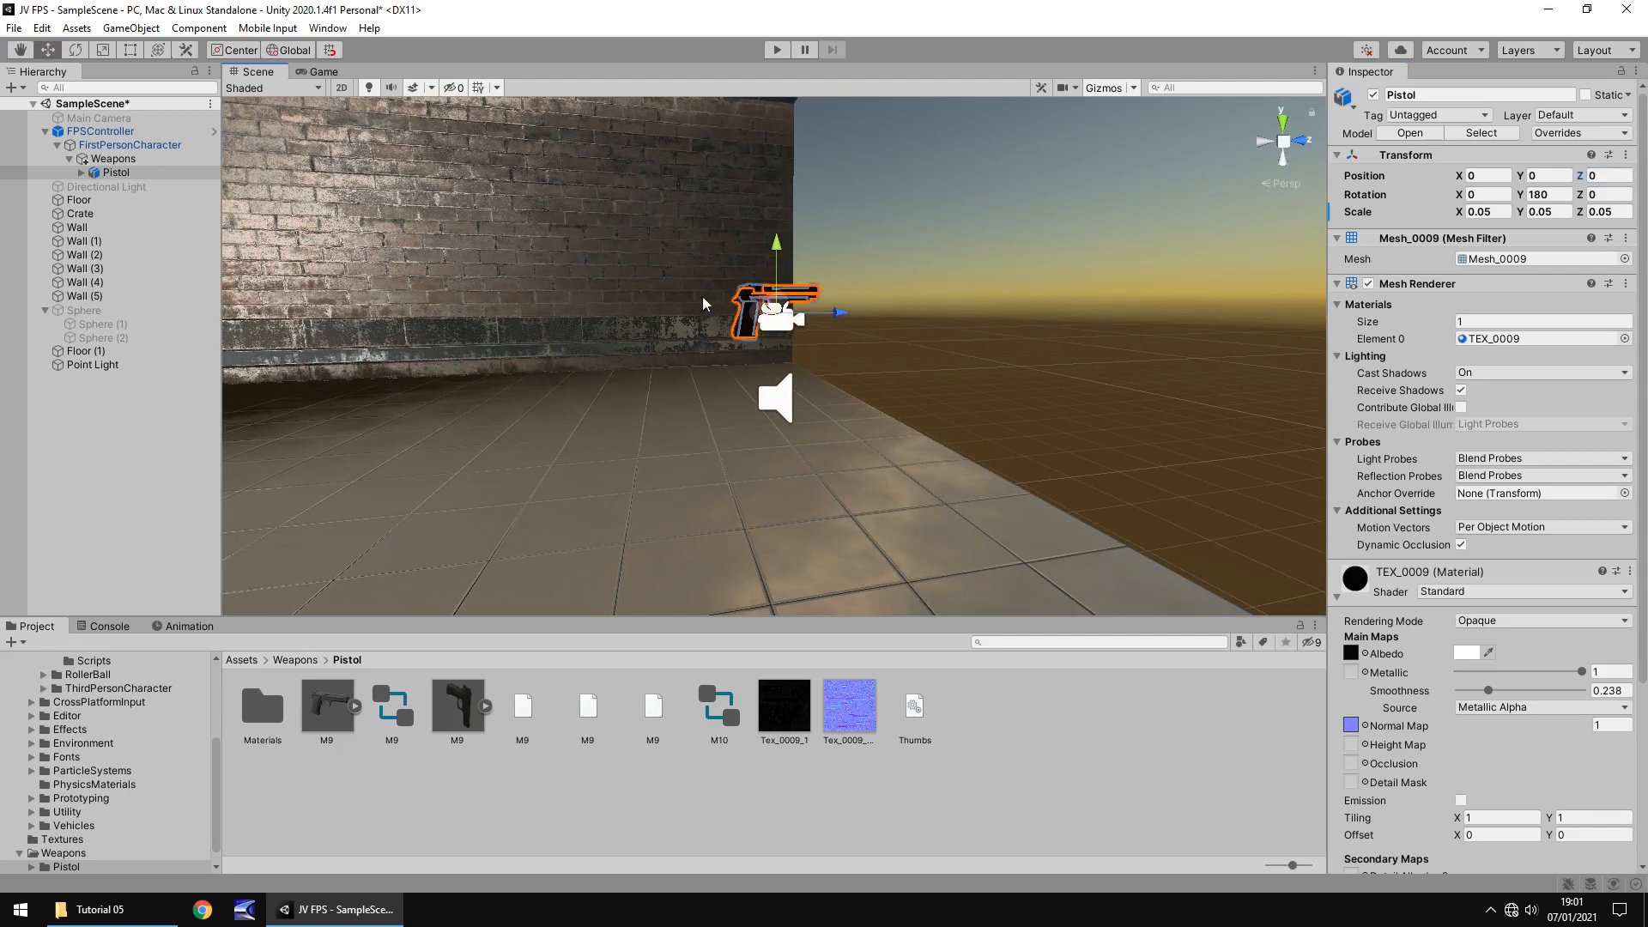
{"action": "mouse_move", "coordinate": [554, 357]}
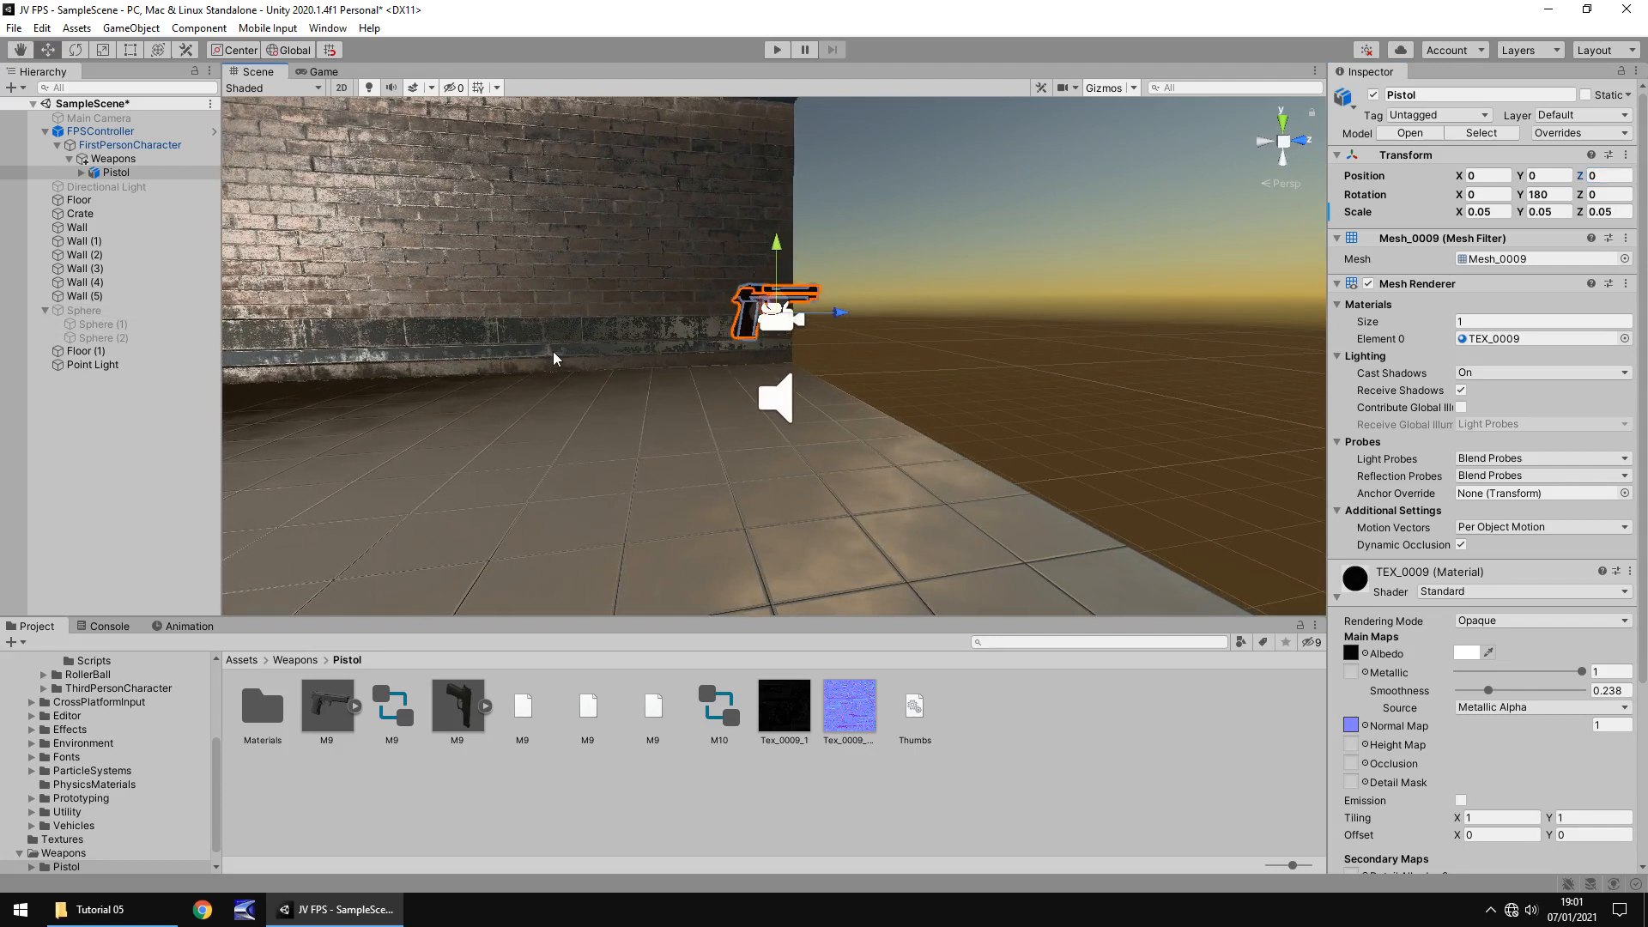
{"action": "mouse_move", "coordinate": [433, 235]}
{"action": "type", "text": "1.5"}
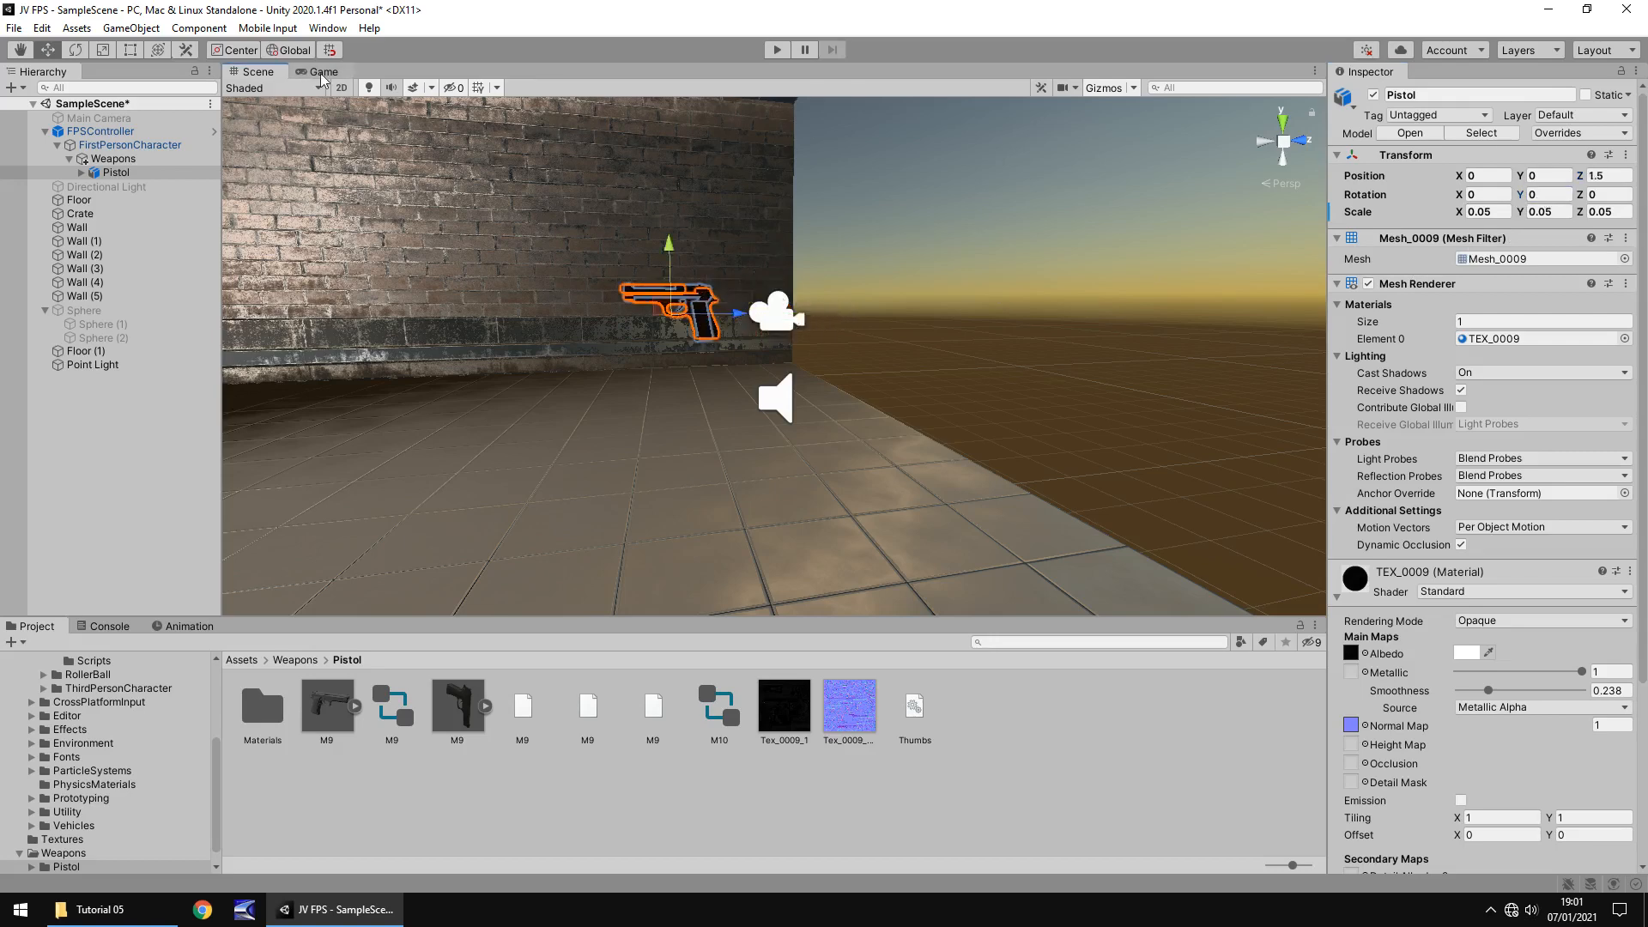
Drag the Pistol to about X 0.35, Y -0.46 and confirm its placement in Game view
{"action": "left_click", "coordinate": [320, 71]}
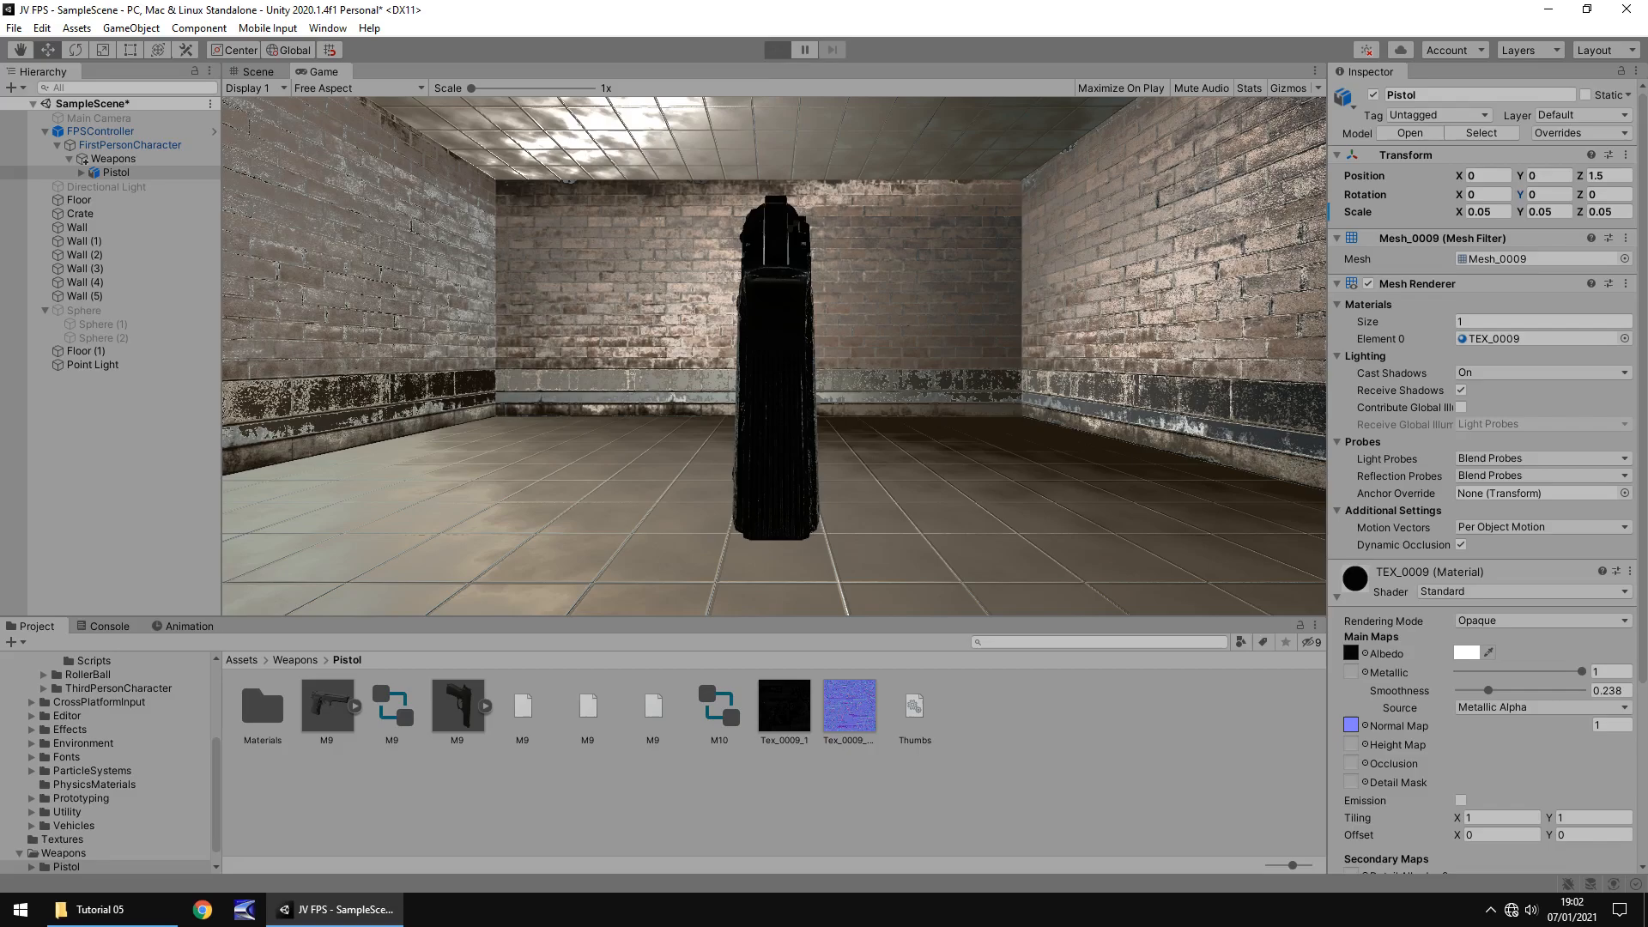
{"action": "left_click", "coordinate": [776, 50]}
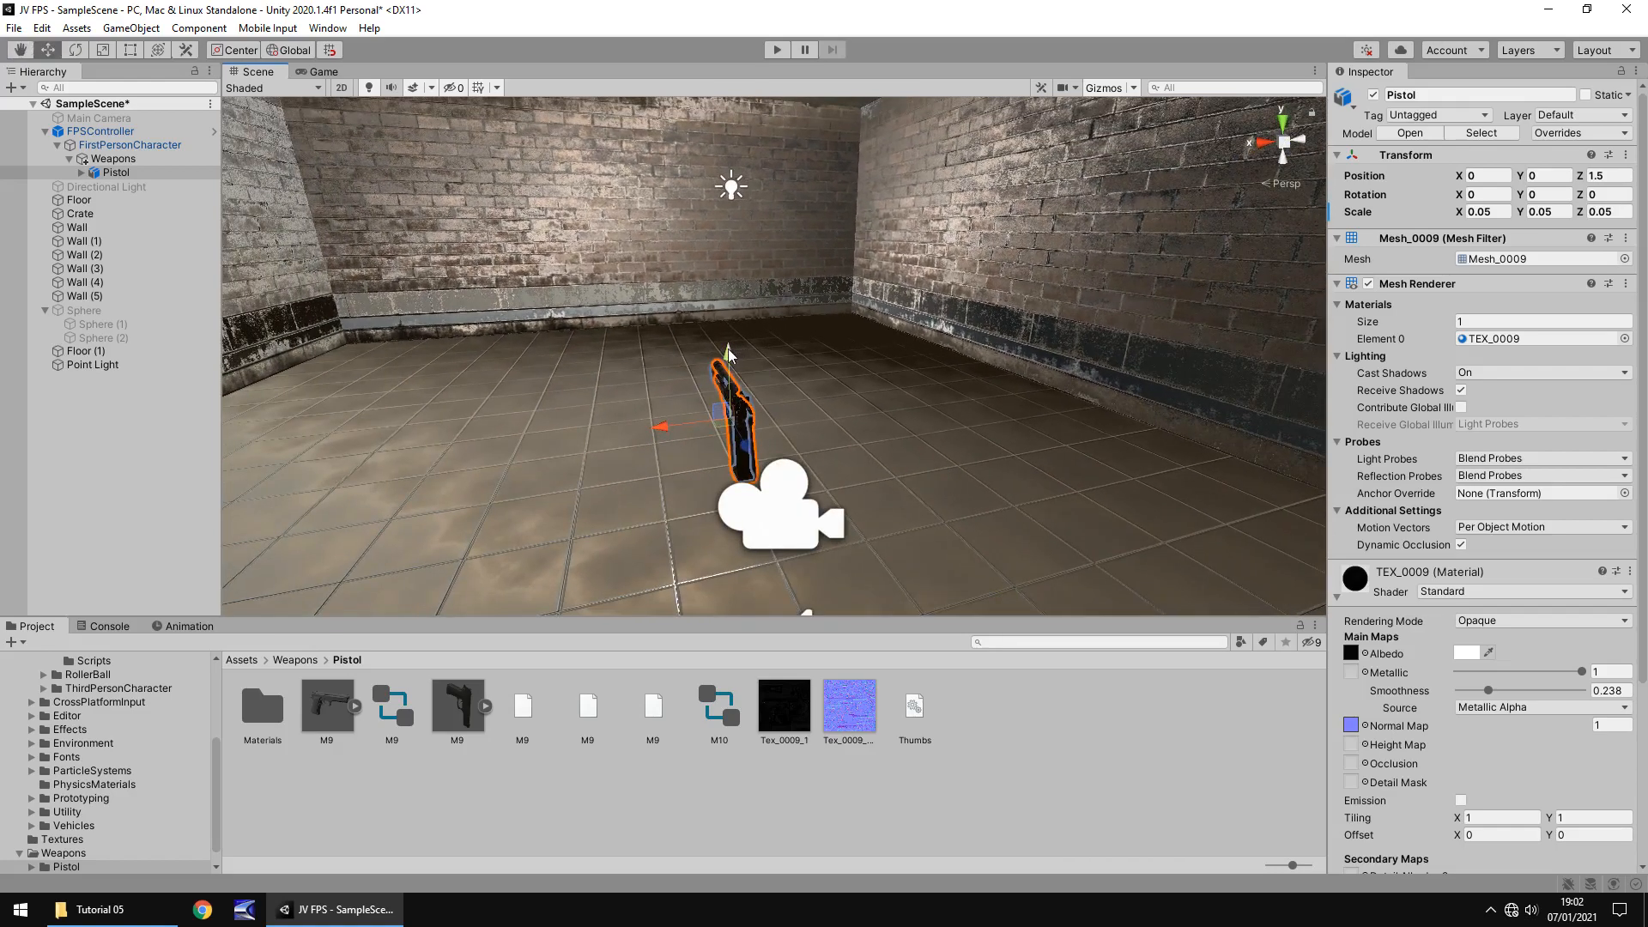
{"action": "left_click_drag", "start_coordinate": [729, 363], "coordinate": [728, 398]}
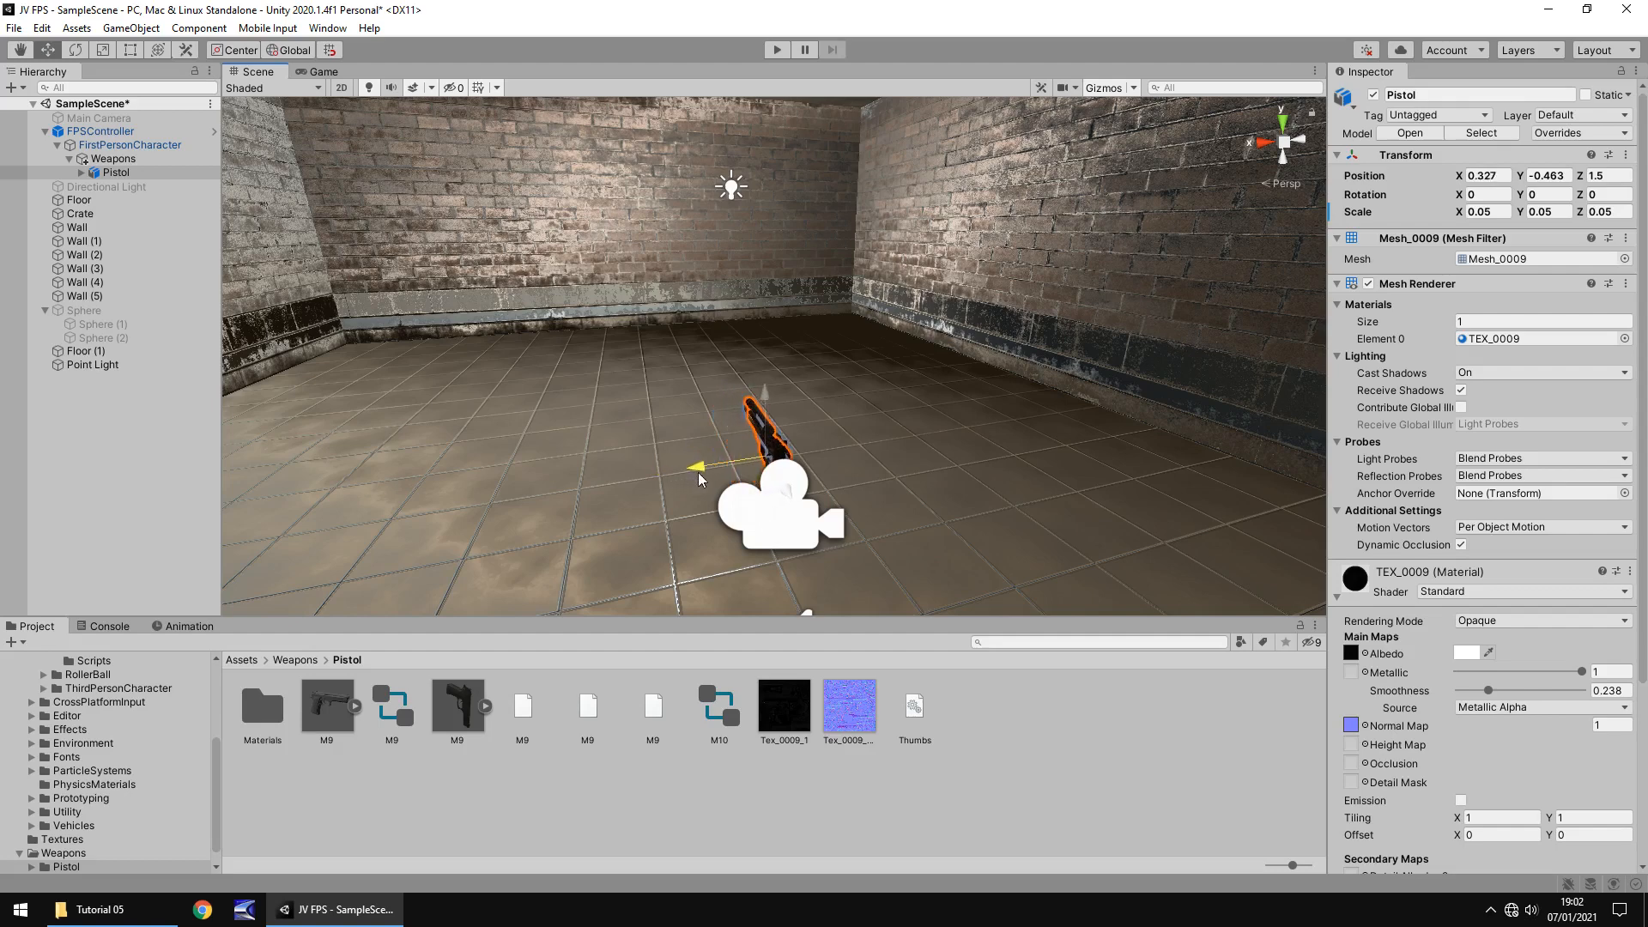
{"action": "left_click", "coordinate": [320, 70]}
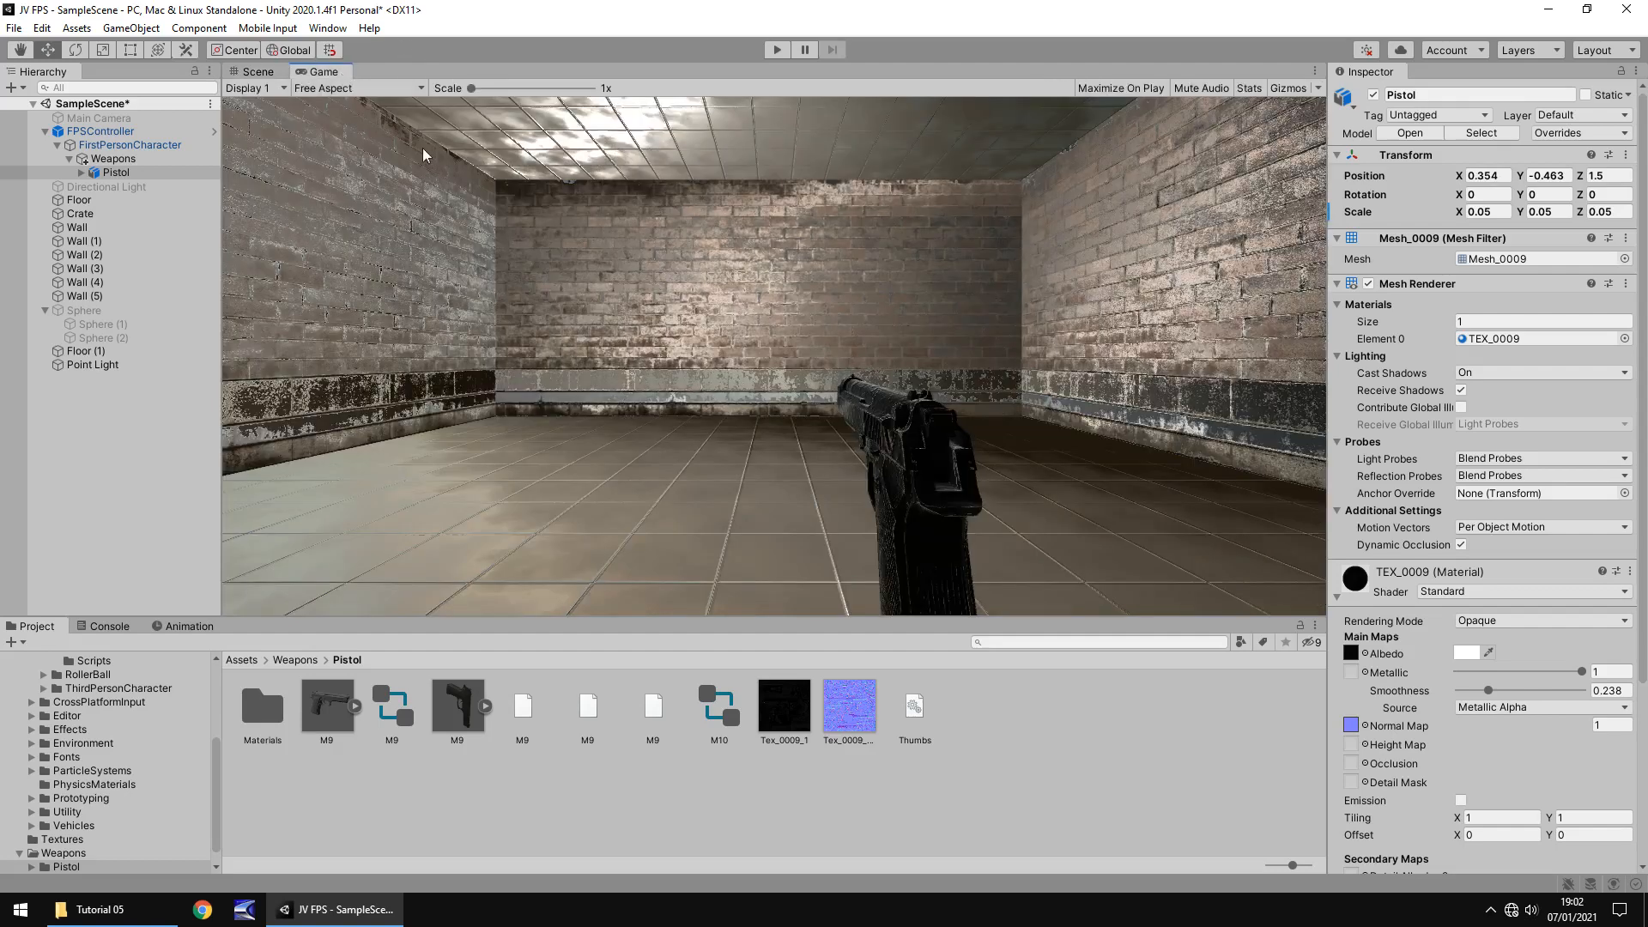
{"action": "mouse_move", "coordinate": [680, 477]}
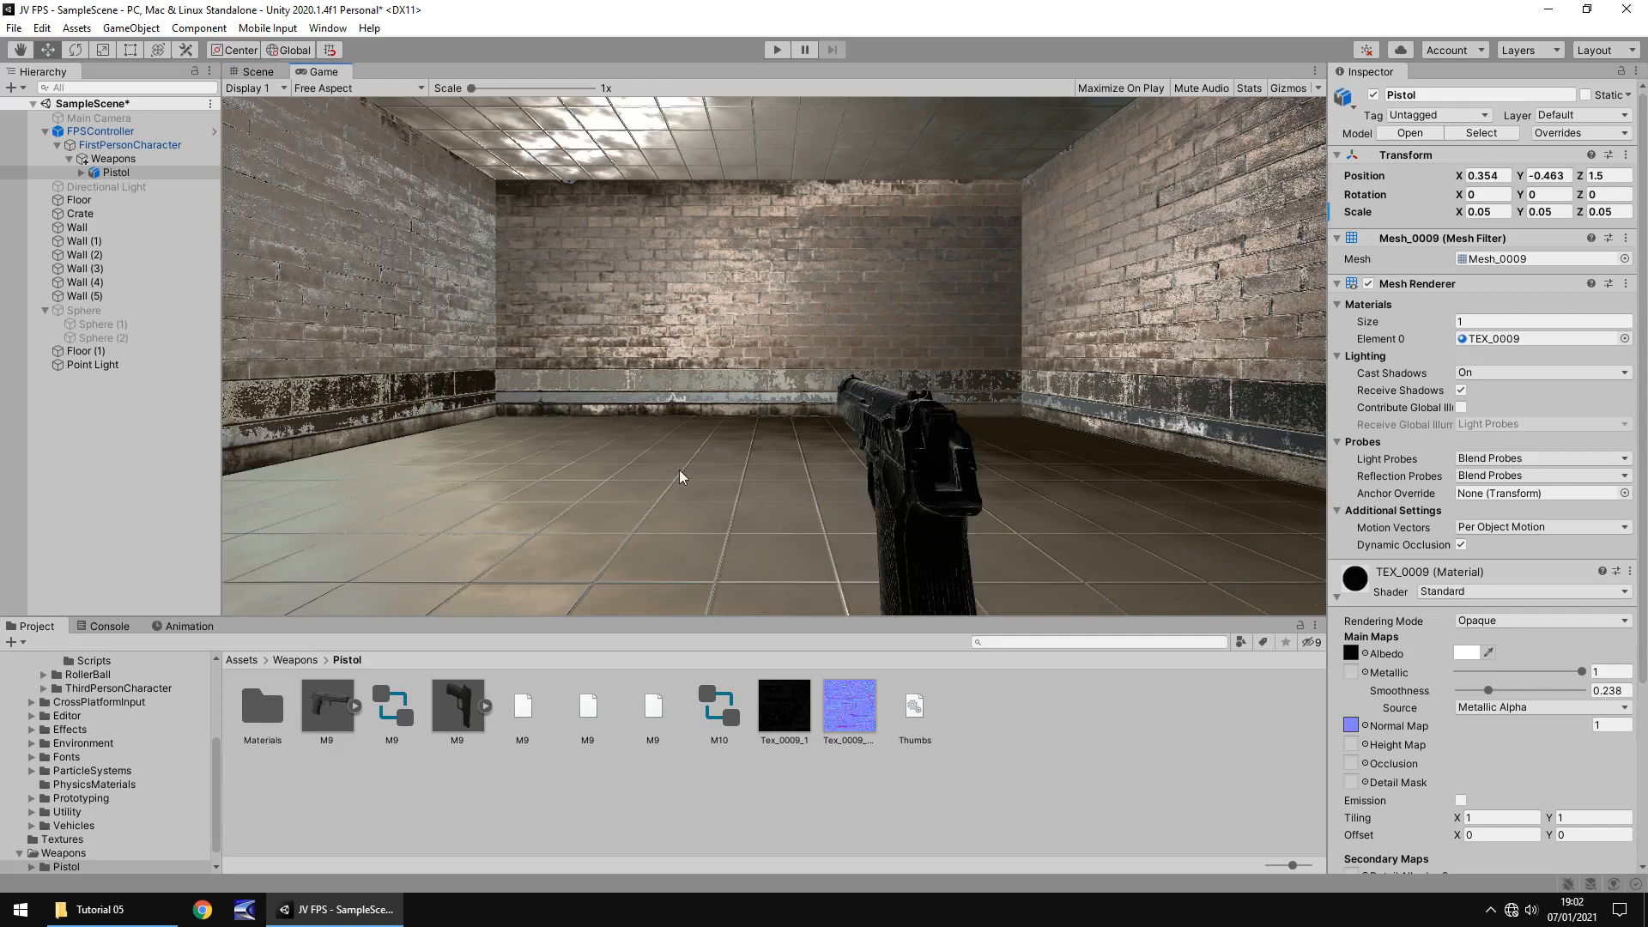
{"action": "mouse_move", "coordinate": [549, 315]}
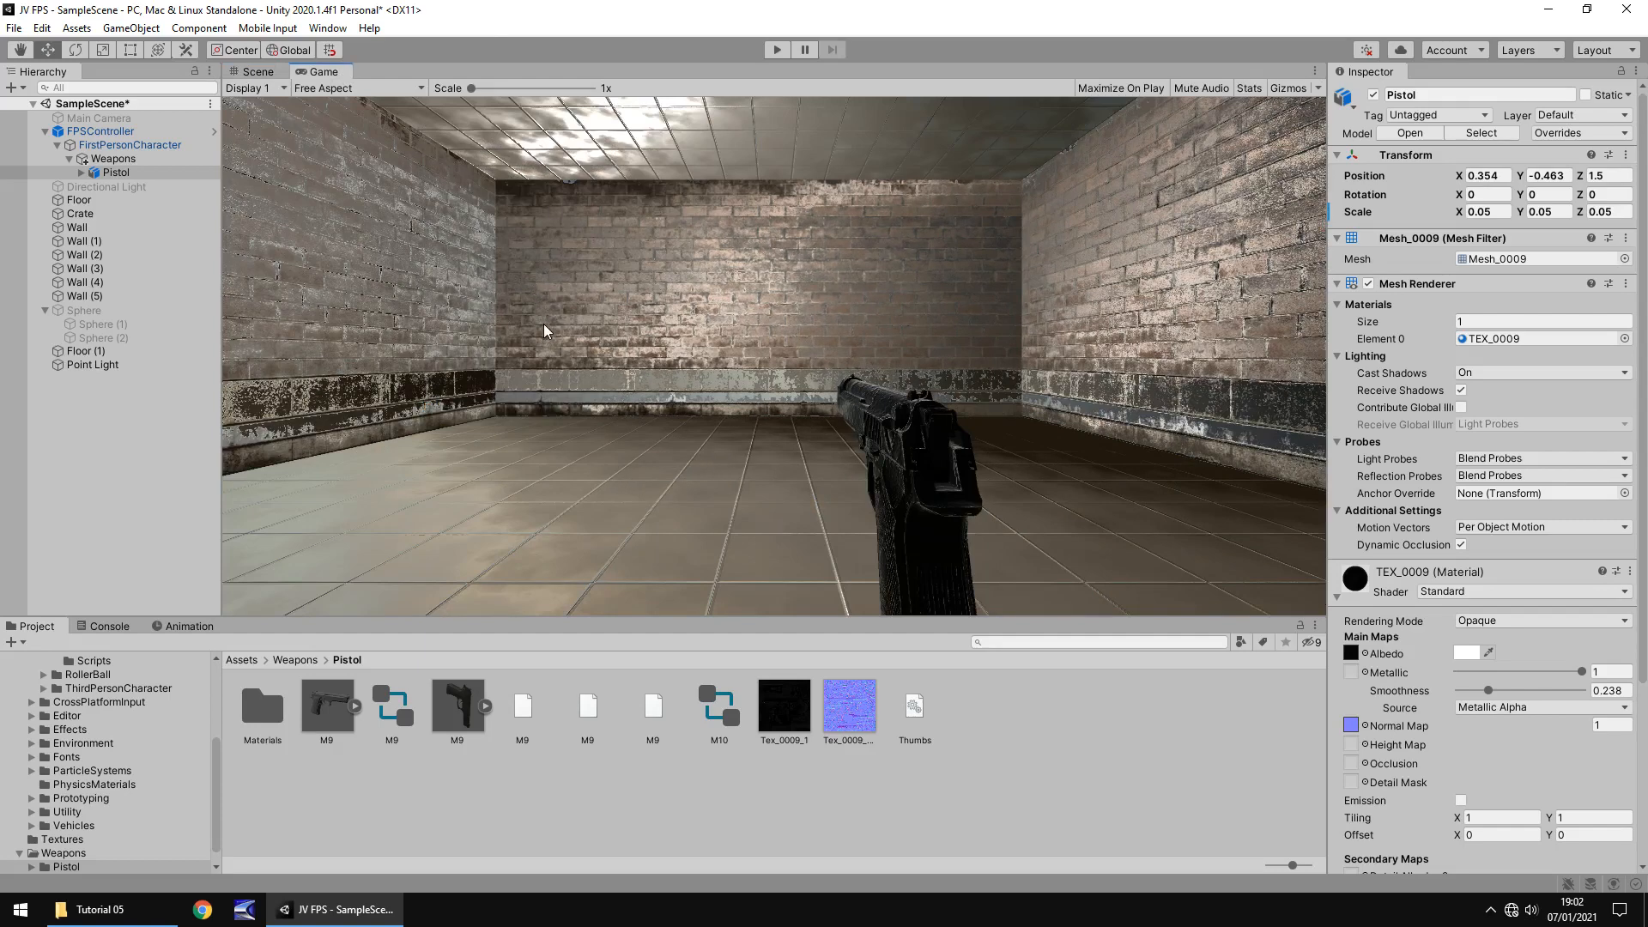
{"action": "mouse_move", "coordinate": [1284, 187]}
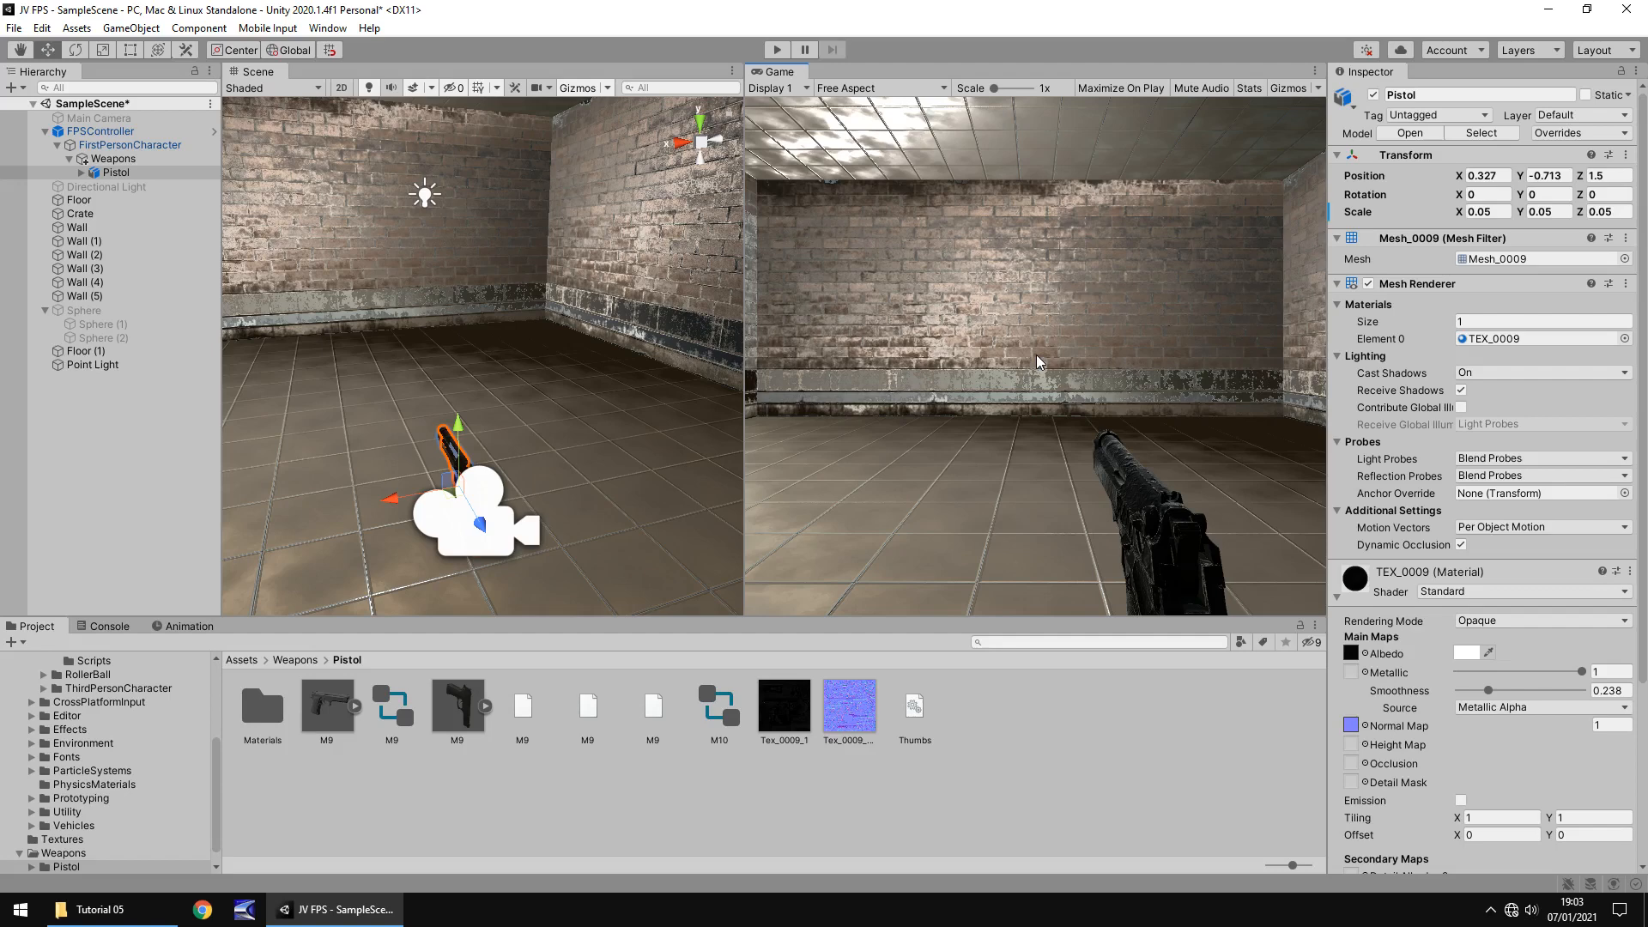
{"action": "mouse_move", "coordinate": [988, 363]}
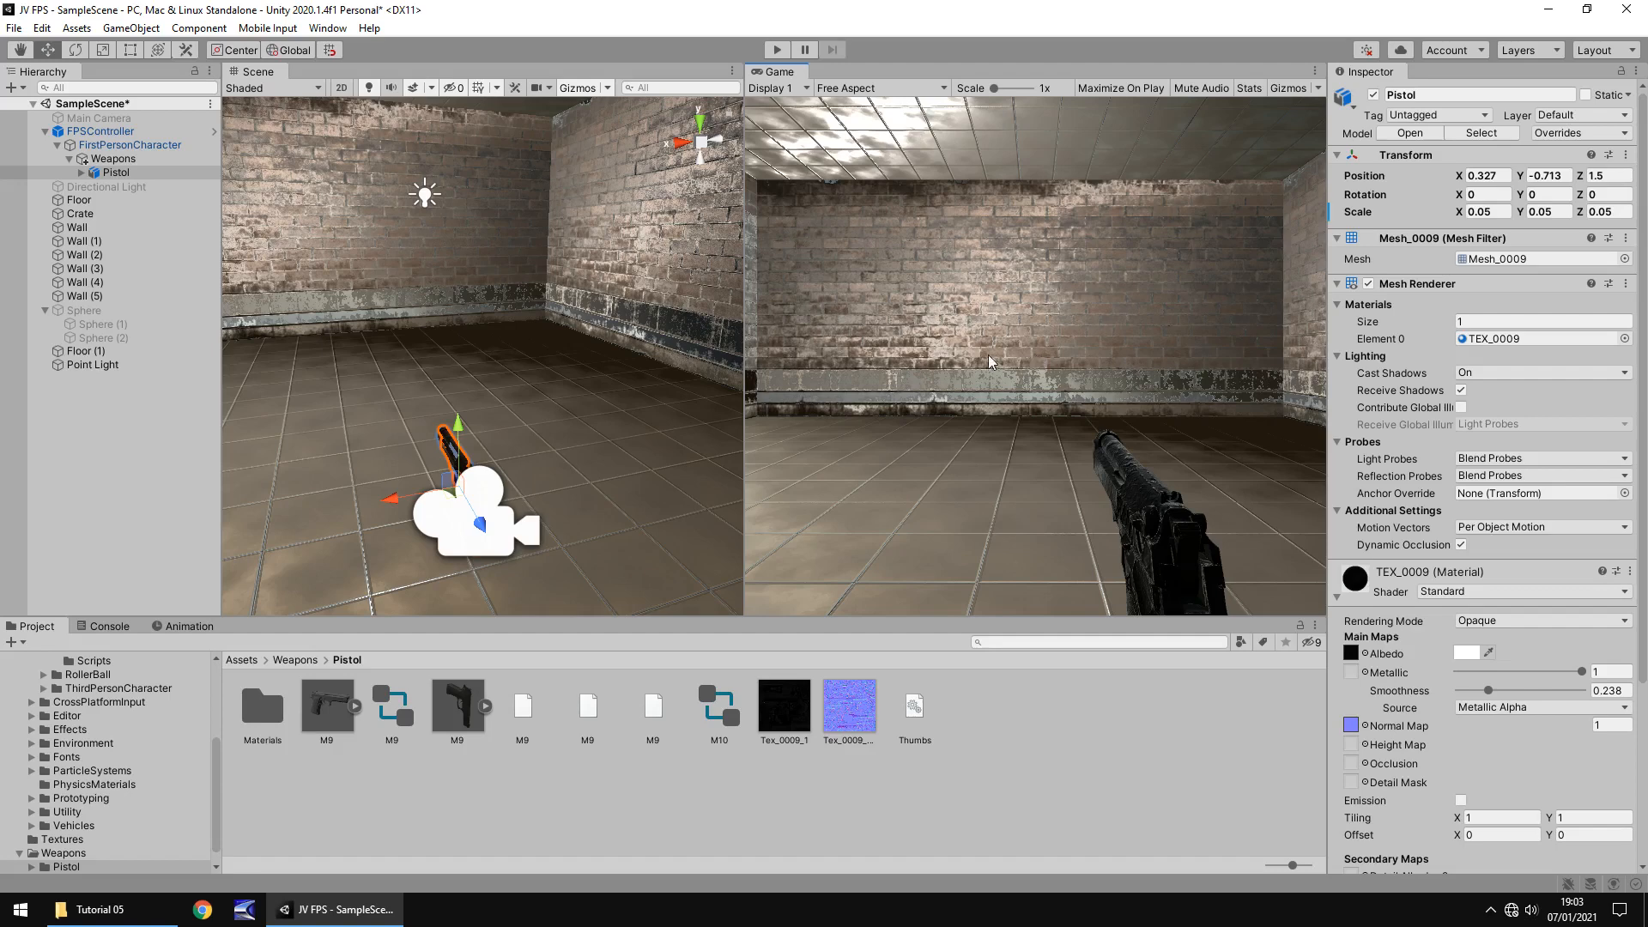
{"action": "mouse_move", "coordinate": [1027, 394]}
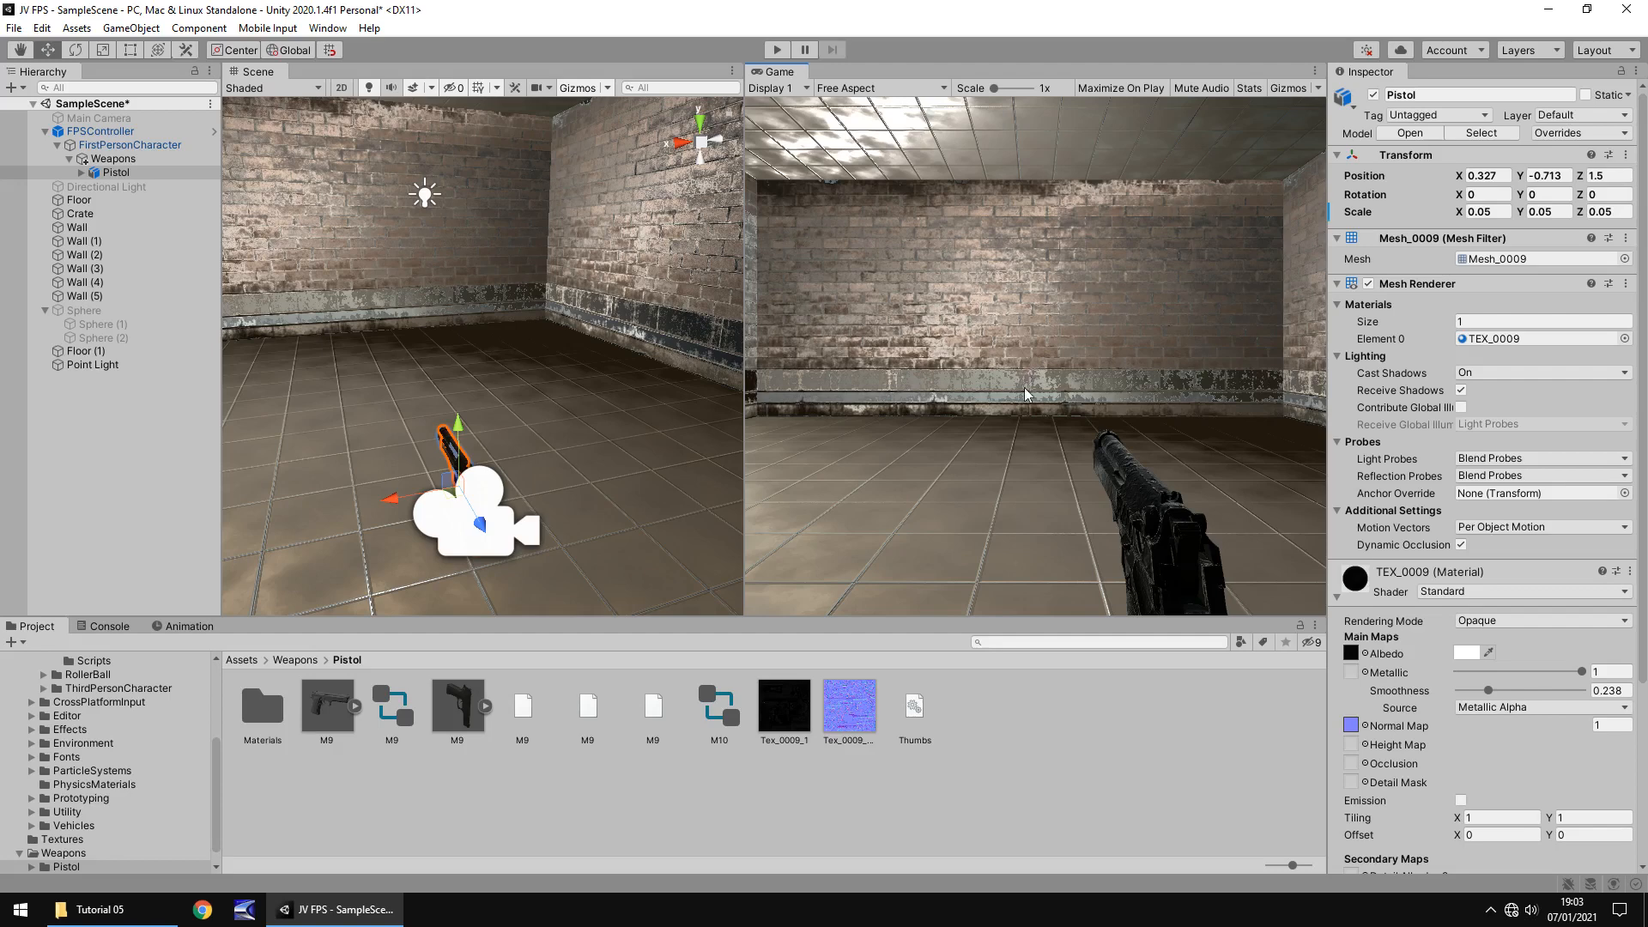
{"action": "mouse_move", "coordinate": [955, 336]}
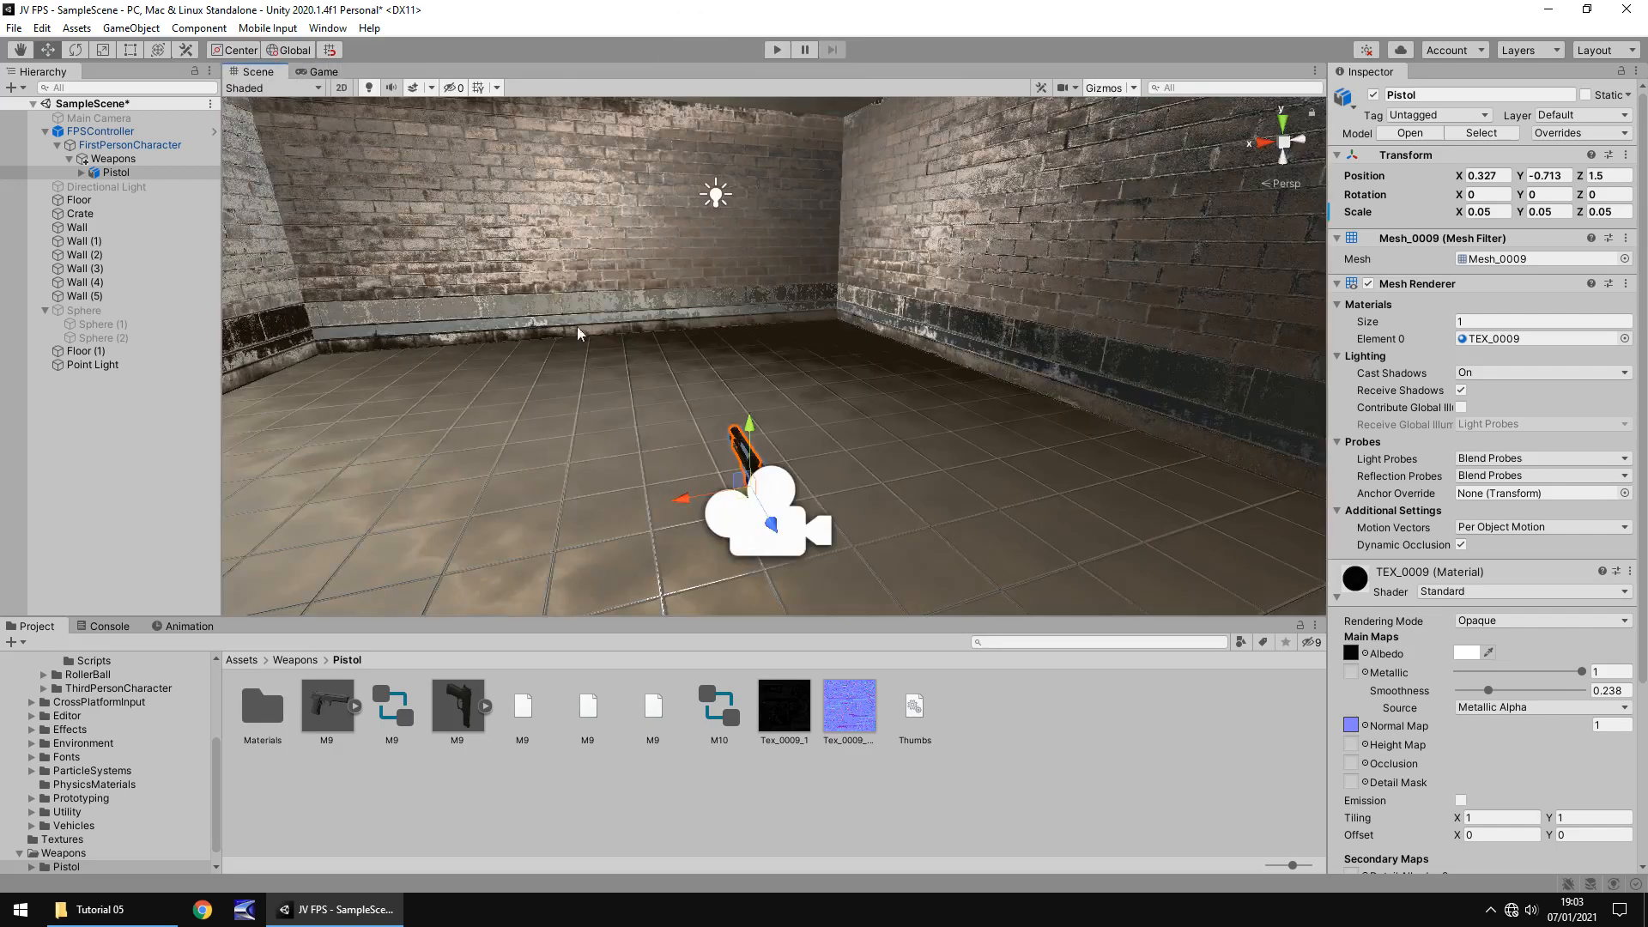
{"action": "mouse_move", "coordinate": [689, 491]}
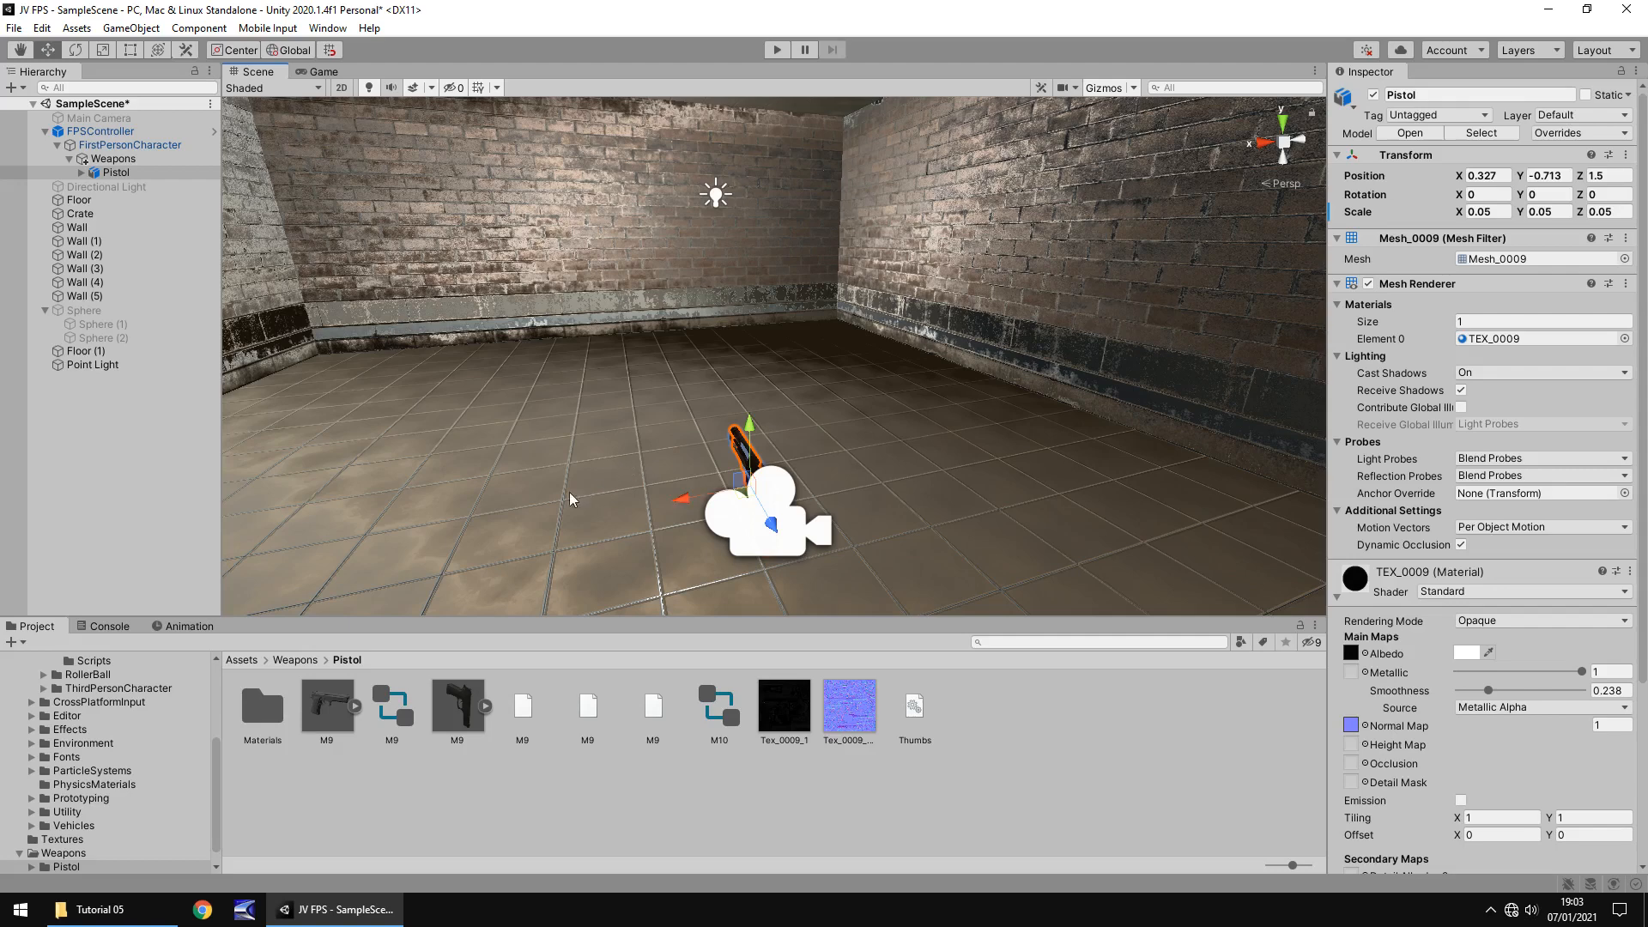
{"action": "mouse_move", "coordinate": [113, 749]}
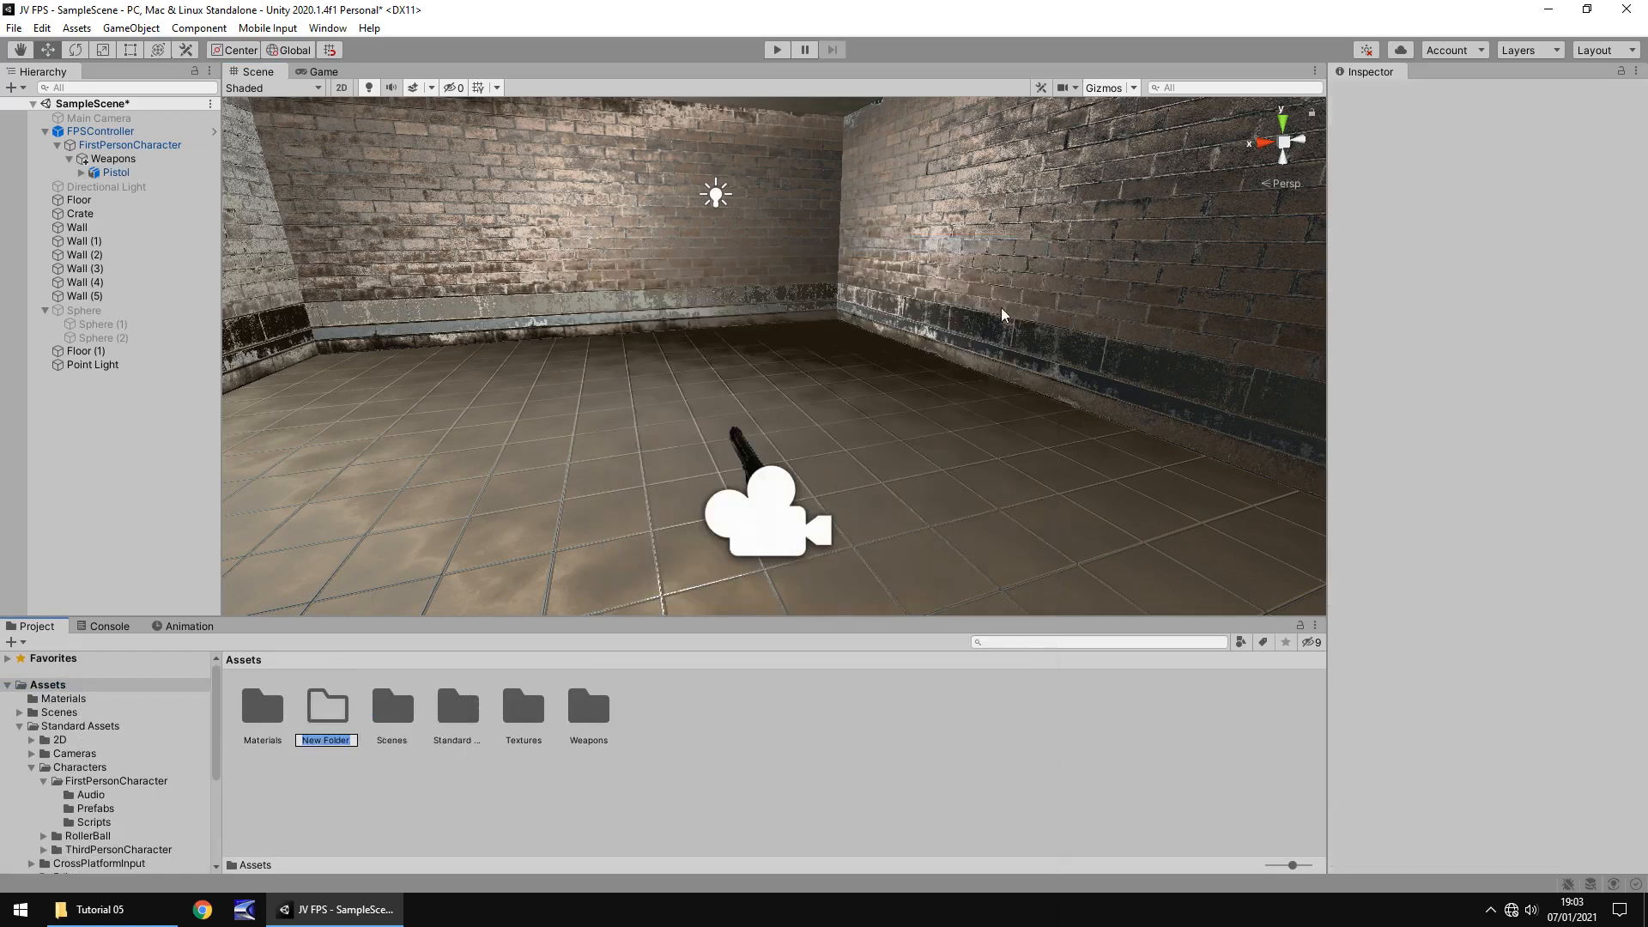
Name the folder Animations, then create and open a Weapons subfolder inside it
{"action": "type", "text": "Animations"}
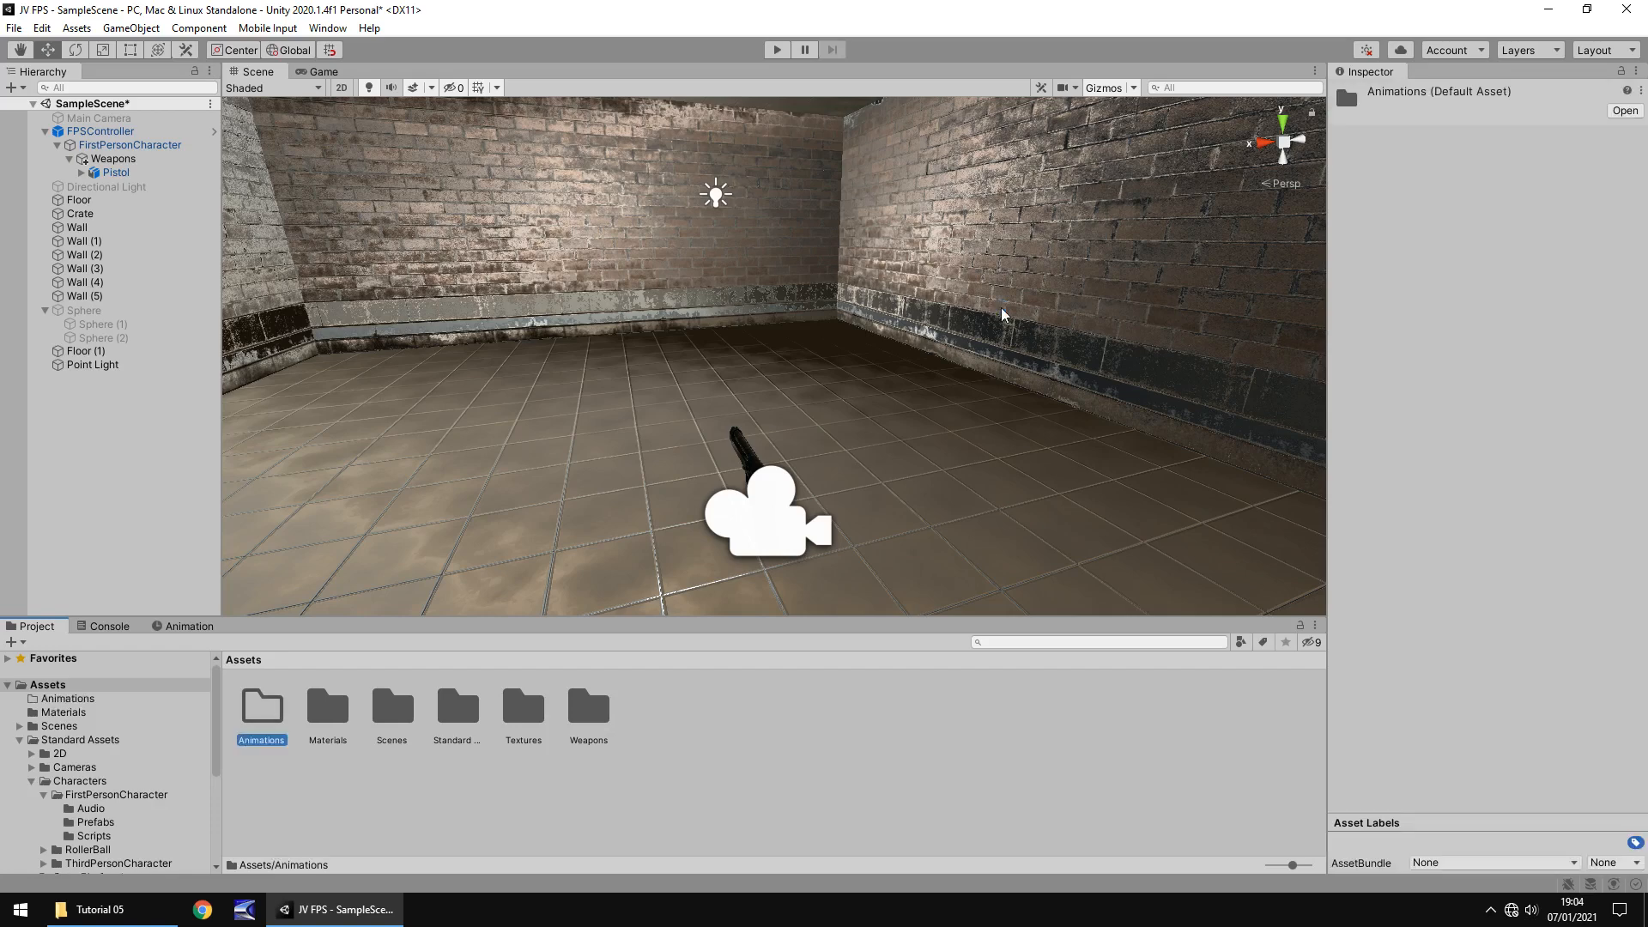
{"action": "right_click", "coordinate": [261, 715]}
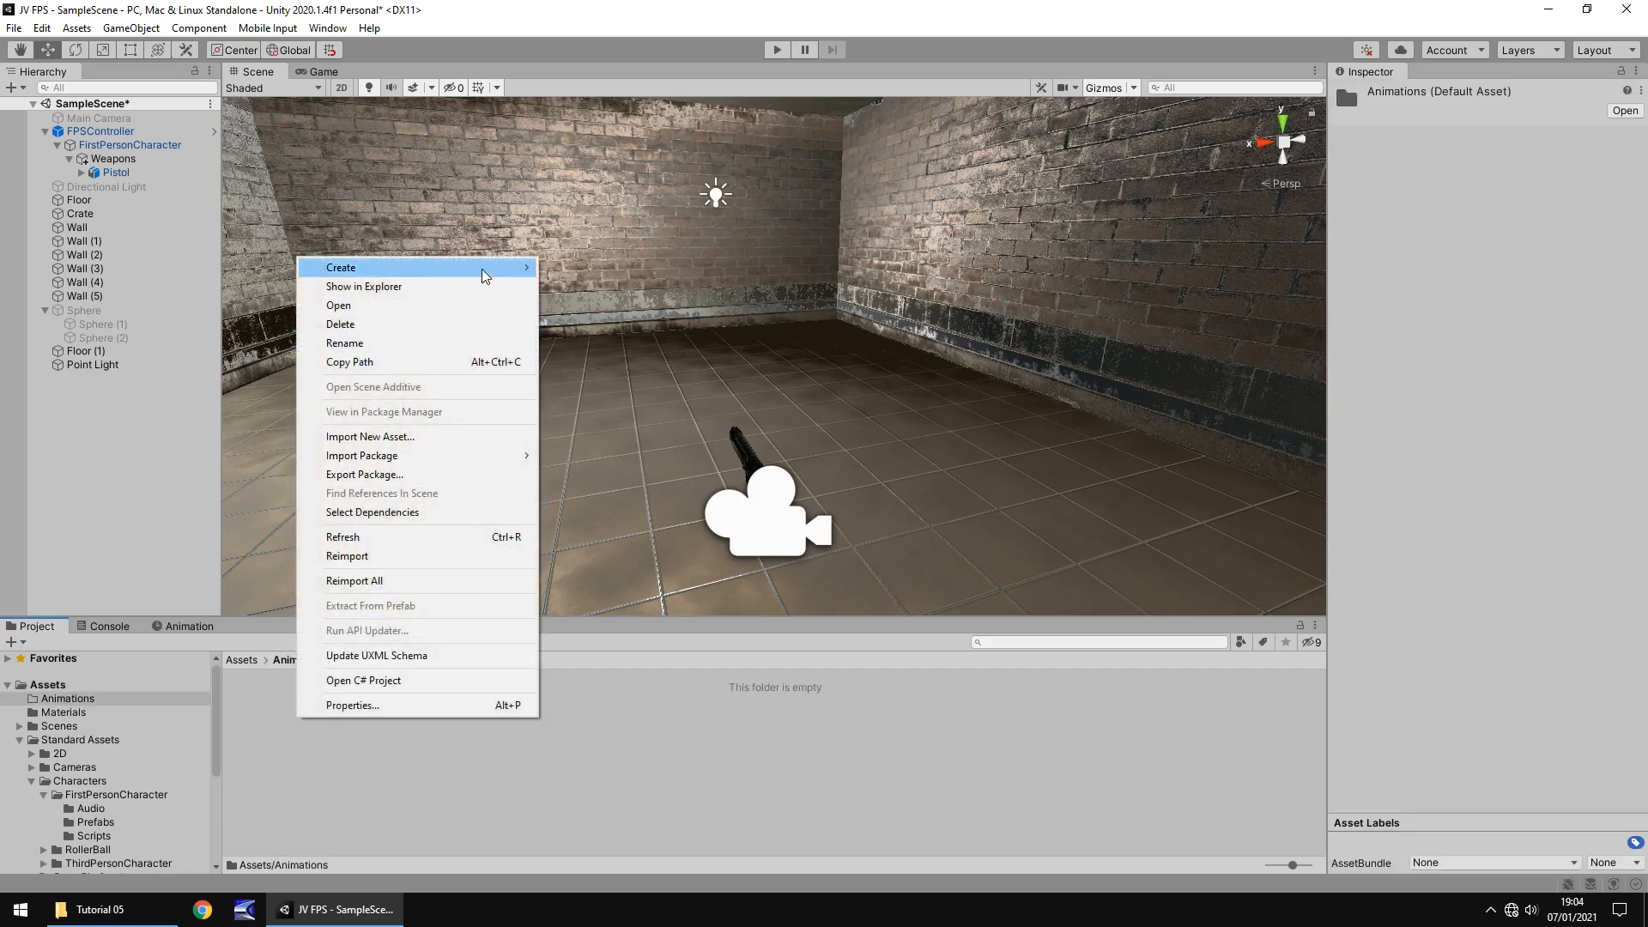
{"action": "left_click", "coordinate": [340, 267]}
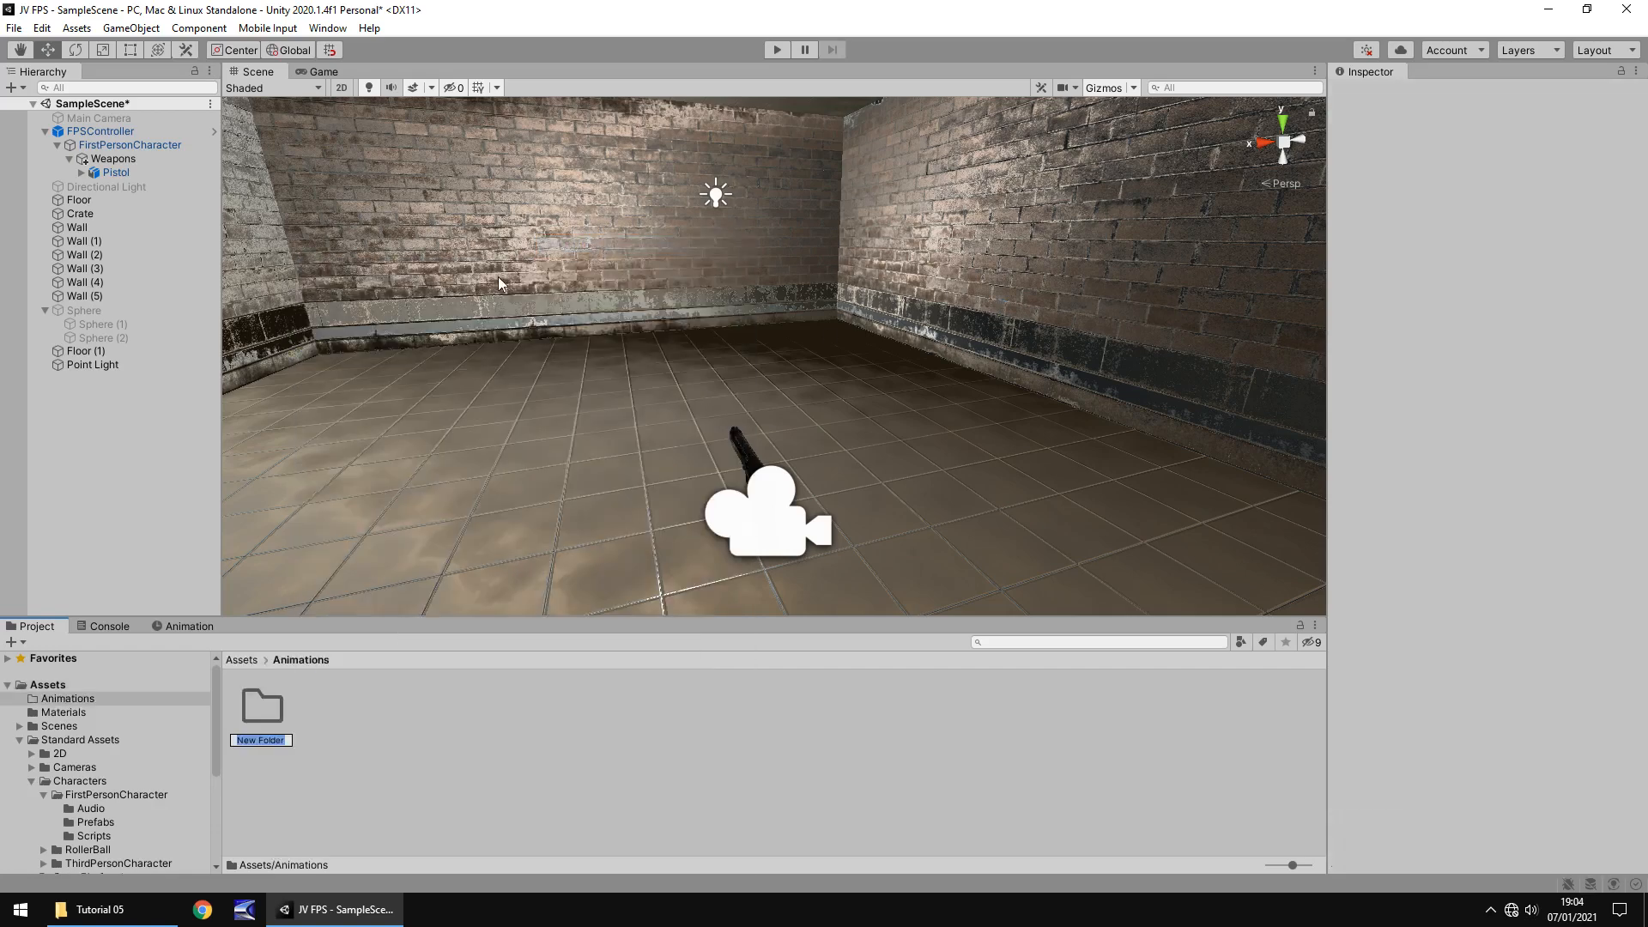
{"action": "type", "text": "Weapons"}
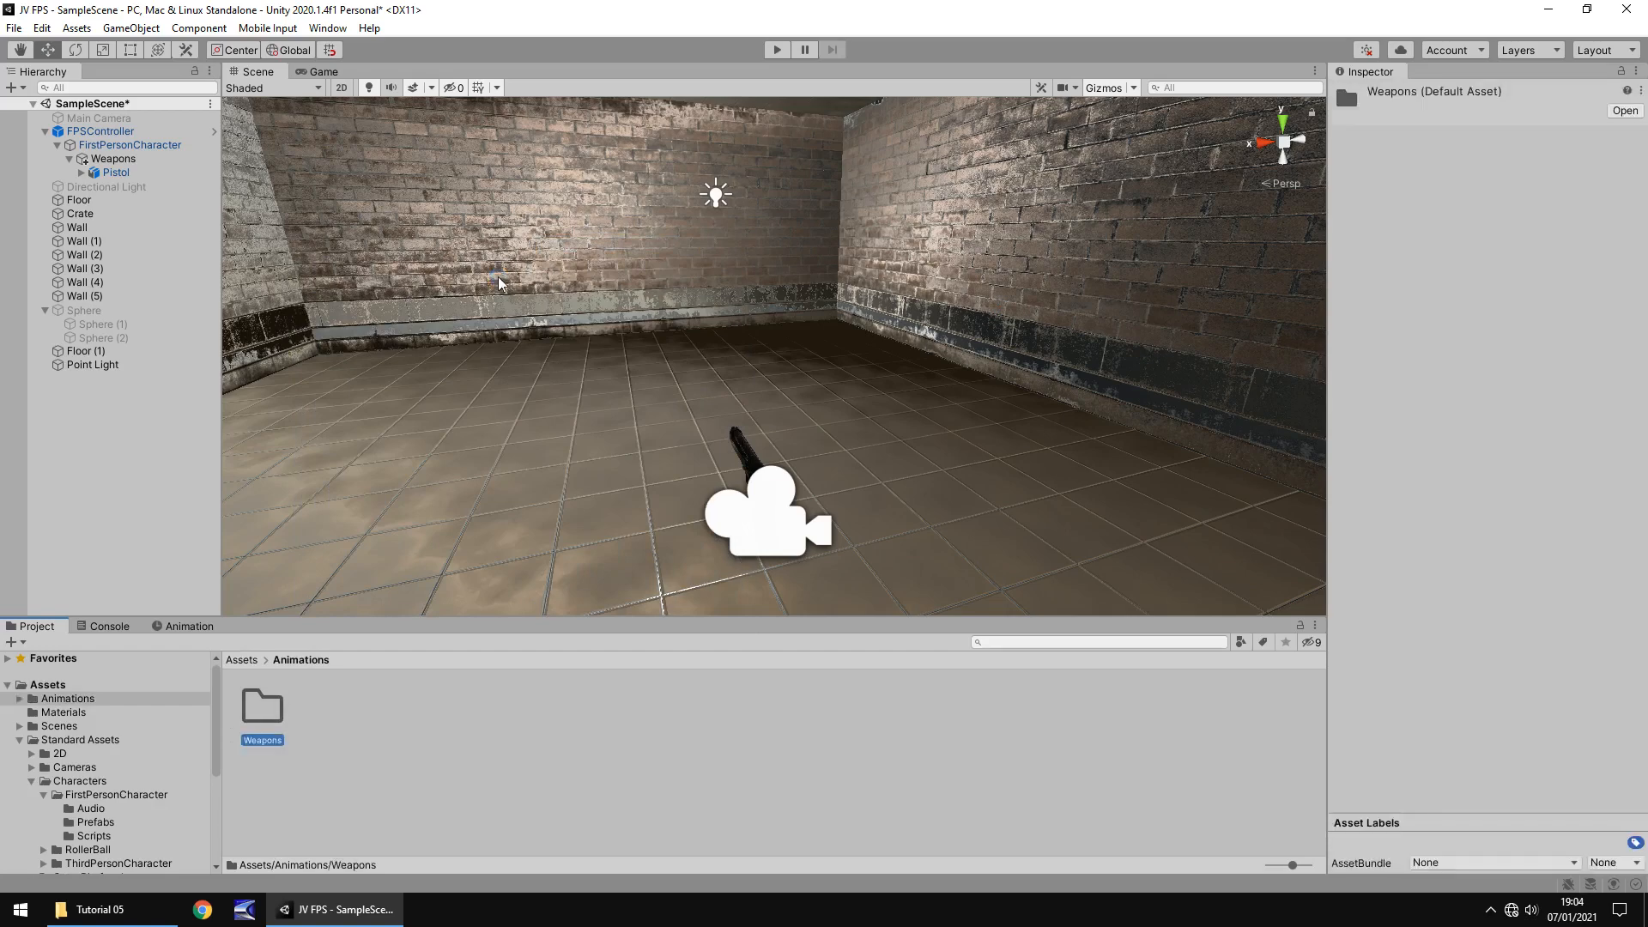
{"action": "double_click", "coordinate": [262, 710]}
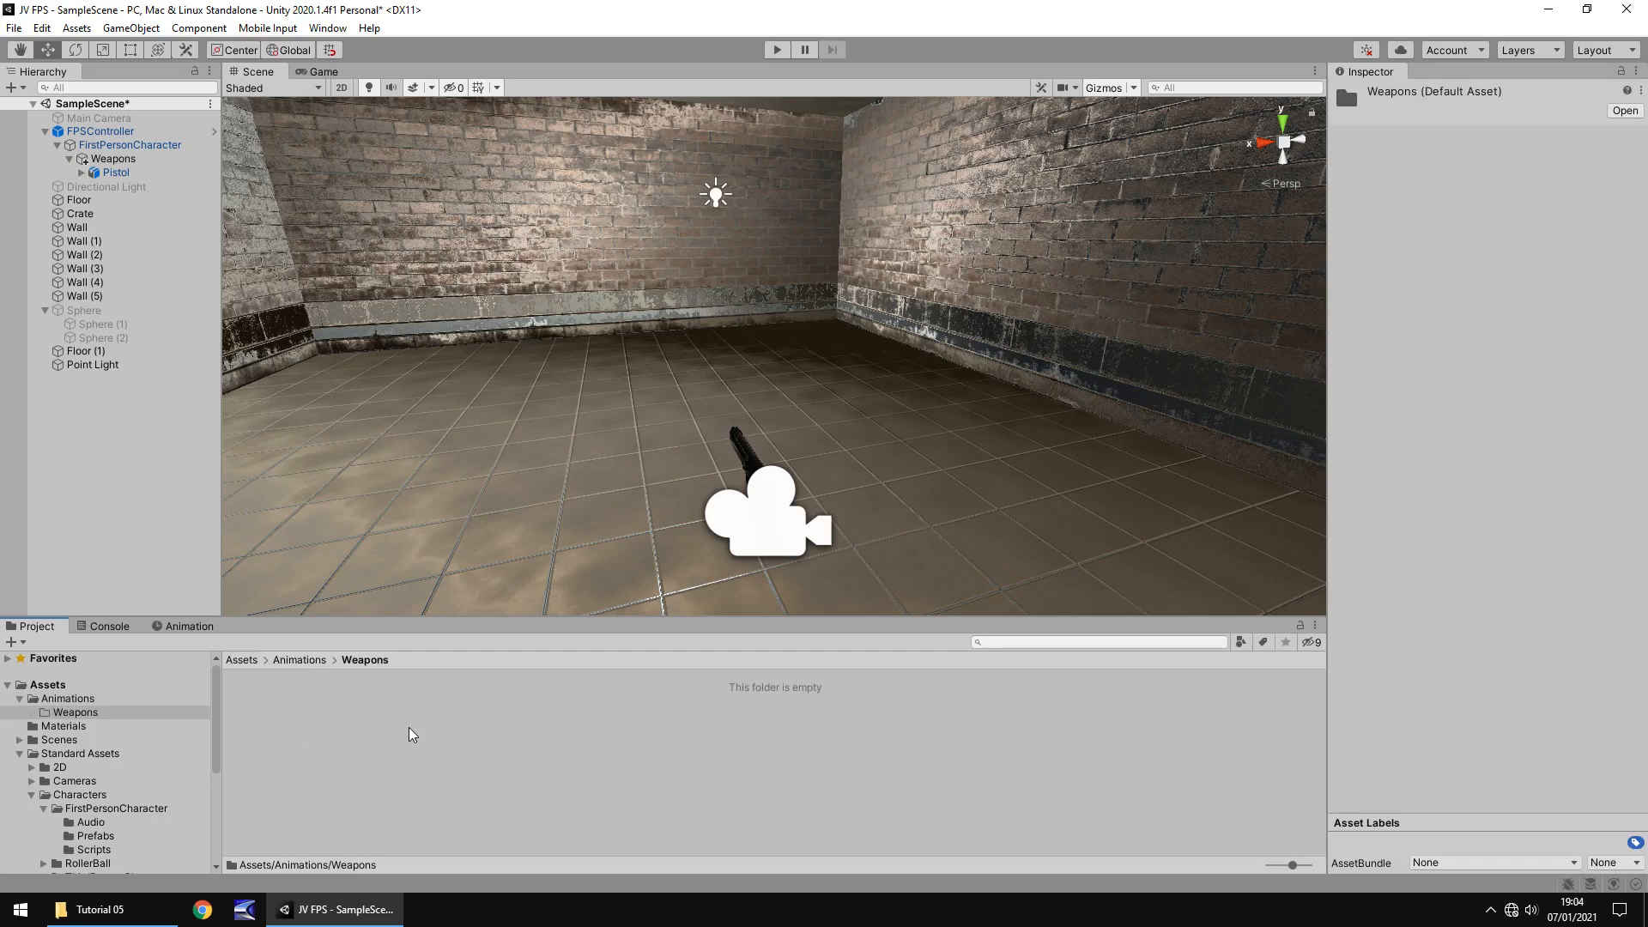
{"action": "mouse_move", "coordinate": [416, 716]}
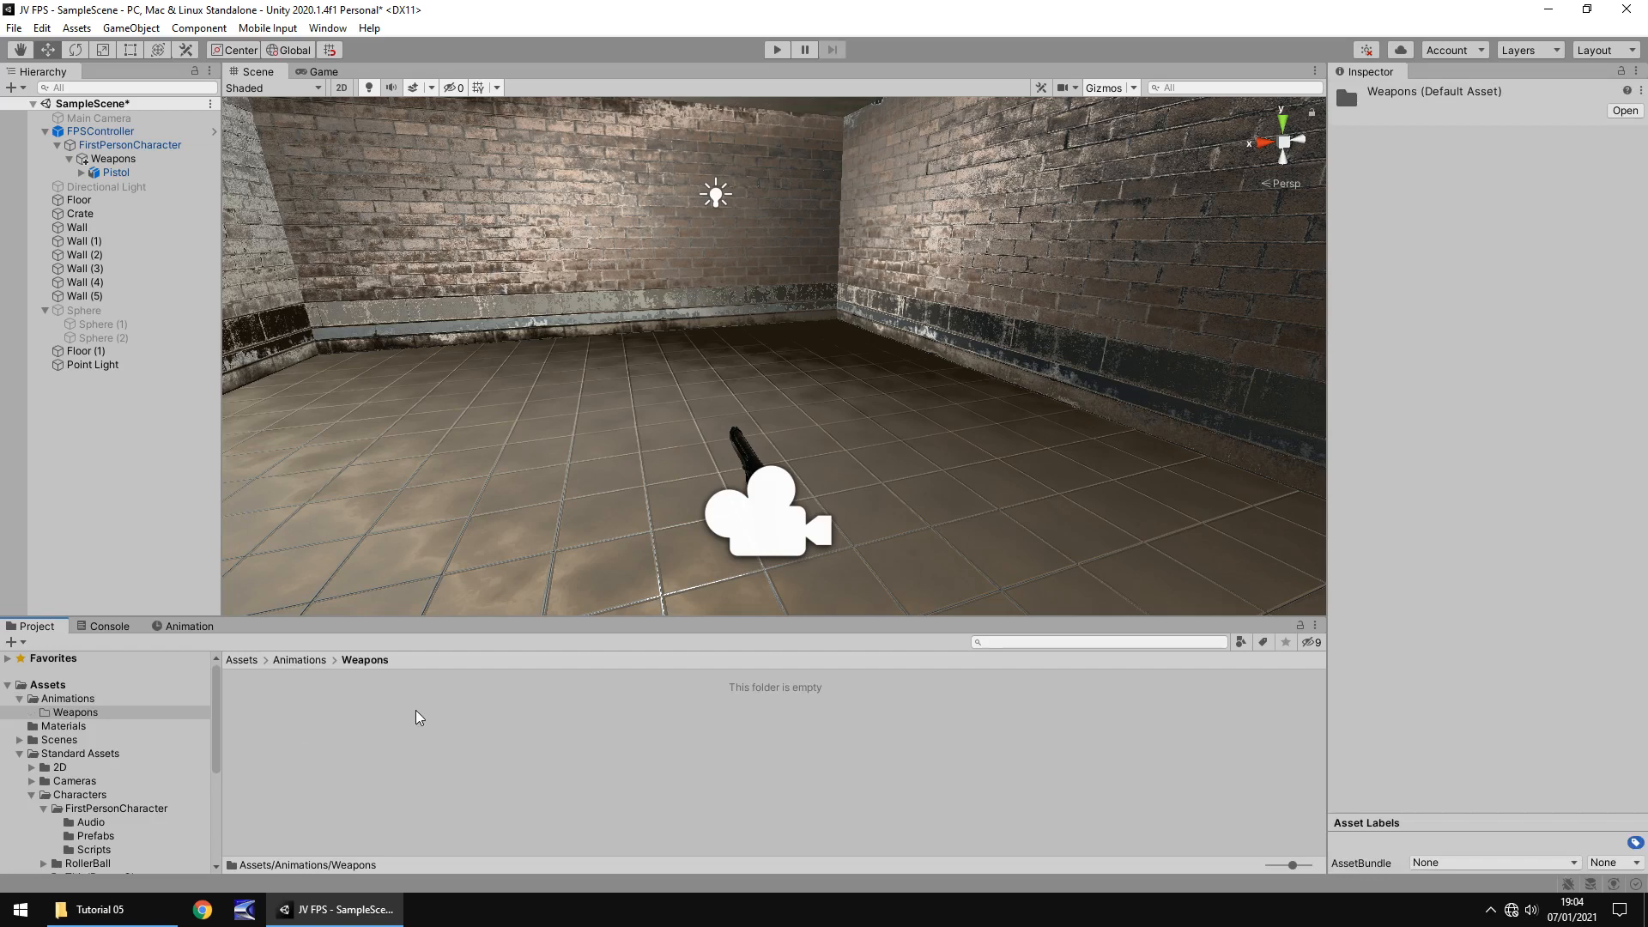
Open the Animation window in the bottom panel and its panel options
{"action": "left_click", "coordinate": [191, 626]}
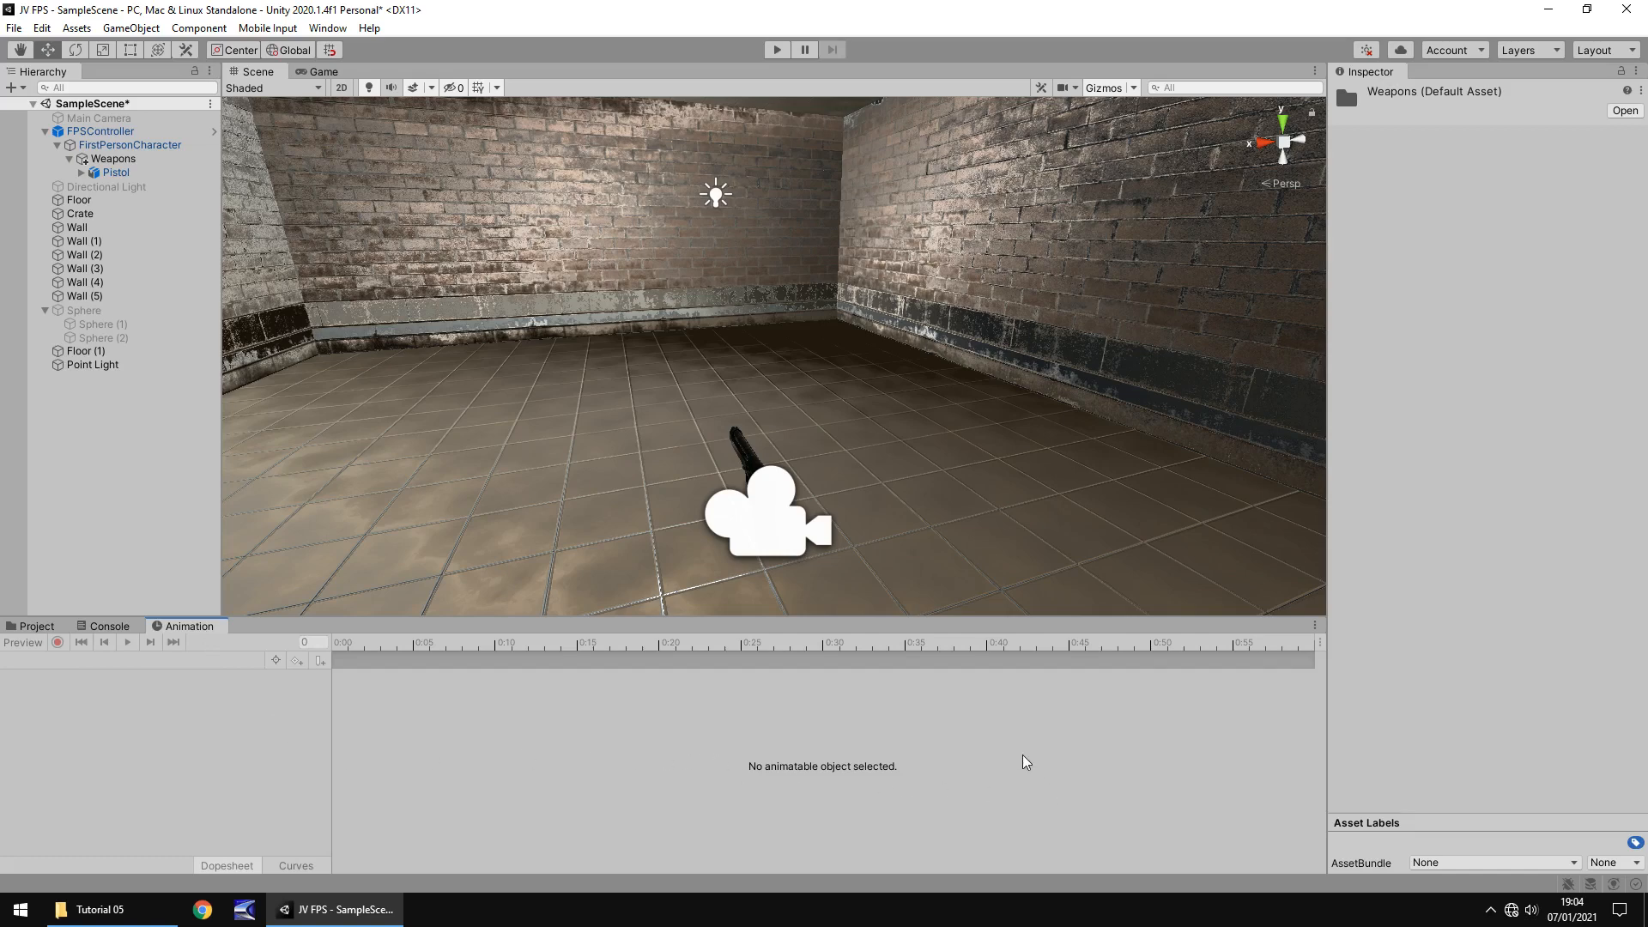
{"action": "mouse_move", "coordinate": [678, 746]}
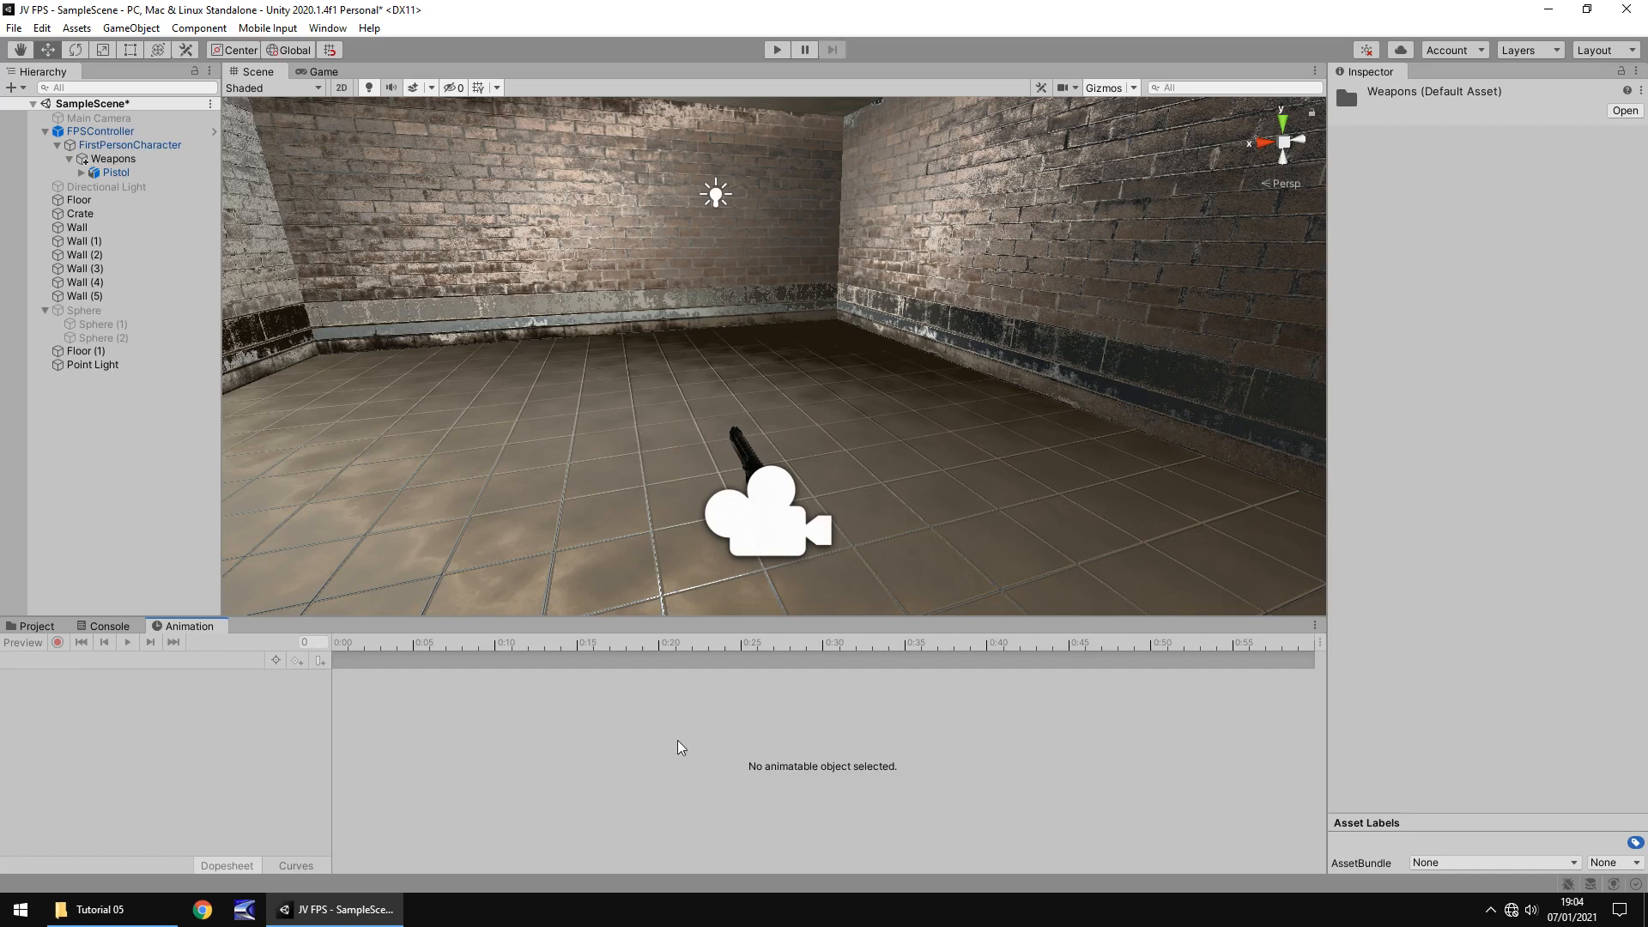
{"action": "mouse_move", "coordinate": [1320, 627]}
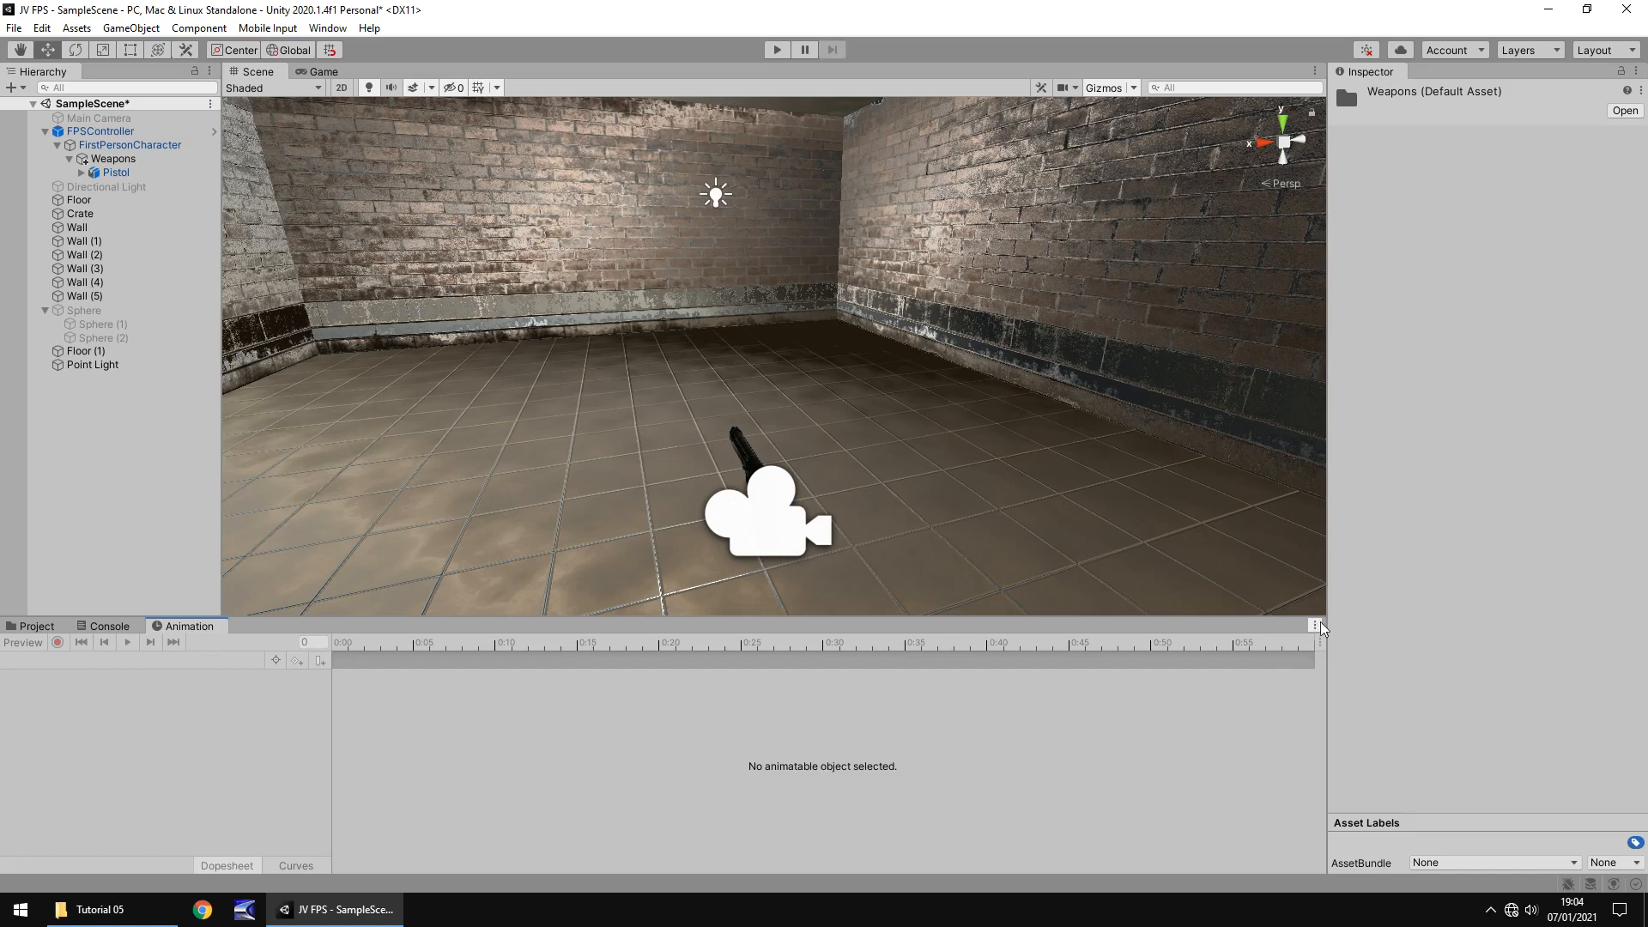
{"action": "left_click", "coordinate": [1314, 625]}
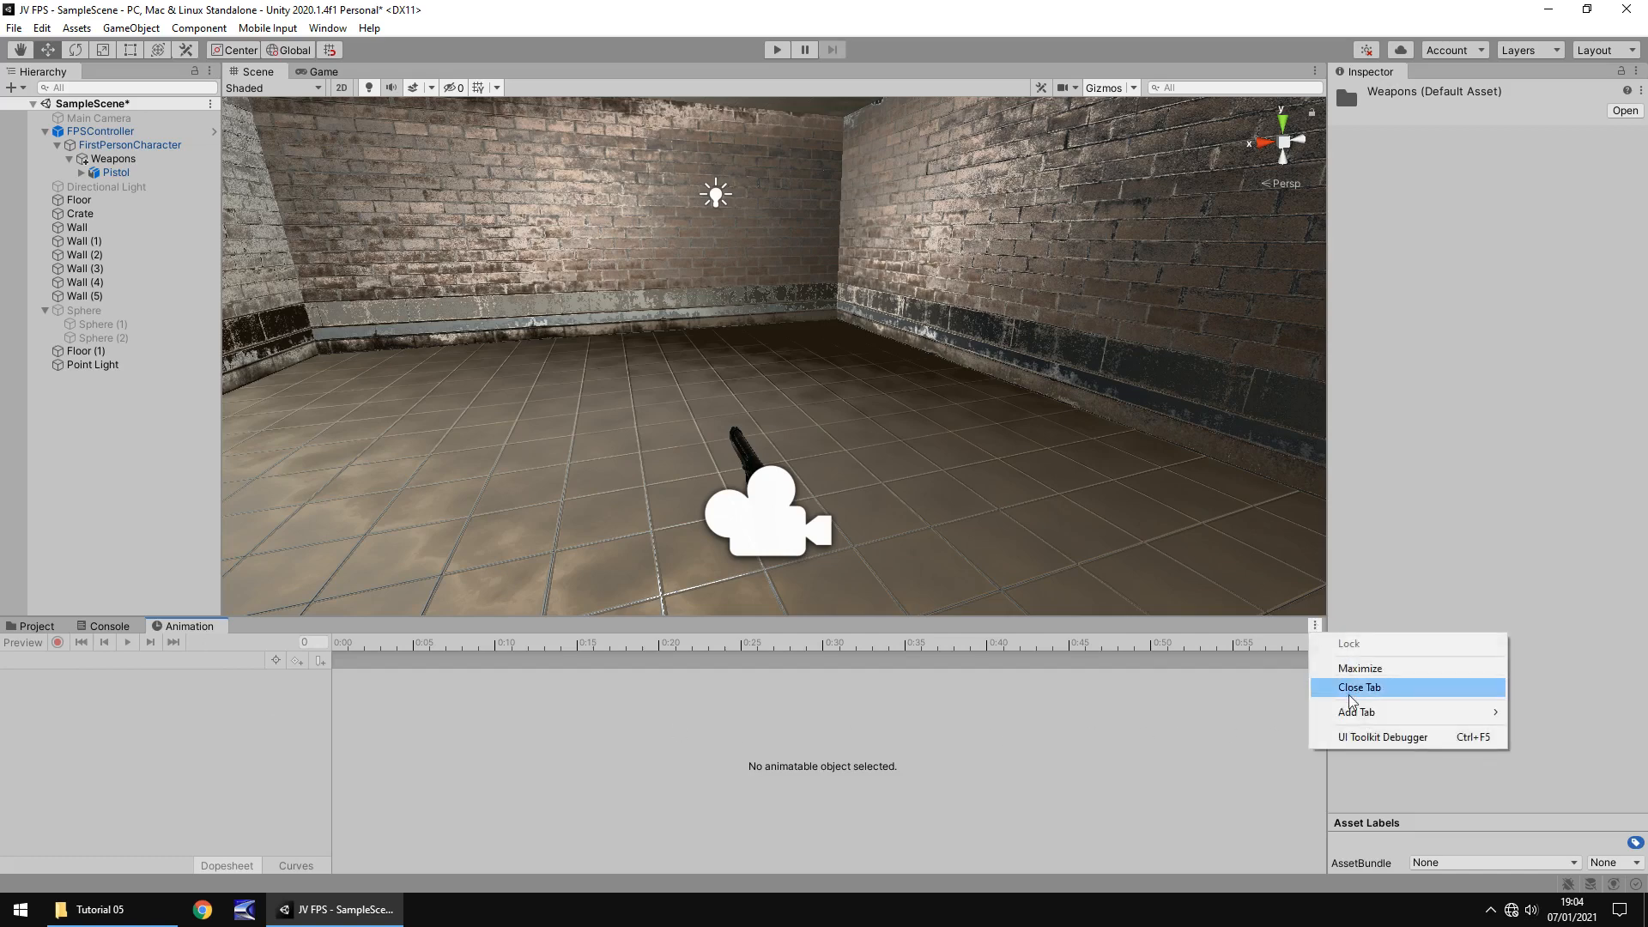
{"action": "mouse_move", "coordinate": [1356, 711]}
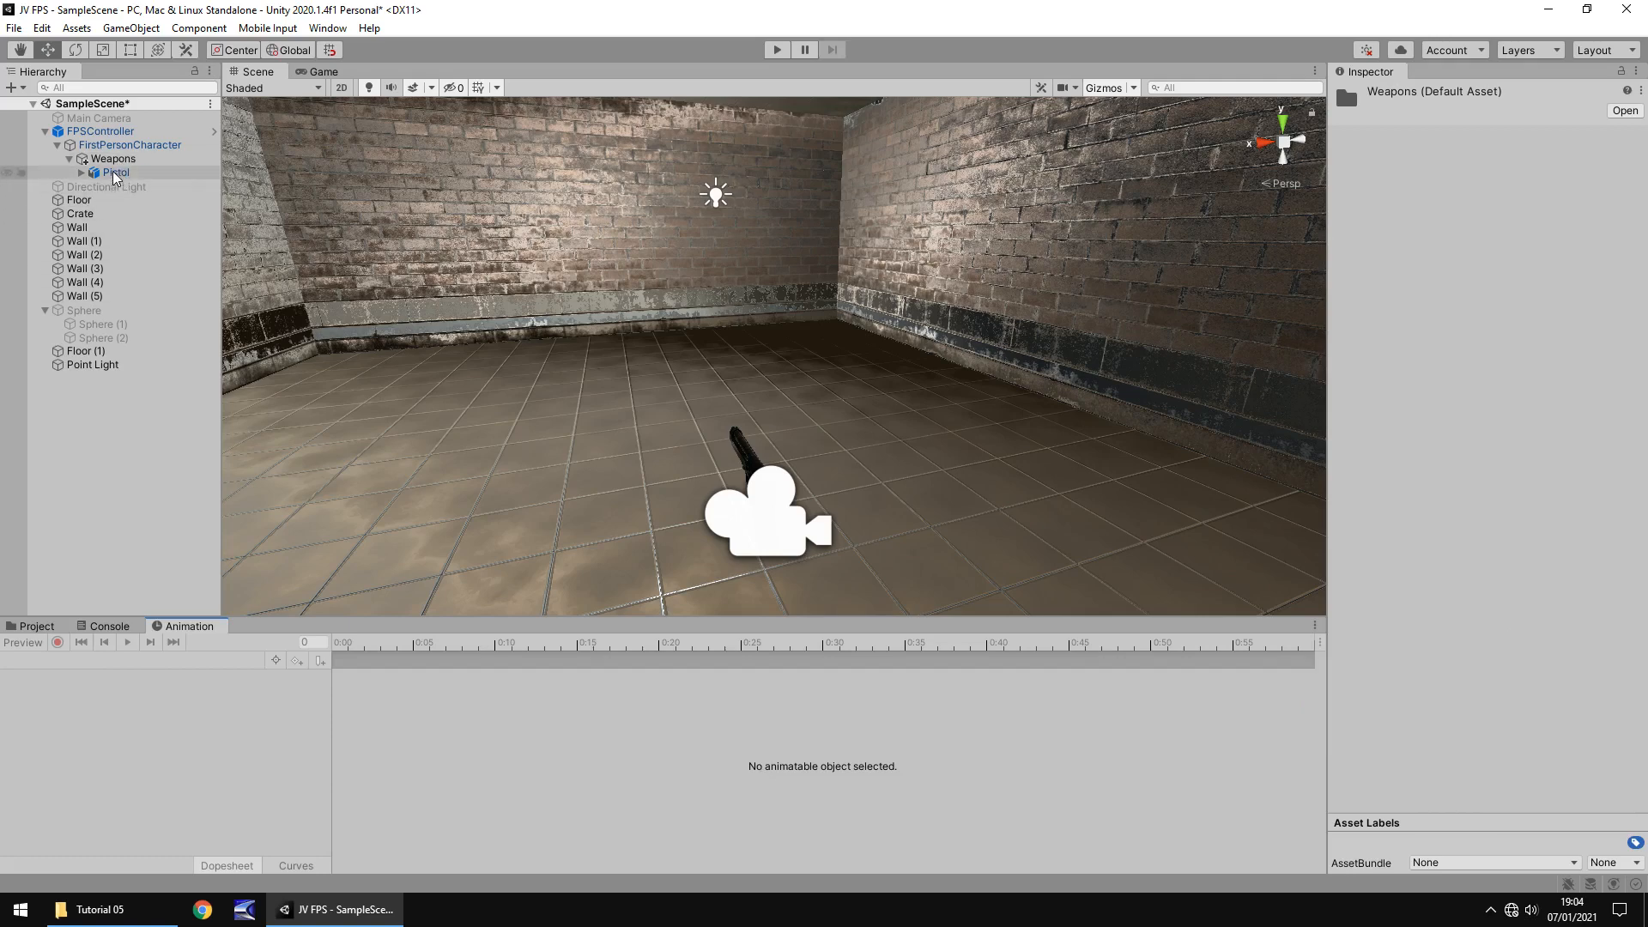
Select Pistol and save a new FirePistol animation clip in Animations/Weapons
{"action": "left_click", "coordinate": [114, 172]}
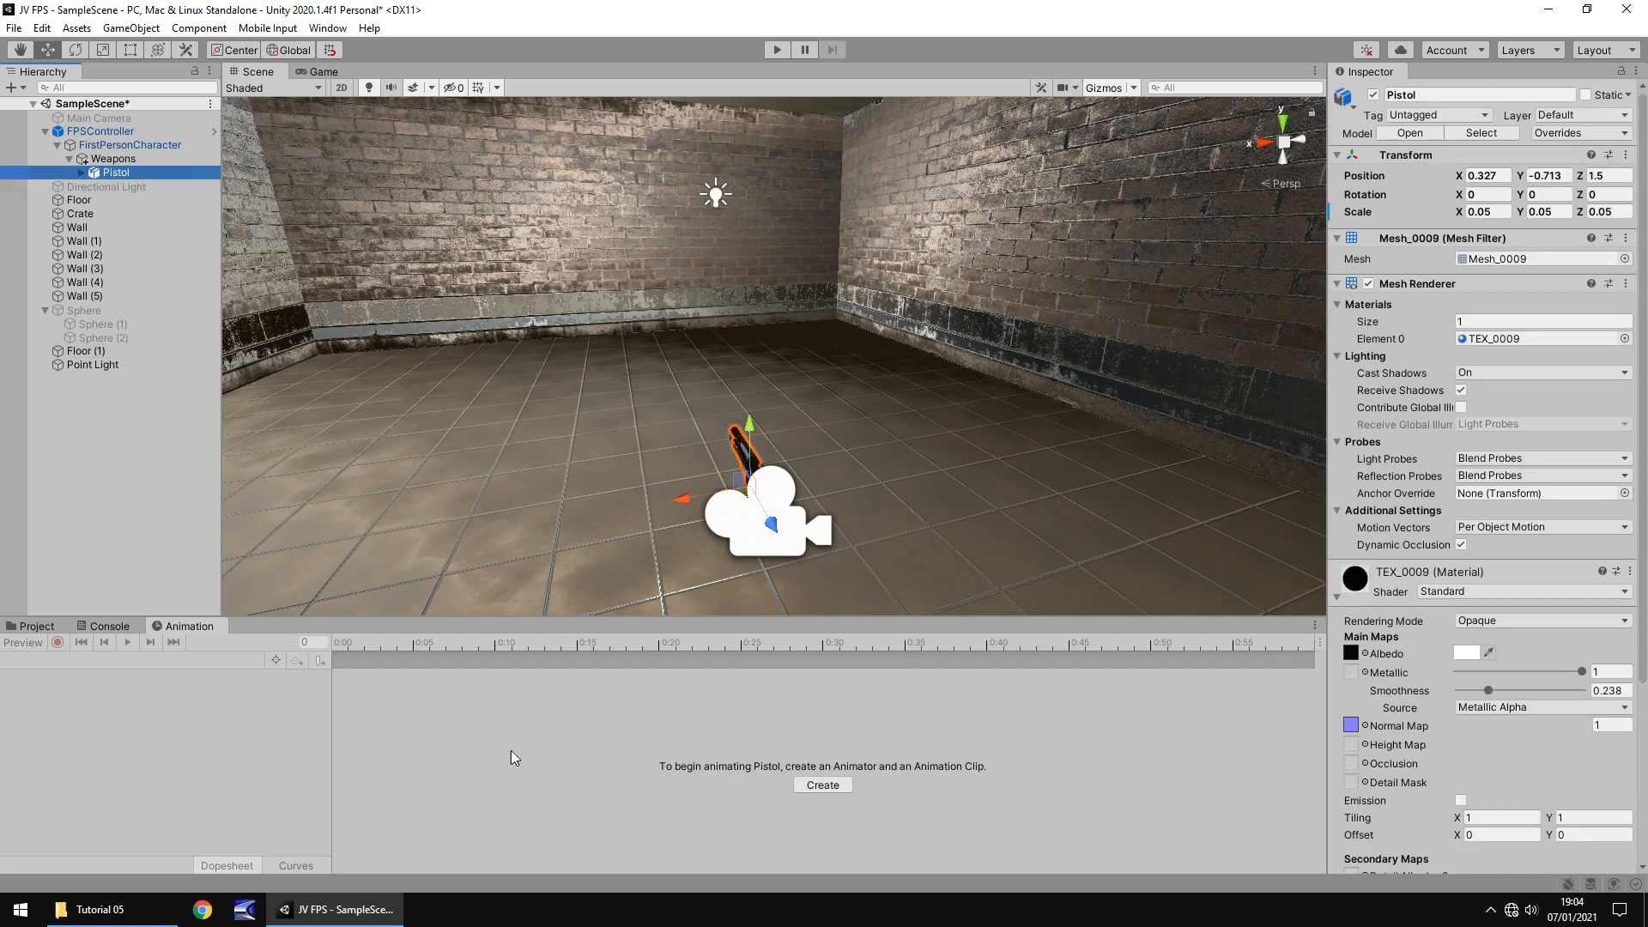
{"action": "mouse_move", "coordinate": [721, 779]}
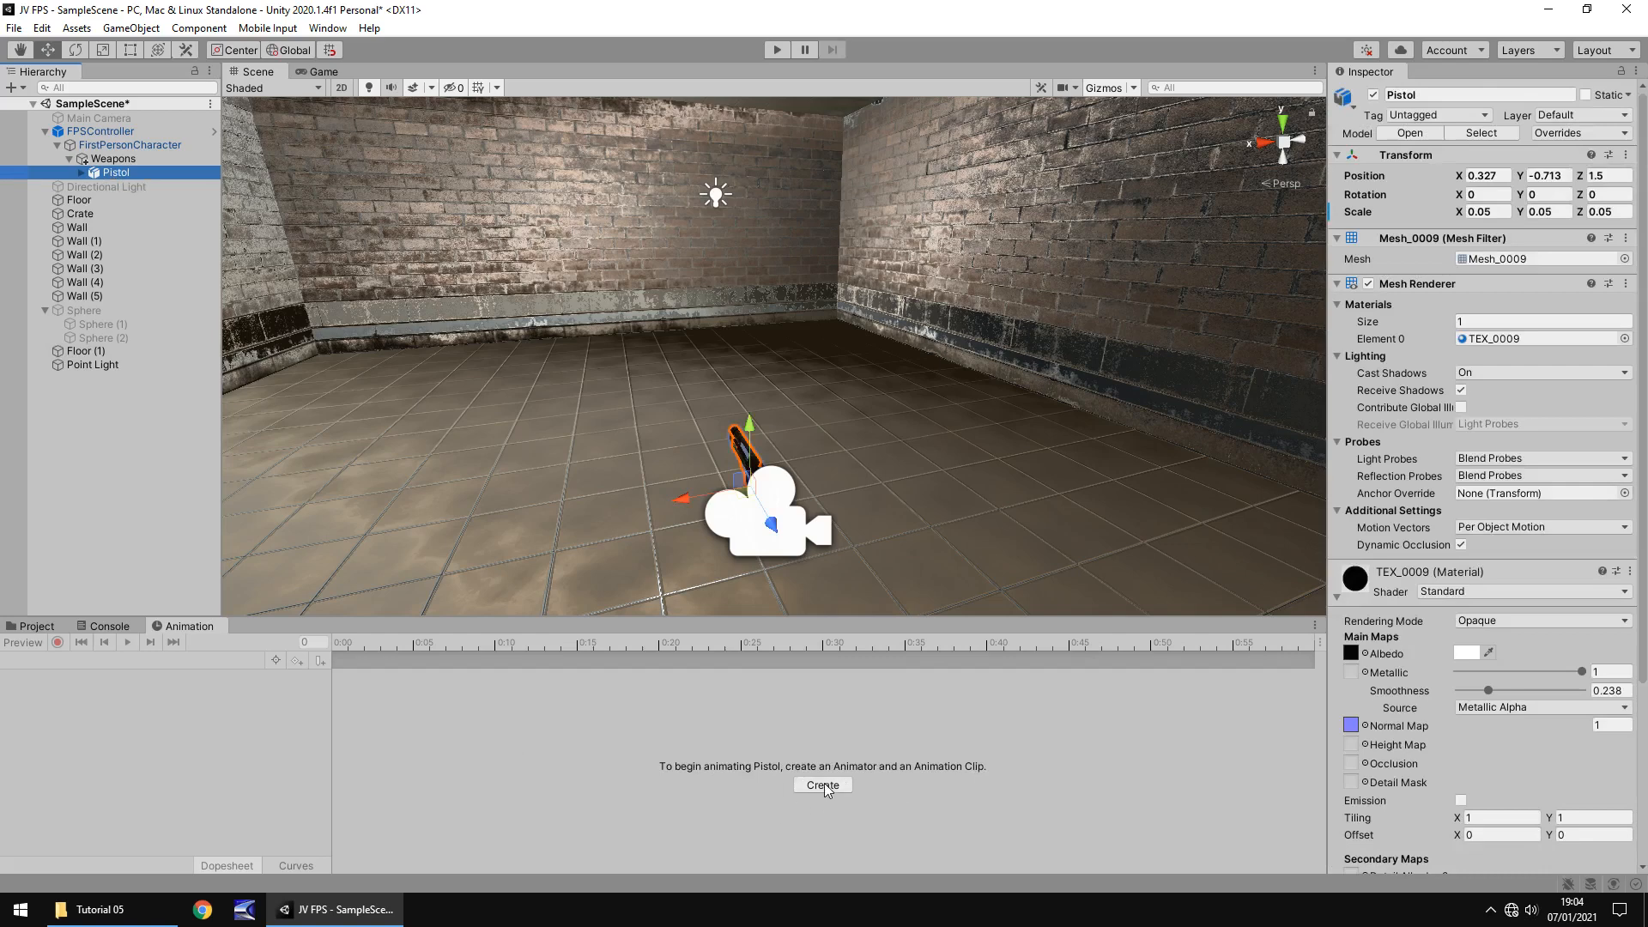
{"action": "left_click", "coordinate": [822, 785]}
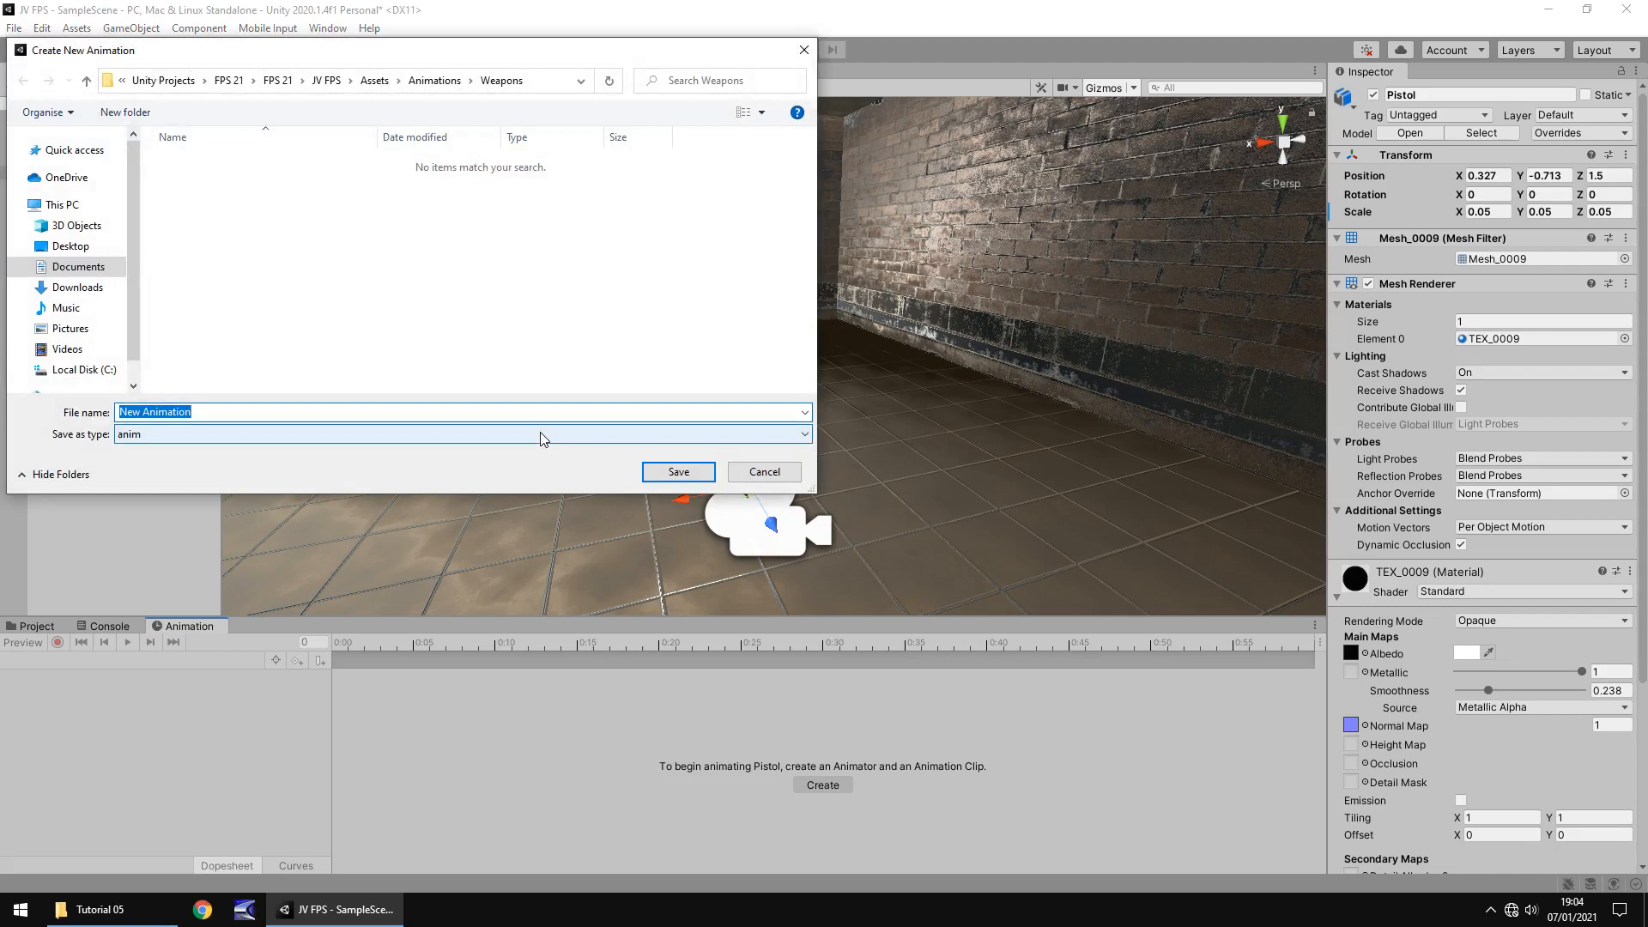
{"action": "type", "text": "FirePi"}
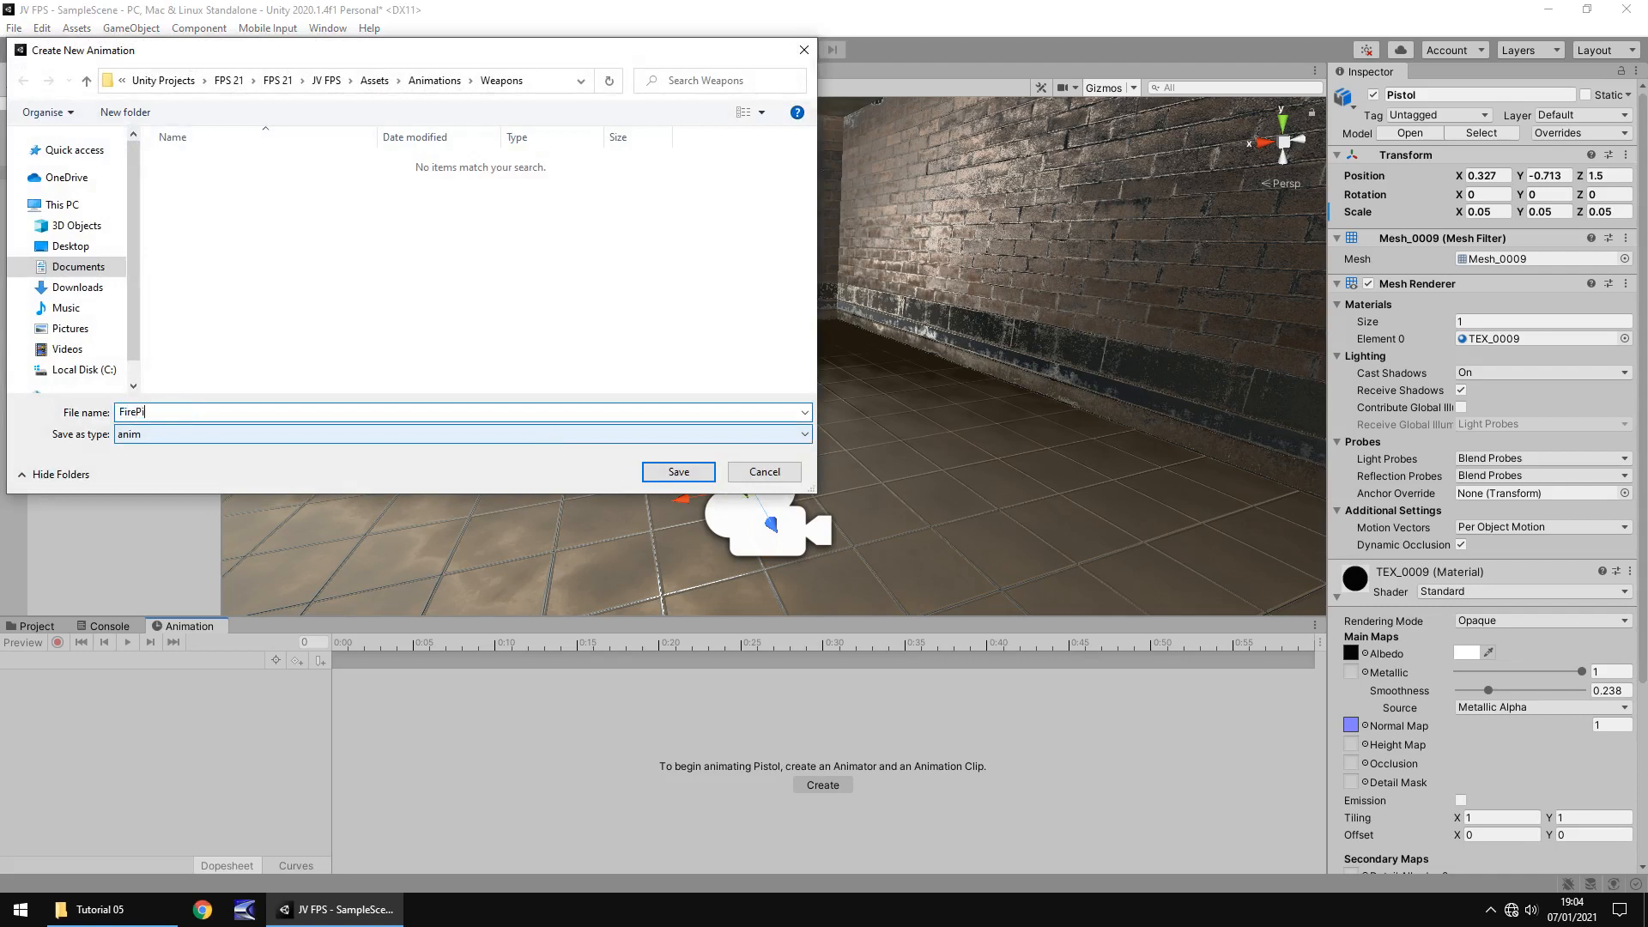
{"action": "left_click", "coordinate": [677, 471]}
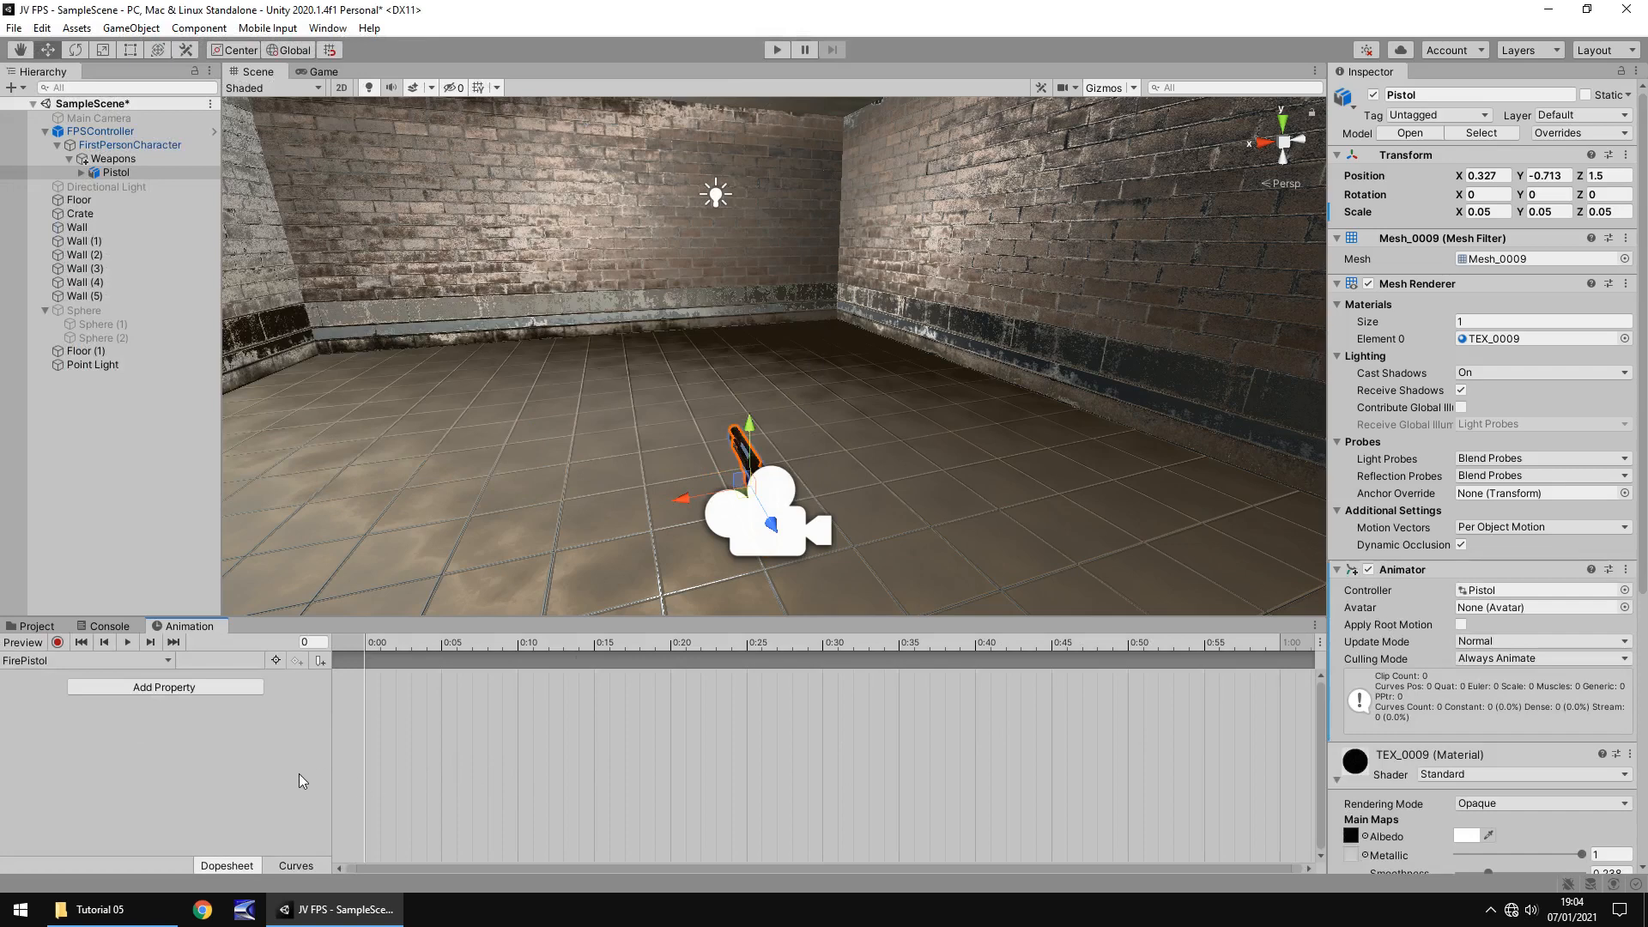
{"action": "mouse_move", "coordinate": [232, 782]}
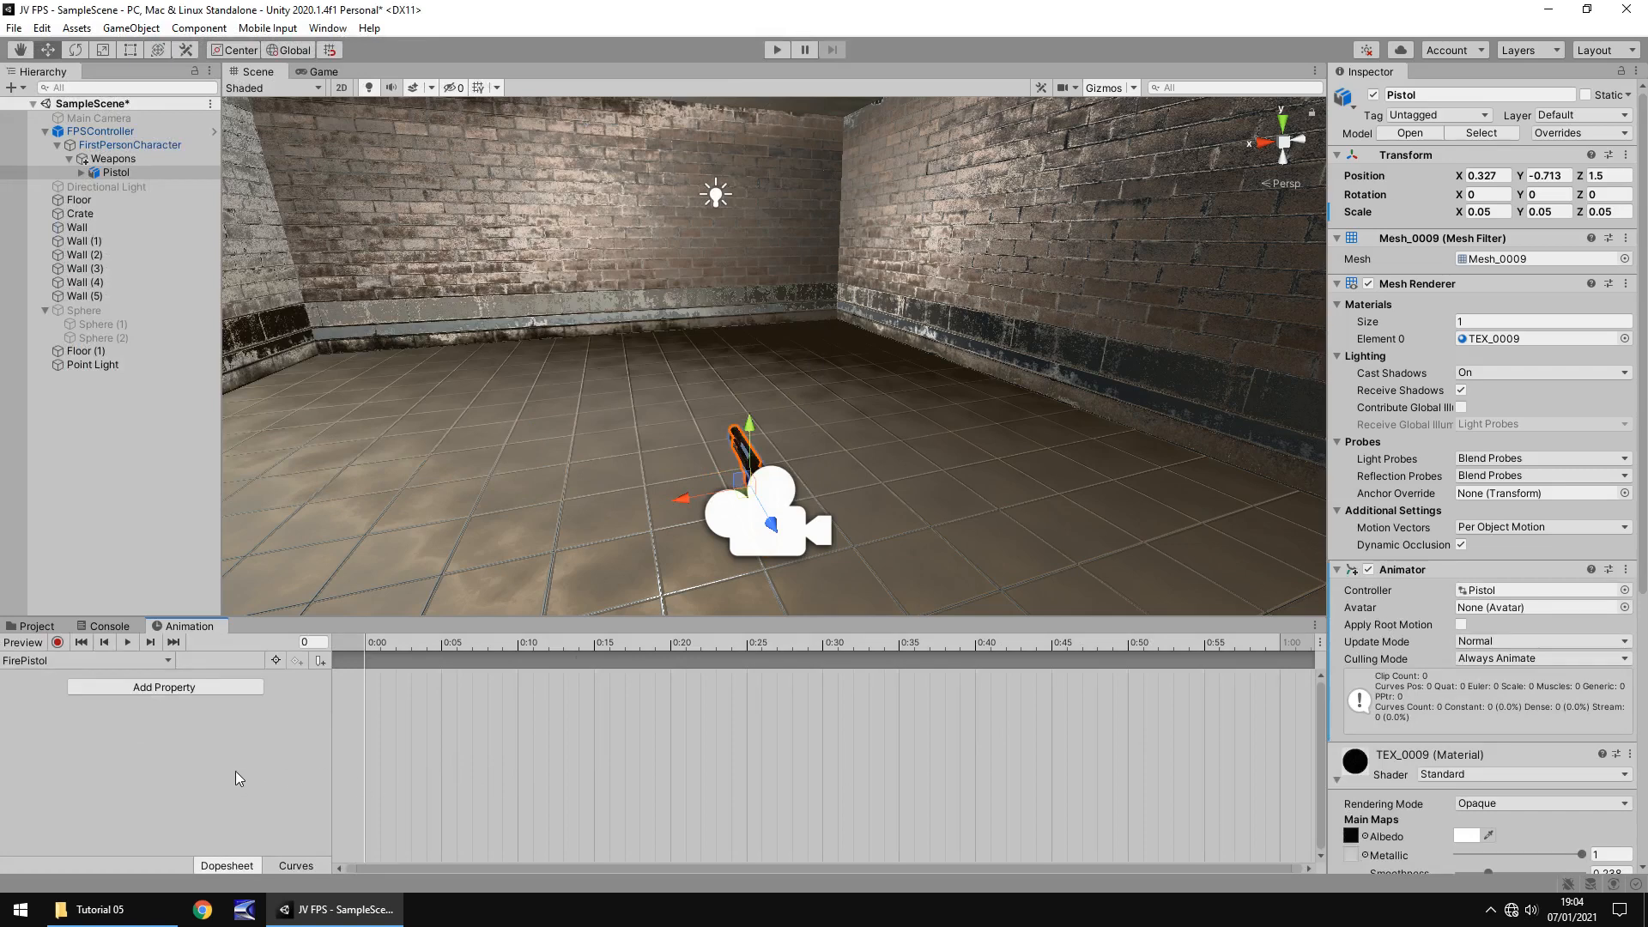
{"action": "mouse_move", "coordinate": [376, 764]}
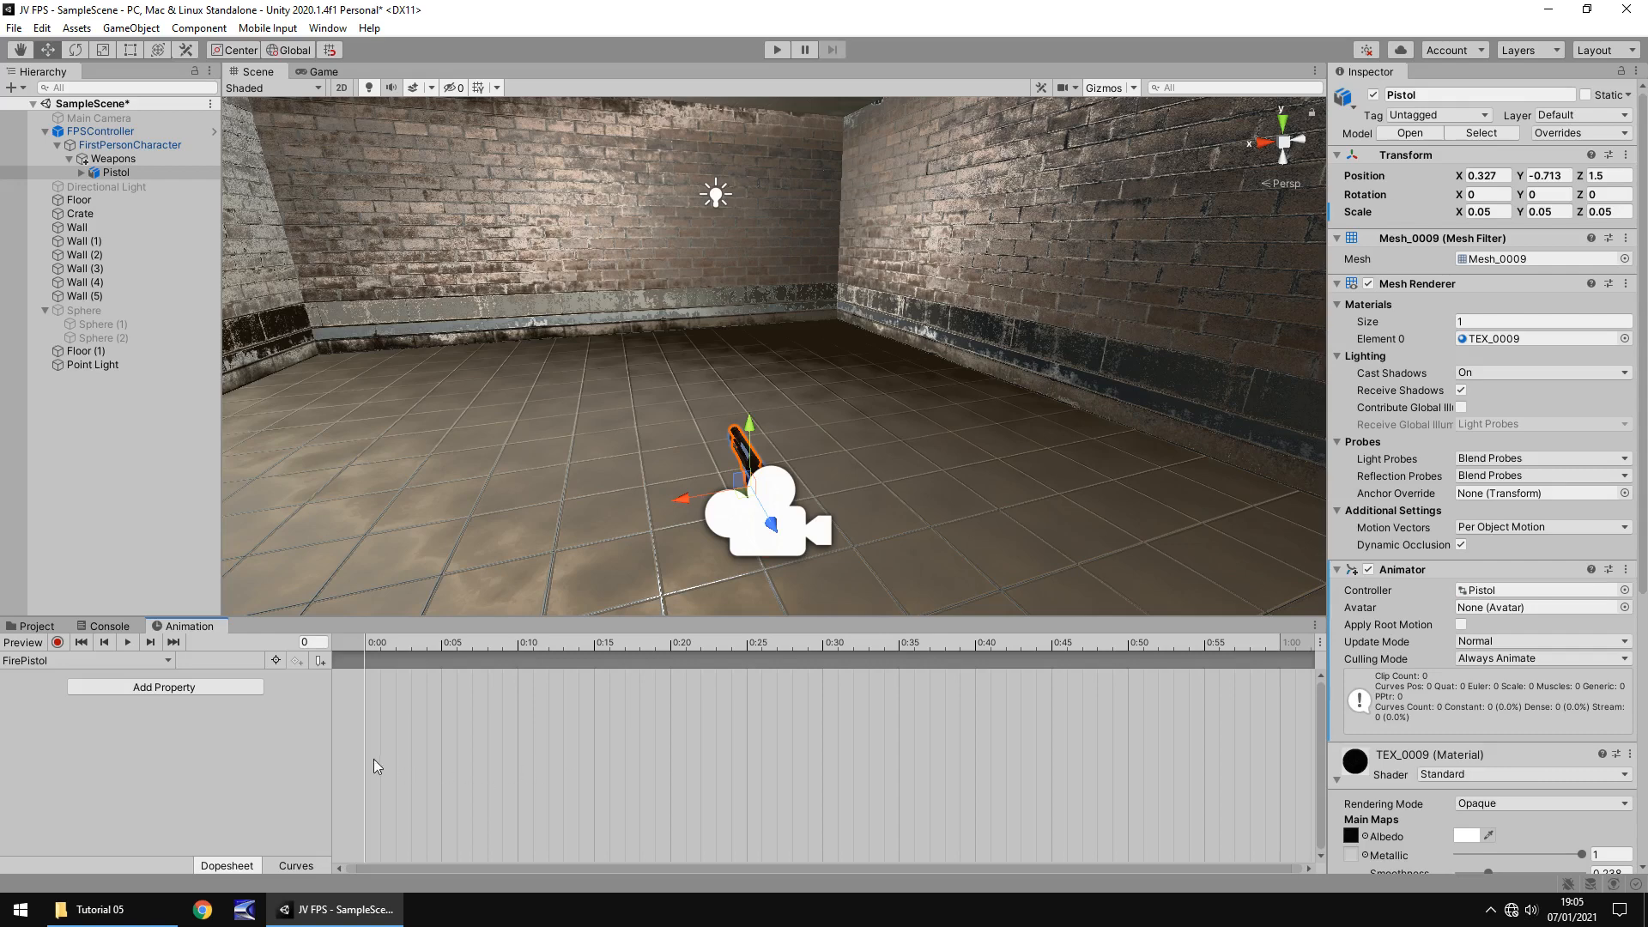
{"action": "mouse_move", "coordinate": [66, 702]}
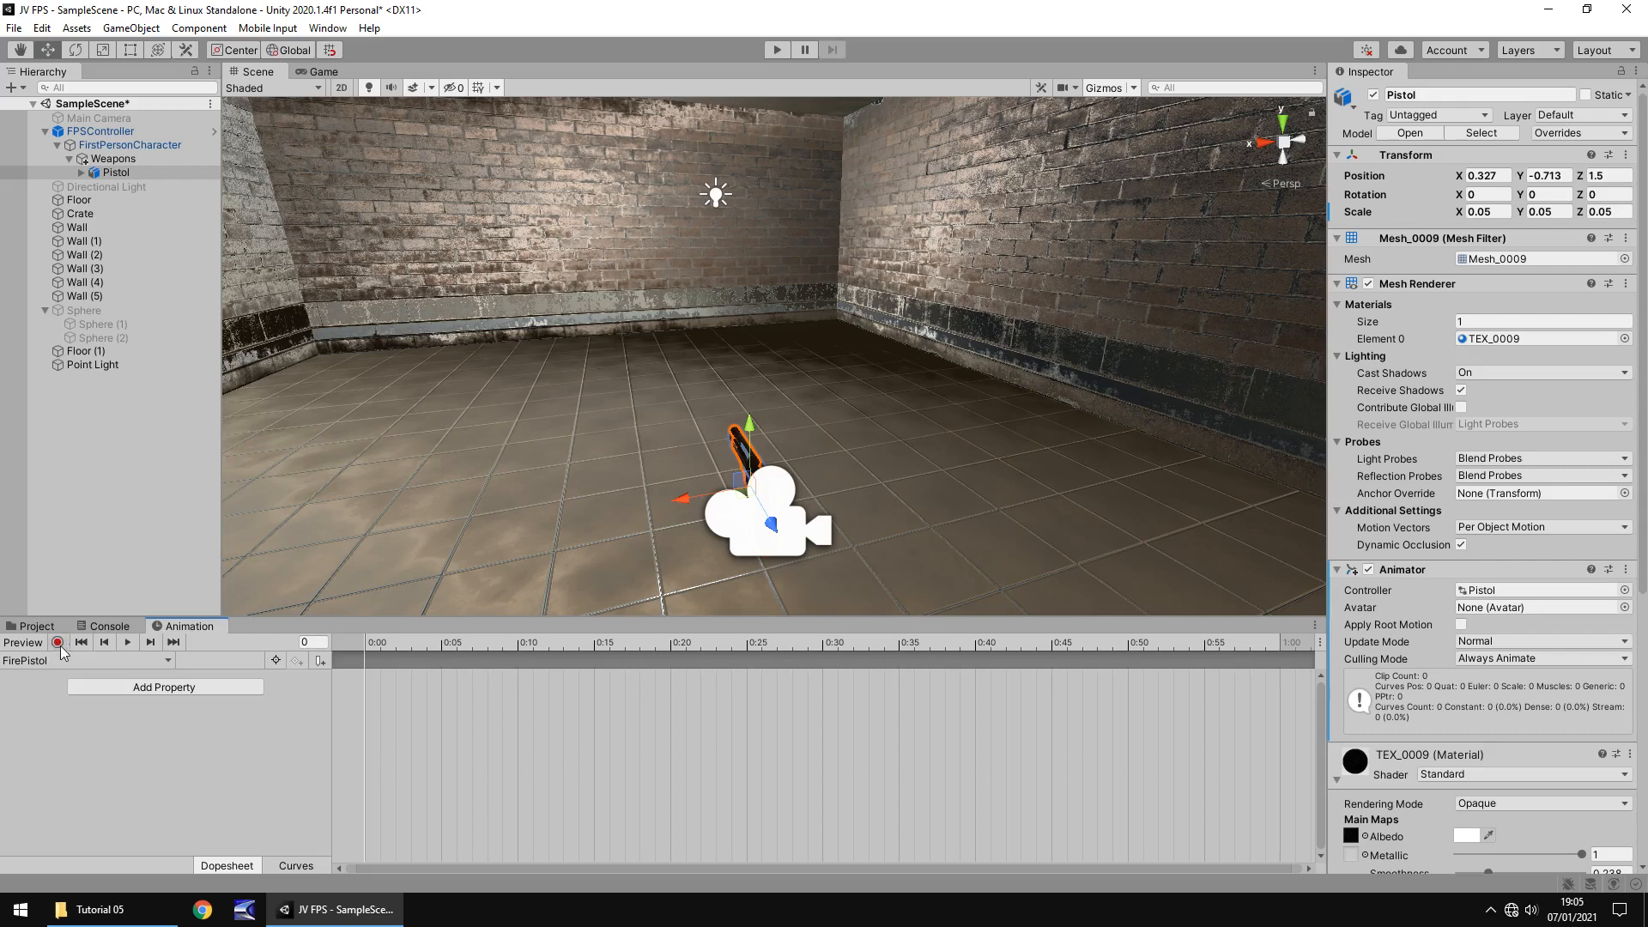
{"action": "left_click", "coordinate": [57, 642]}
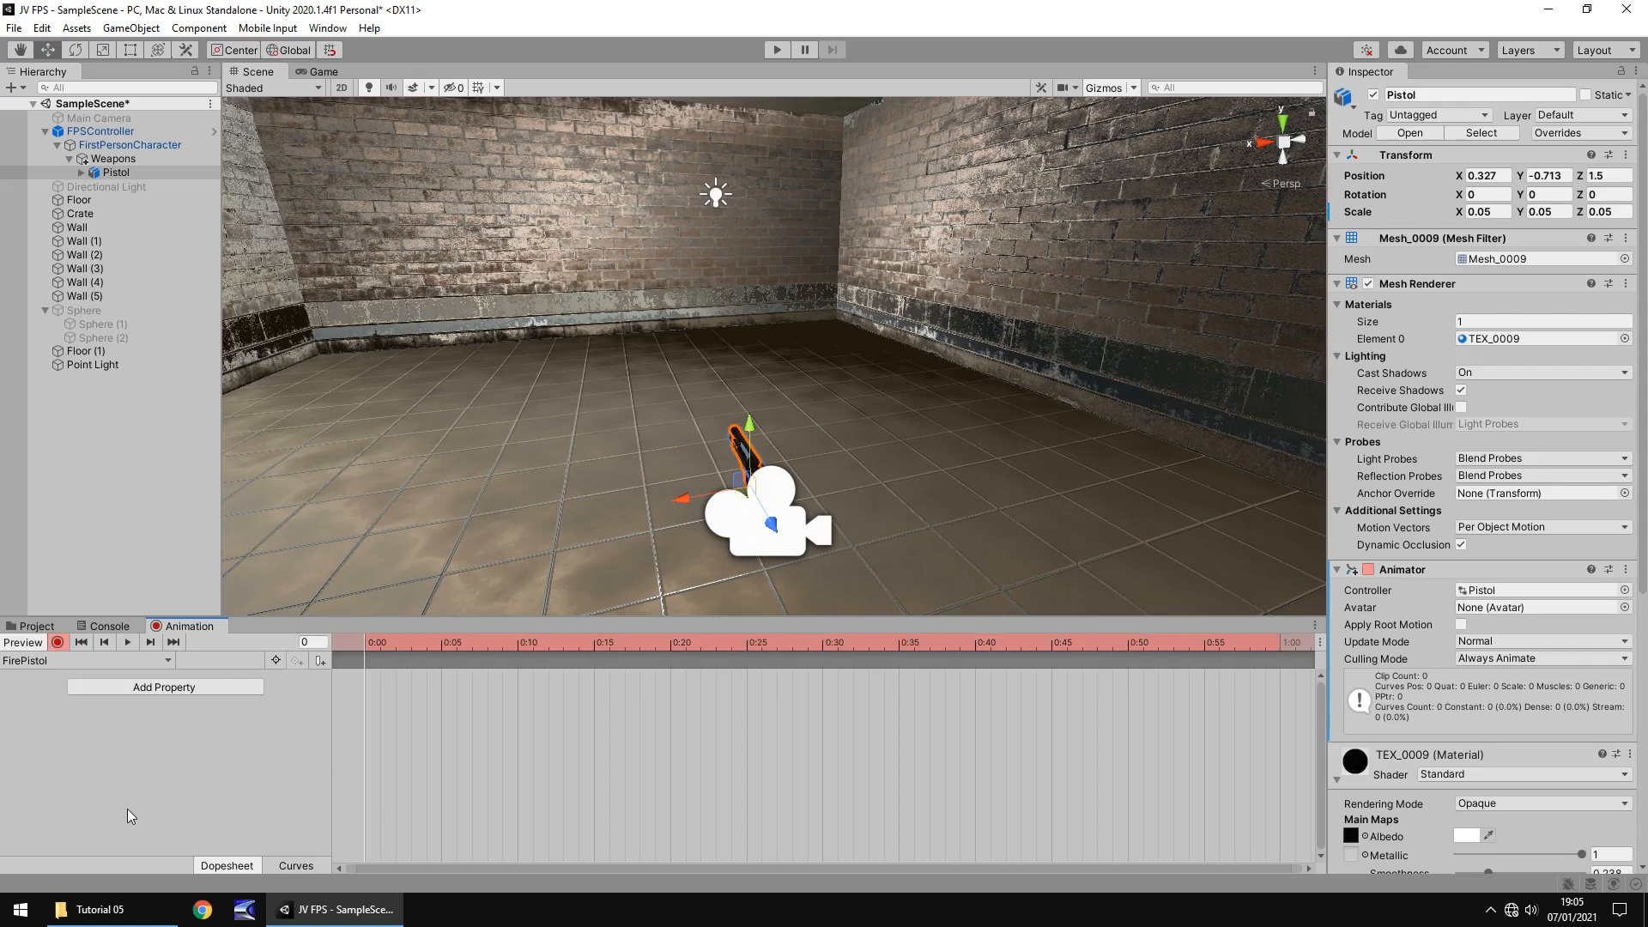
{"action": "mouse_move", "coordinate": [693, 443]}
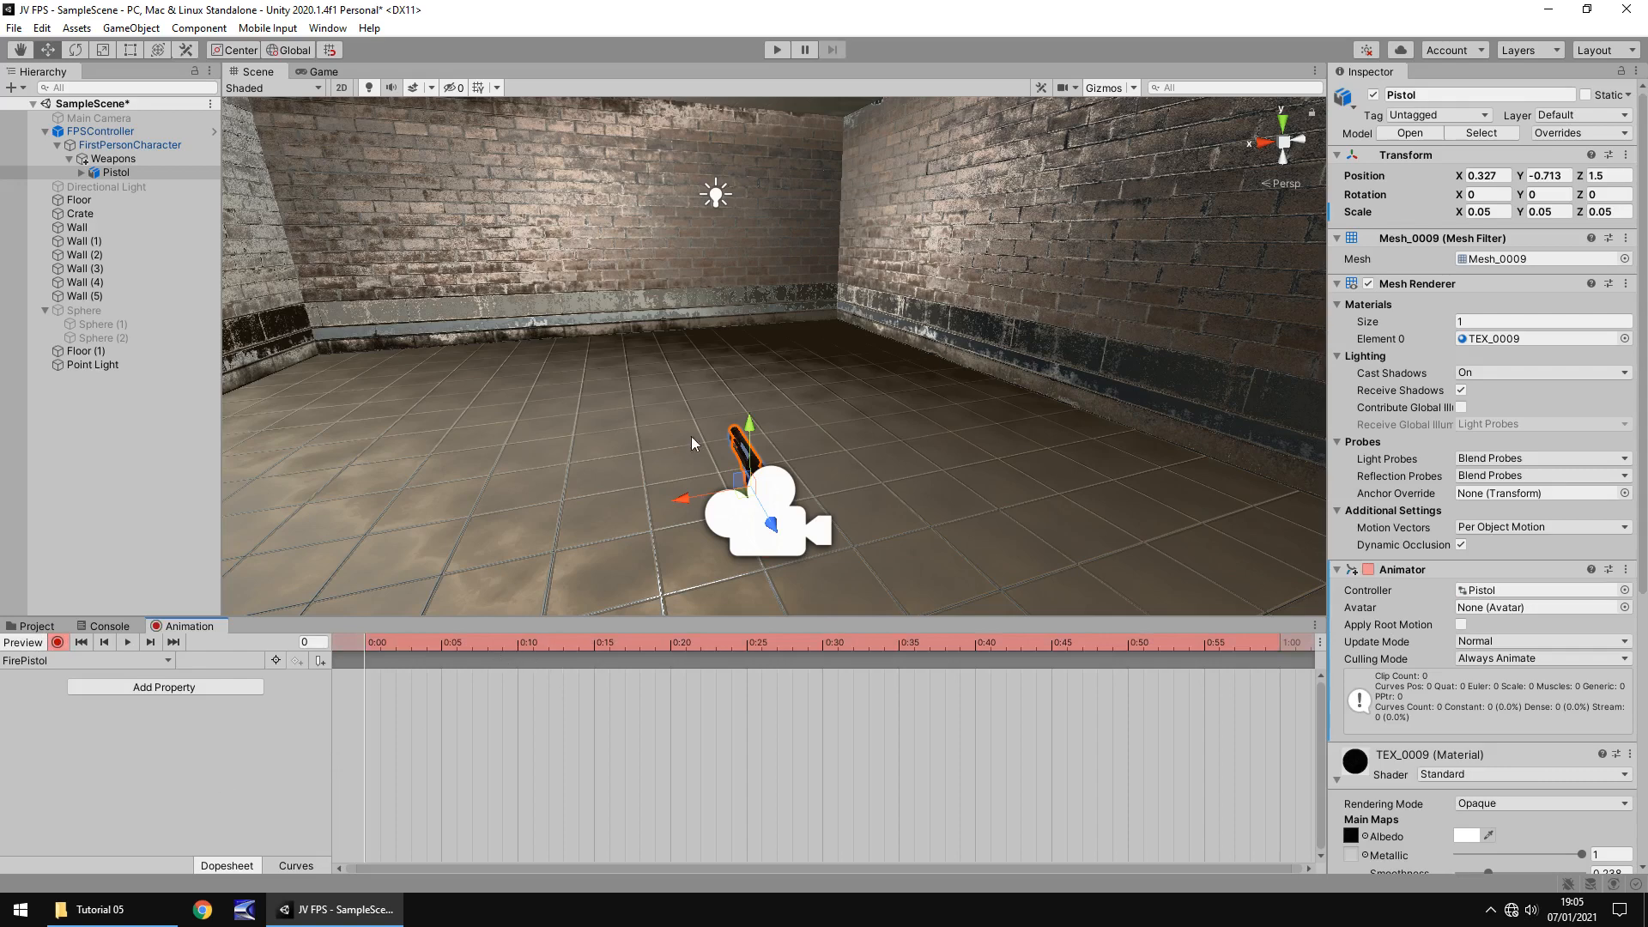
{"action": "mouse_move", "coordinate": [502, 562]}
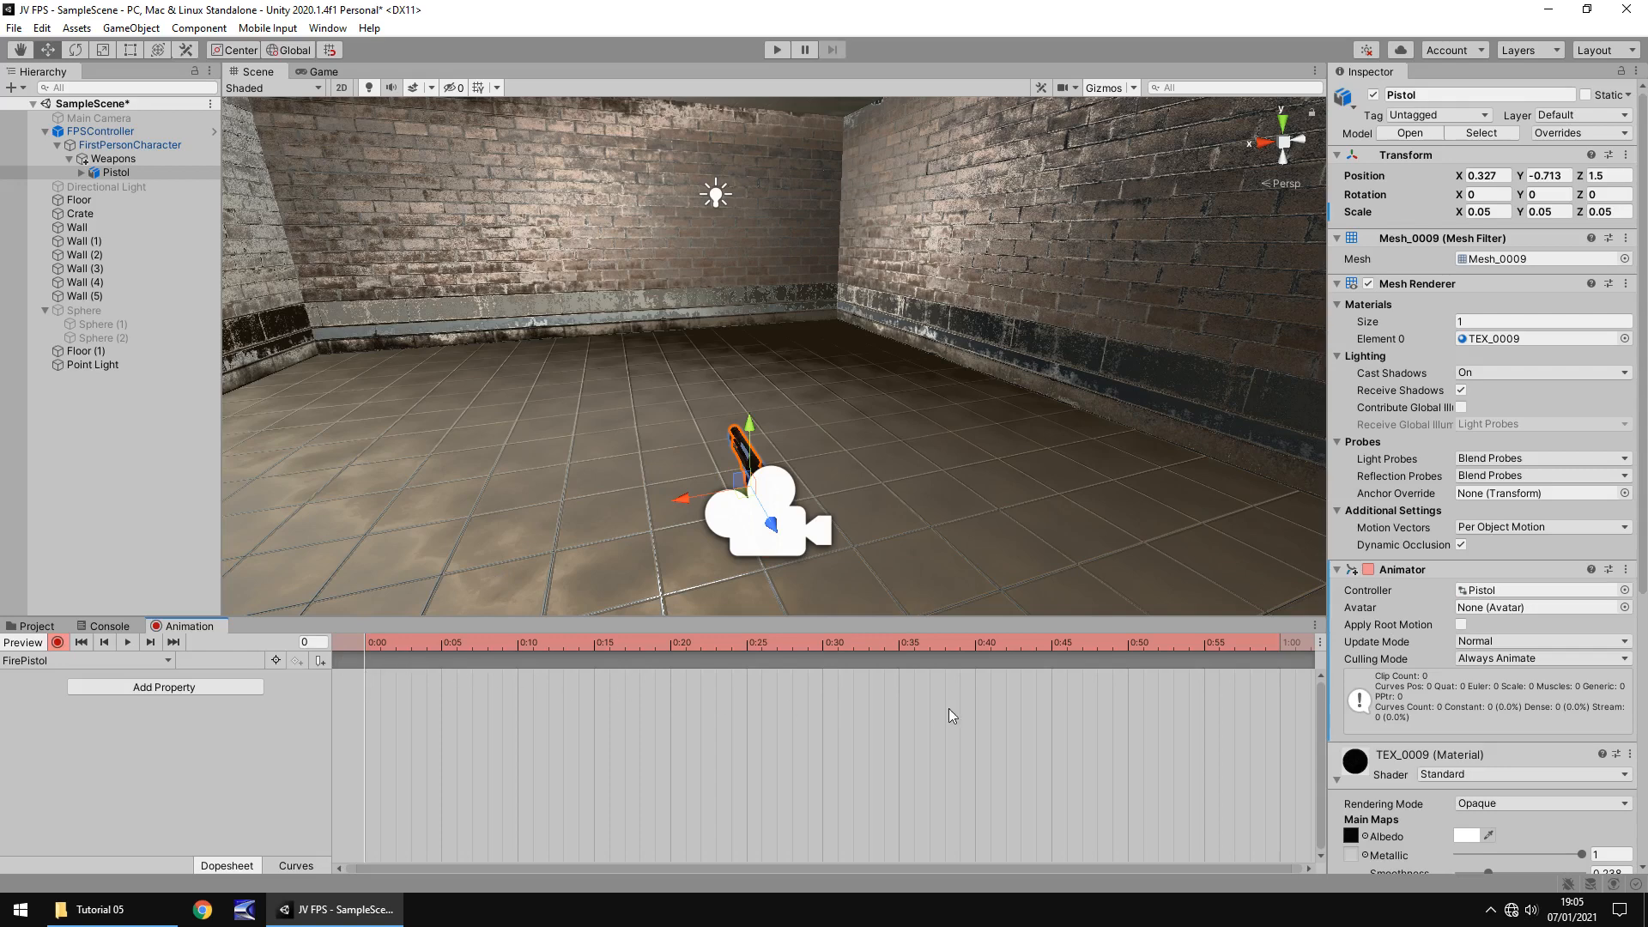
{"action": "mouse_move", "coordinate": [1154, 732]}
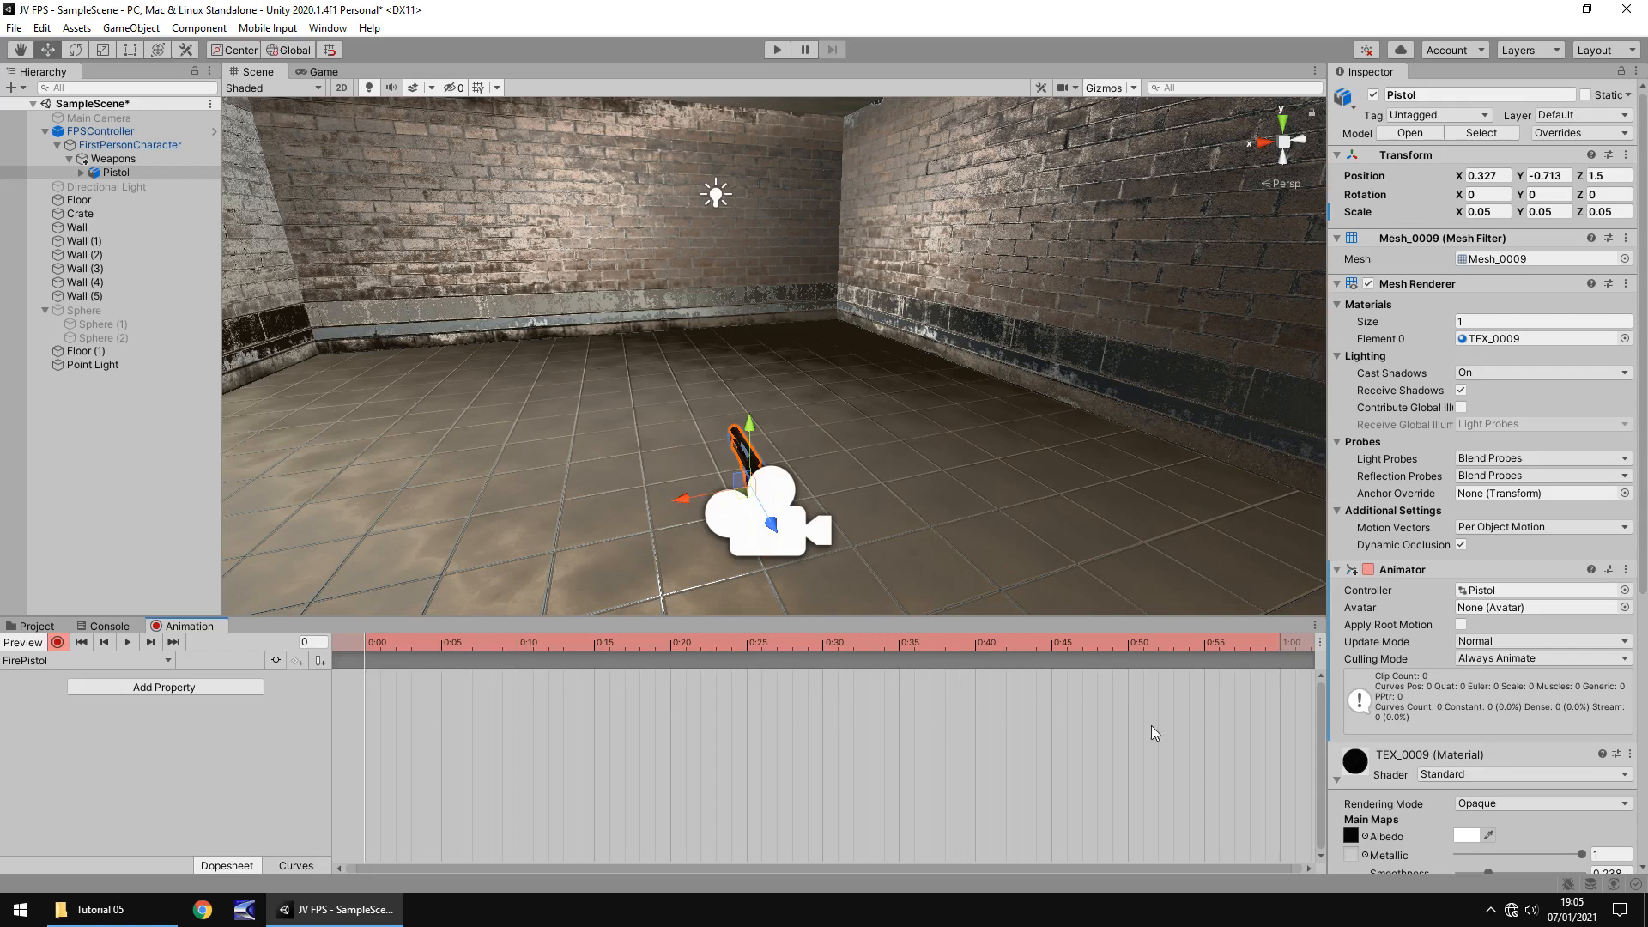
{"action": "mouse_move", "coordinate": [441, 684]}
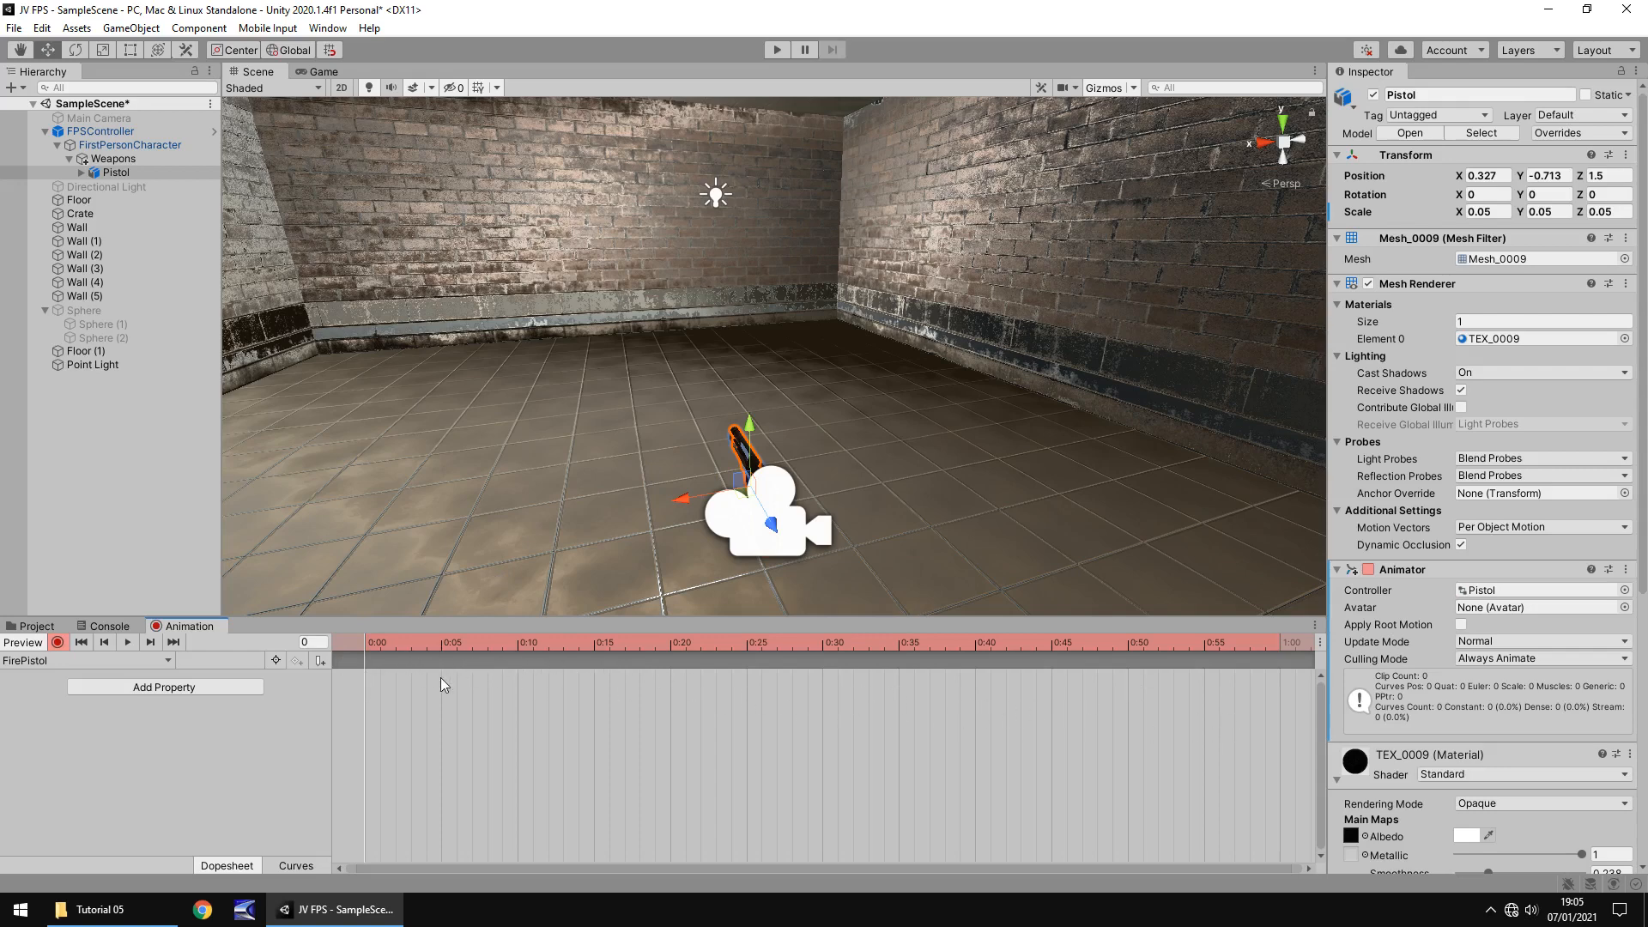
At frame 0, key the Pistol's position and X, Y and Z rotation
{"action": "left_click", "coordinate": [307, 642]}
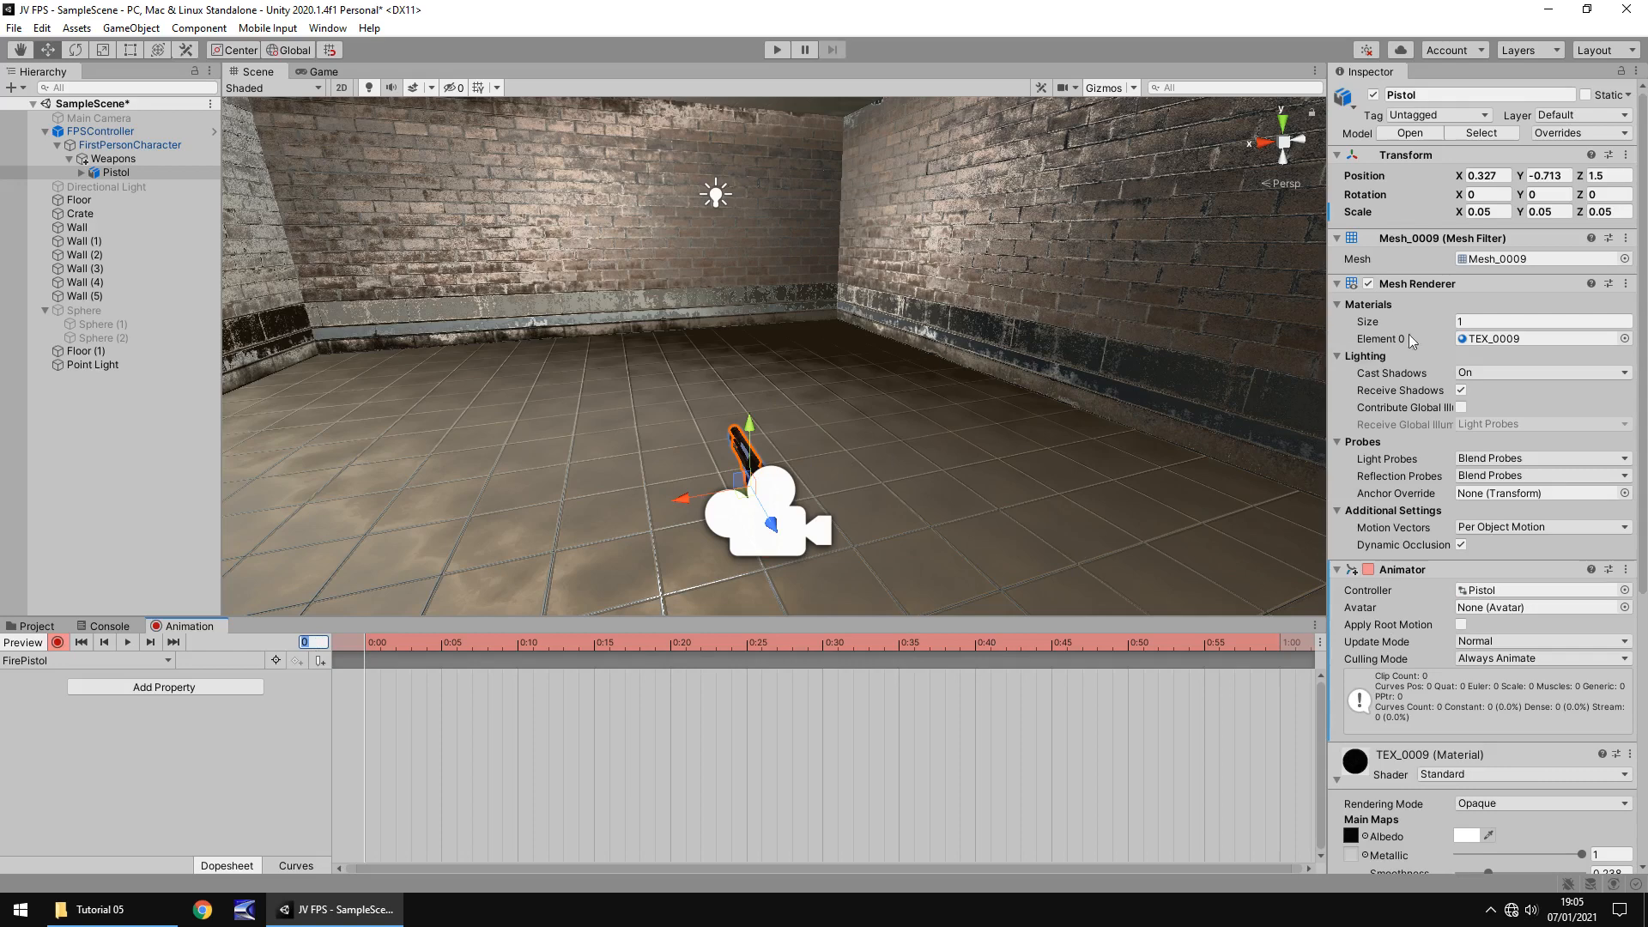
{"action": "left_click", "coordinate": [1487, 193]}
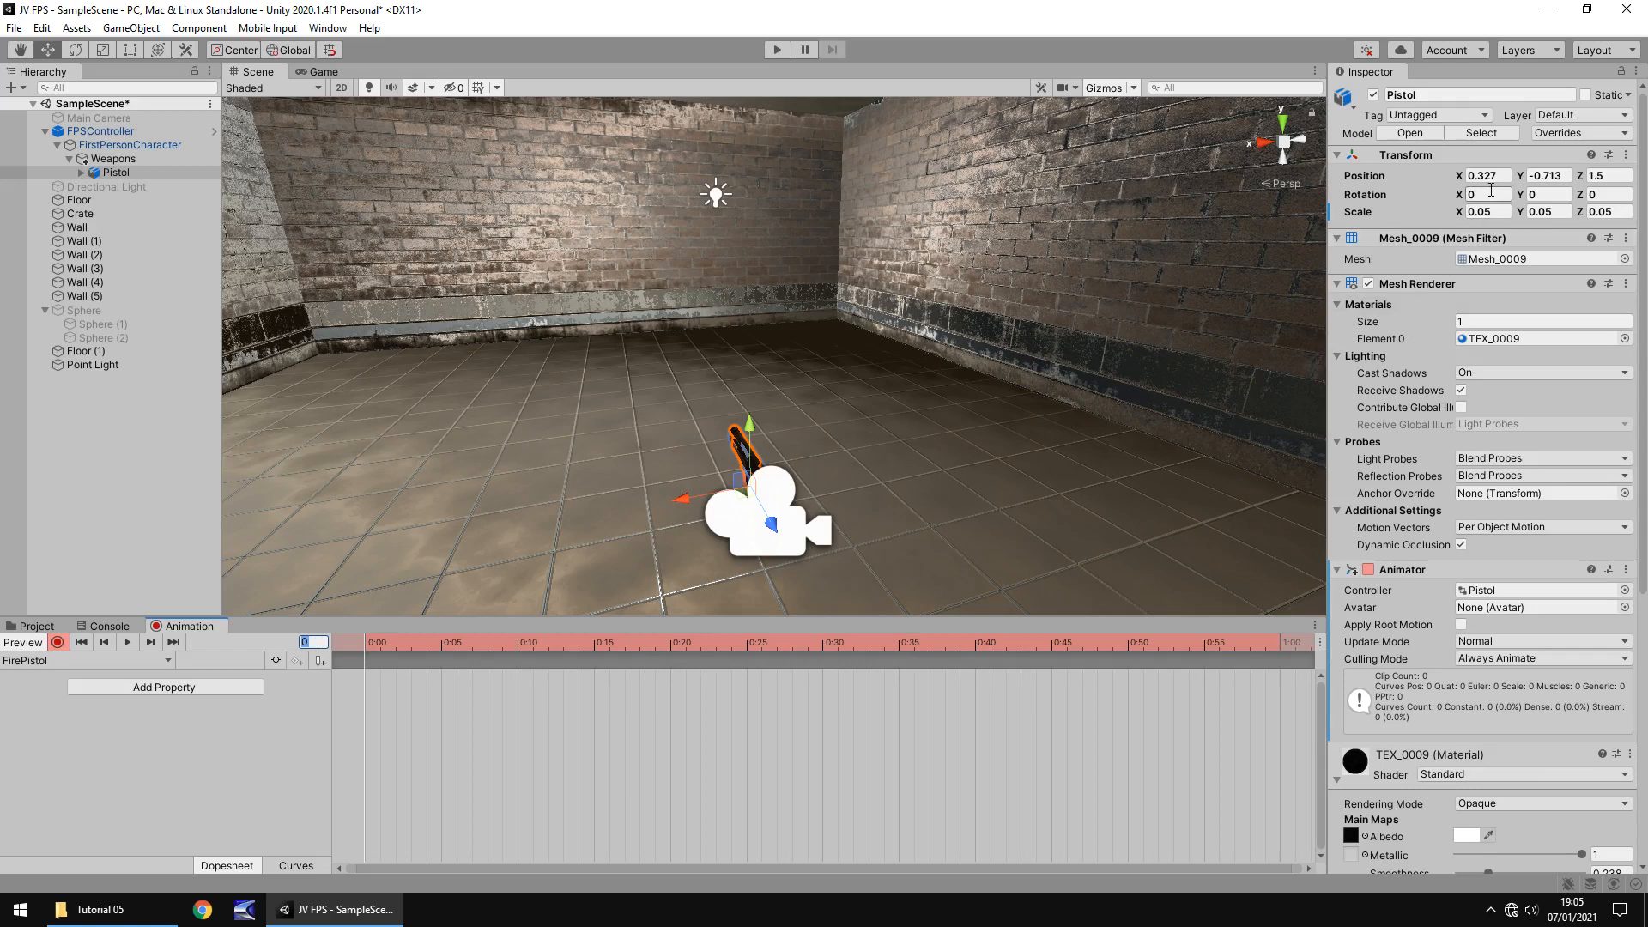
{"action": "left_click", "coordinate": [1485, 175]}
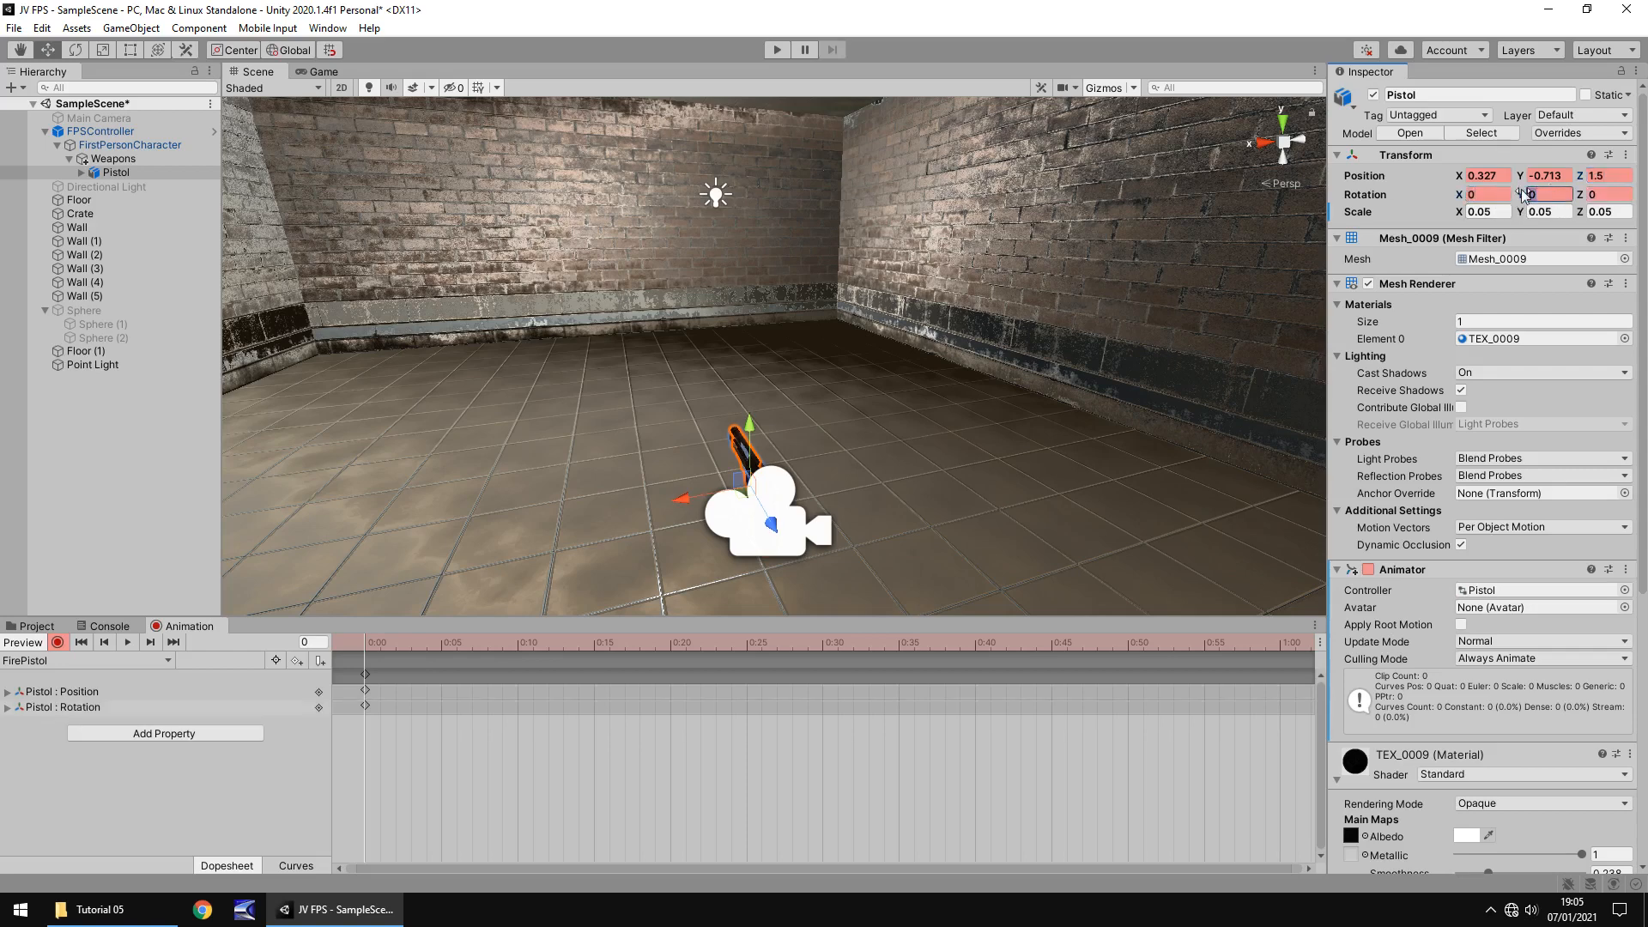
{"action": "left_click", "coordinate": [1597, 194]}
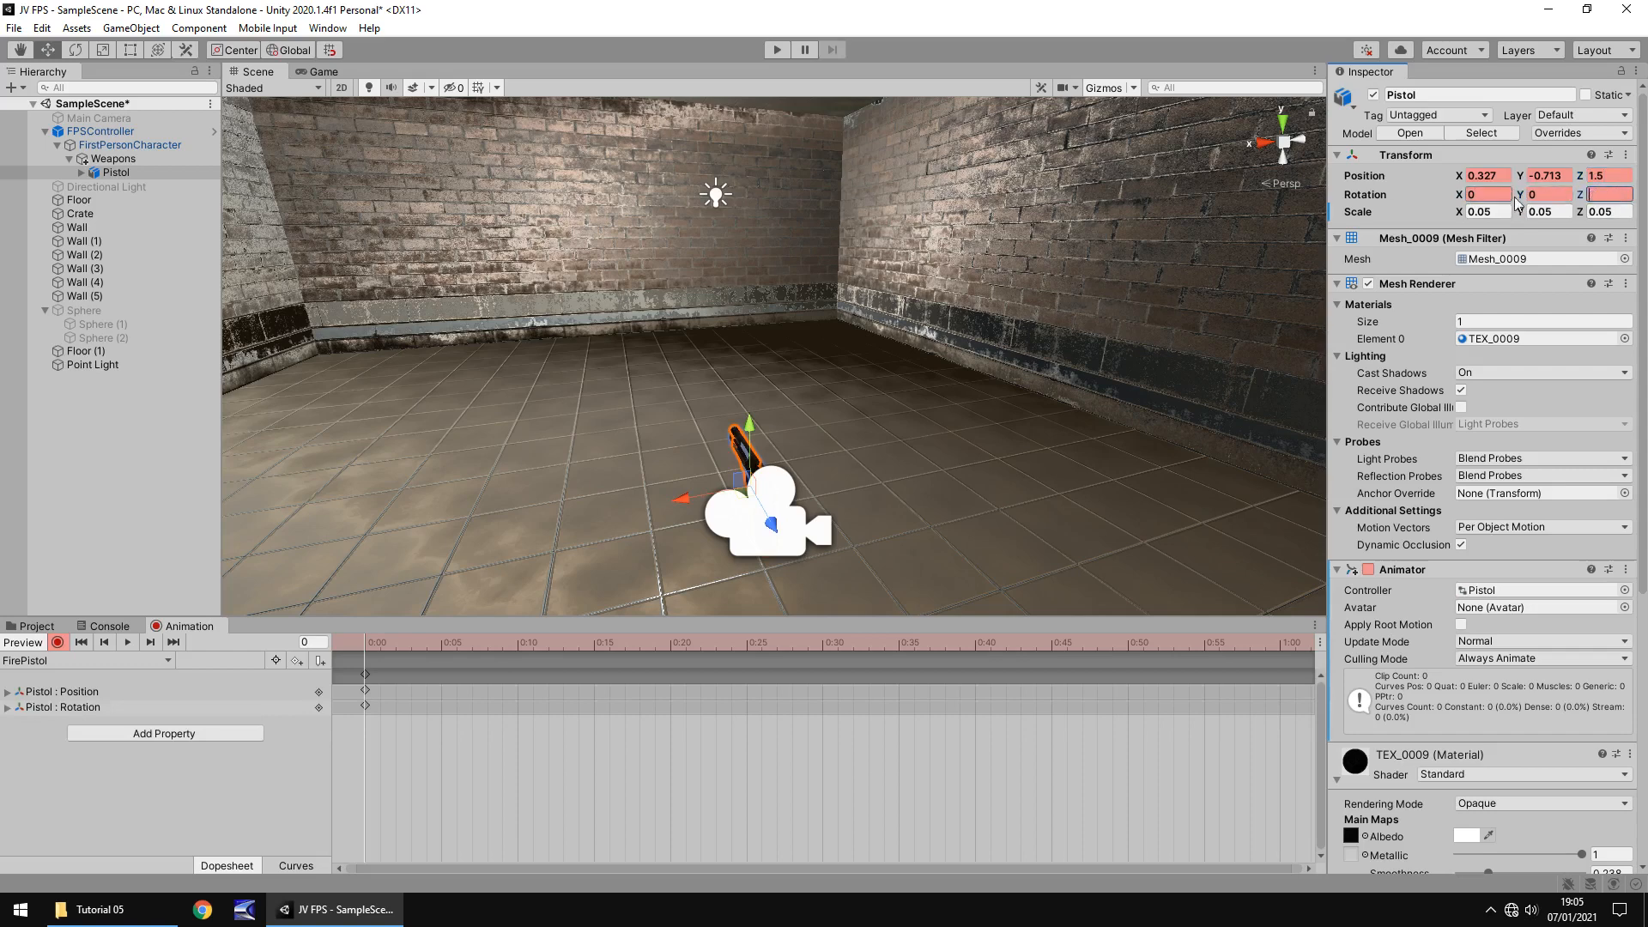
{"action": "left_click", "coordinate": [1545, 195]}
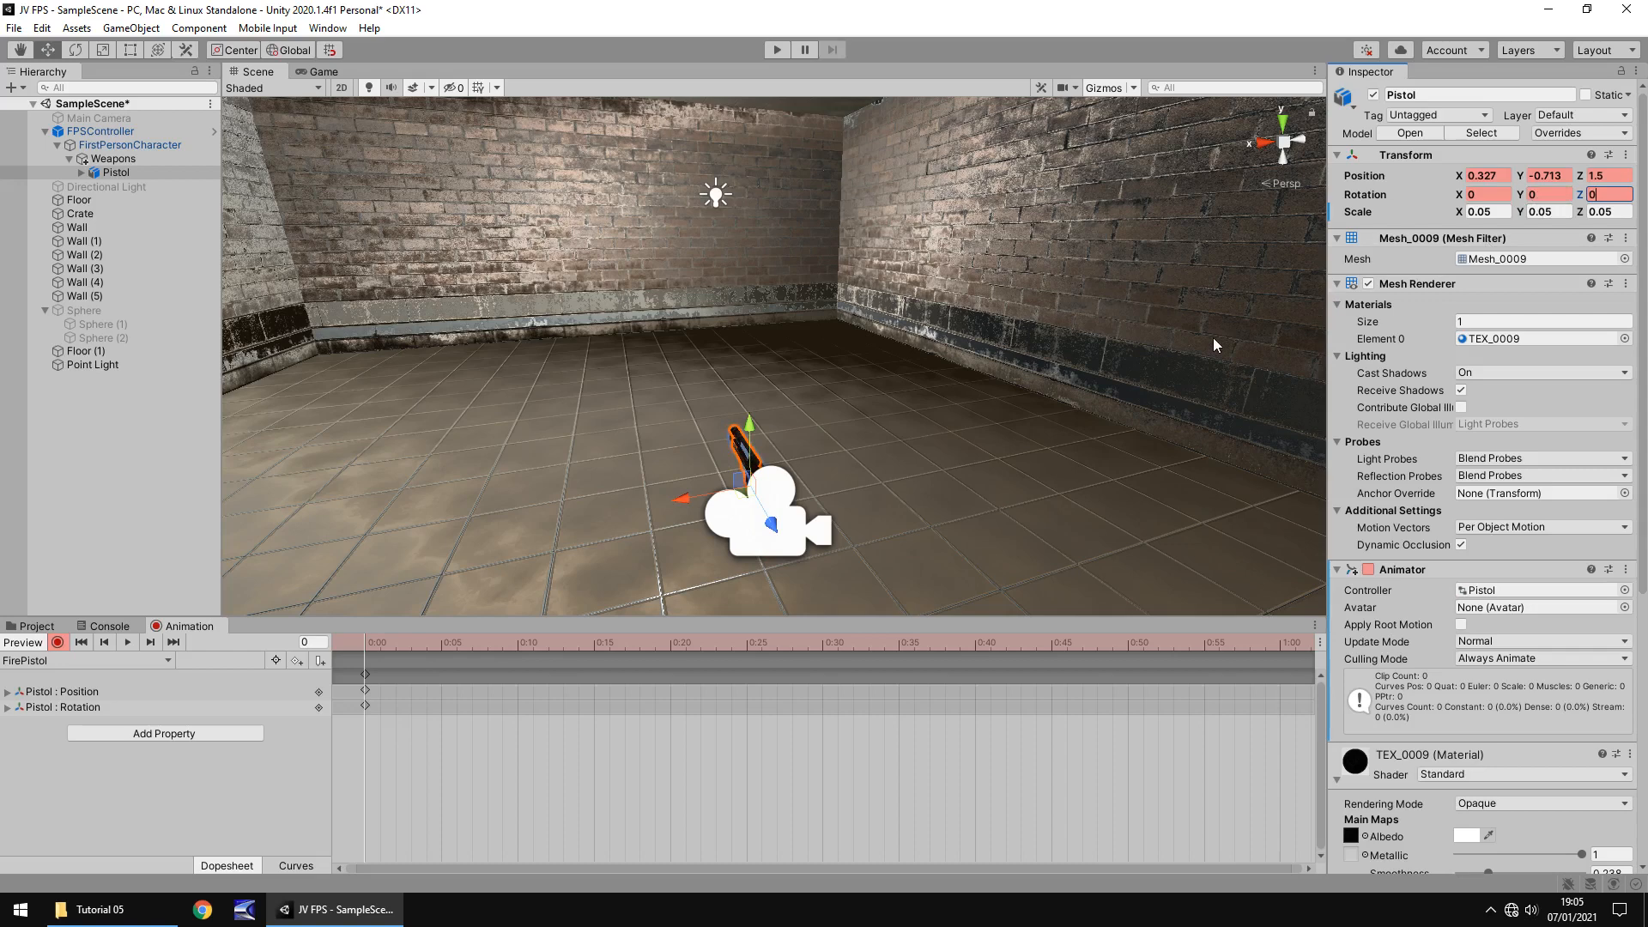
{"action": "mouse_move", "coordinate": [542, 563]}
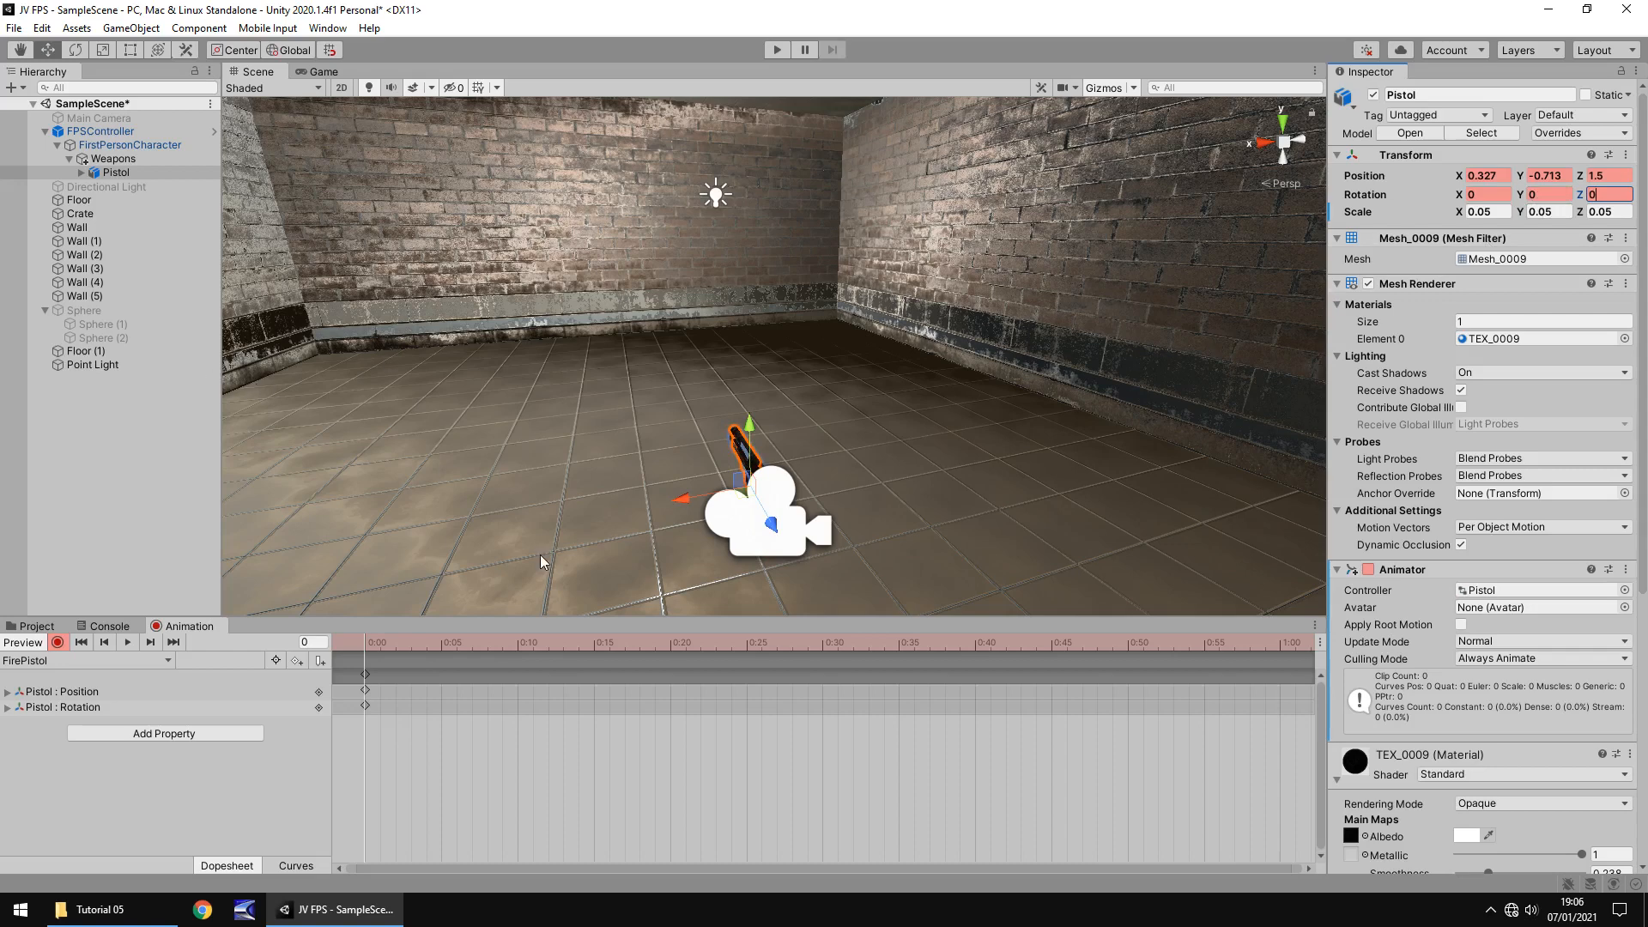
{"action": "mouse_move", "coordinate": [580, 403]}
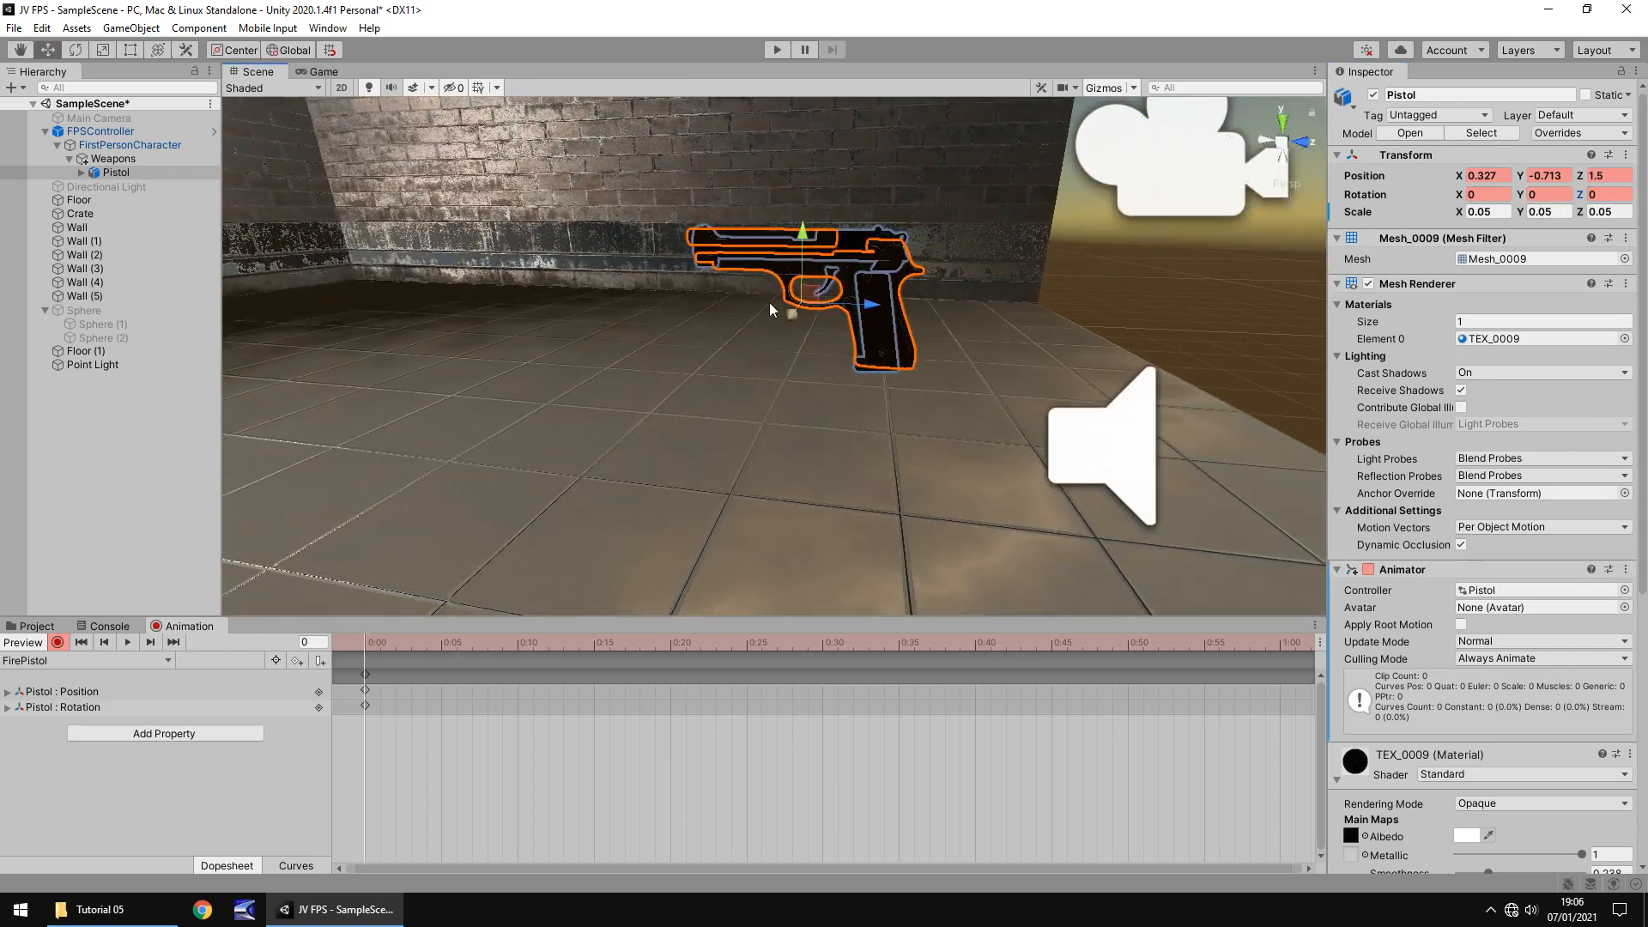
{"action": "mouse_move", "coordinate": [744, 263]}
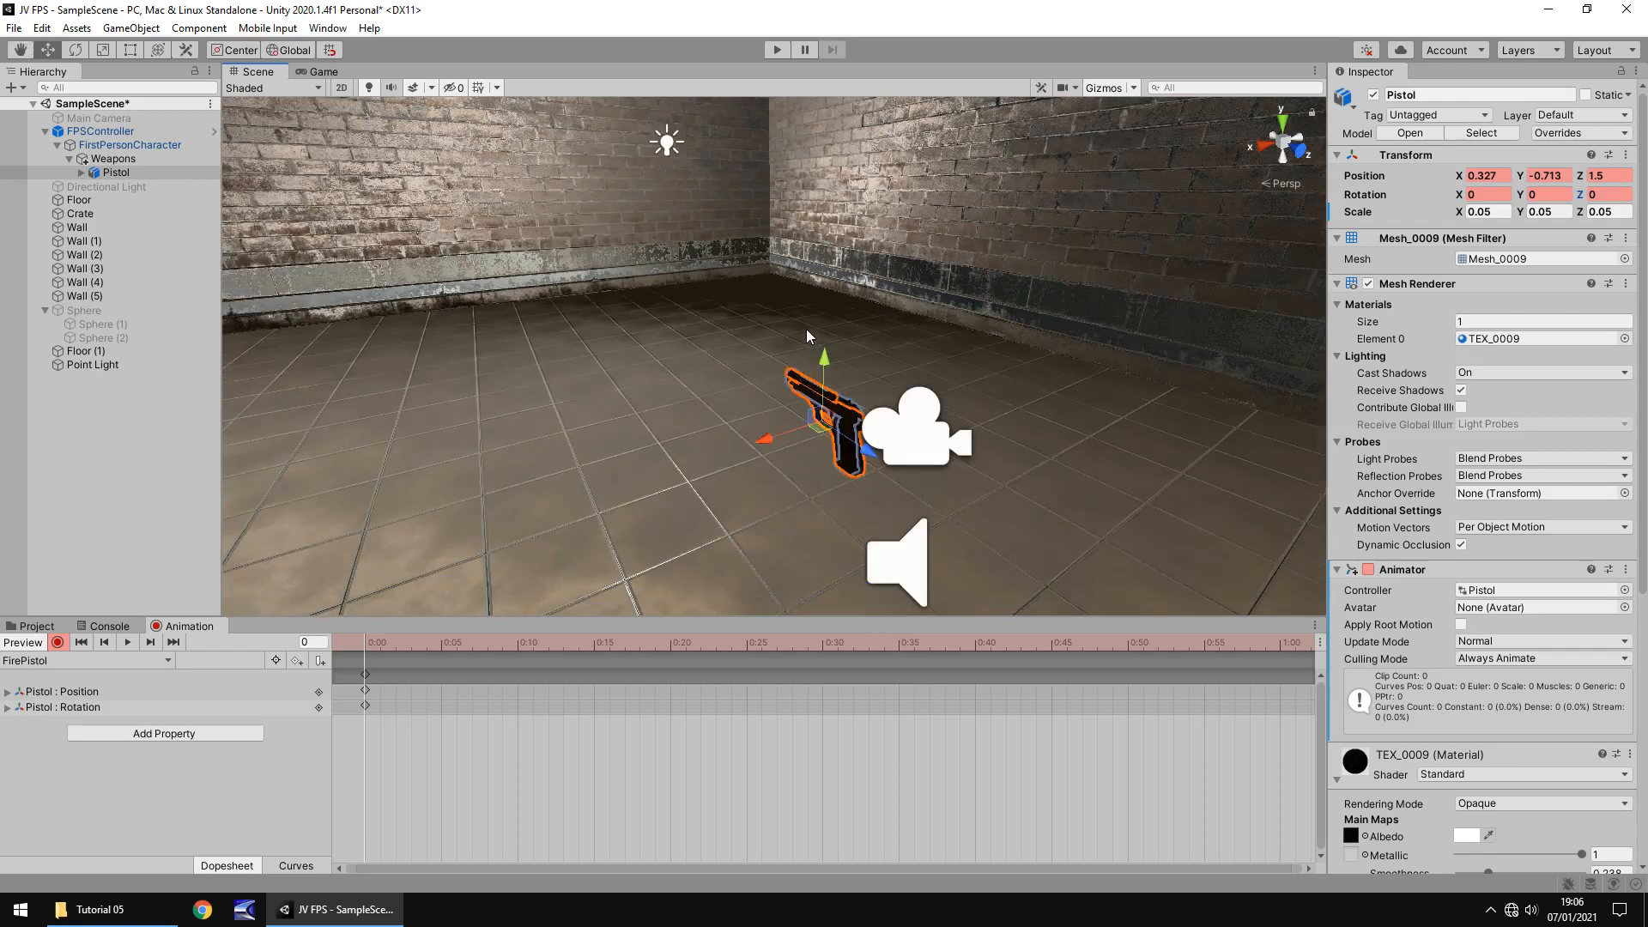
{"action": "mouse_move", "coordinate": [610, 489]}
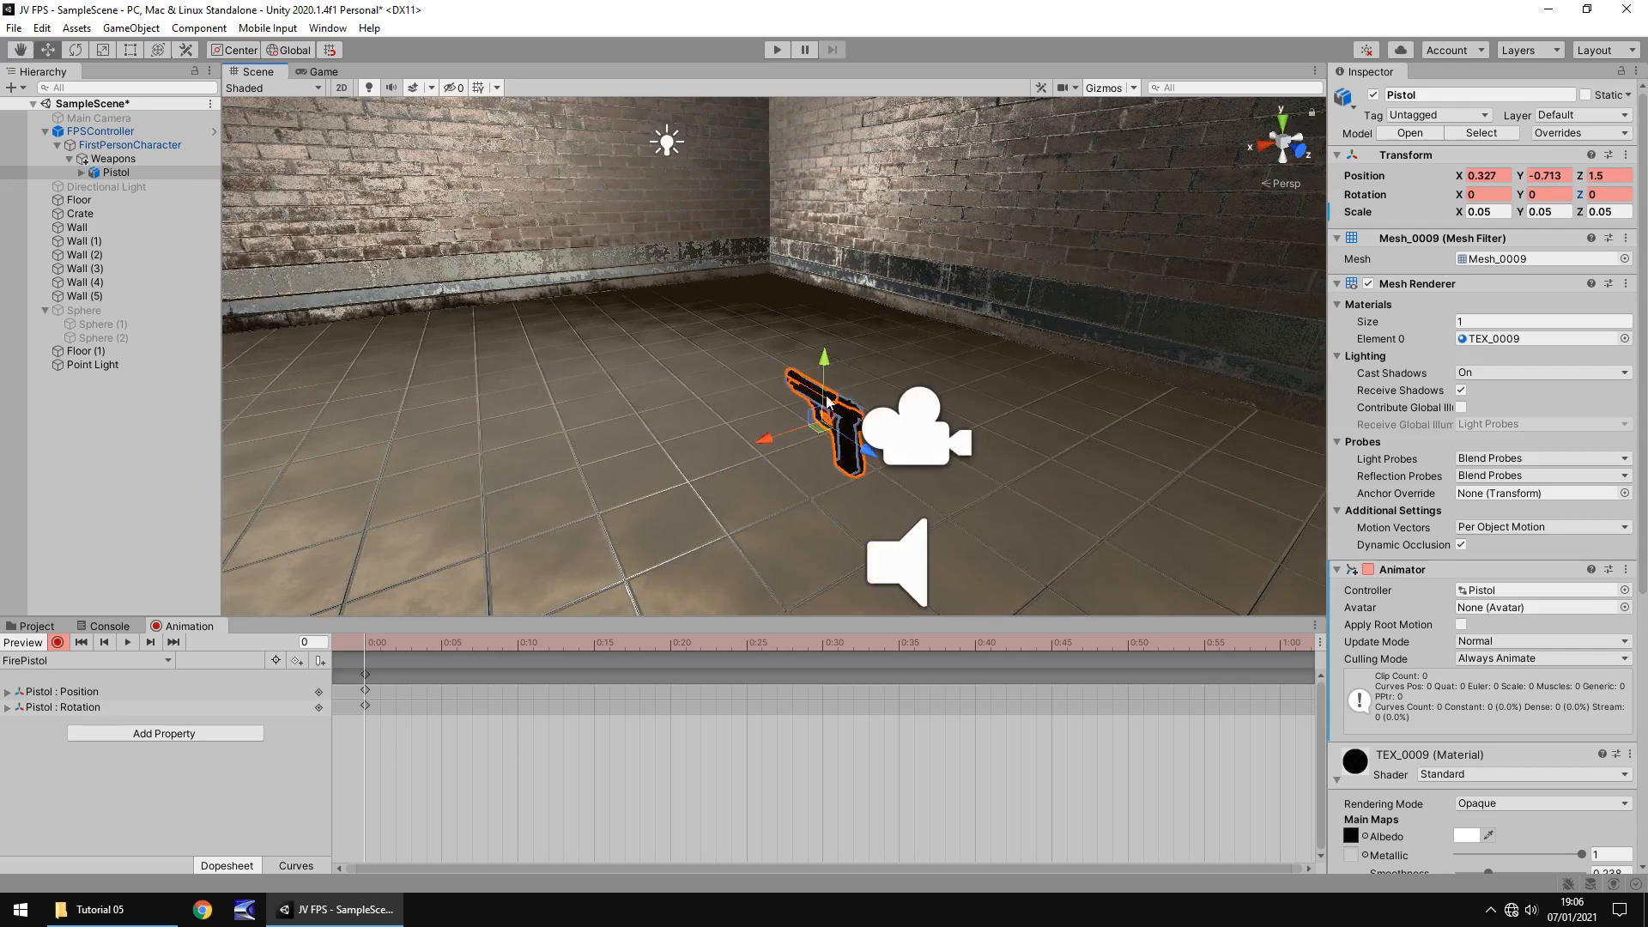
{"action": "mouse_move", "coordinate": [807, 389]}
{"action": "type", "text": "10"}
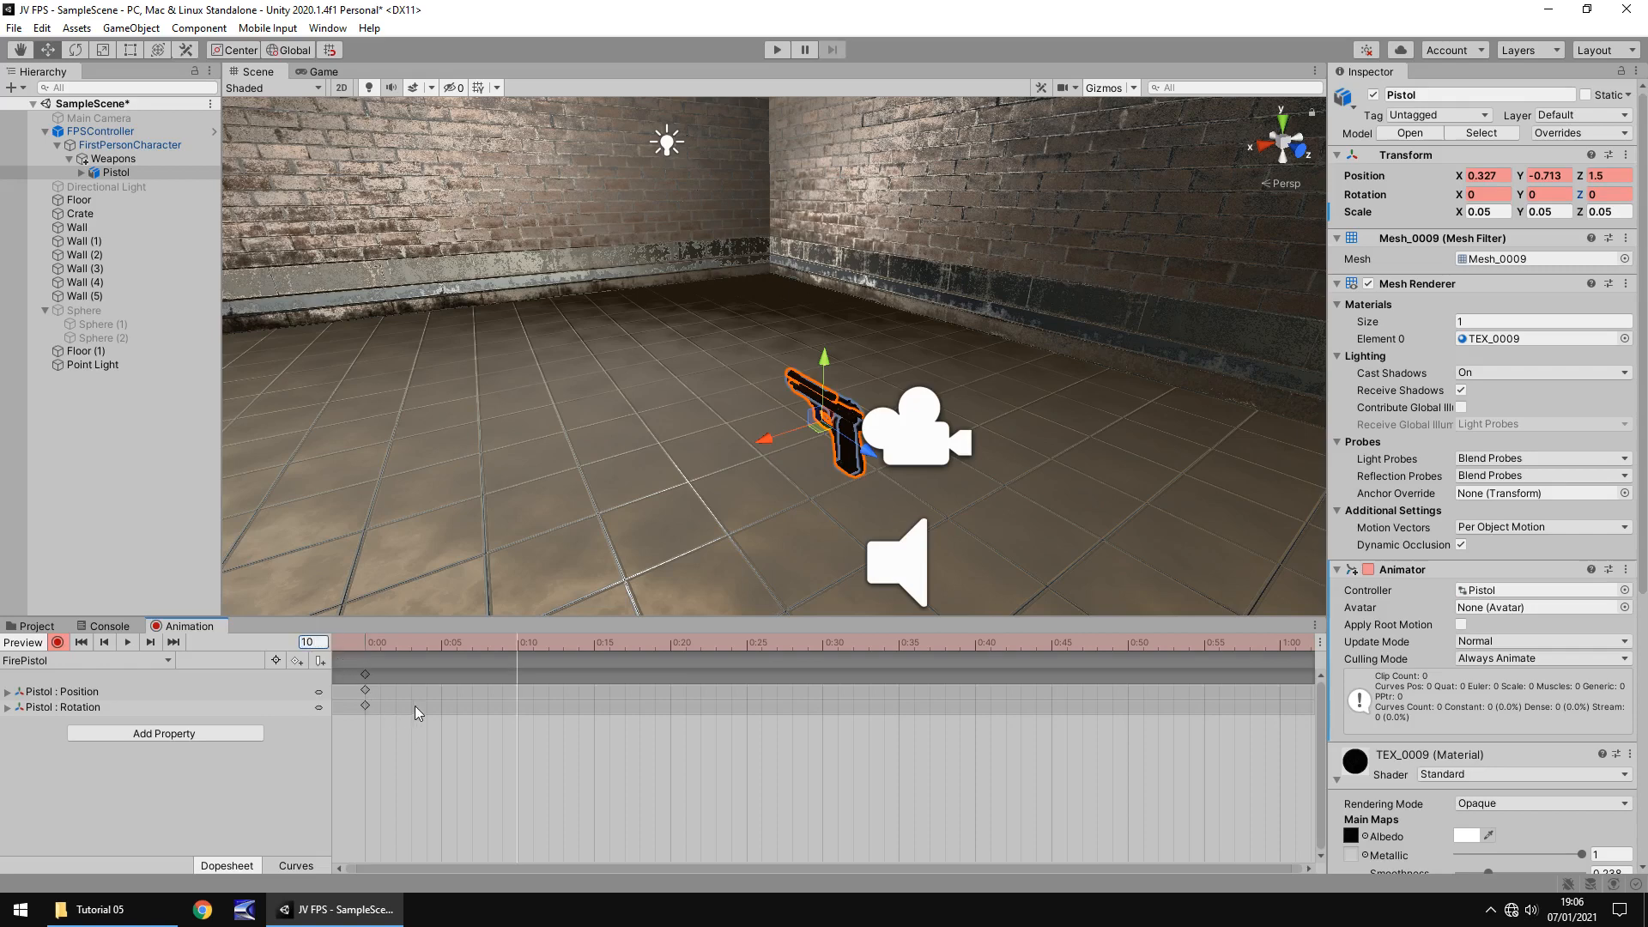
{"action": "mouse_move", "coordinate": [619, 708]}
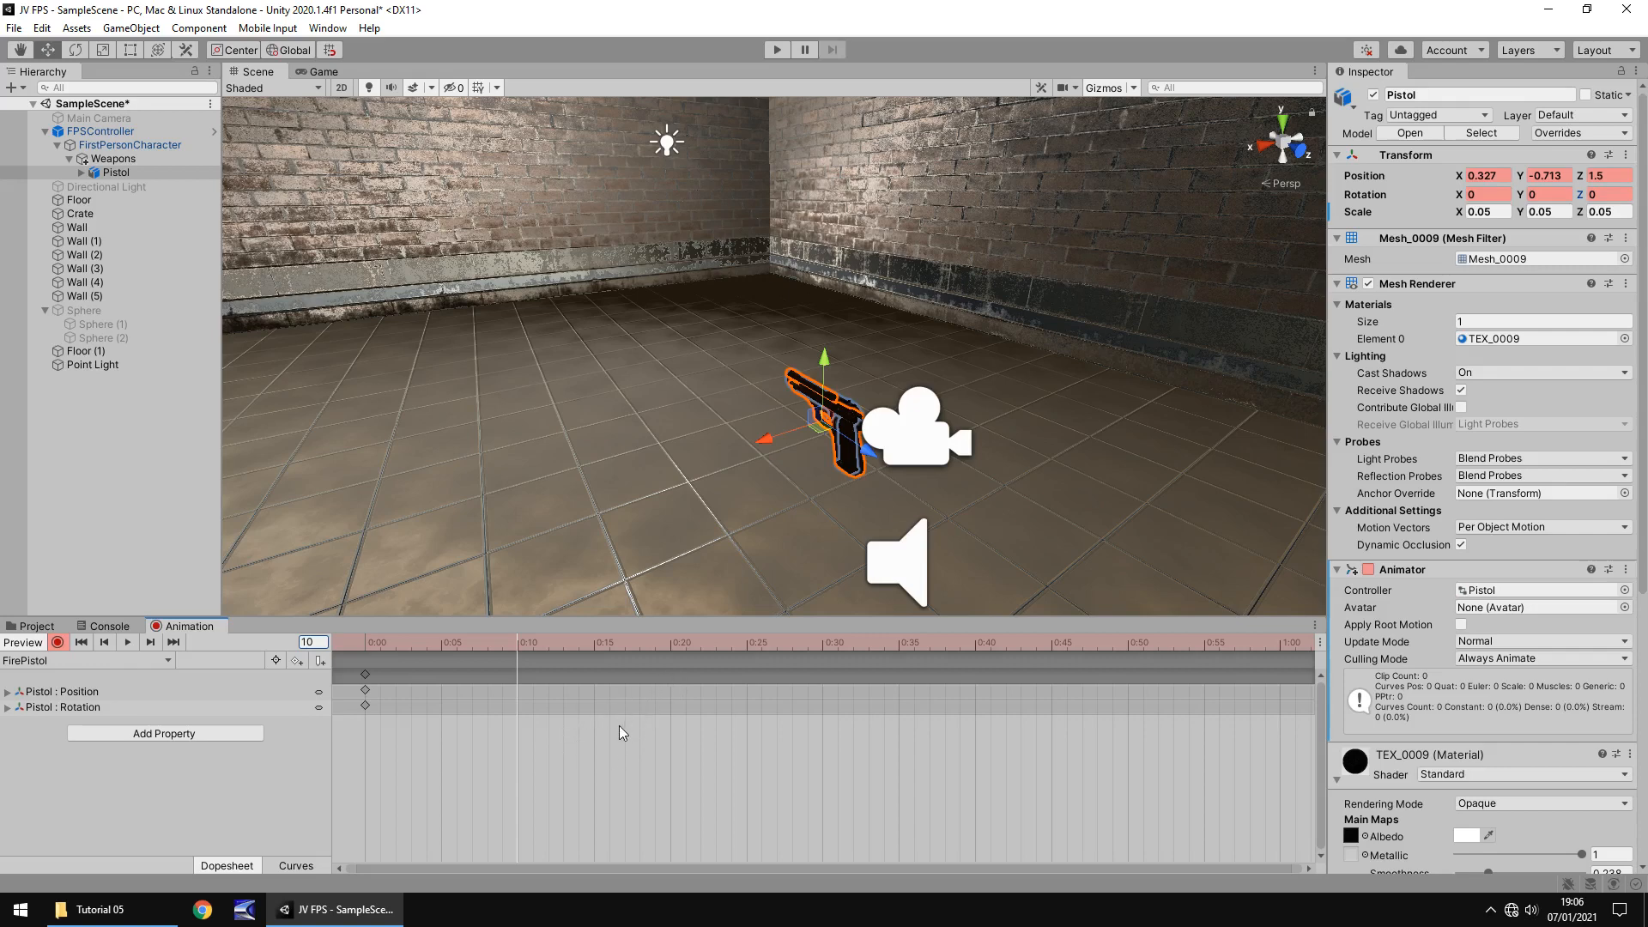
{"action": "mouse_move", "coordinate": [641, 753]}
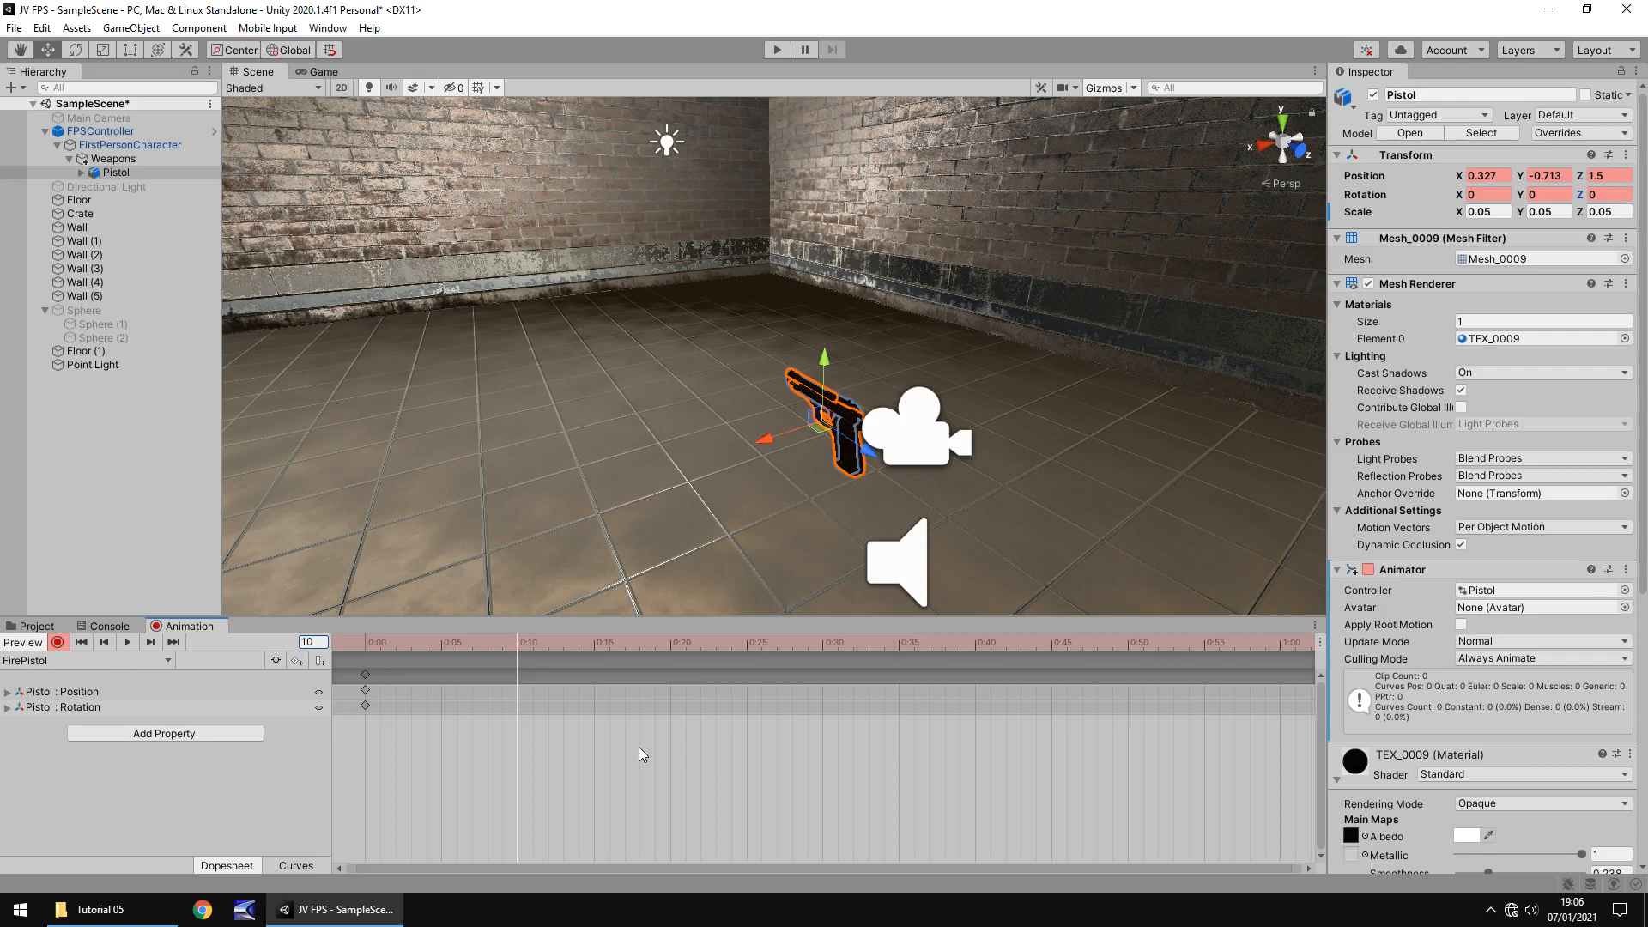
{"action": "mouse_move", "coordinate": [736, 441]}
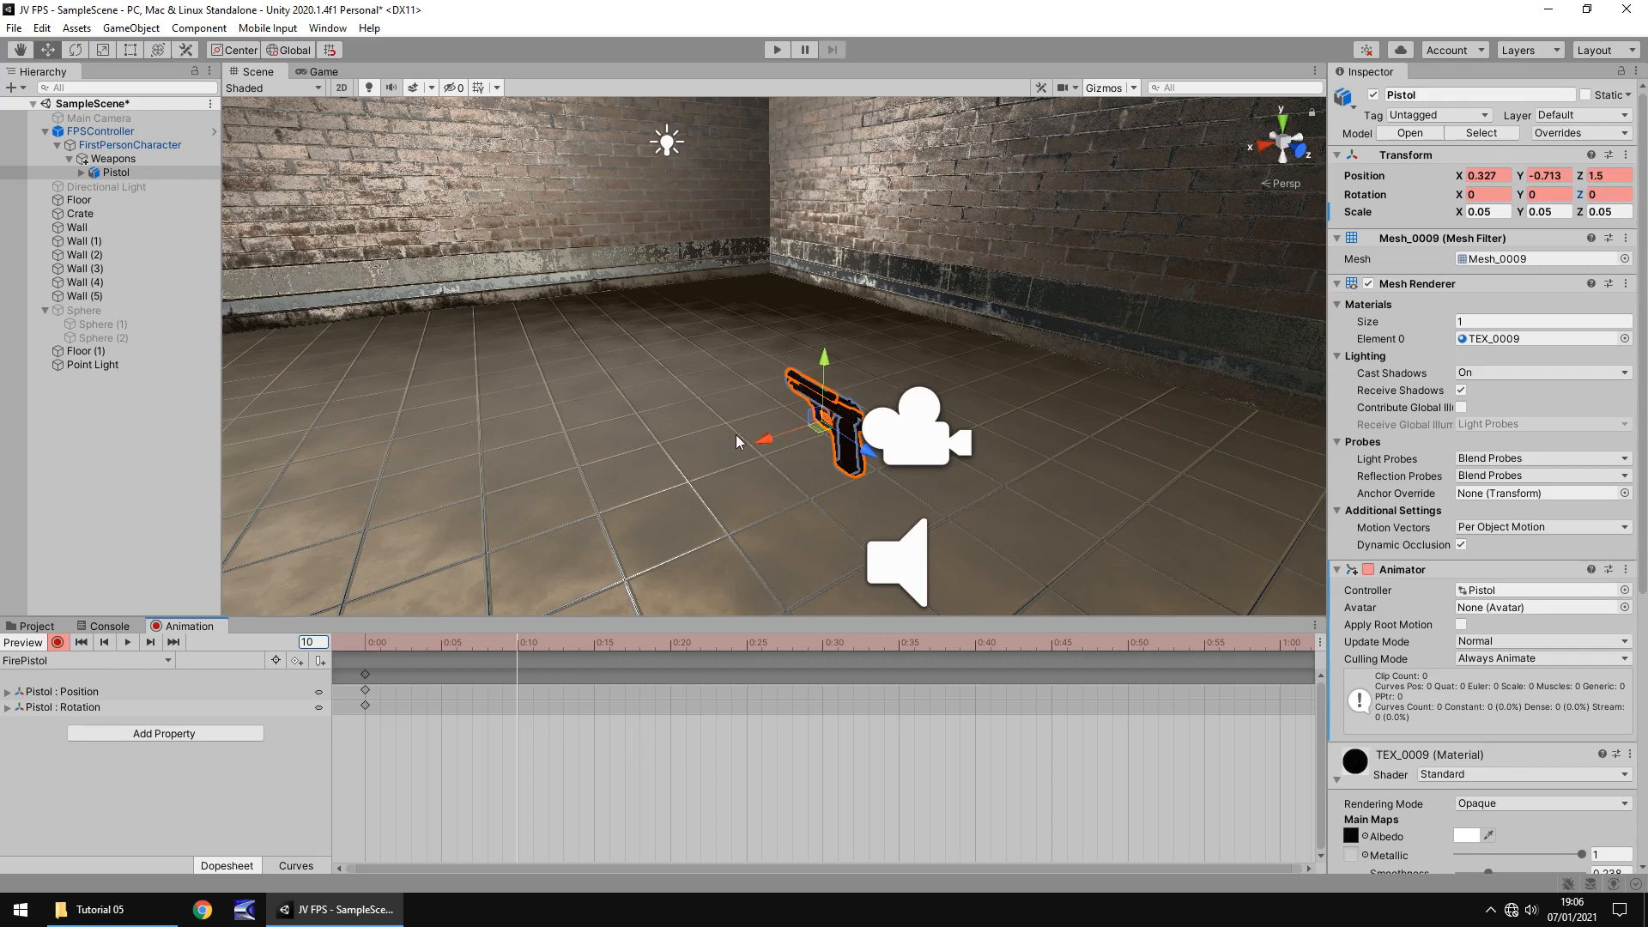
{"action": "mouse_move", "coordinate": [765, 482]}
{"action": "type", "text": "-9.56"}
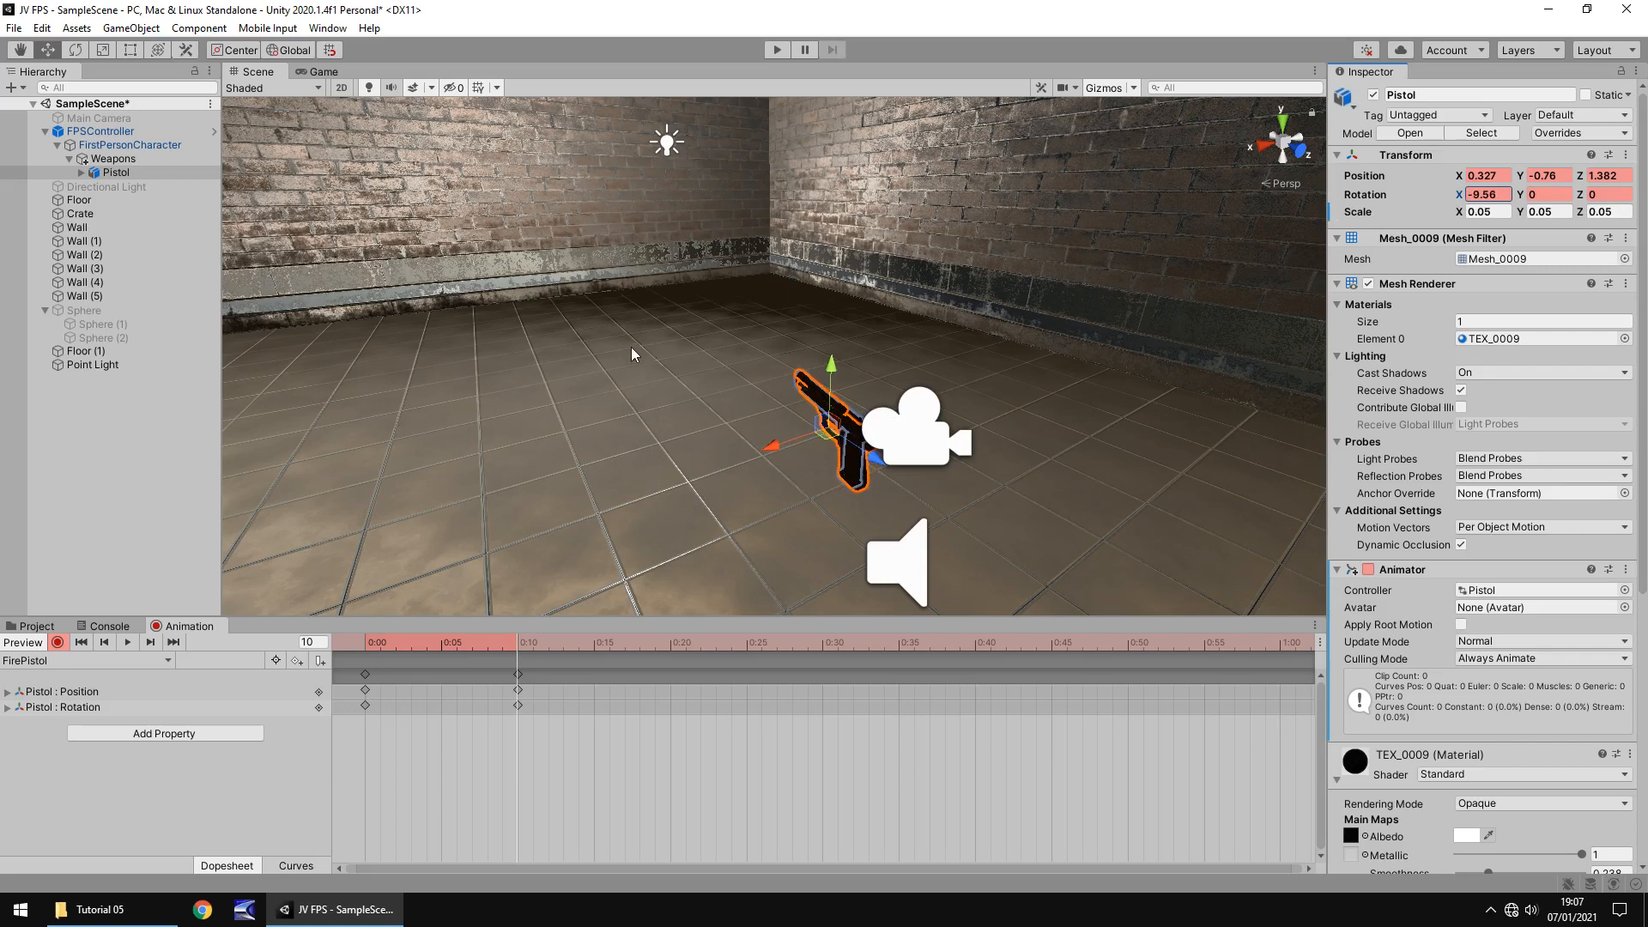
{"action": "mouse_move", "coordinate": [615, 418]}
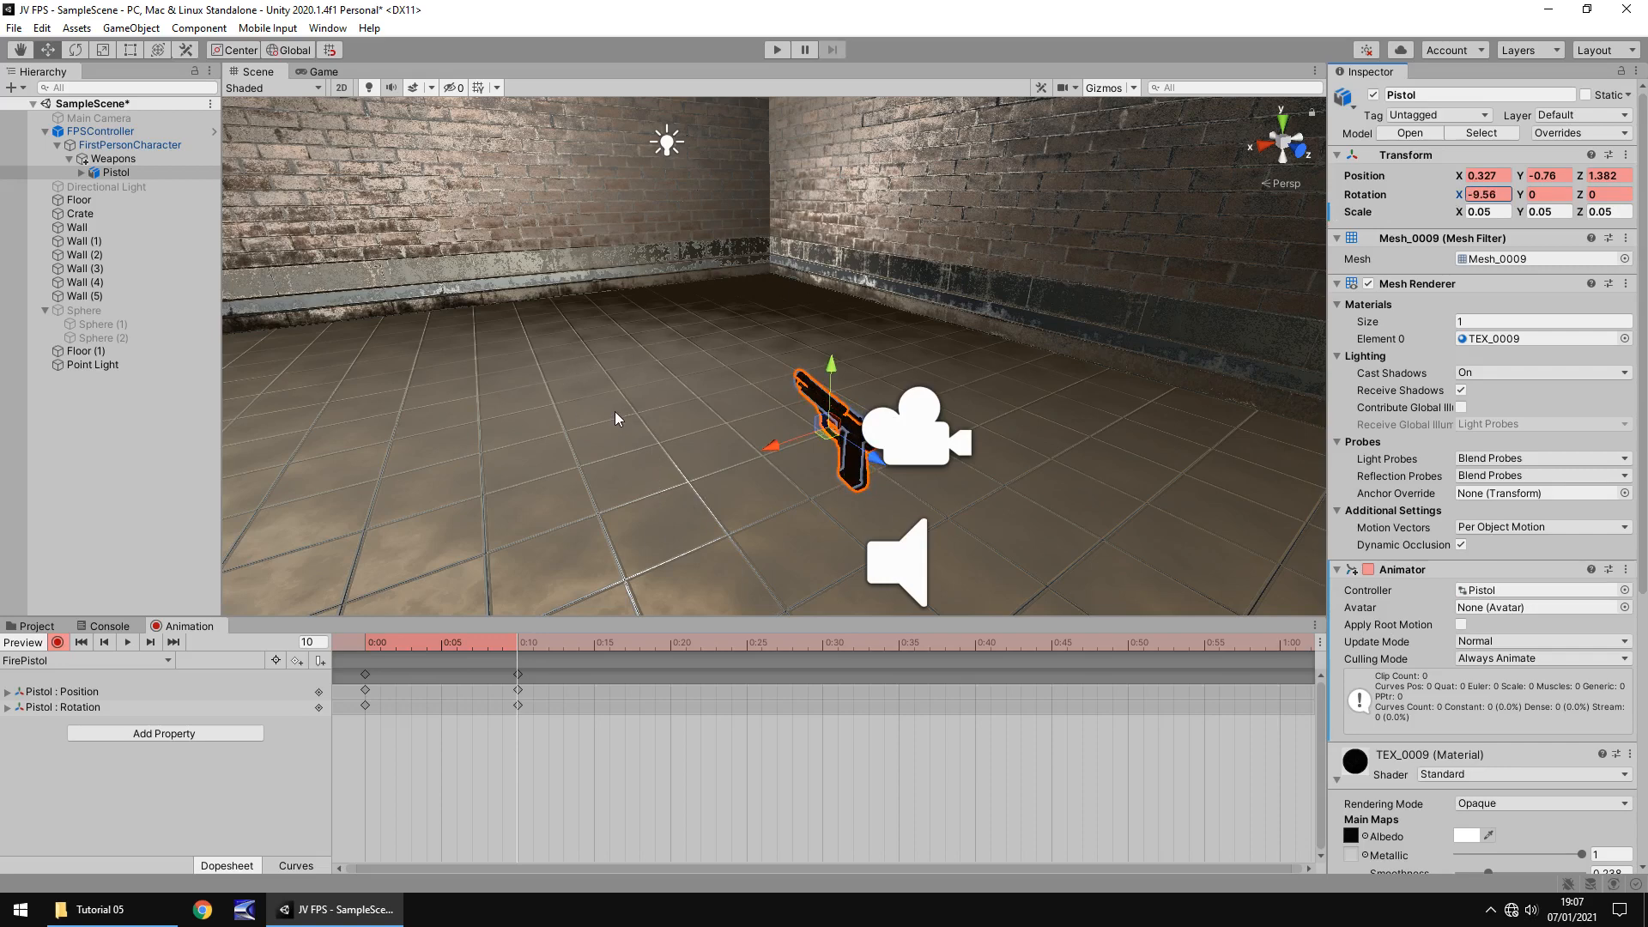
{"action": "mouse_move", "coordinate": [577, 401]}
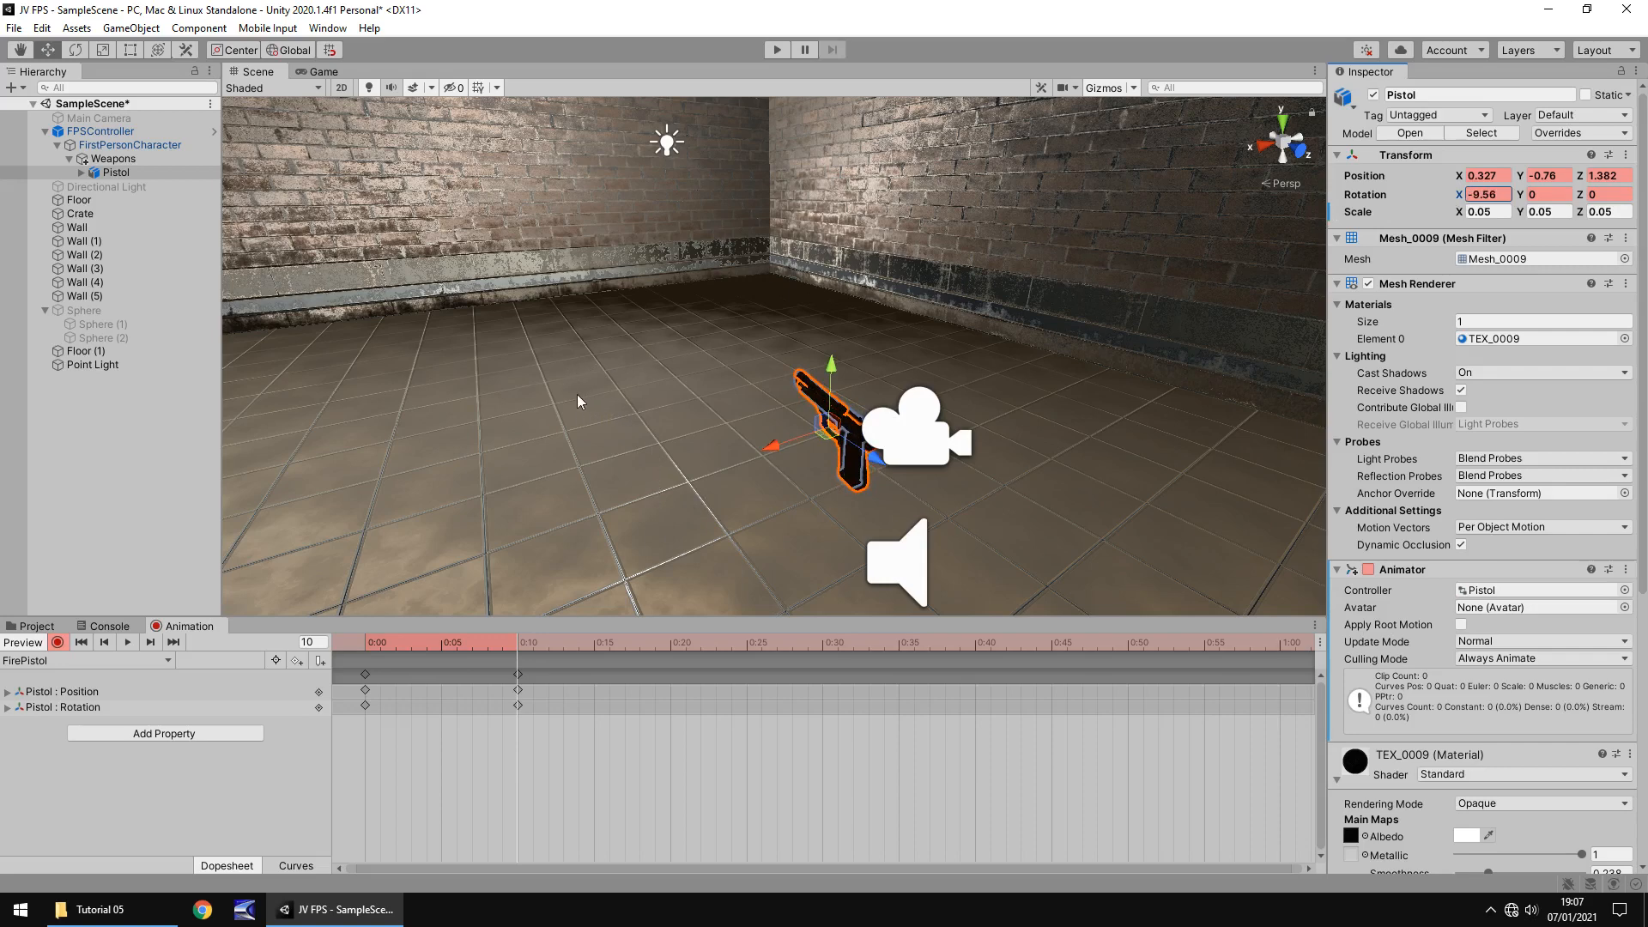
{"action": "mouse_move", "coordinate": [418, 554]}
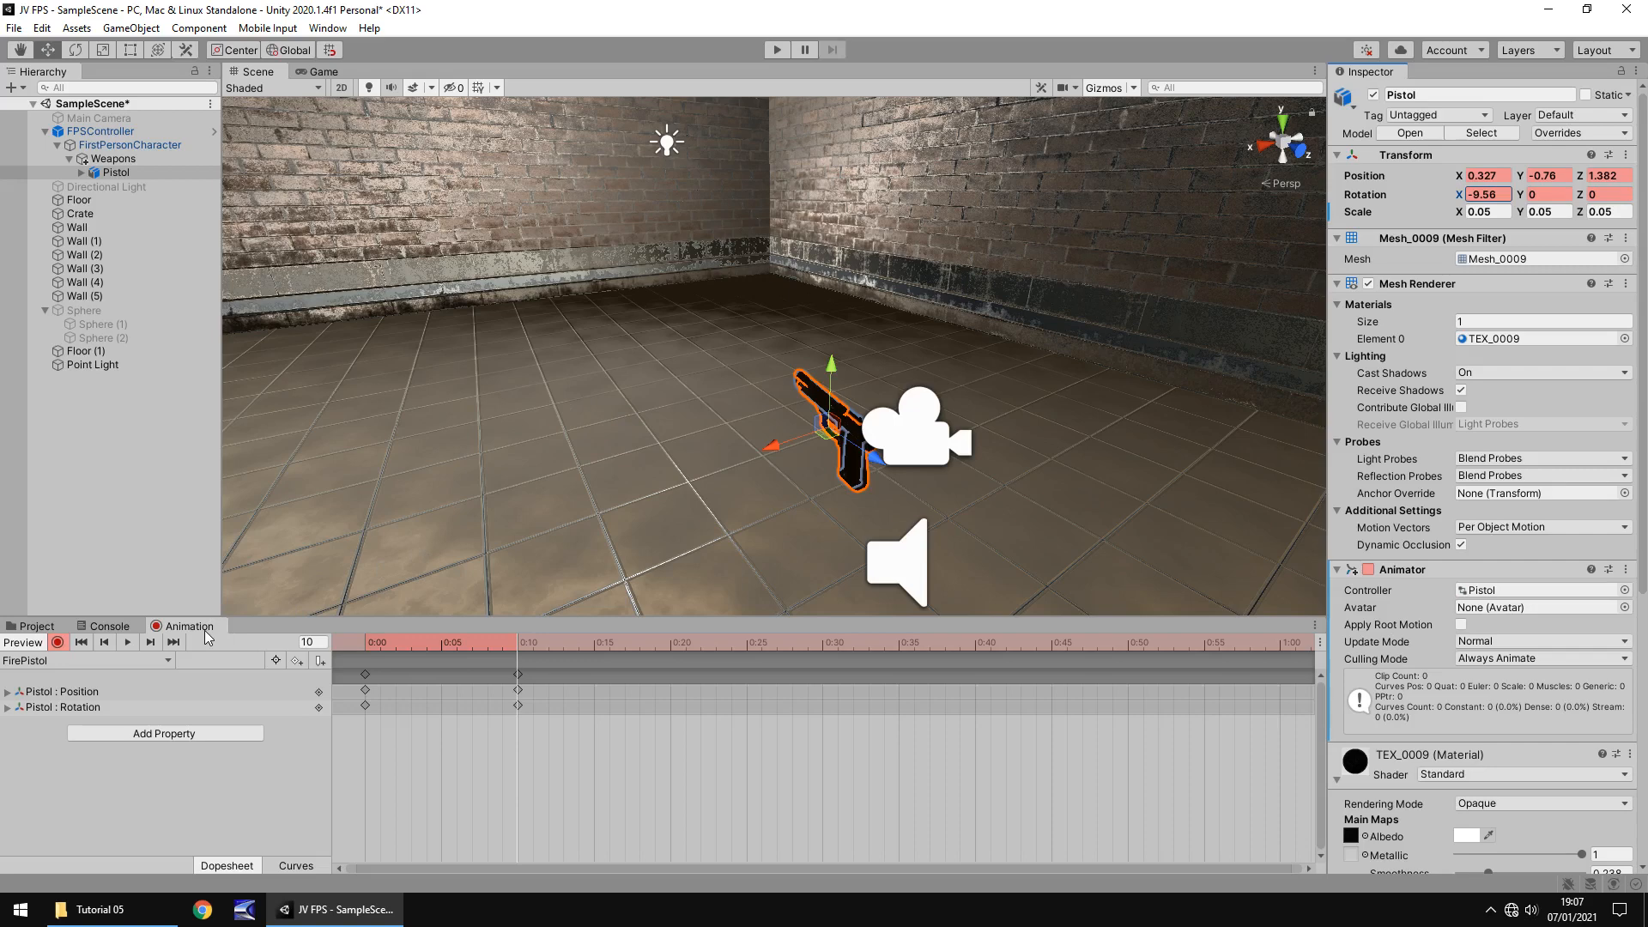
{"action": "mouse_move", "coordinate": [243, 636]}
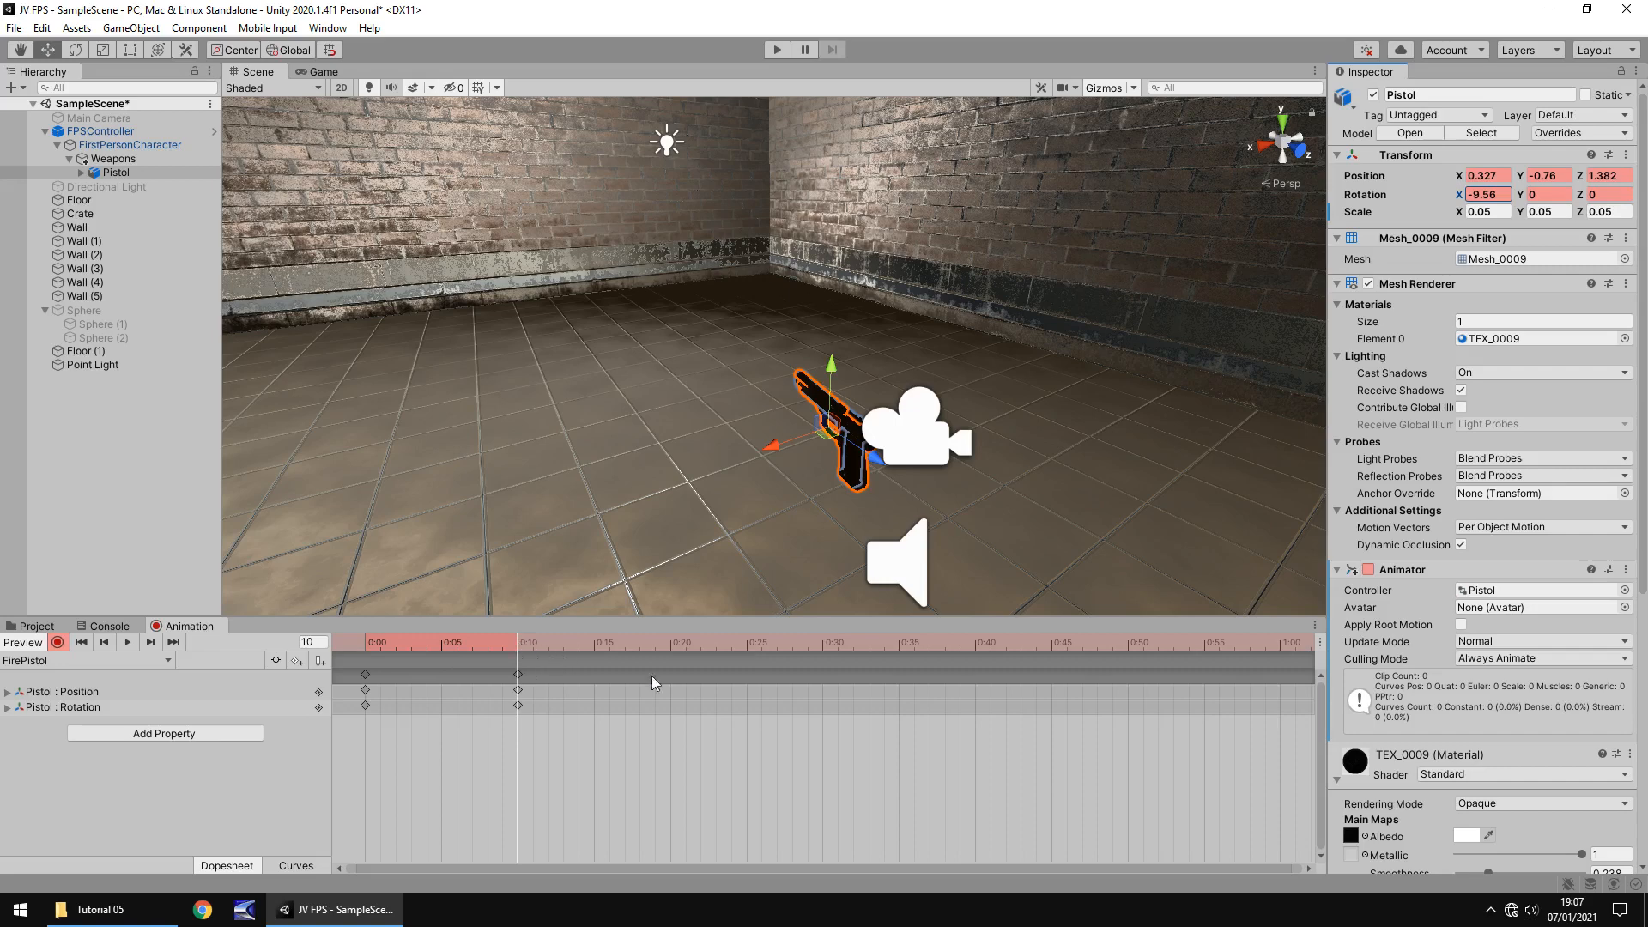
{"action": "mouse_move", "coordinate": [645, 681]}
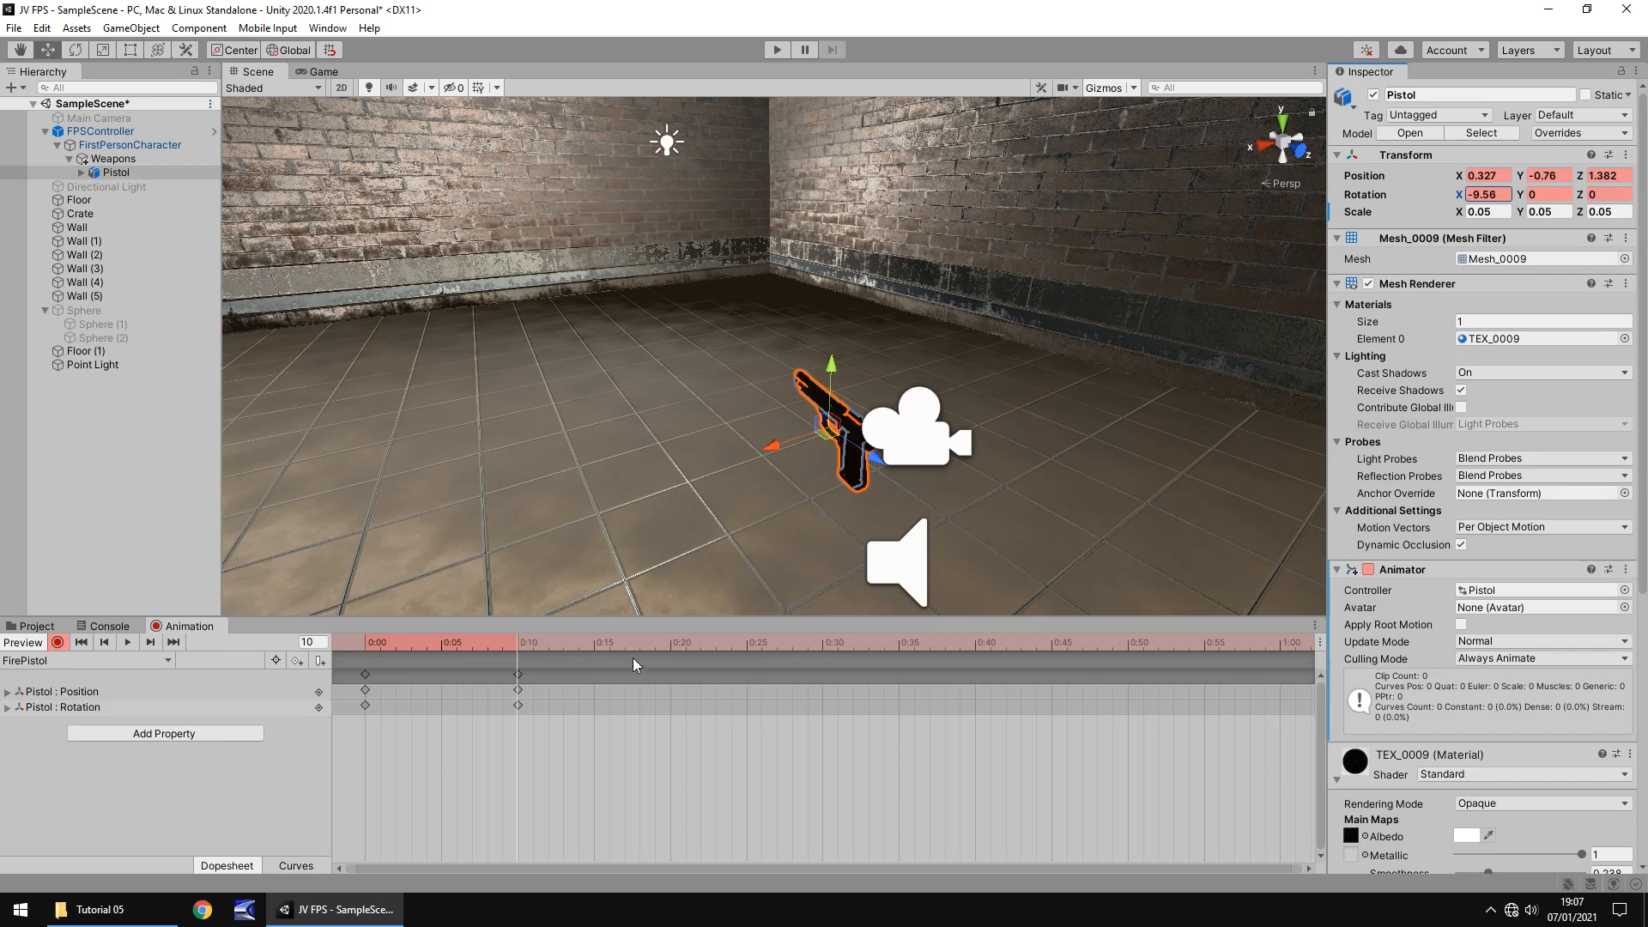
At frame 30, key the Pistol with X rotation 0 and Z position 1.5
{"action": "left_click", "coordinate": [309, 642]}
{"action": "type", "text": "30"}
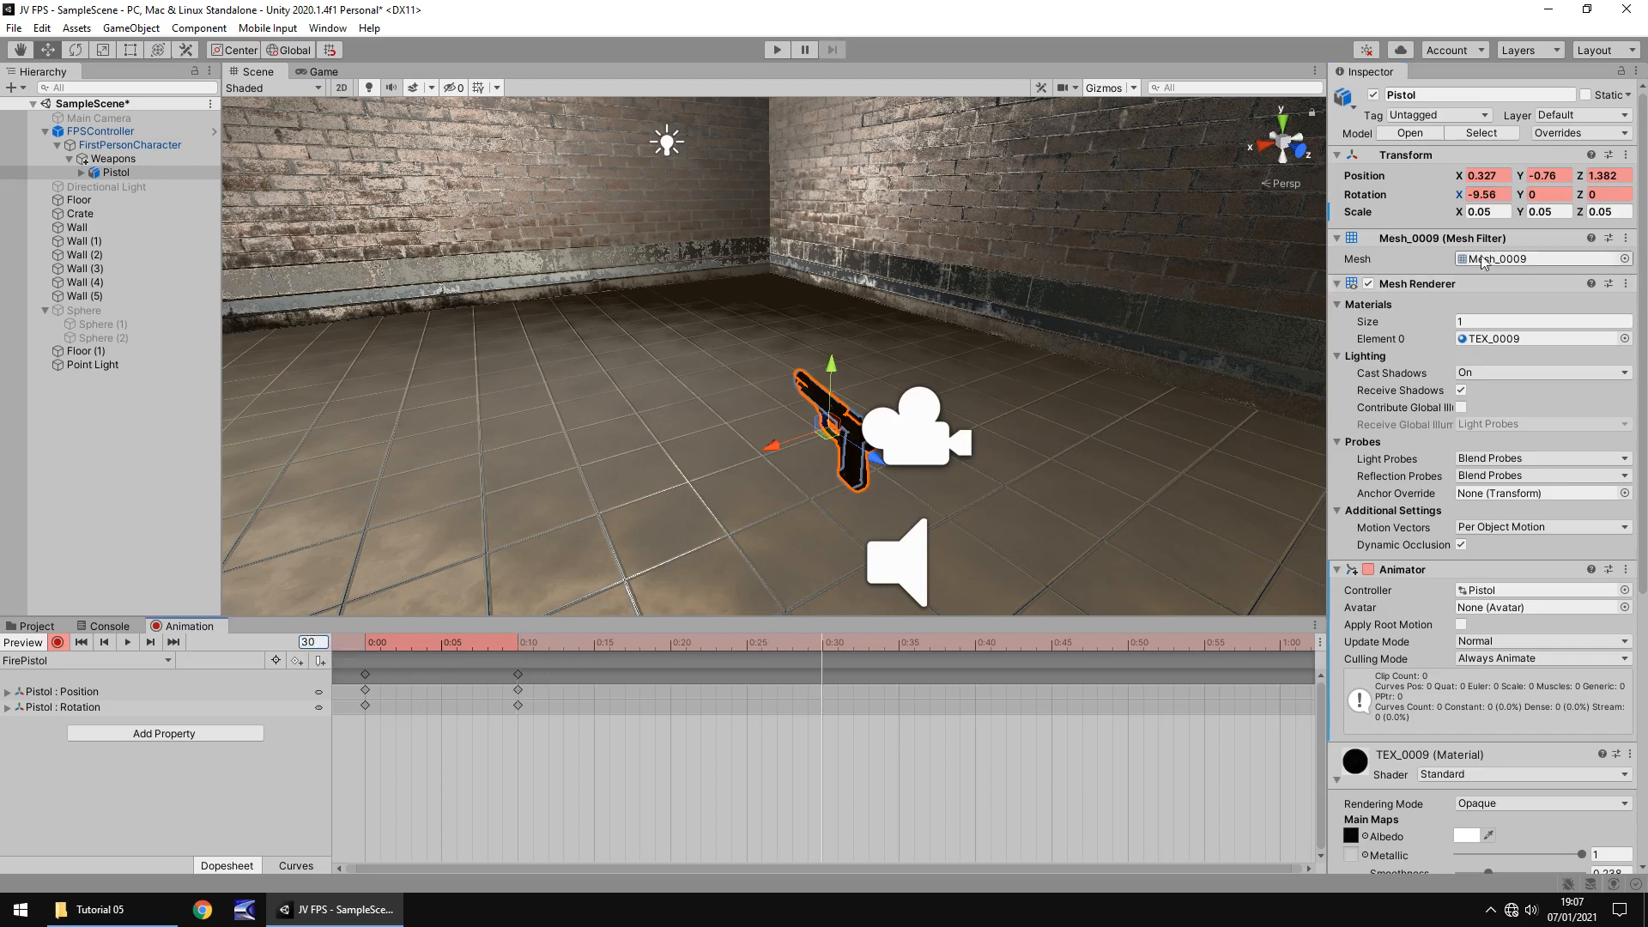
{"action": "left_click", "coordinate": [1484, 195]}
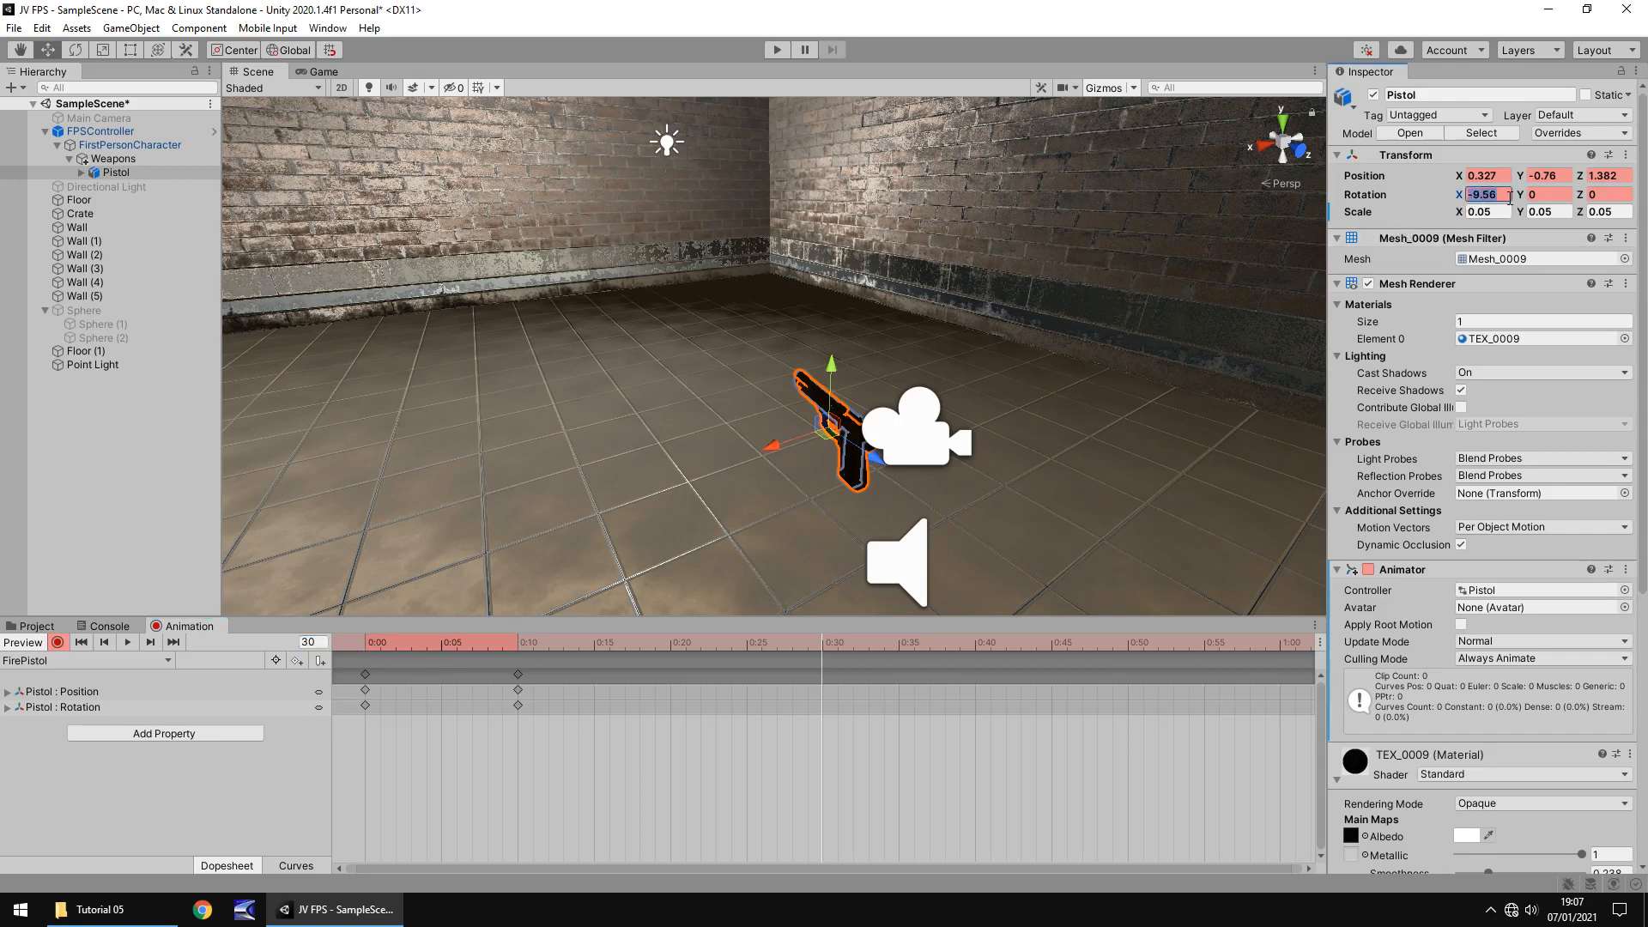
{"action": "type", "text": "0"}
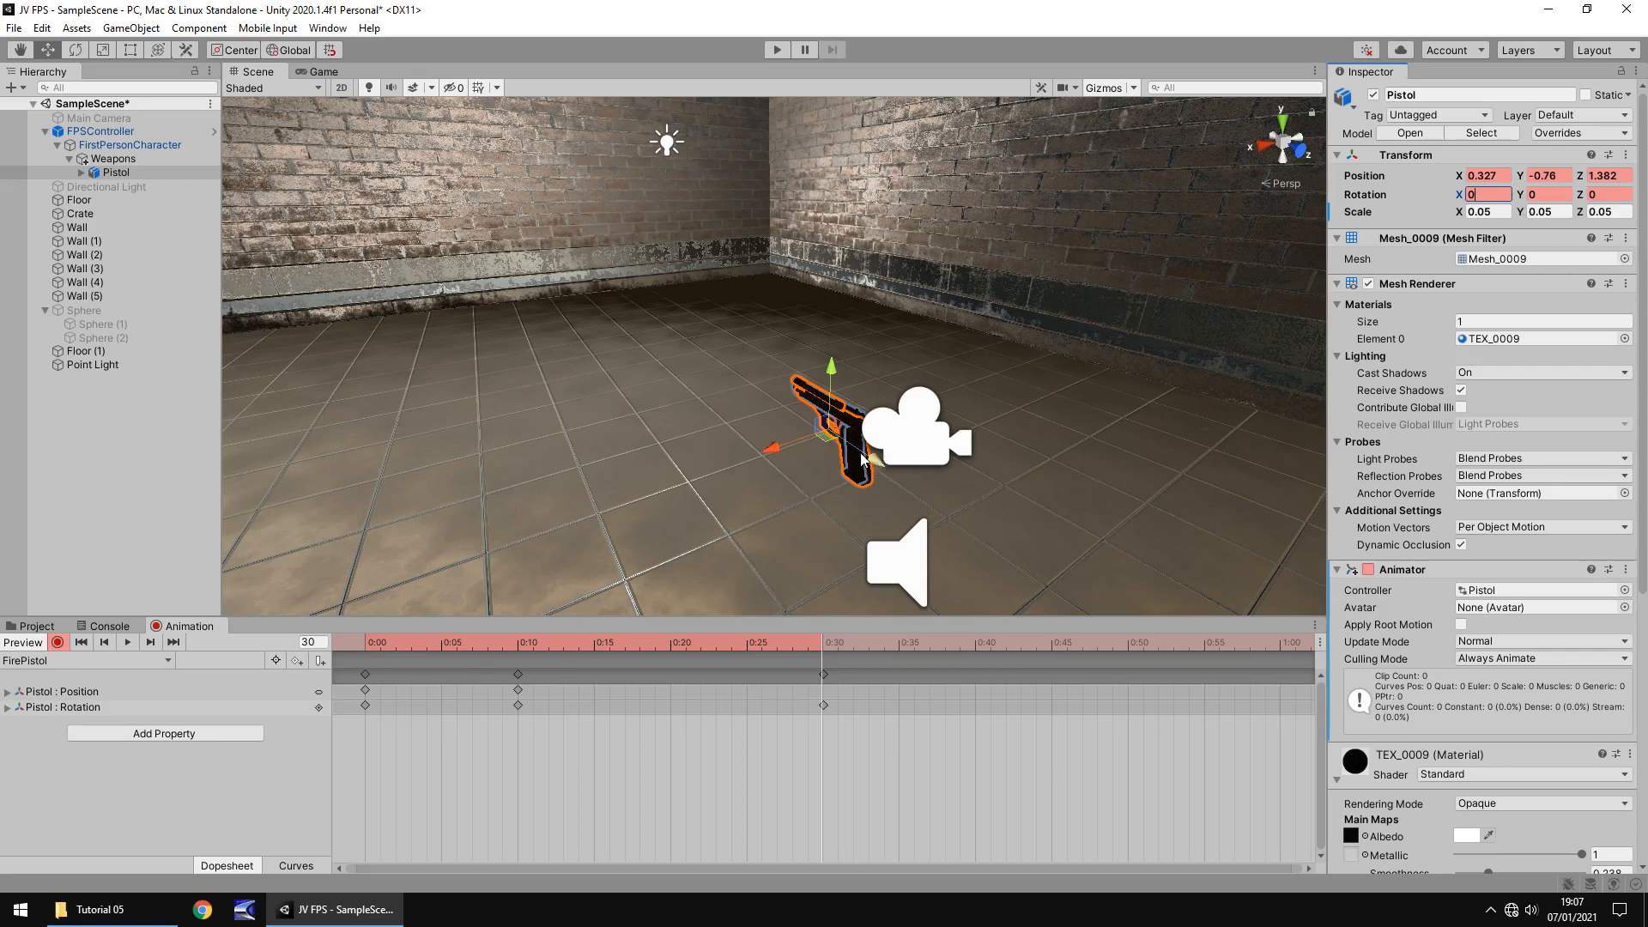
{"action": "mouse_move", "coordinate": [841, 399]}
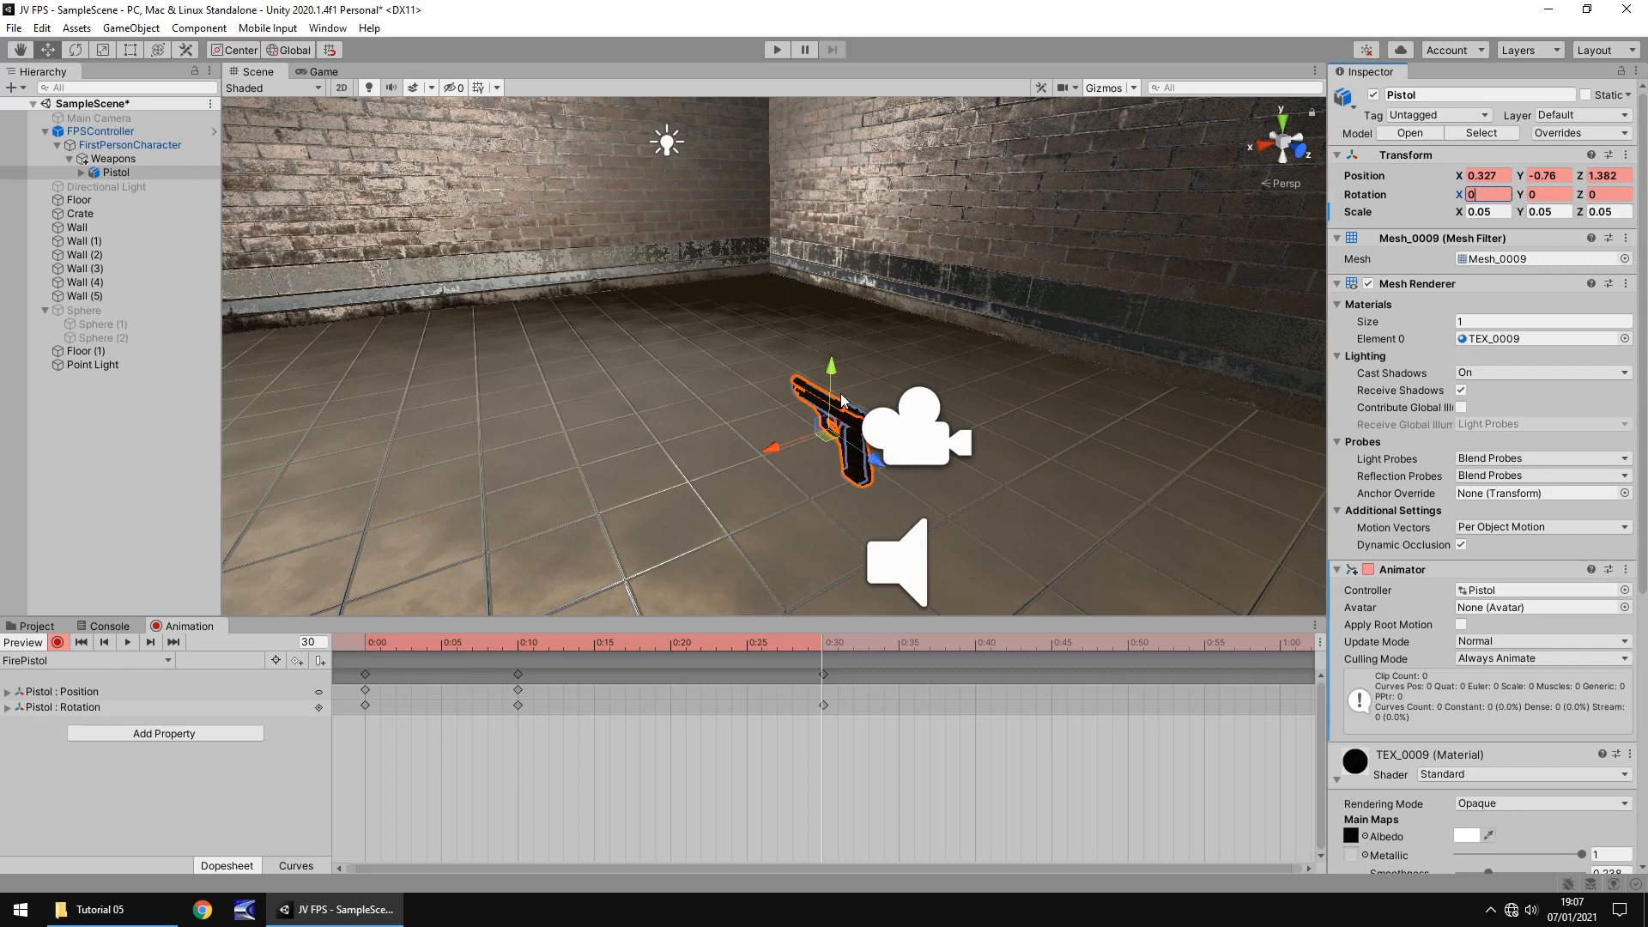
{"action": "left_click", "coordinate": [1602, 175]}
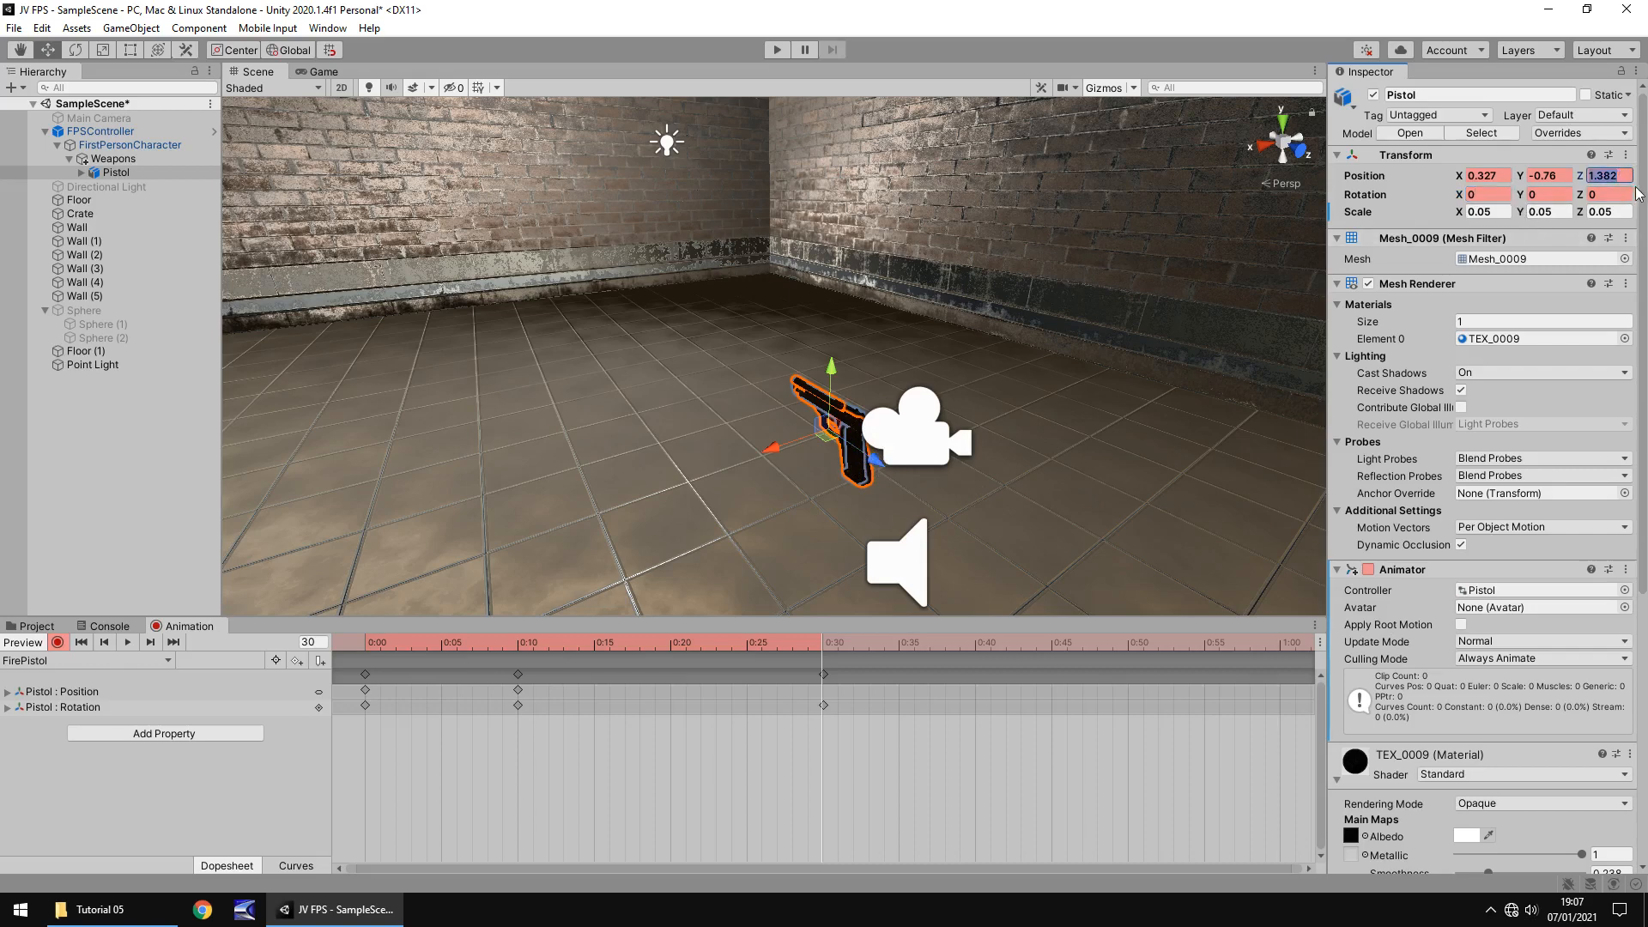
{"action": "type", "text": "1.5"}
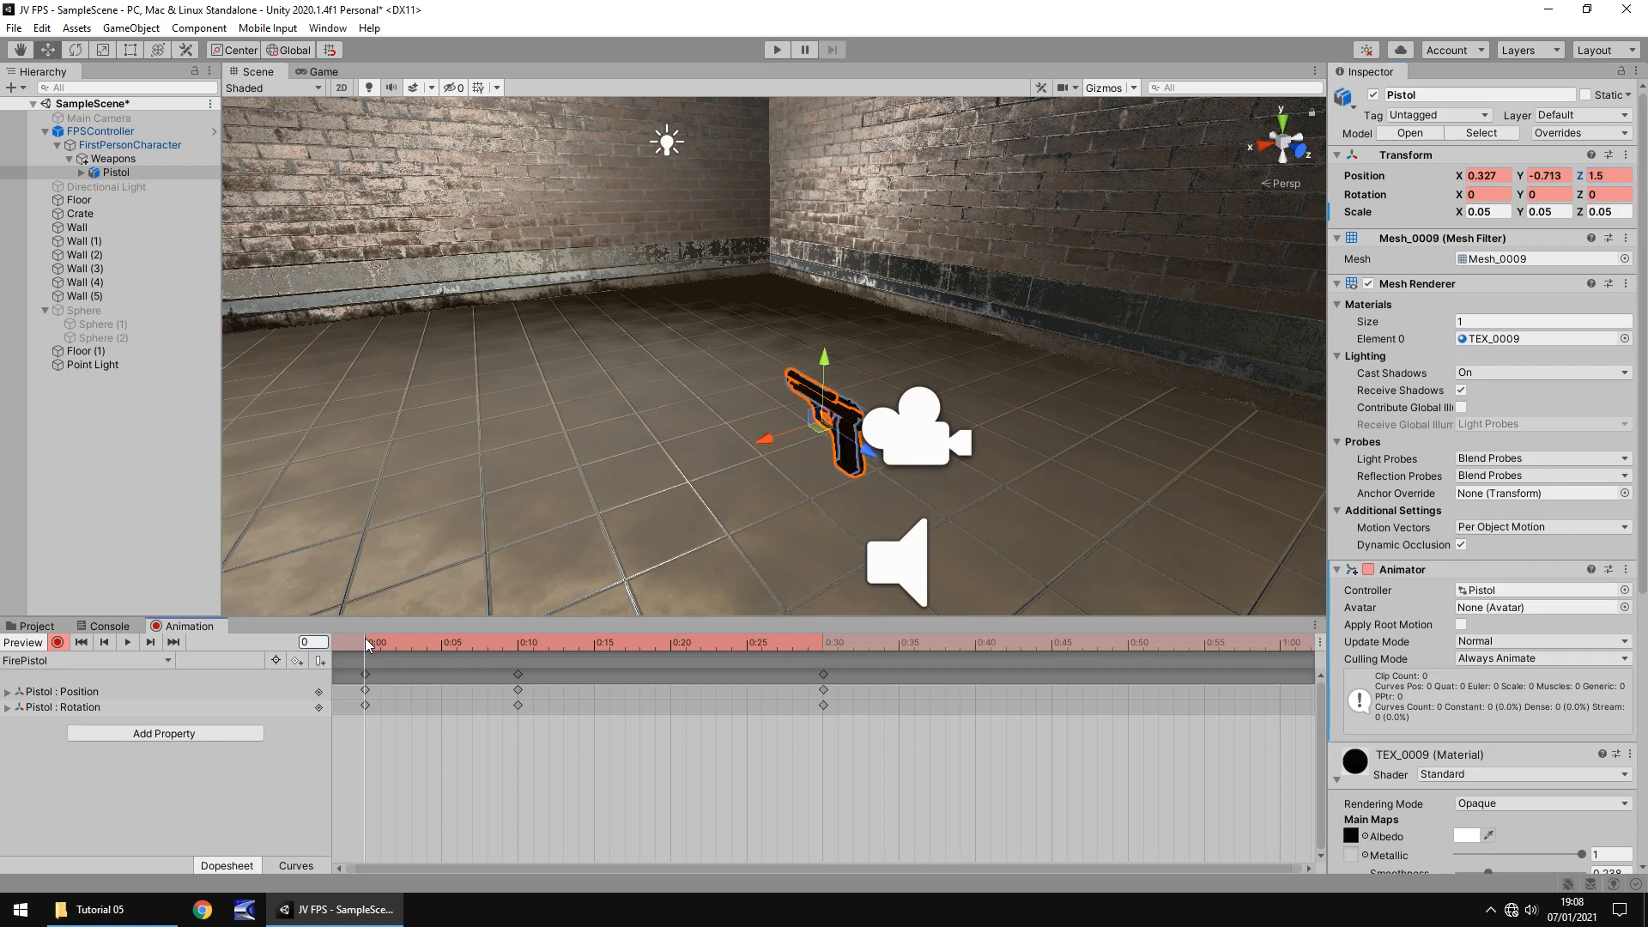
Enter -0.713 for a Pistol transform value and preview the recoil keyframe
{"action": "left_click", "coordinate": [1544, 175]}
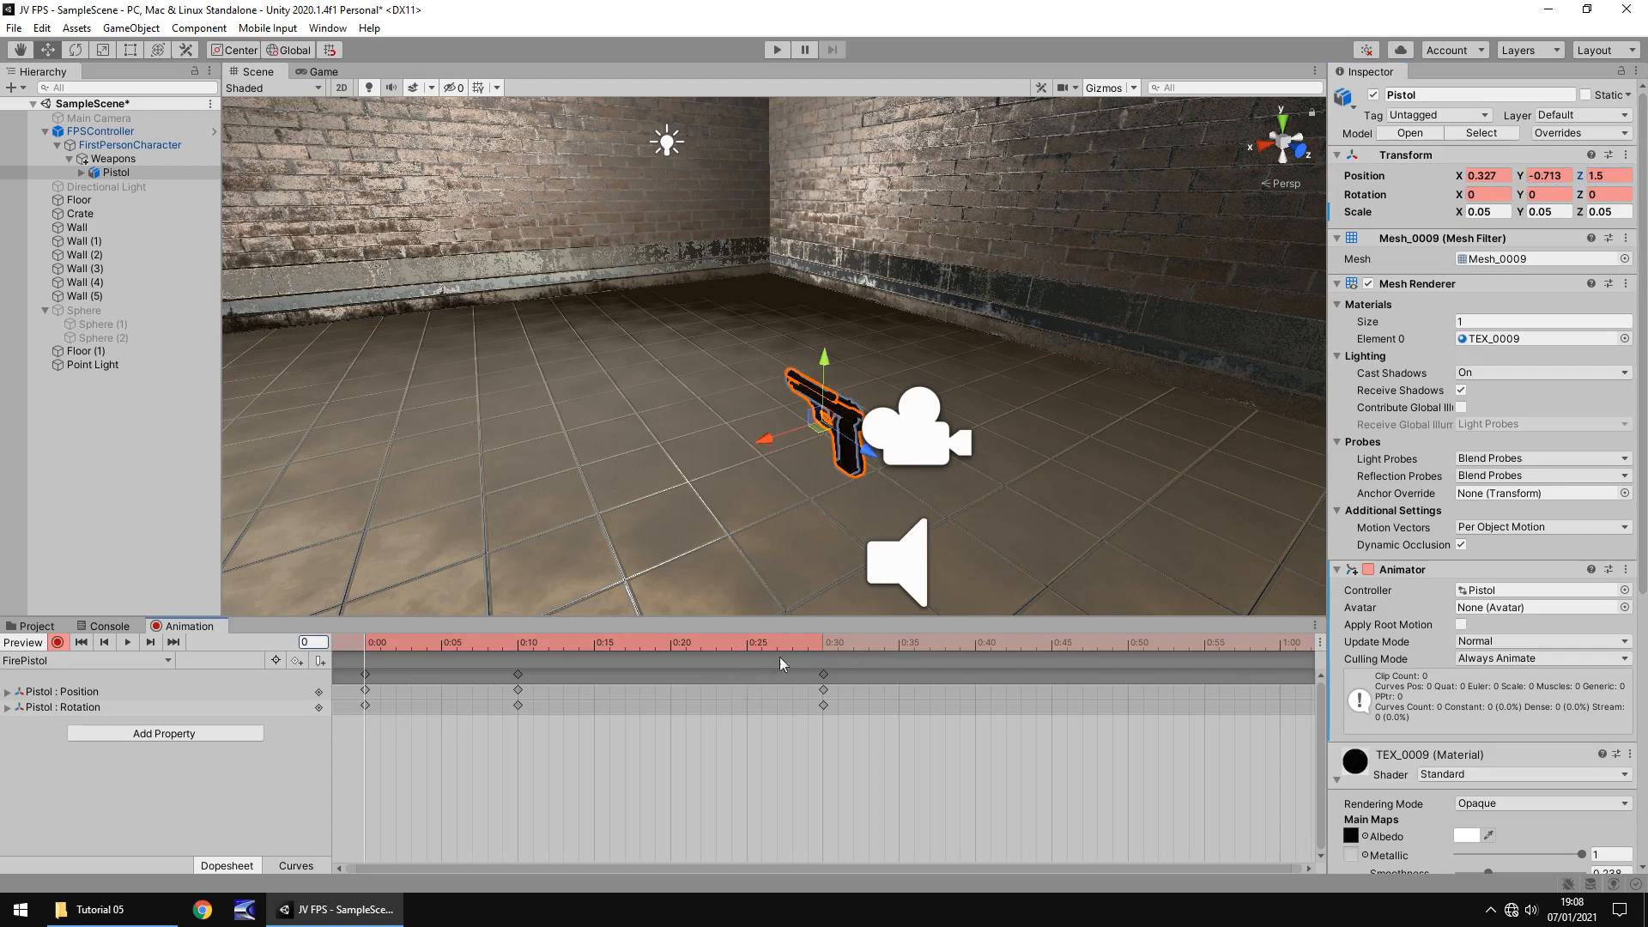
{"action": "mouse_move", "coordinate": [824, 646]}
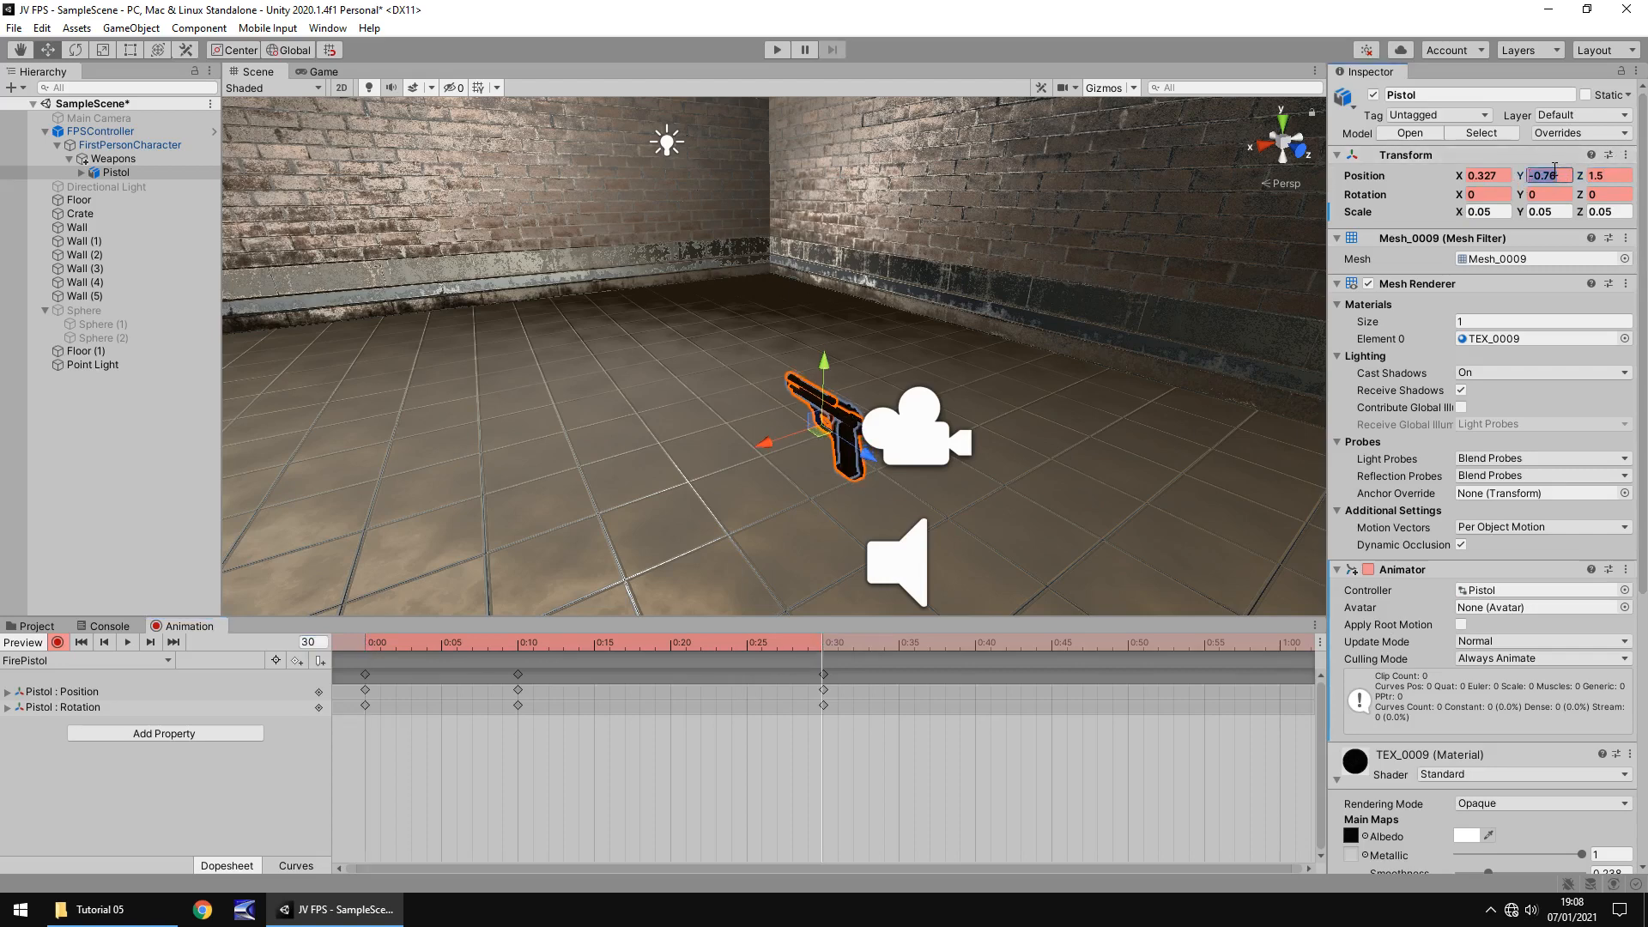
{"action": "type", "text": "-0"}
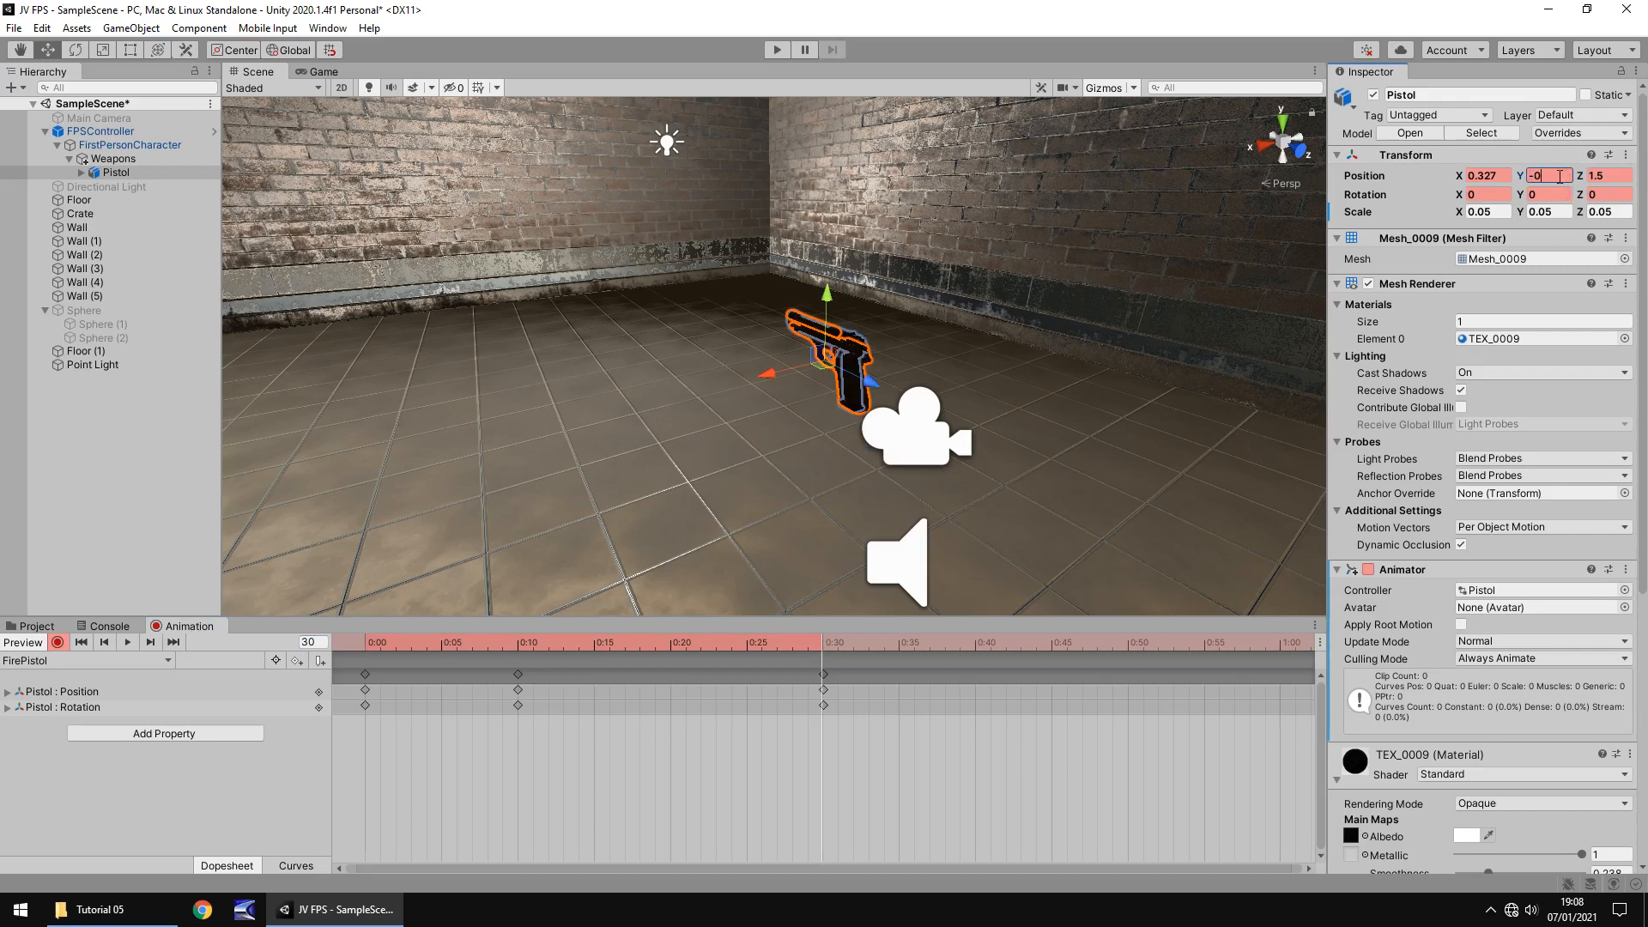
{"action": "type", "text": "-0.713"}
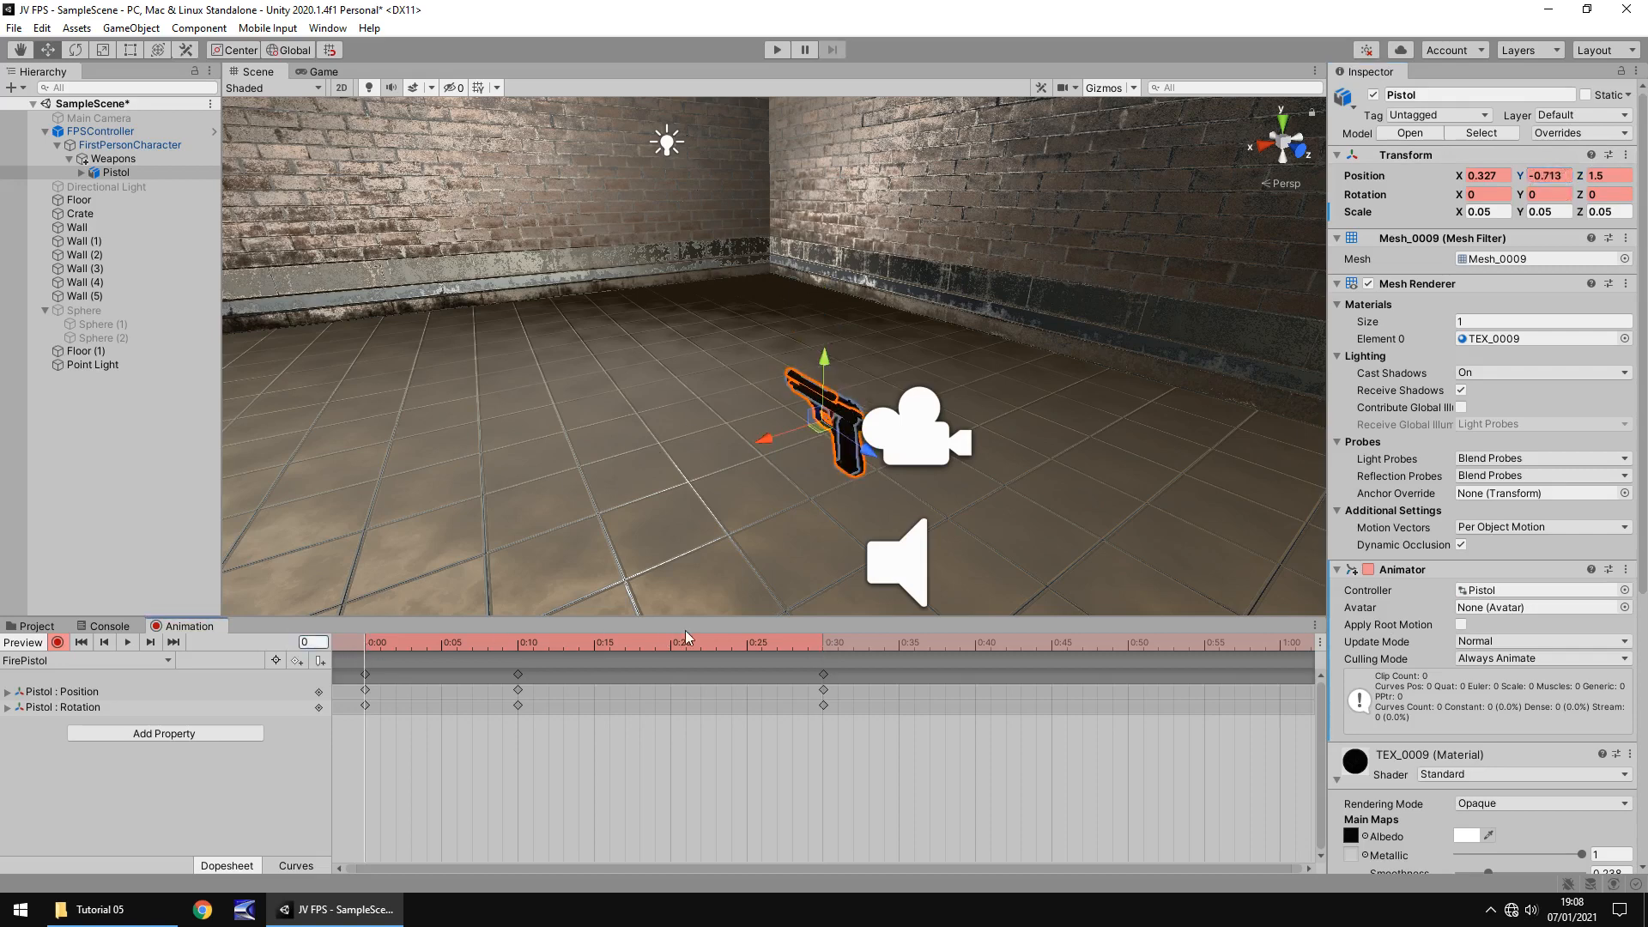
{"action": "left_click", "coordinate": [517, 642]}
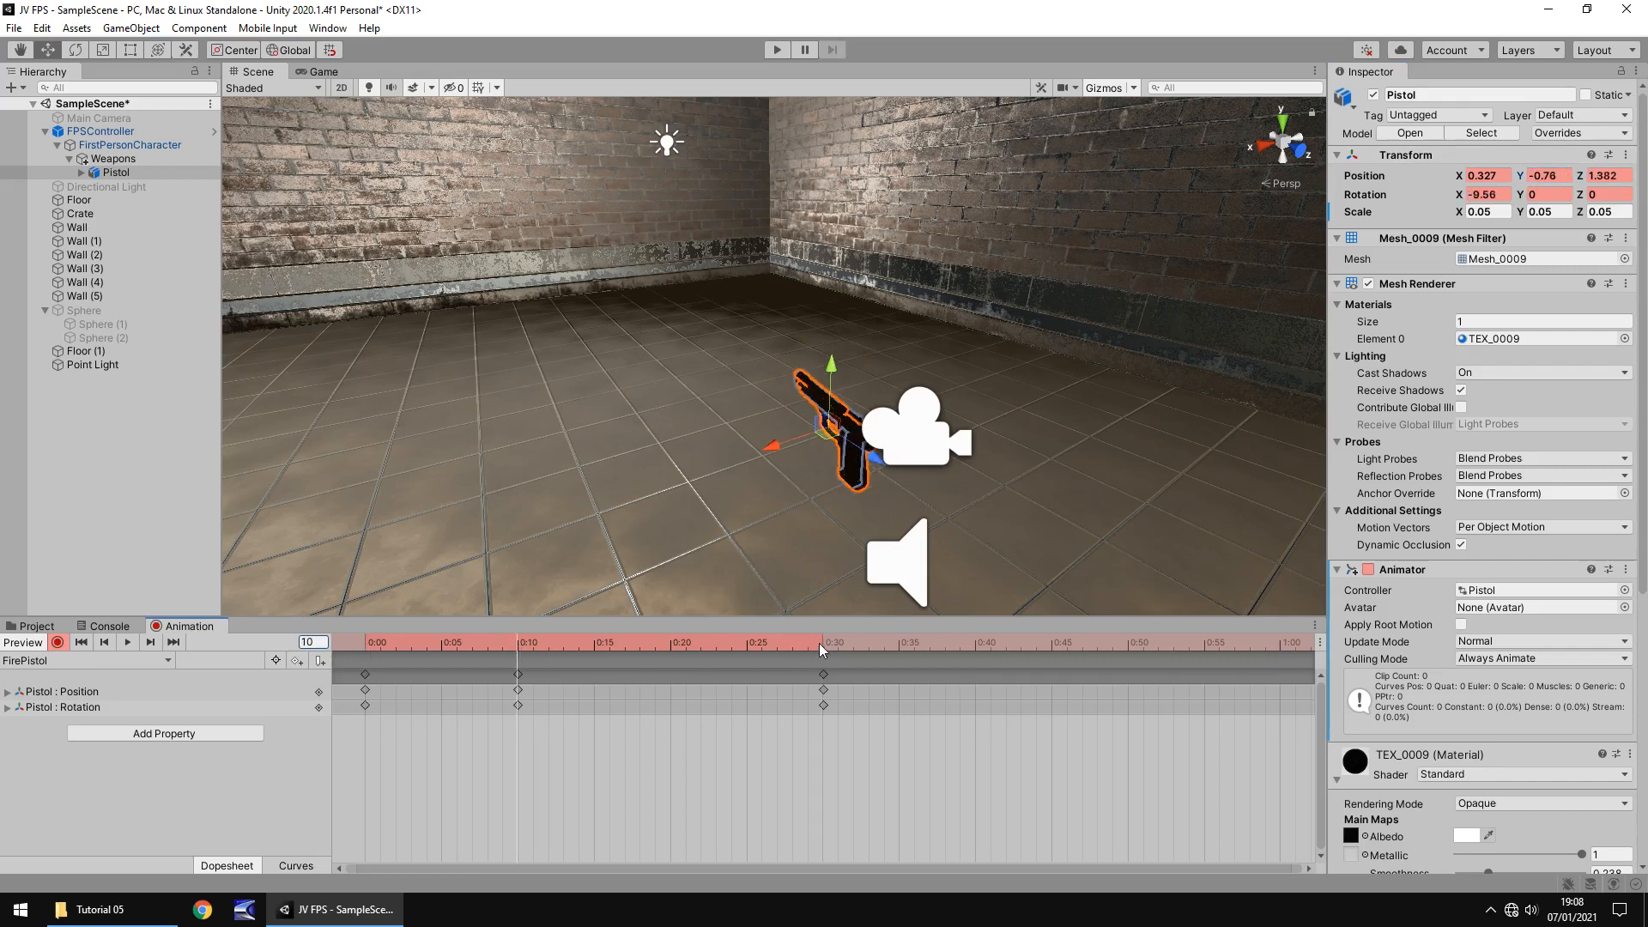
Stop recording at frame 30, then run and stop the game to test recoil
{"action": "left_click", "coordinate": [57, 642]}
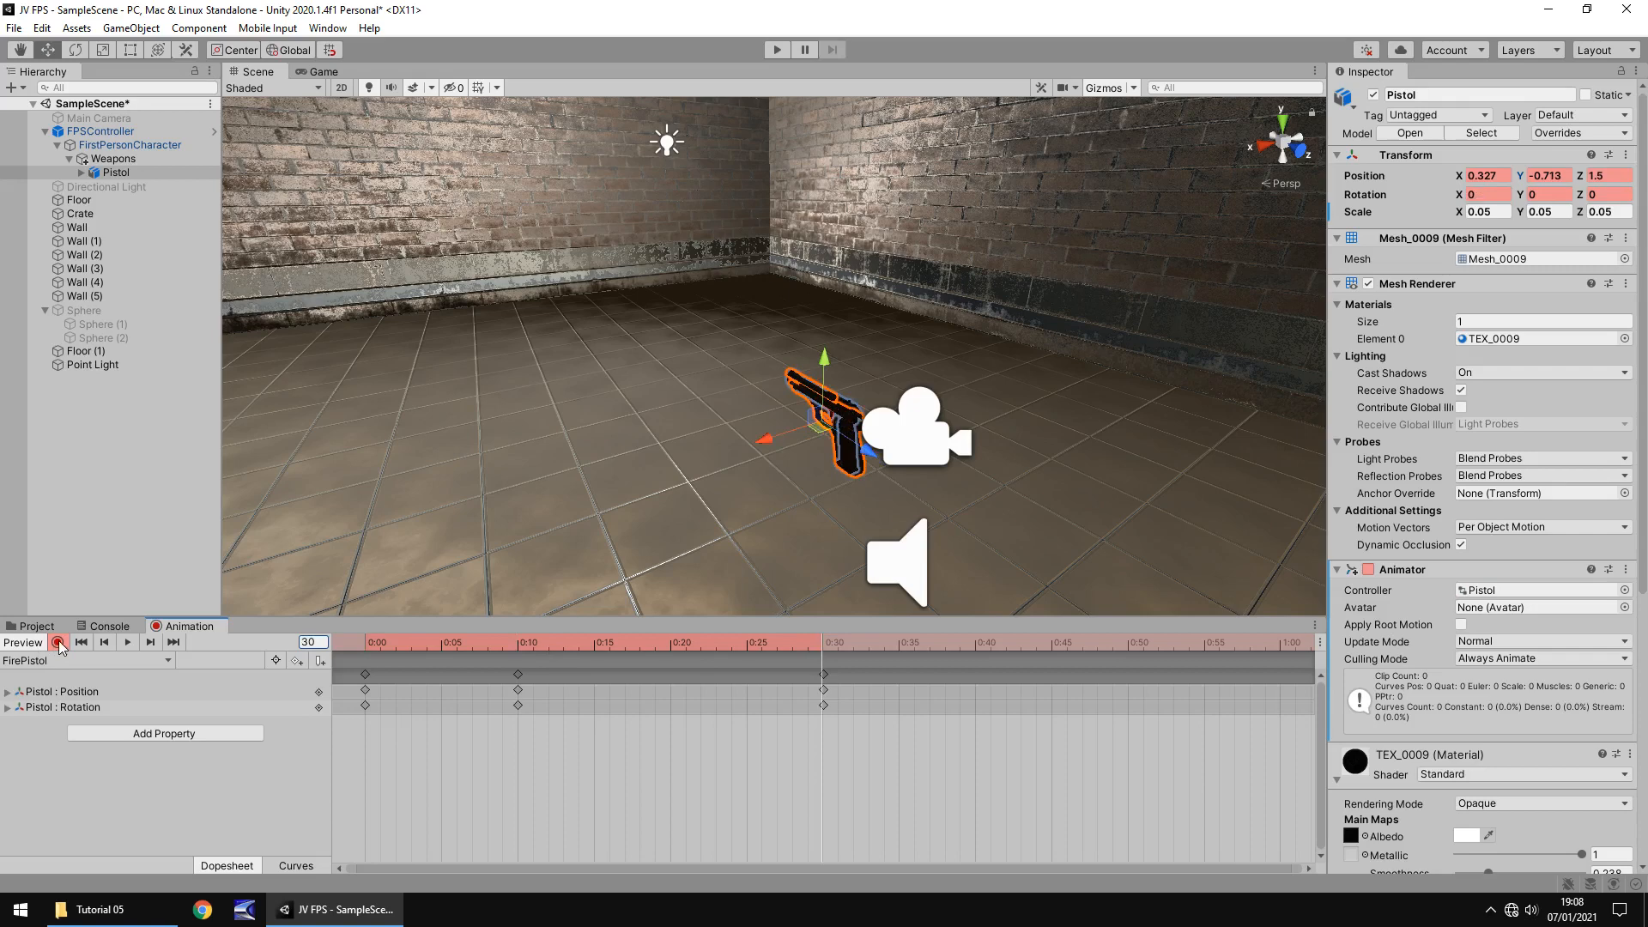
{"action": "left_click", "coordinate": [57, 642]}
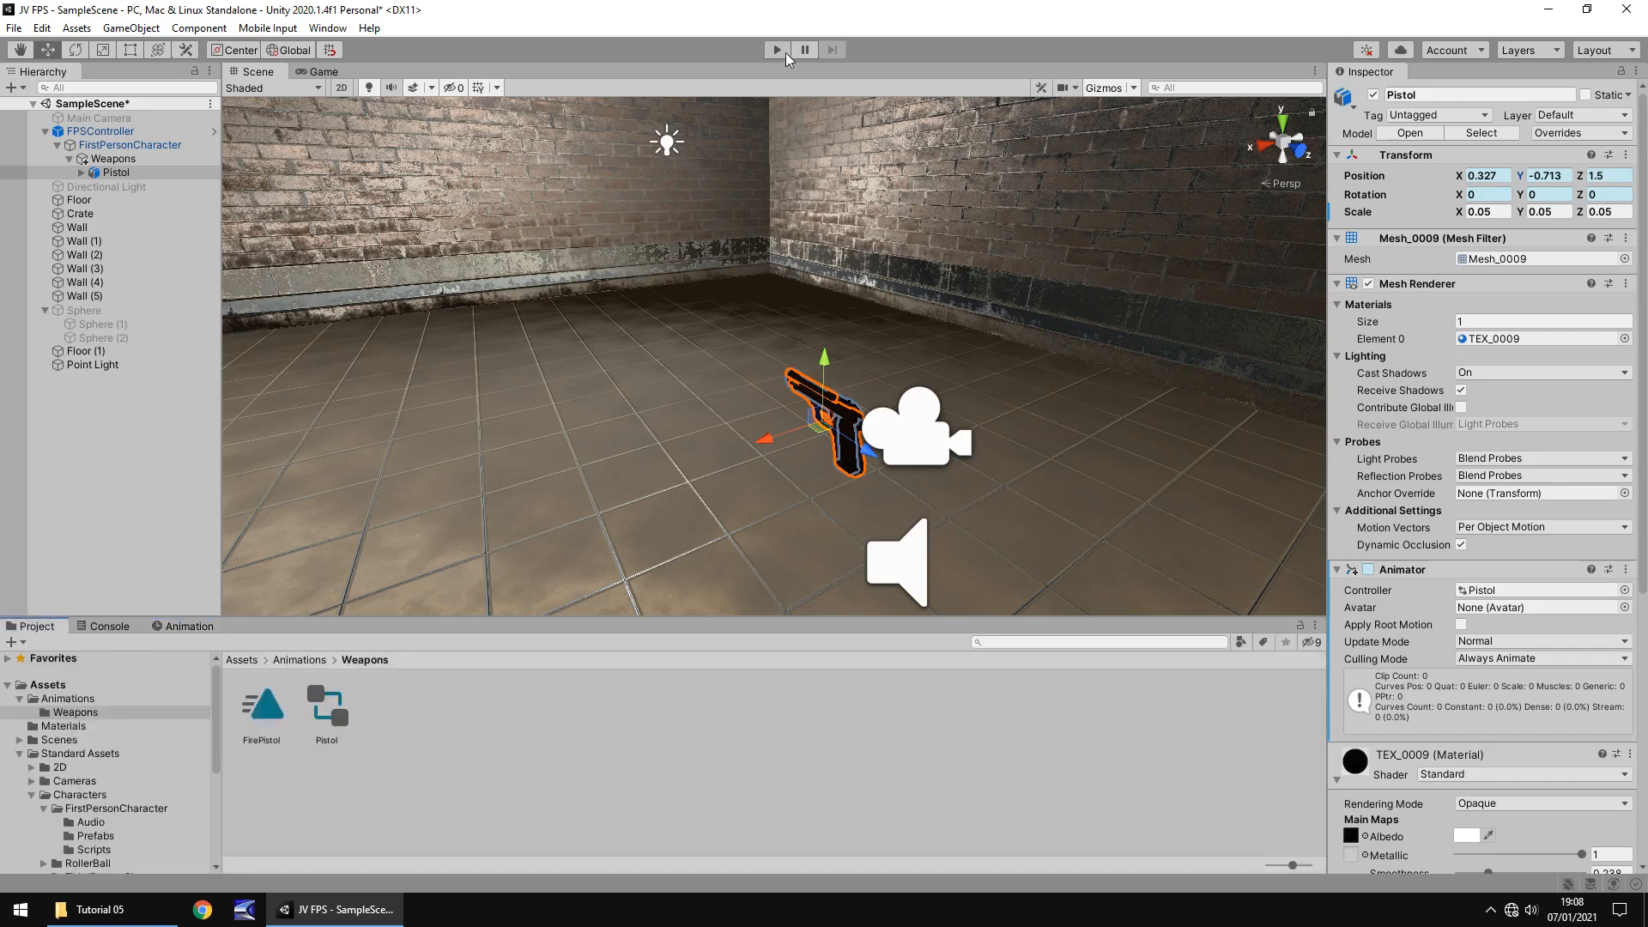
{"action": "left_click", "coordinate": [776, 50]}
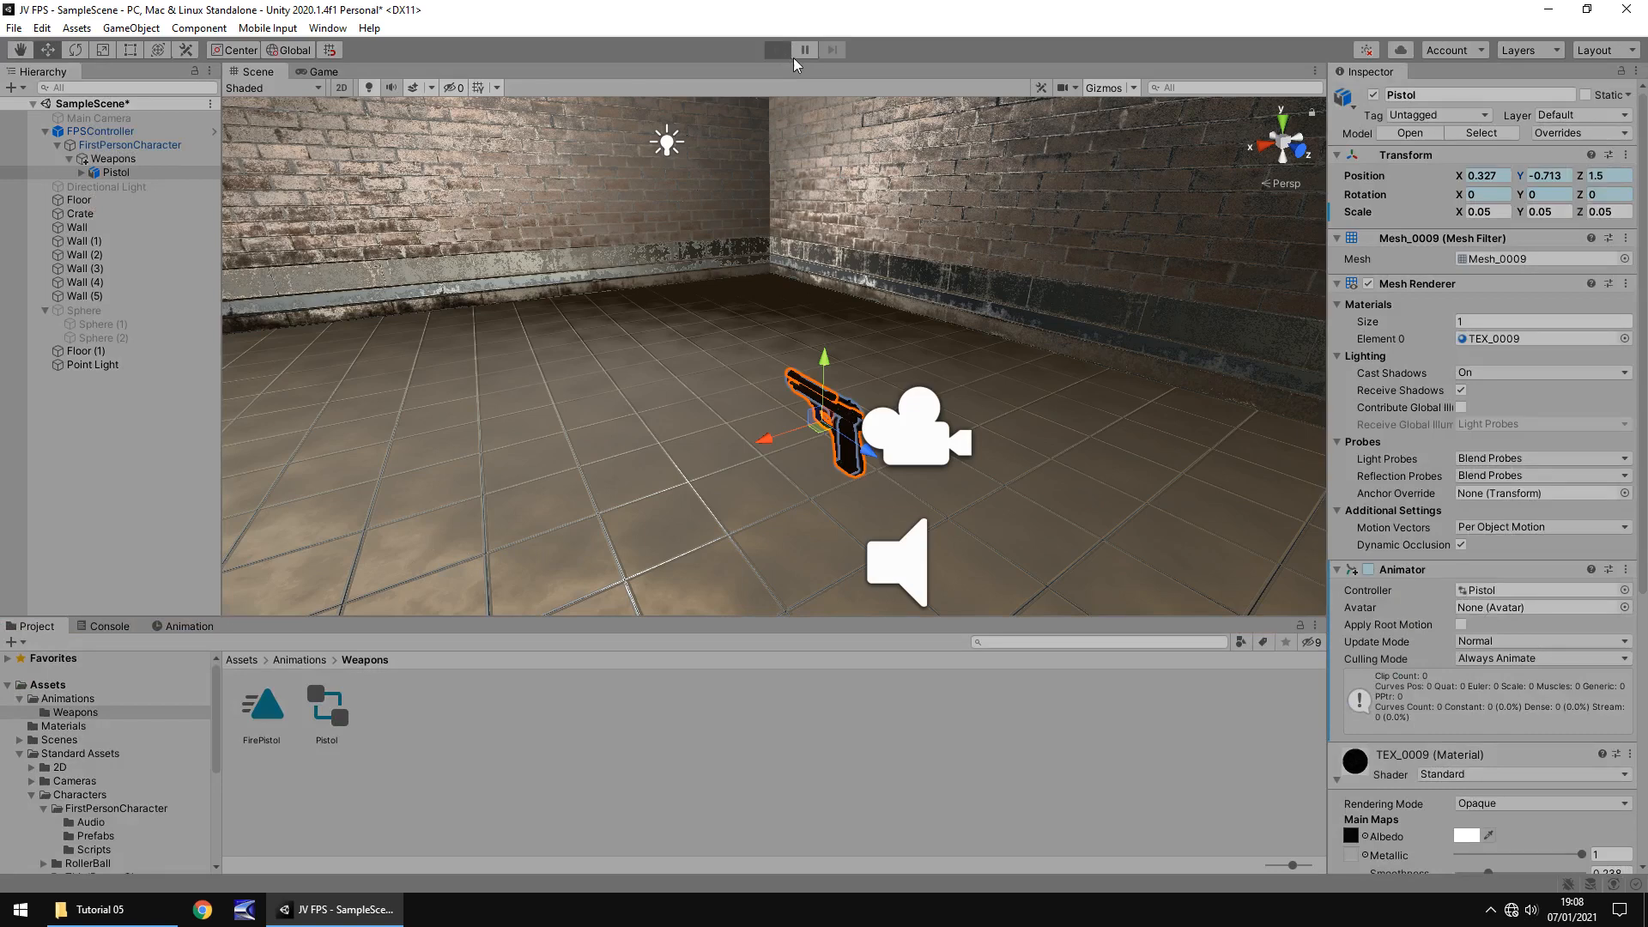
{"action": "left_click", "coordinate": [776, 50]}
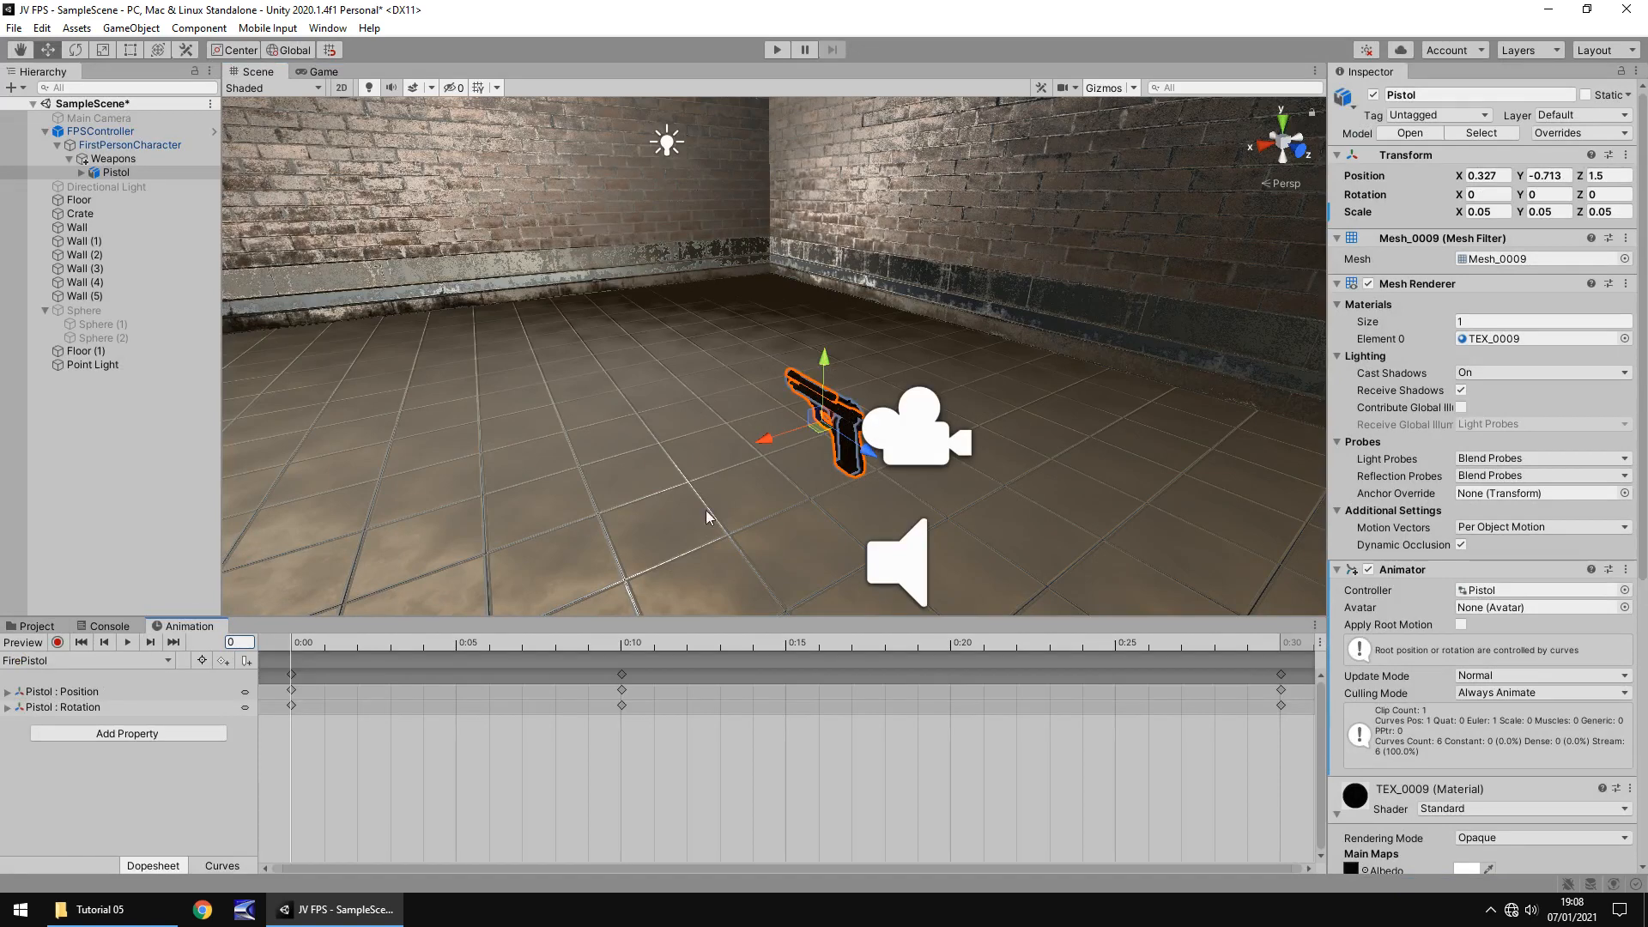
While recording, move the recoil keyframe to frame 5 and set Rotation X to -13.13
{"action": "left_click", "coordinate": [58, 642]}
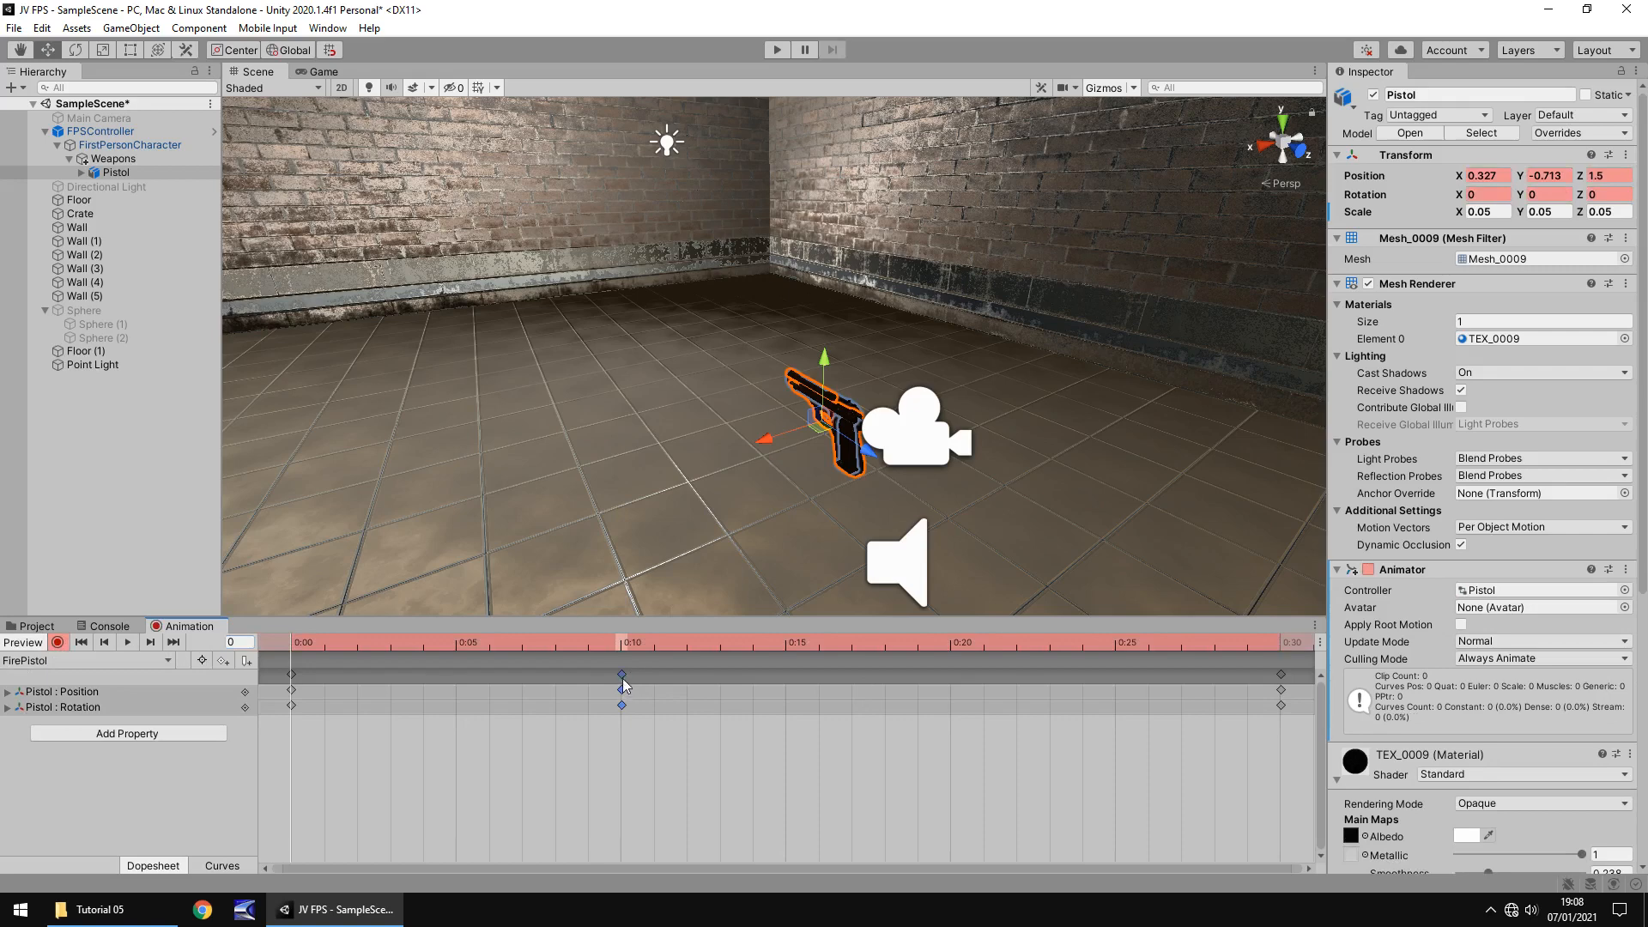
{"action": "left_click_drag", "start_coordinate": [623, 674], "coordinate": [457, 674]}
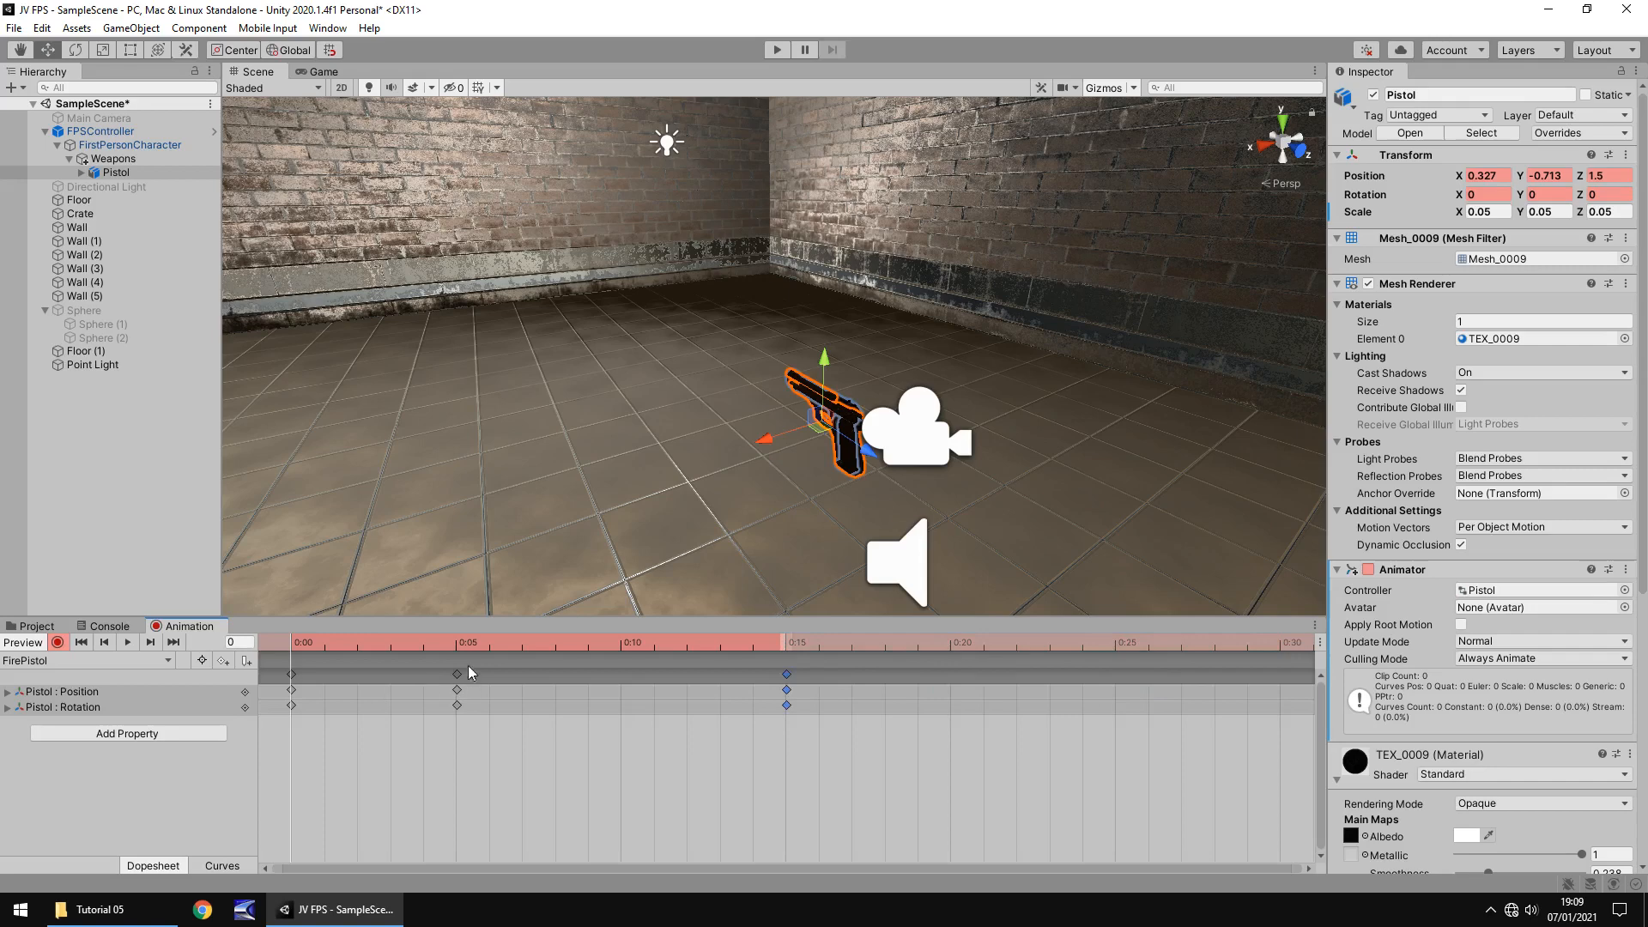
{"action": "left_click", "coordinate": [475, 655]}
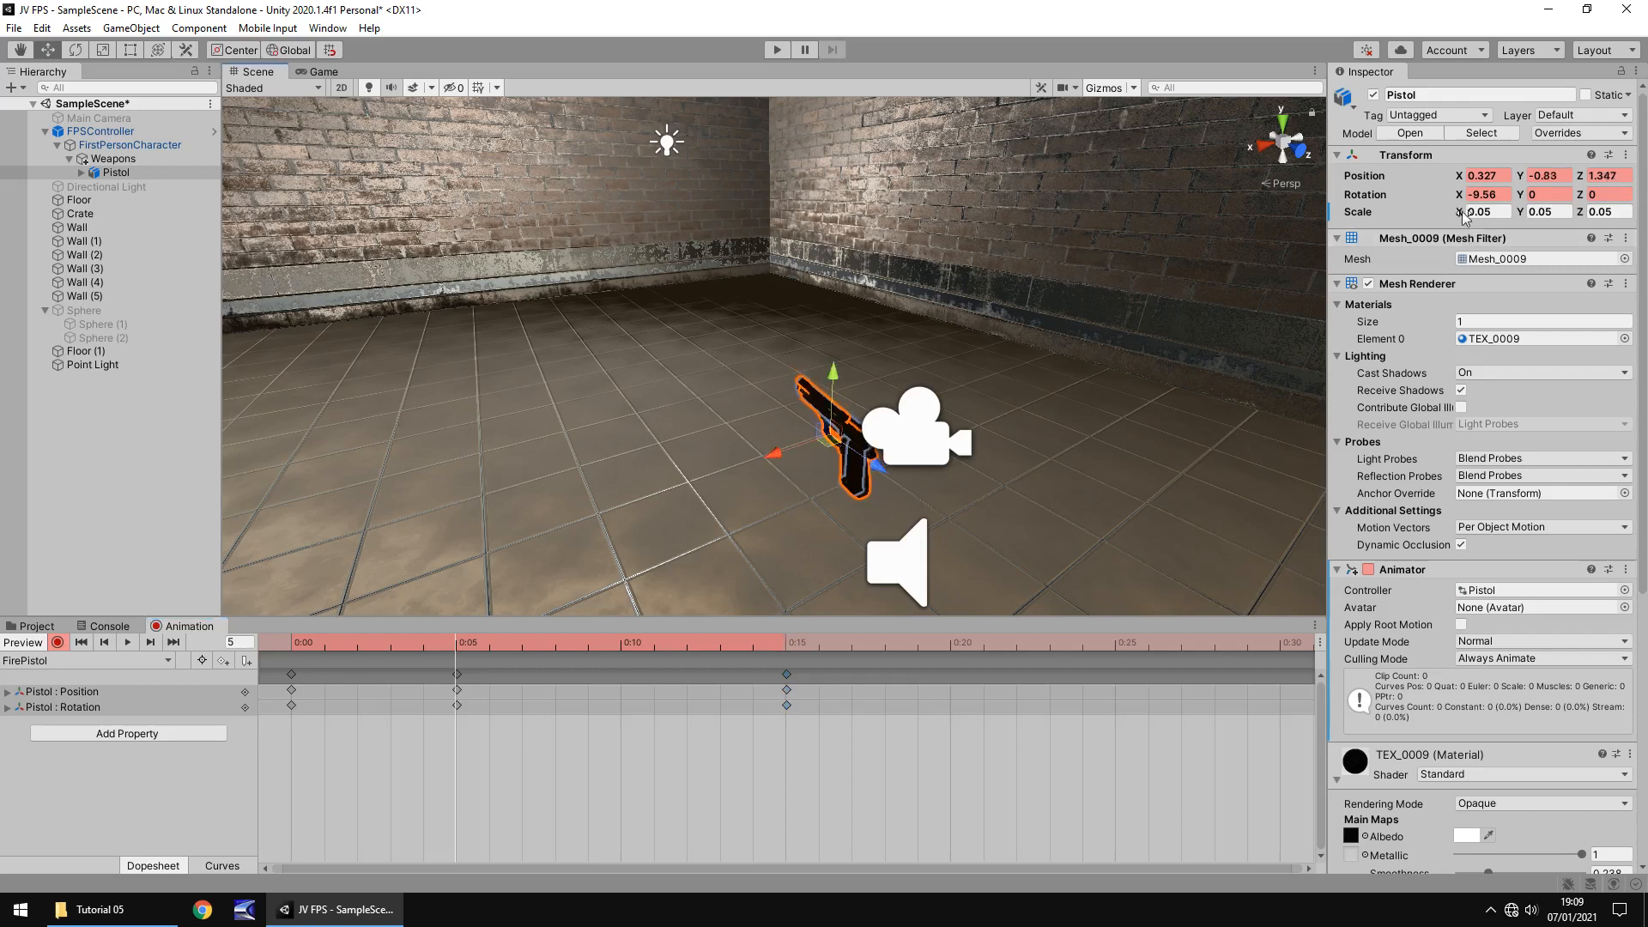
{"action": "type", "text": "-13.13"}
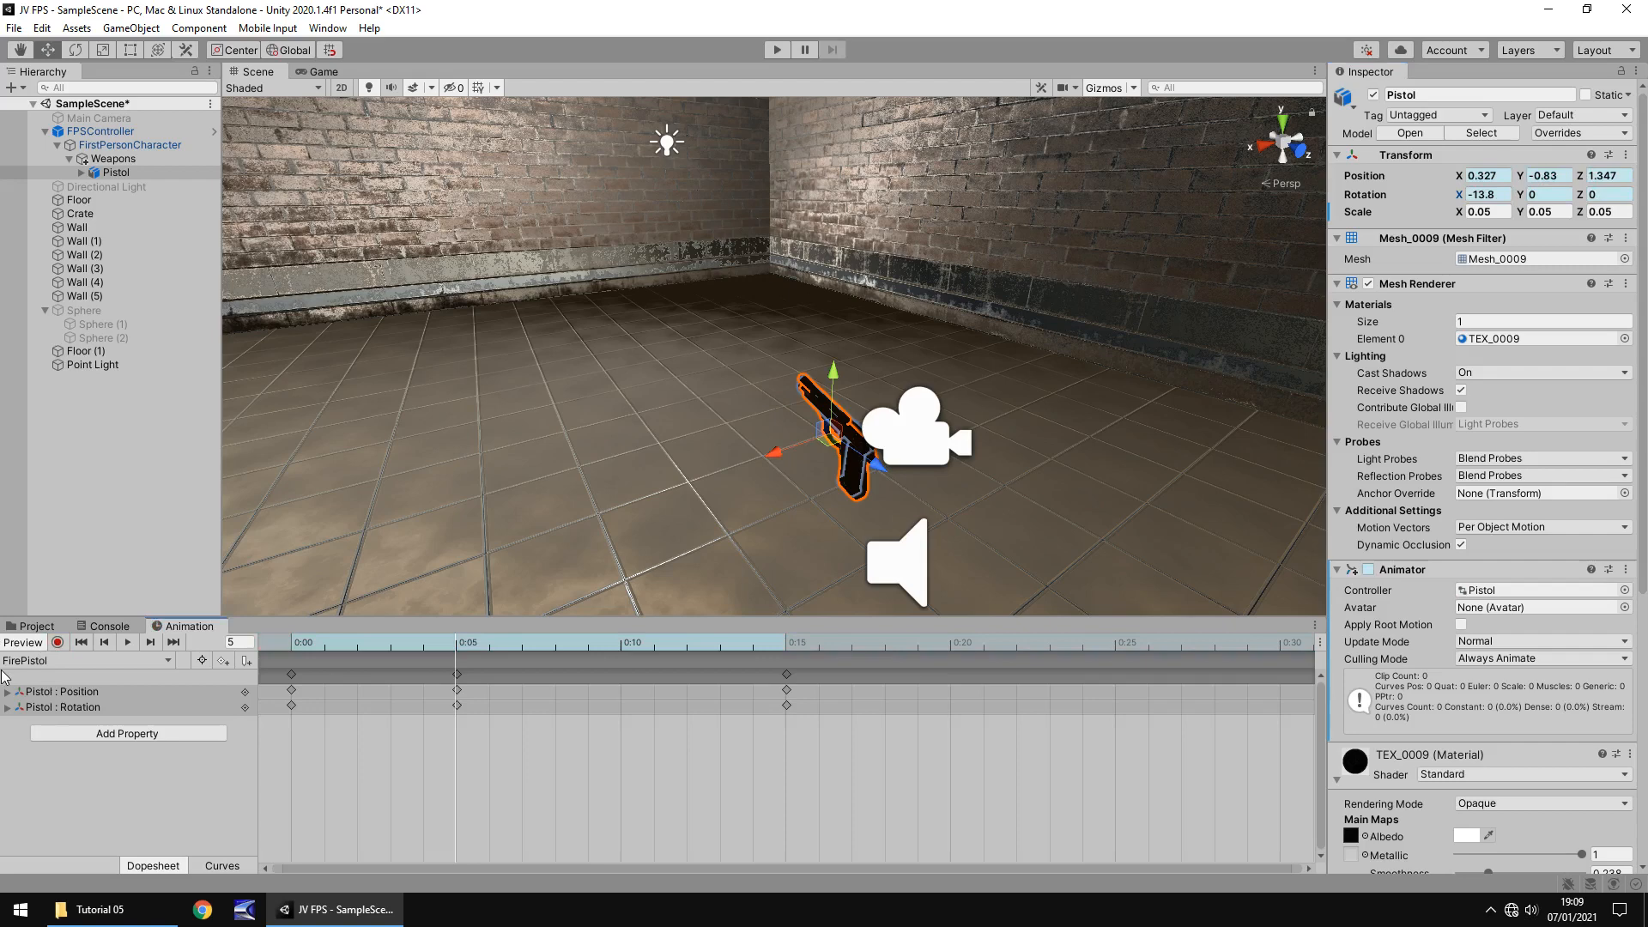
Run the game to test the faster recoil, then stop it
{"action": "left_click", "coordinate": [35, 626]}
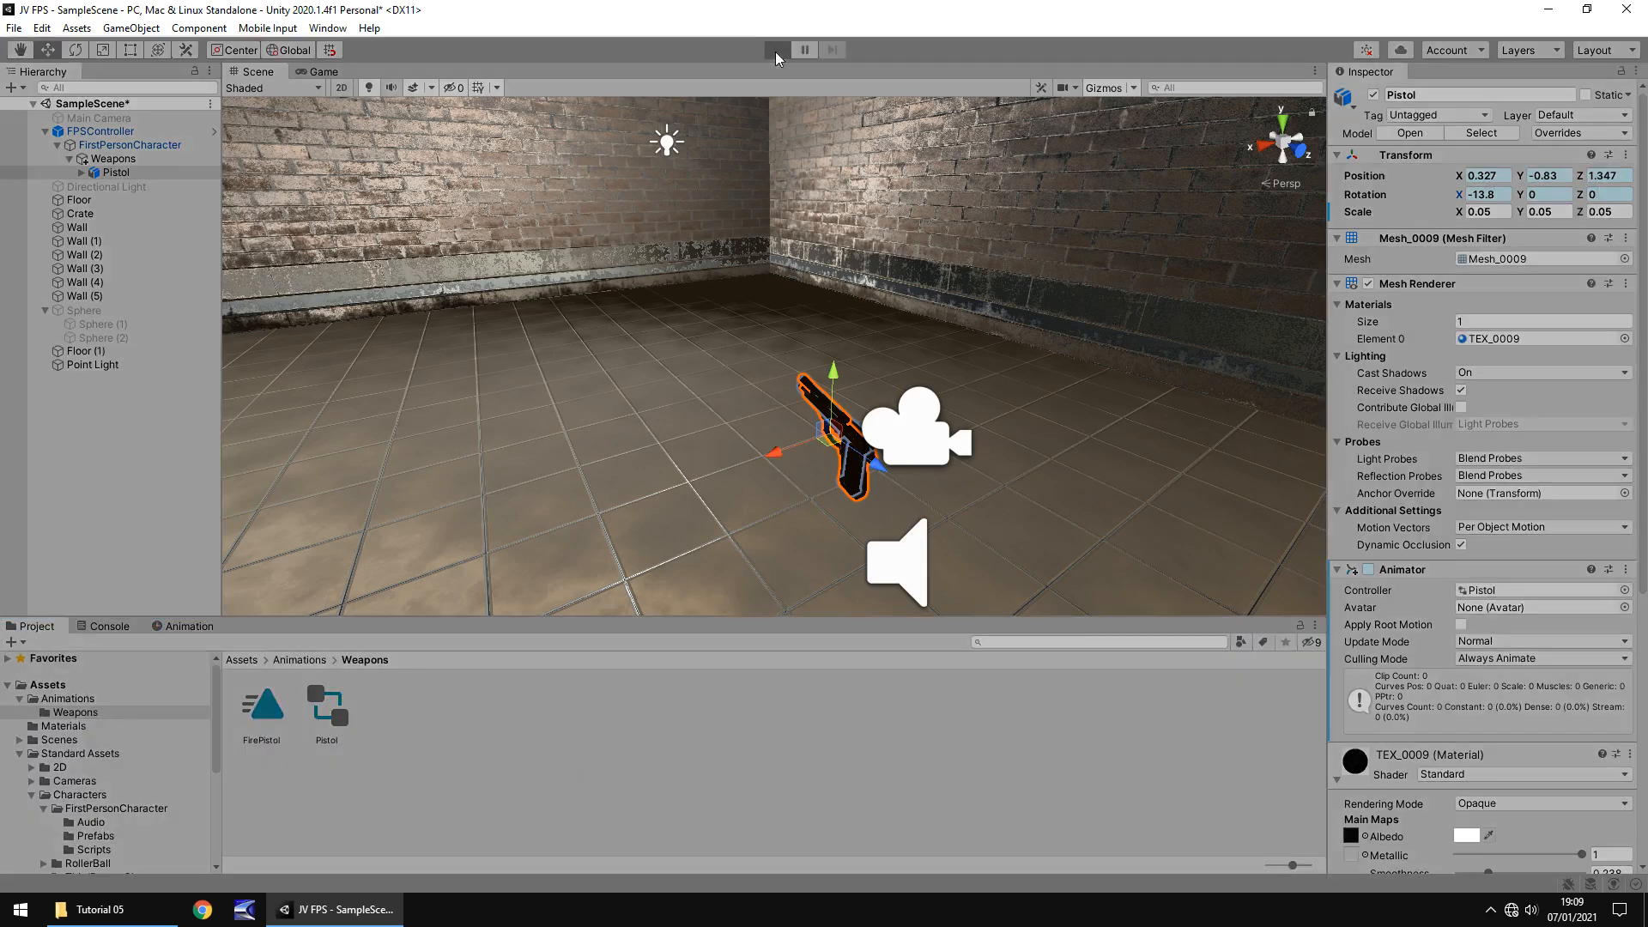
{"action": "mouse_move", "coordinate": [628, 430]}
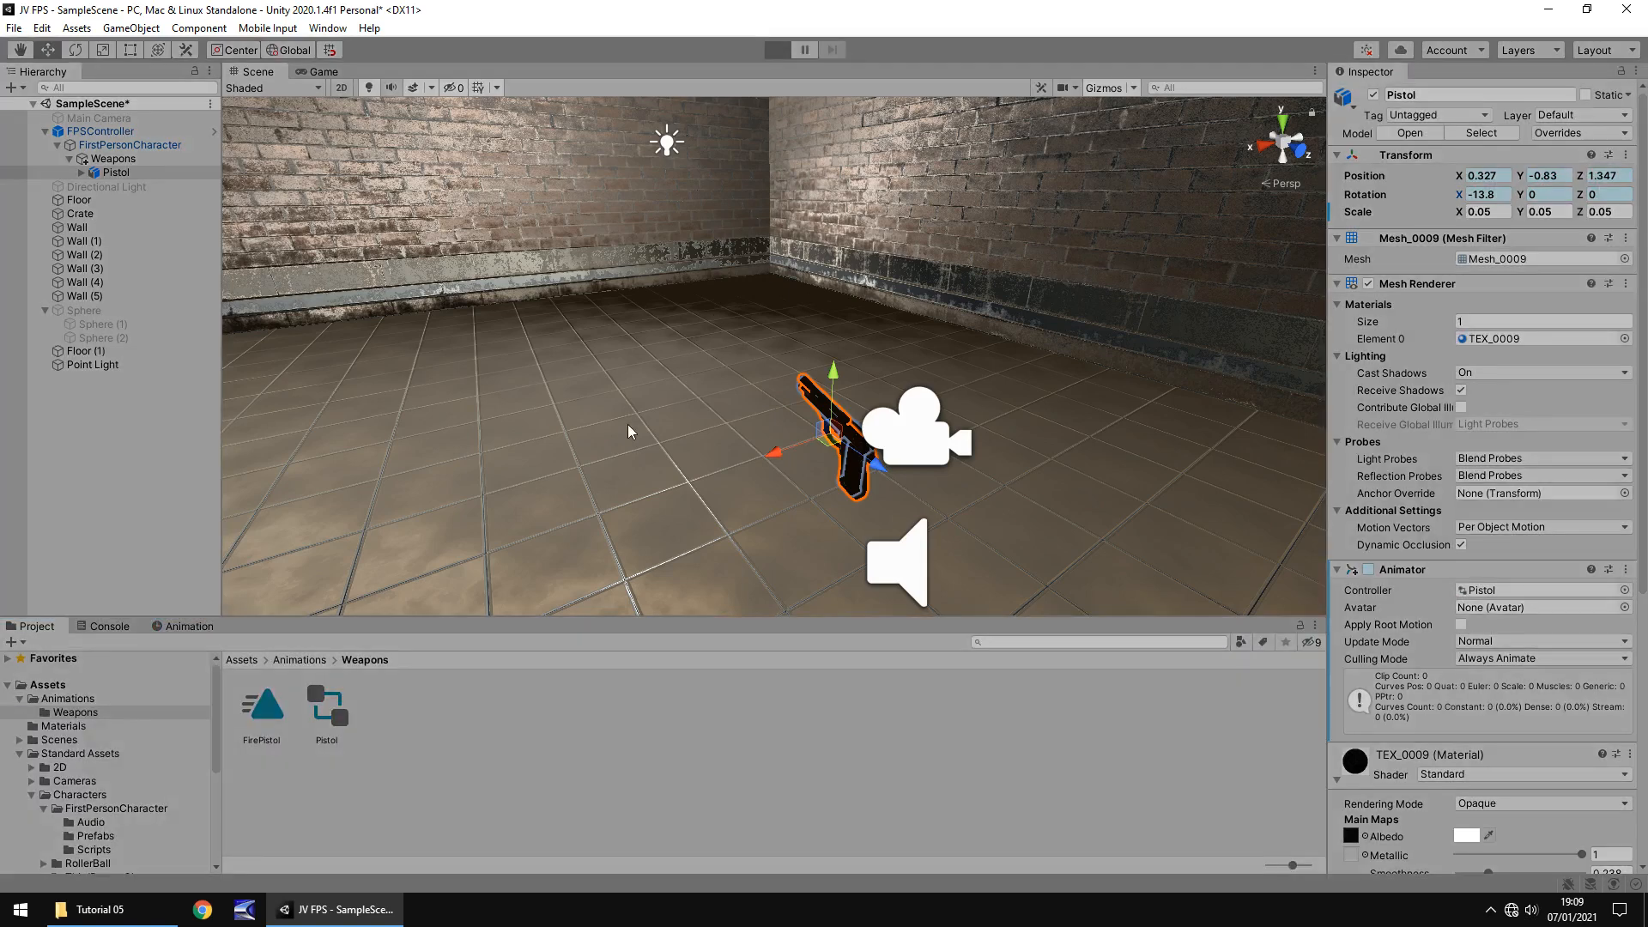
{"action": "left_click", "coordinate": [775, 50]}
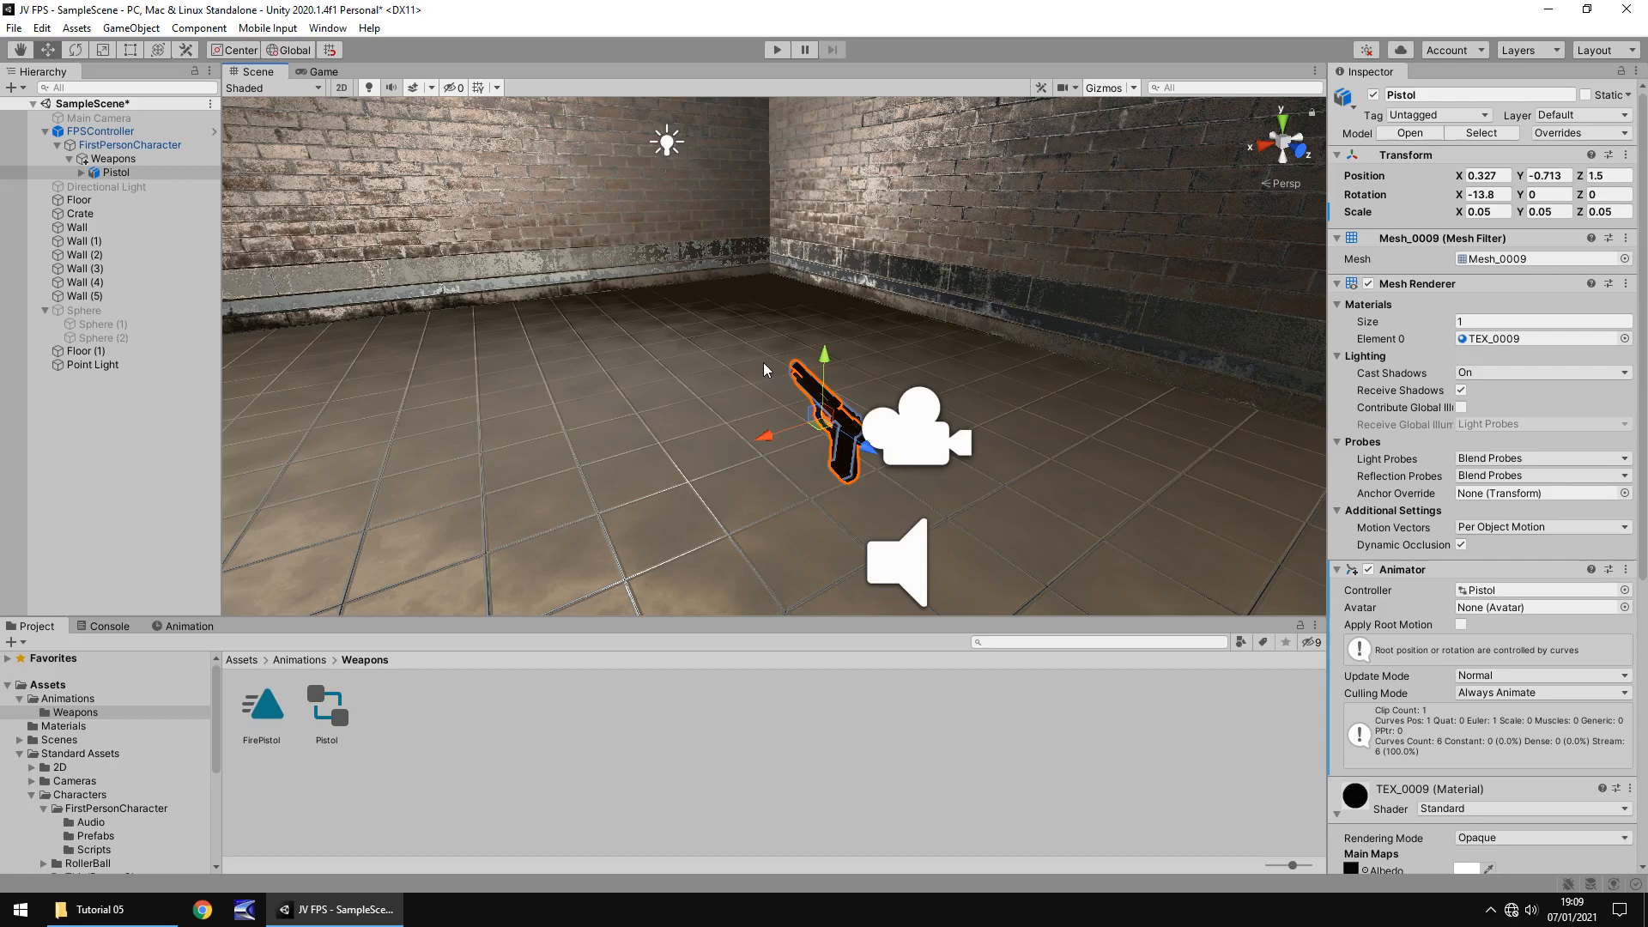
{"action": "mouse_move", "coordinate": [575, 474]}
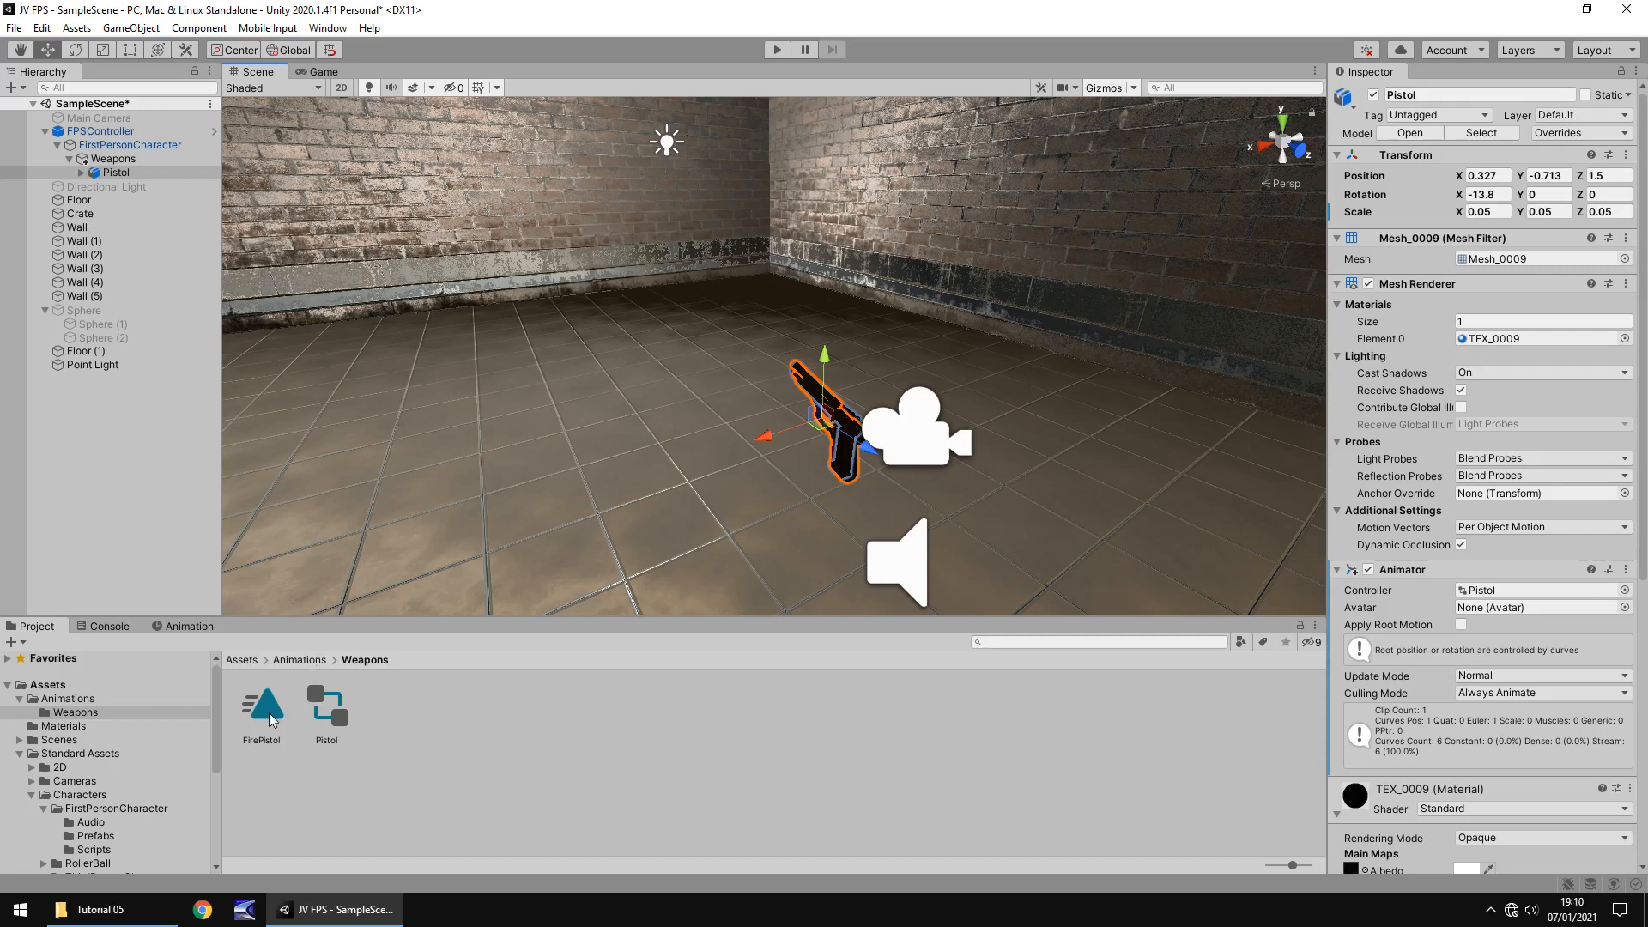
Untick Loop Time on FirePistol.anim, test-play the single recoil, then select Pistol
{"action": "left_click", "coordinate": [262, 702]}
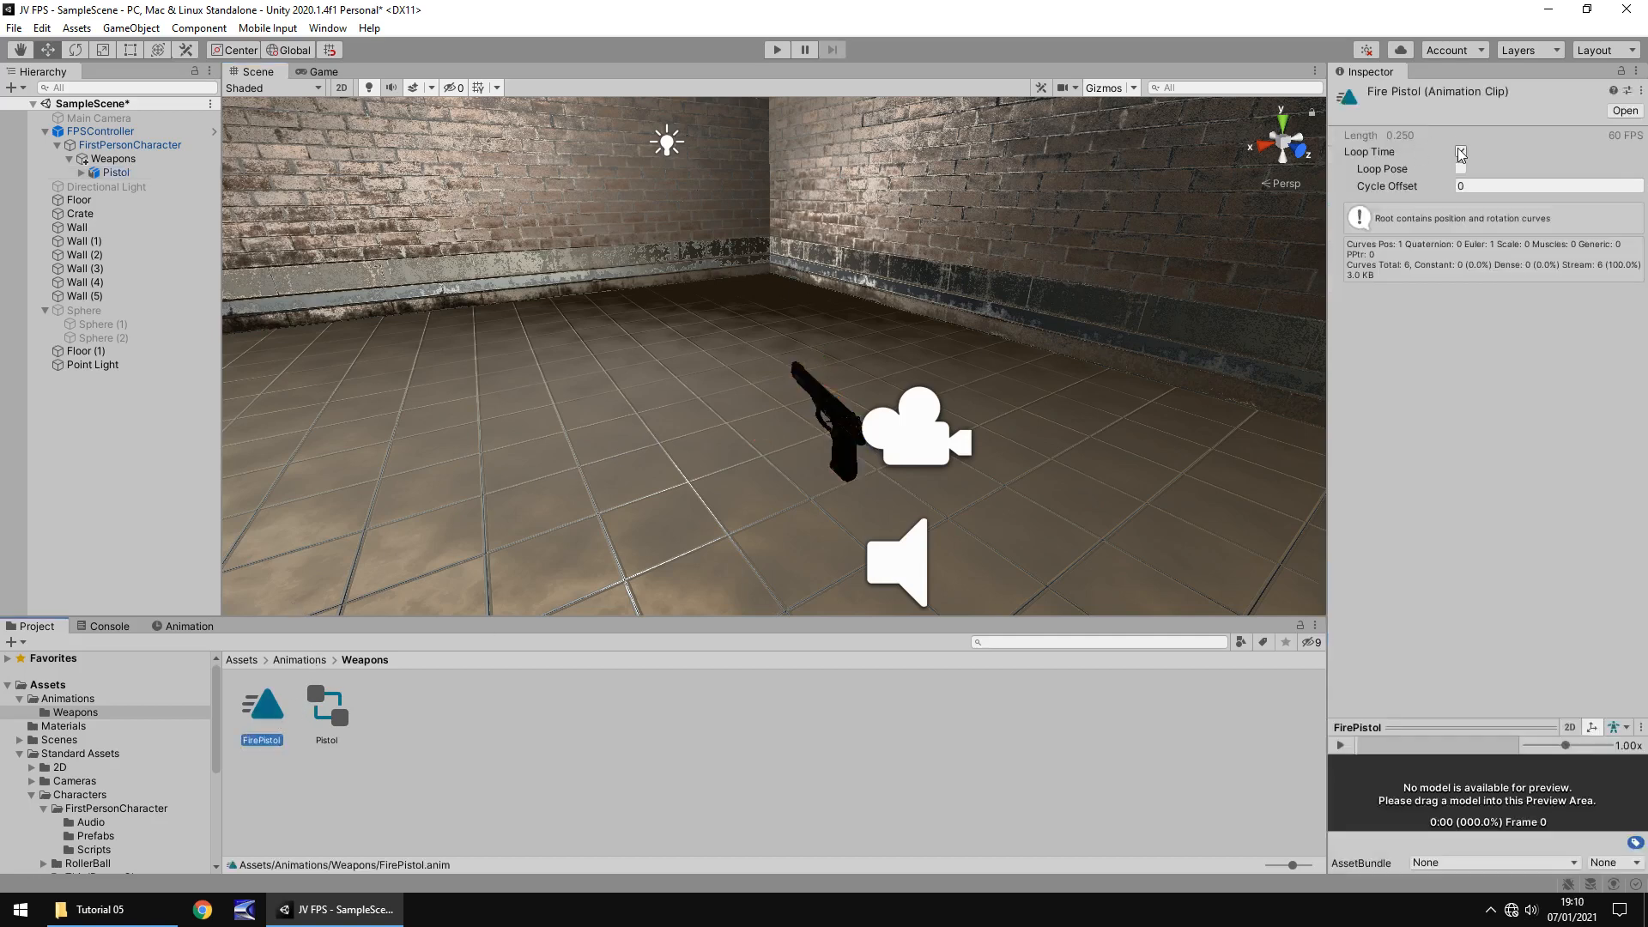
{"action": "left_click", "coordinate": [1460, 151]}
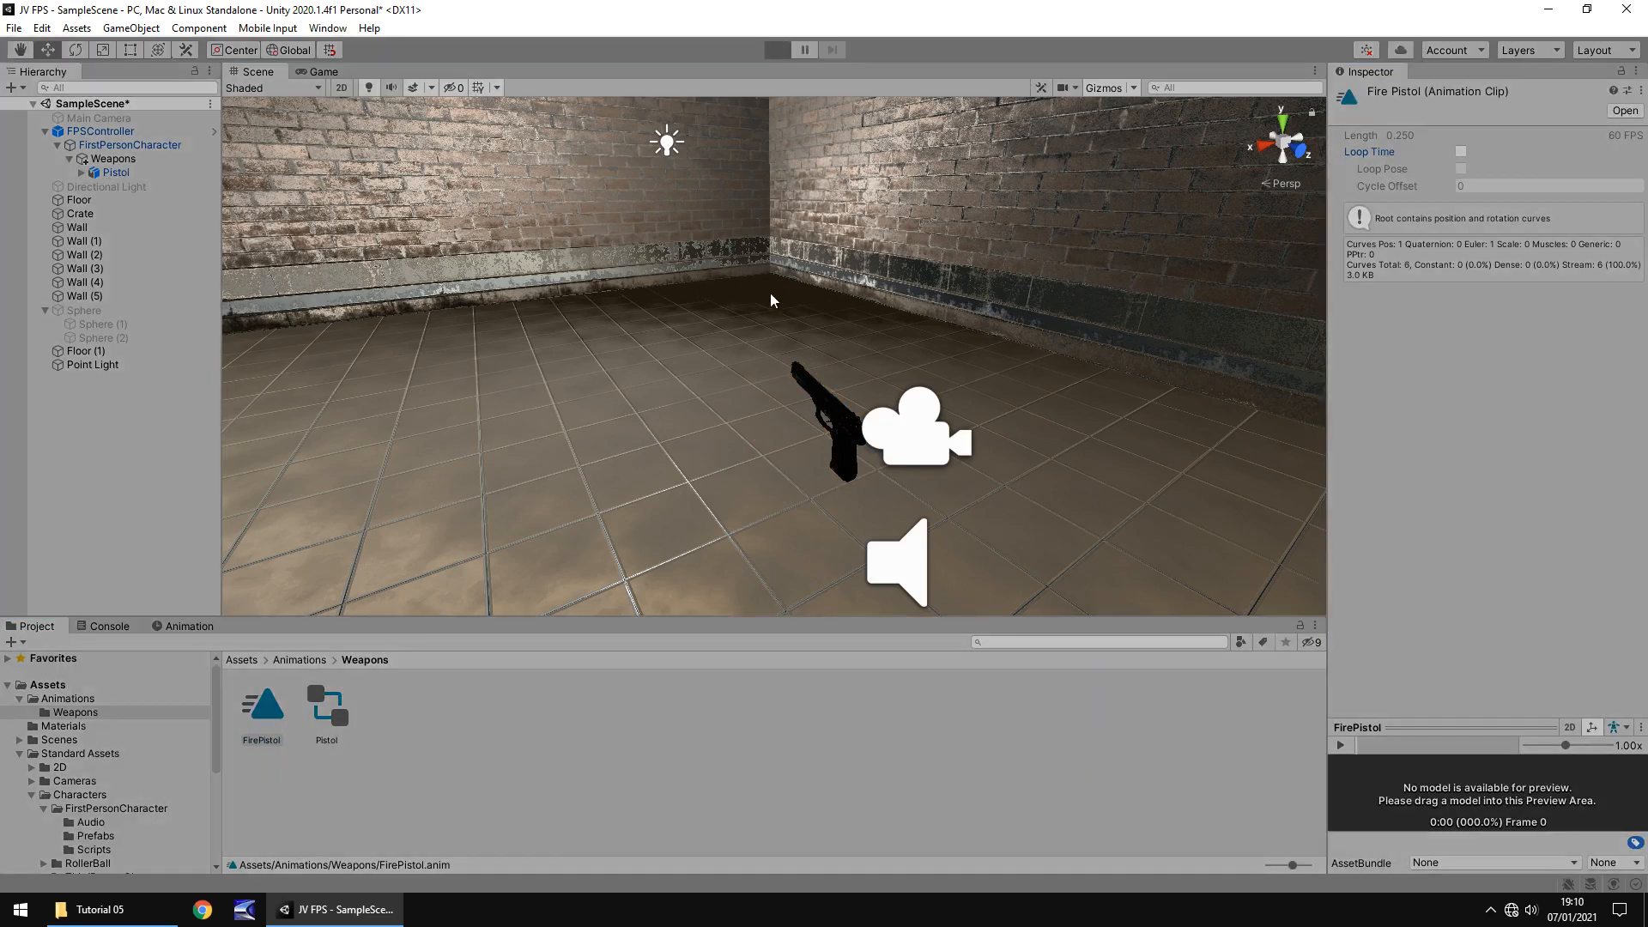
{"action": "left_click", "coordinate": [776, 49]}
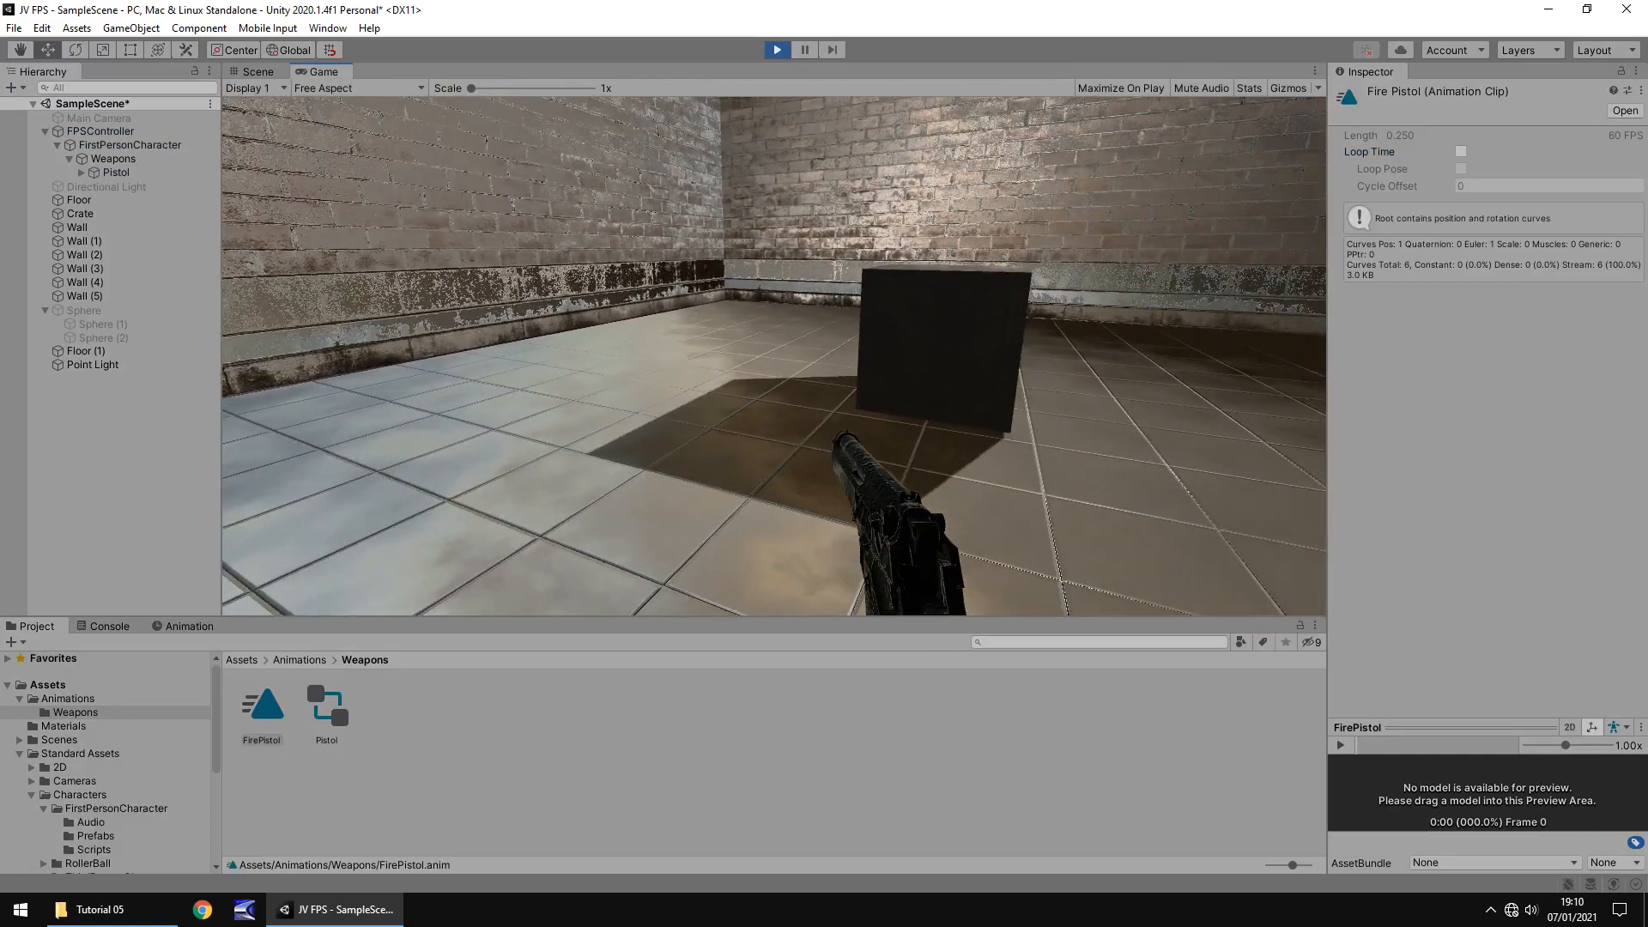
{"action": "left_click", "coordinate": [257, 70]}
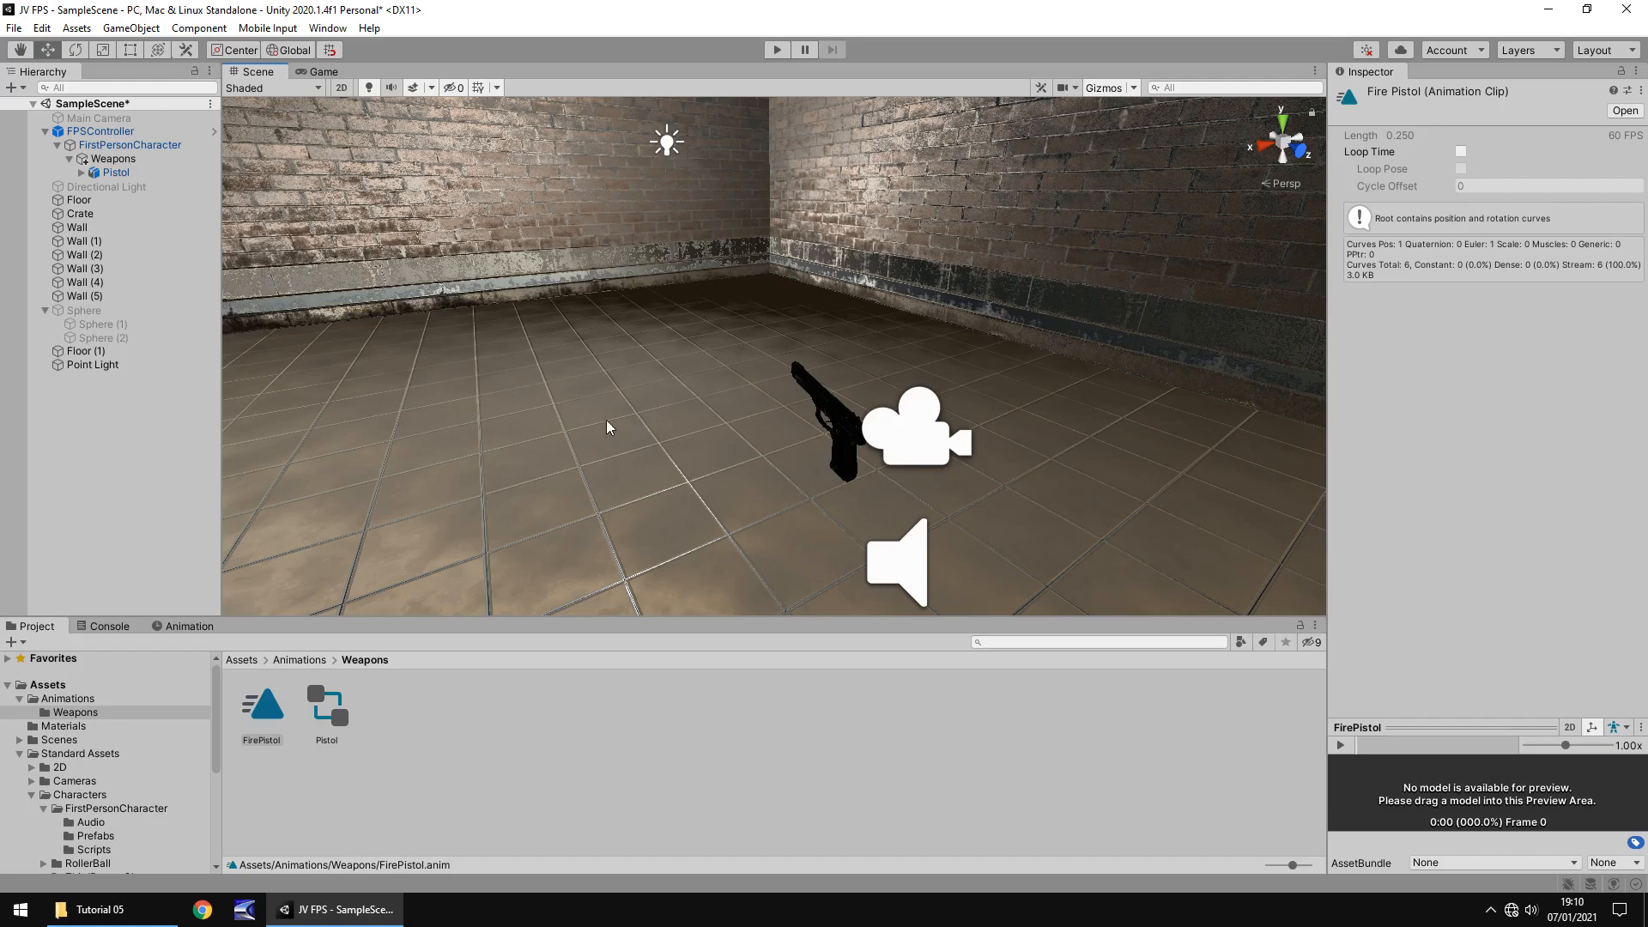
{"action": "left_click_drag", "start_coordinate": [604, 427], "coordinate": [678, 398]}
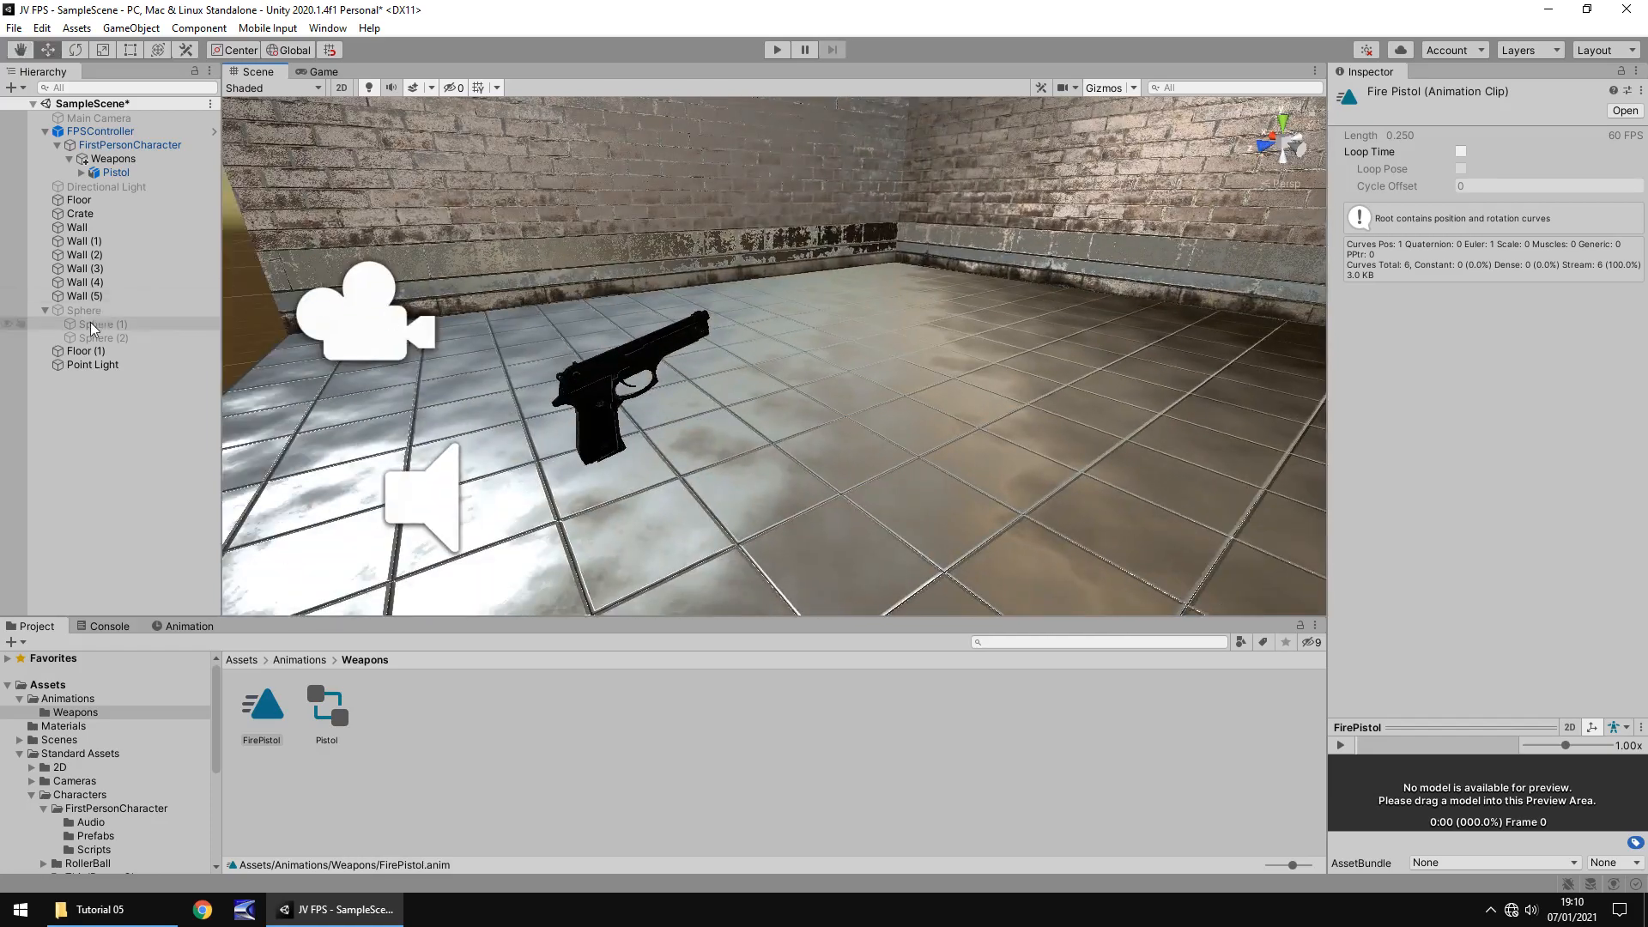
{"action": "left_click", "coordinate": [113, 171]}
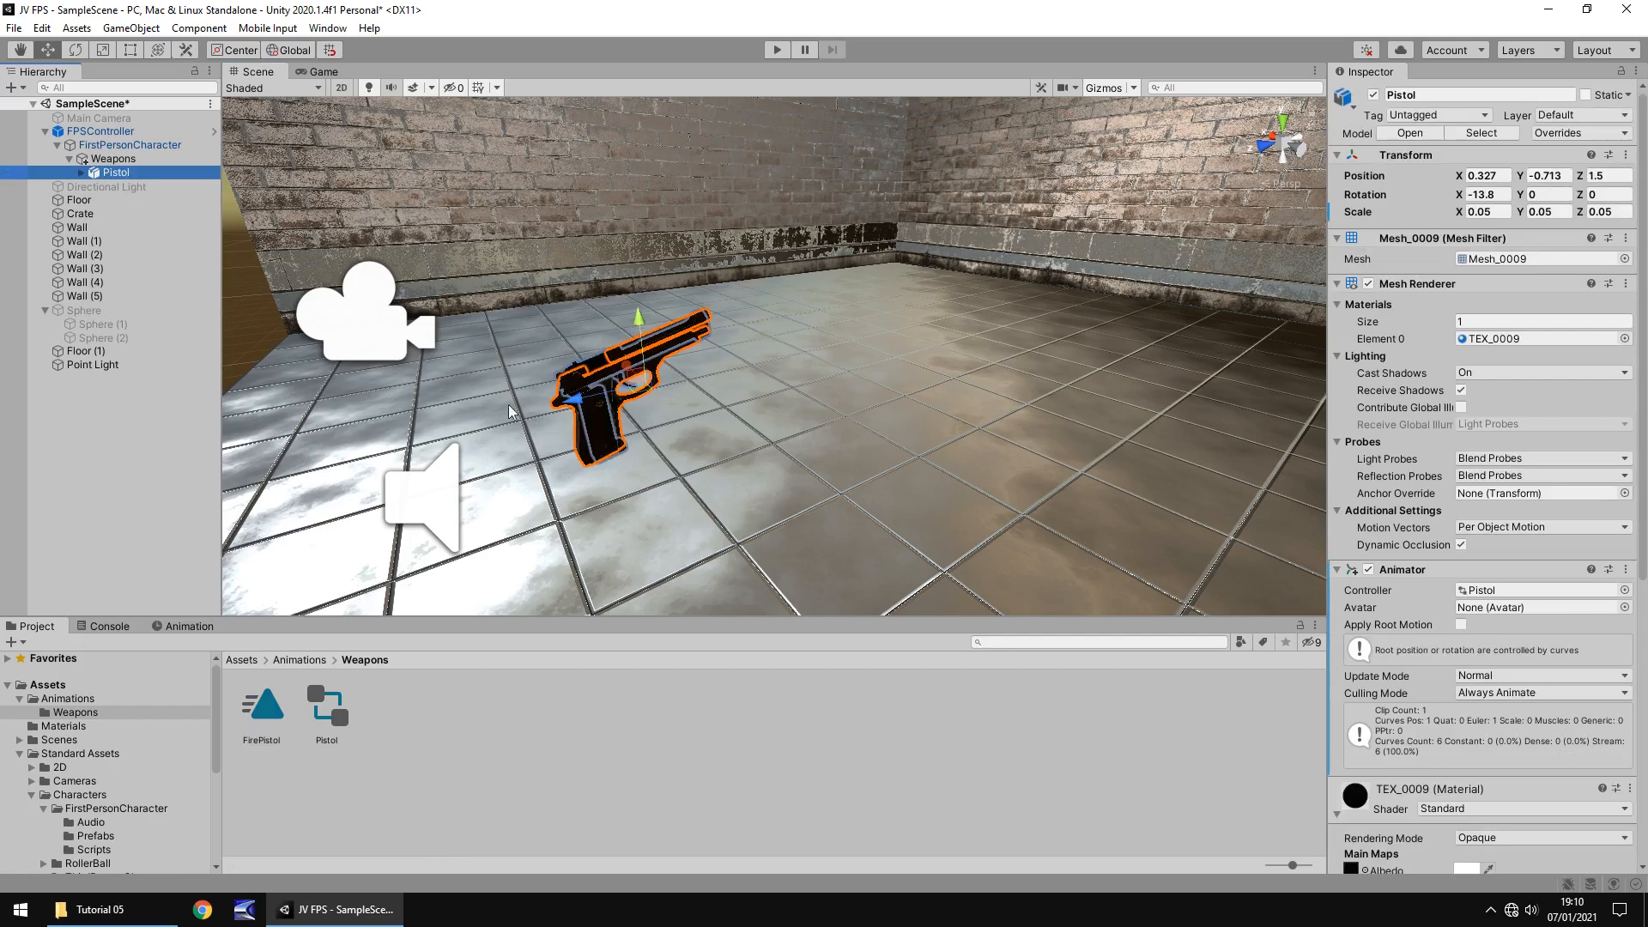
{"action": "mouse_move", "coordinate": [534, 412]}
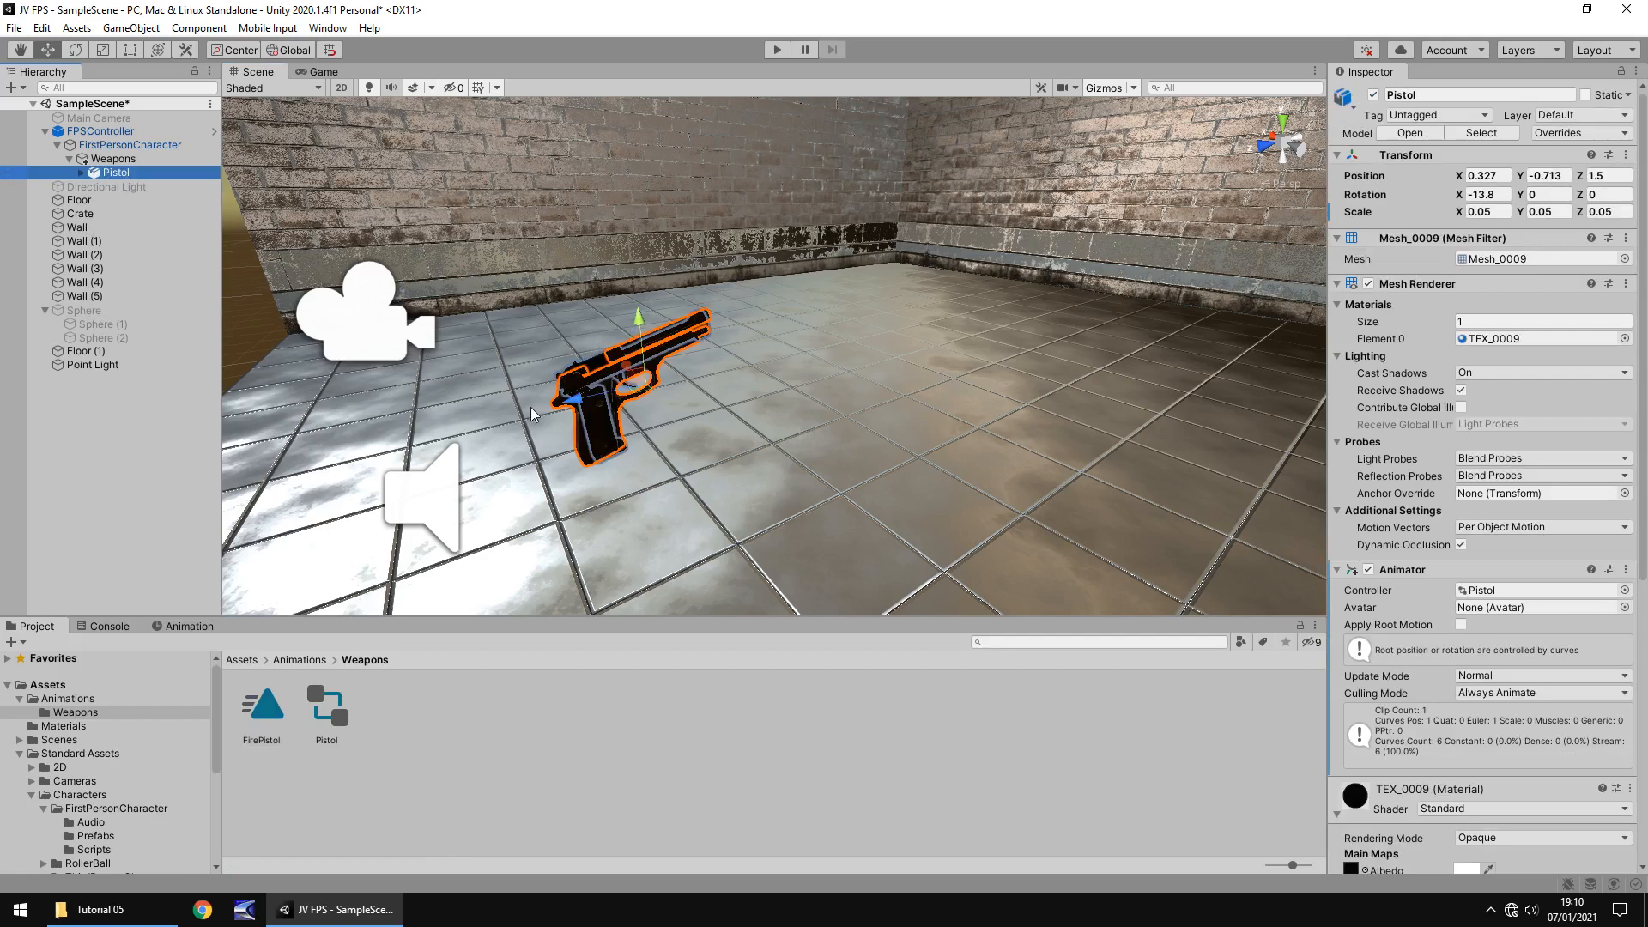
{"action": "mouse_move", "coordinate": [780, 362]}
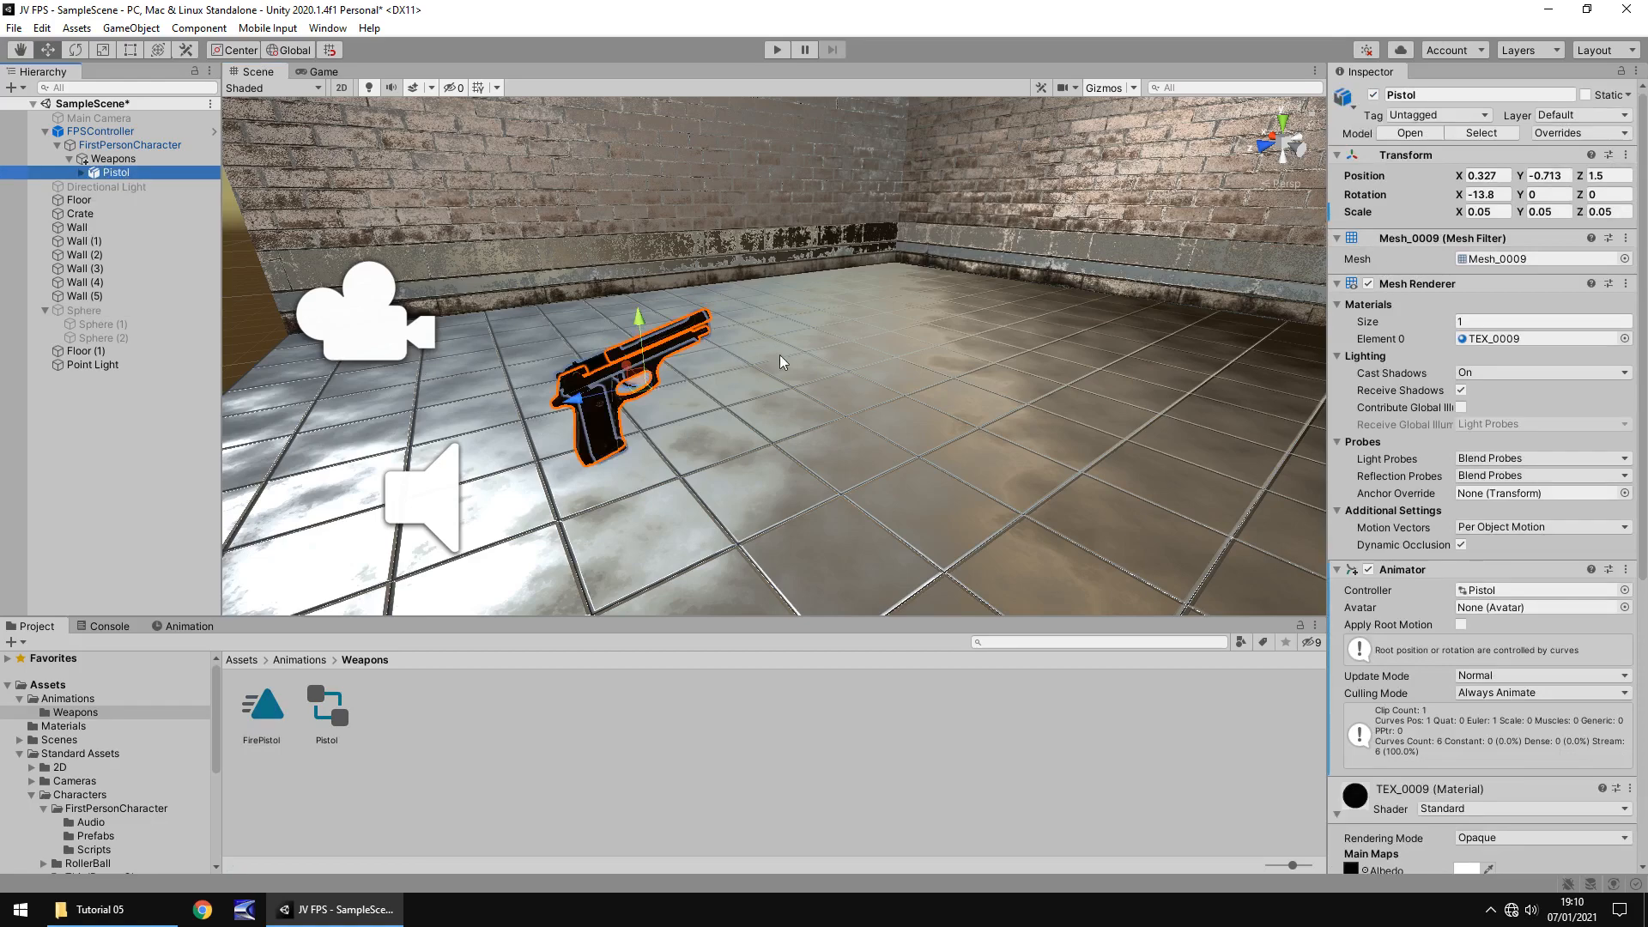
{"action": "mouse_move", "coordinate": [735, 398]}
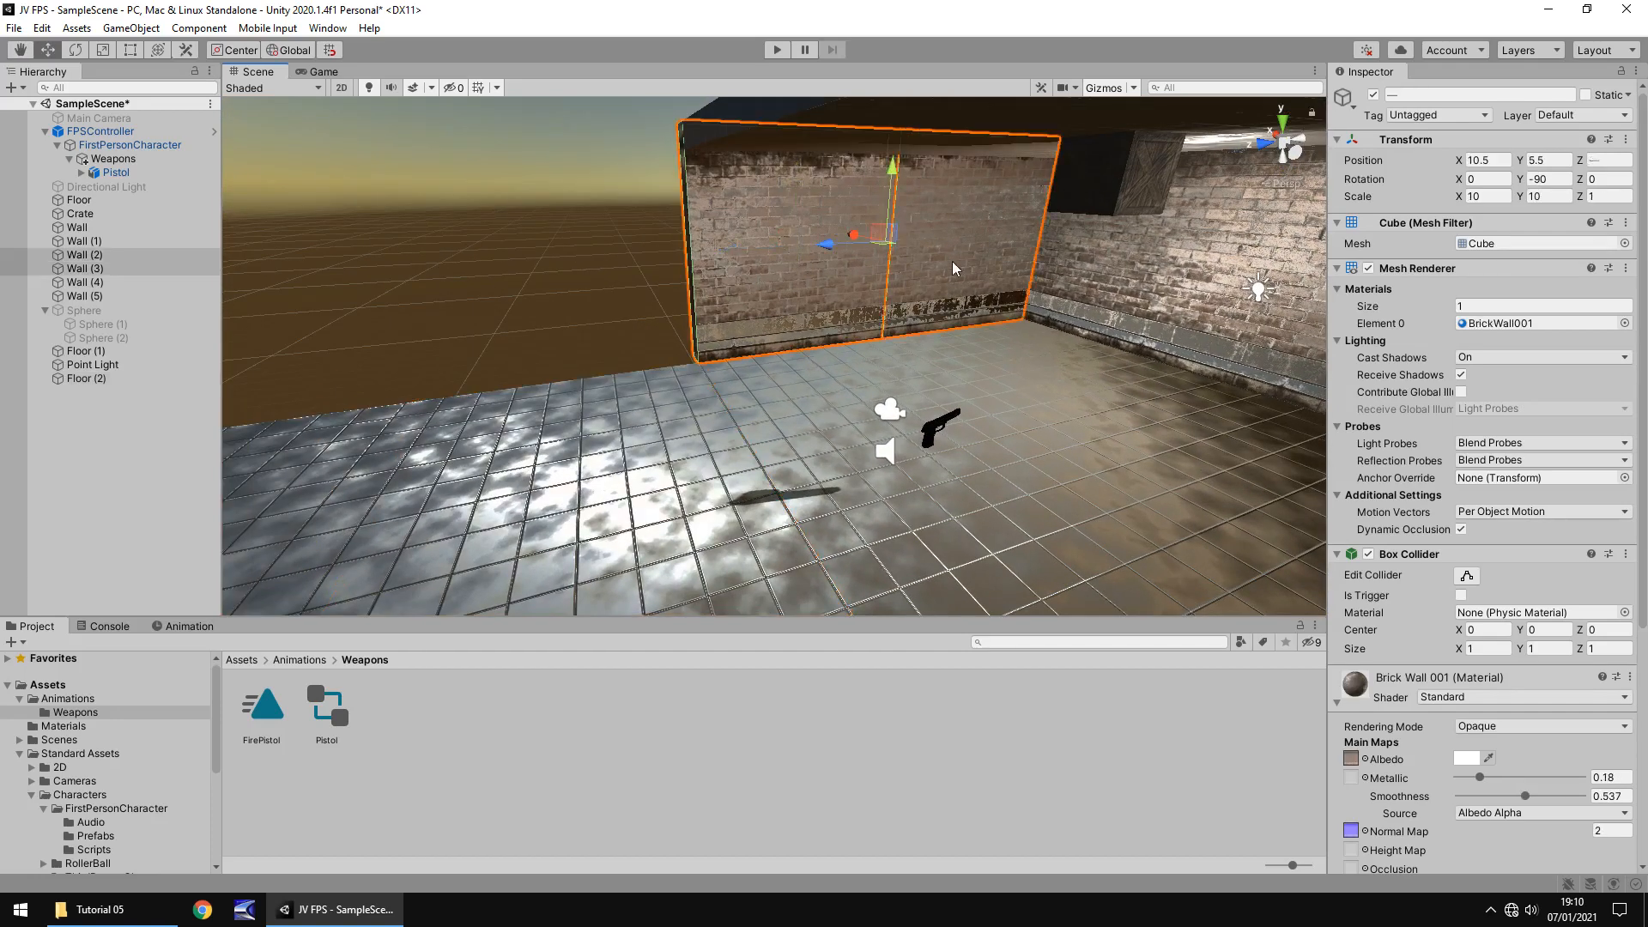
{"action": "mouse_move", "coordinate": [860, 268]}
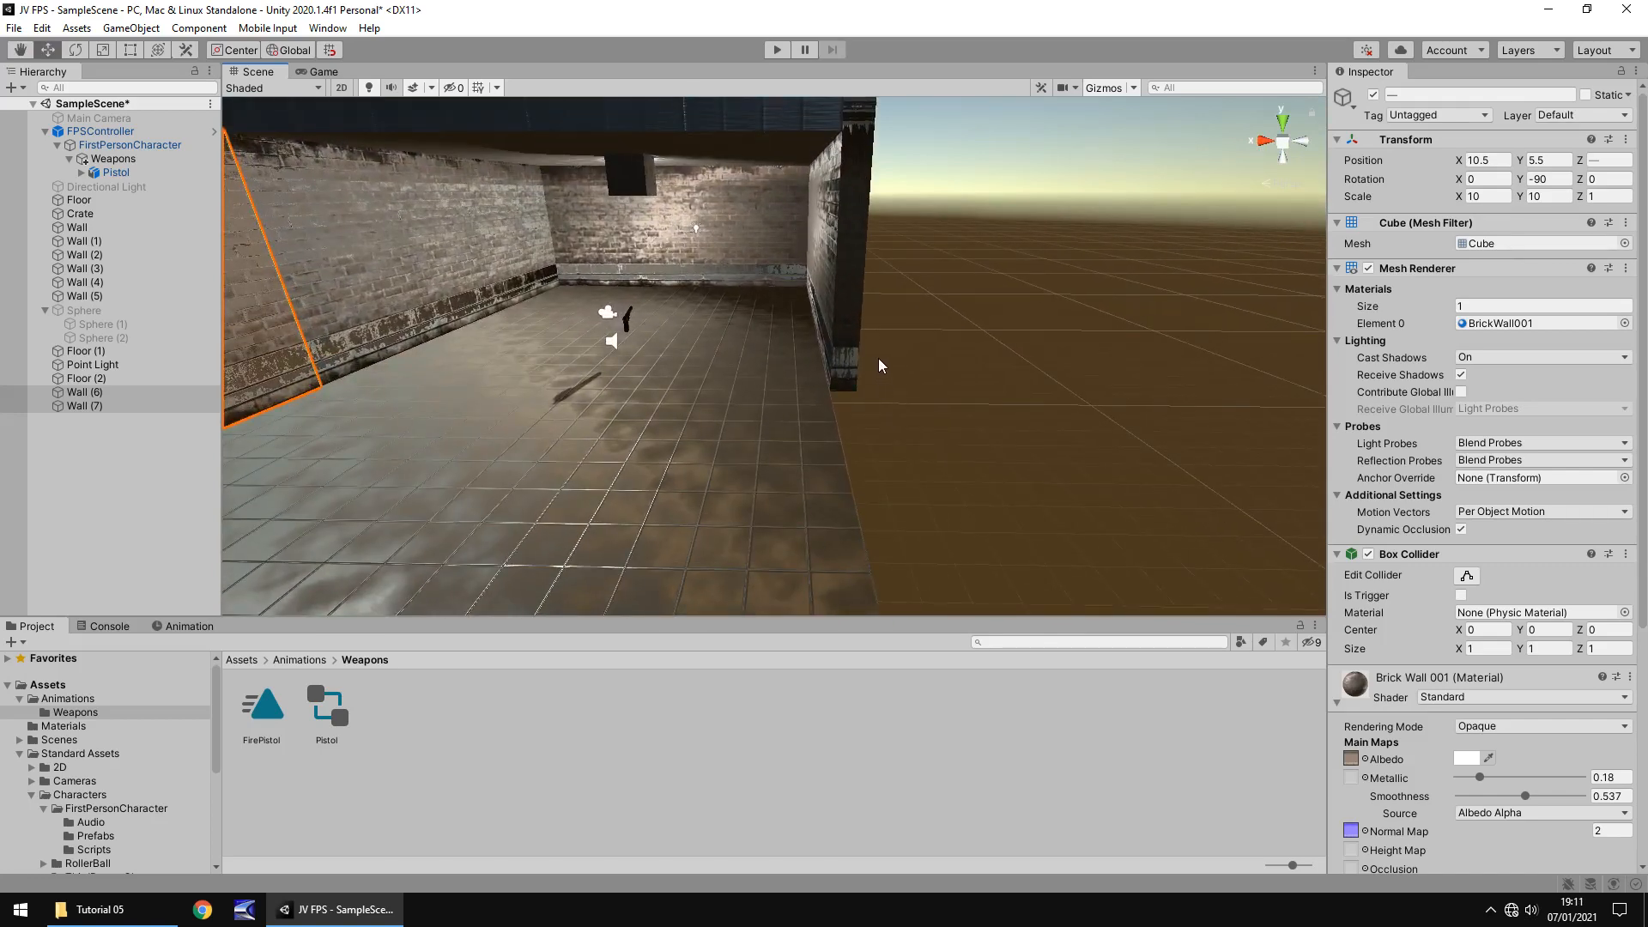
{"action": "mouse_move", "coordinate": [779, 401]}
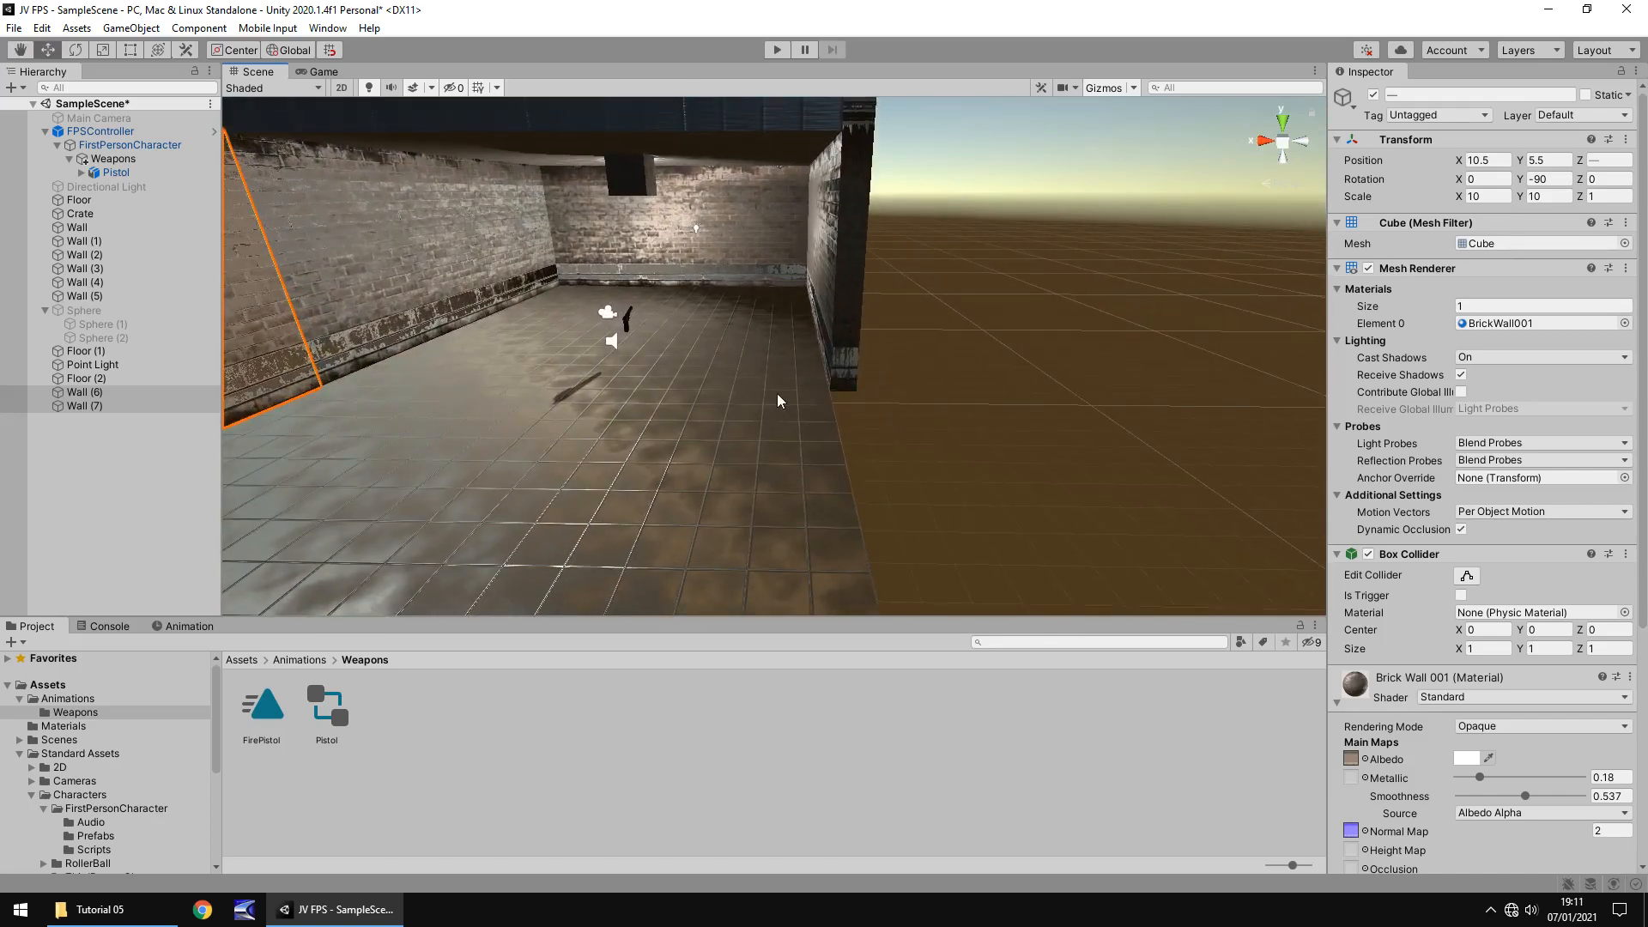
Select the brick wall Wall (5) and change a setting in the Inspector
{"action": "left_click", "coordinate": [842, 242]}
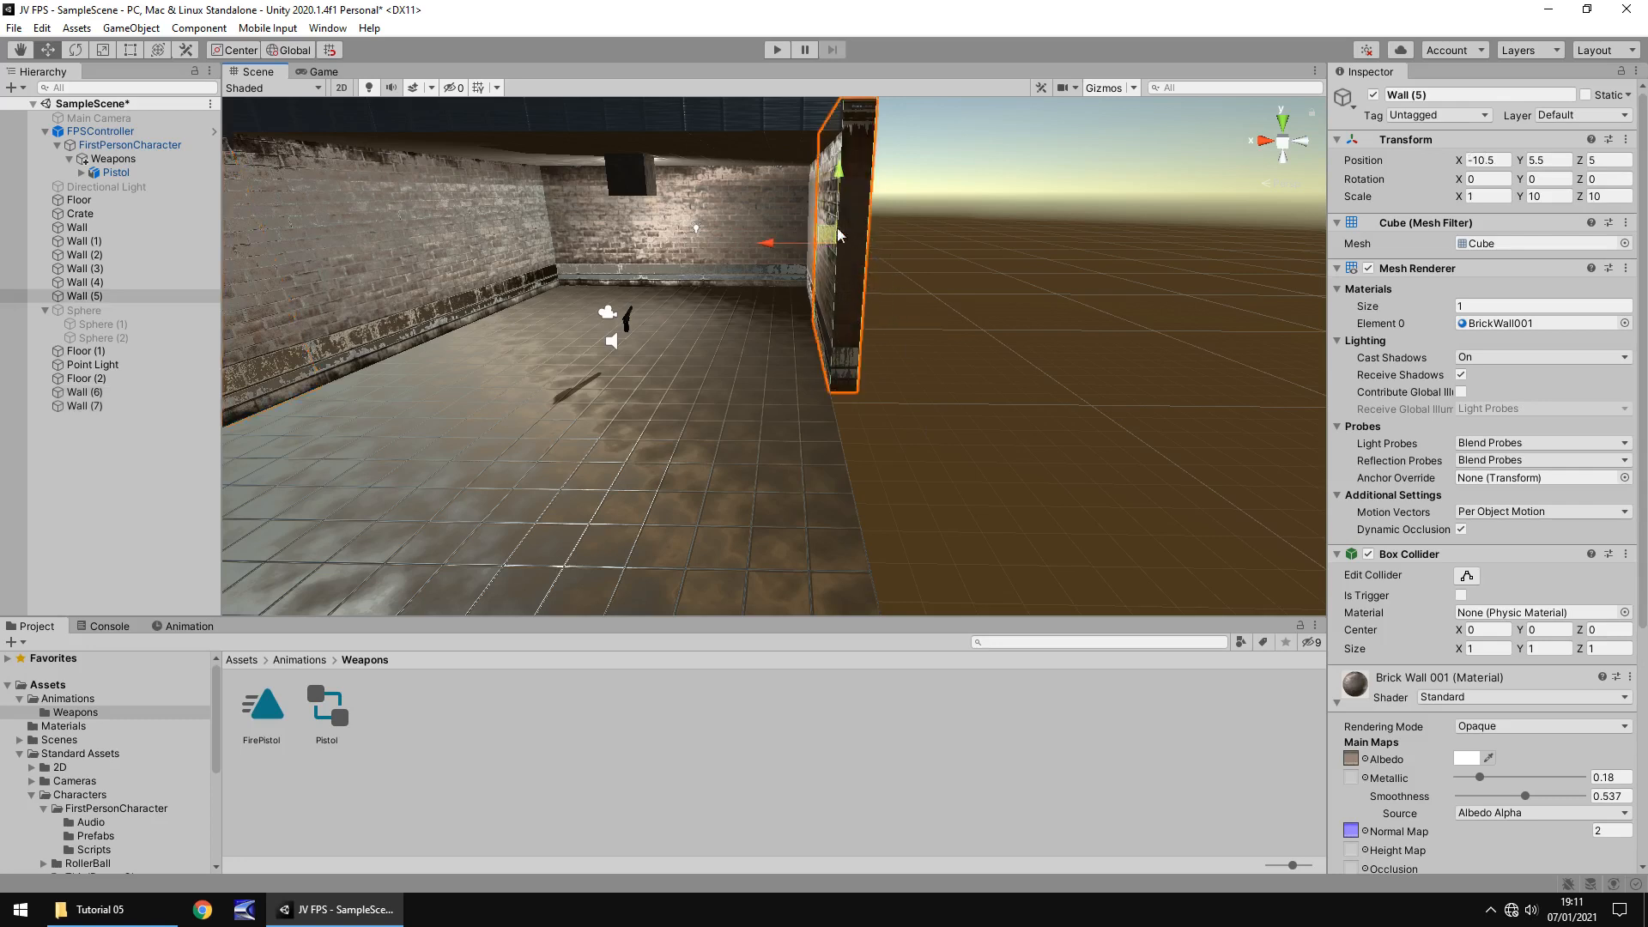
{"action": "left_click", "coordinate": [1488, 197]}
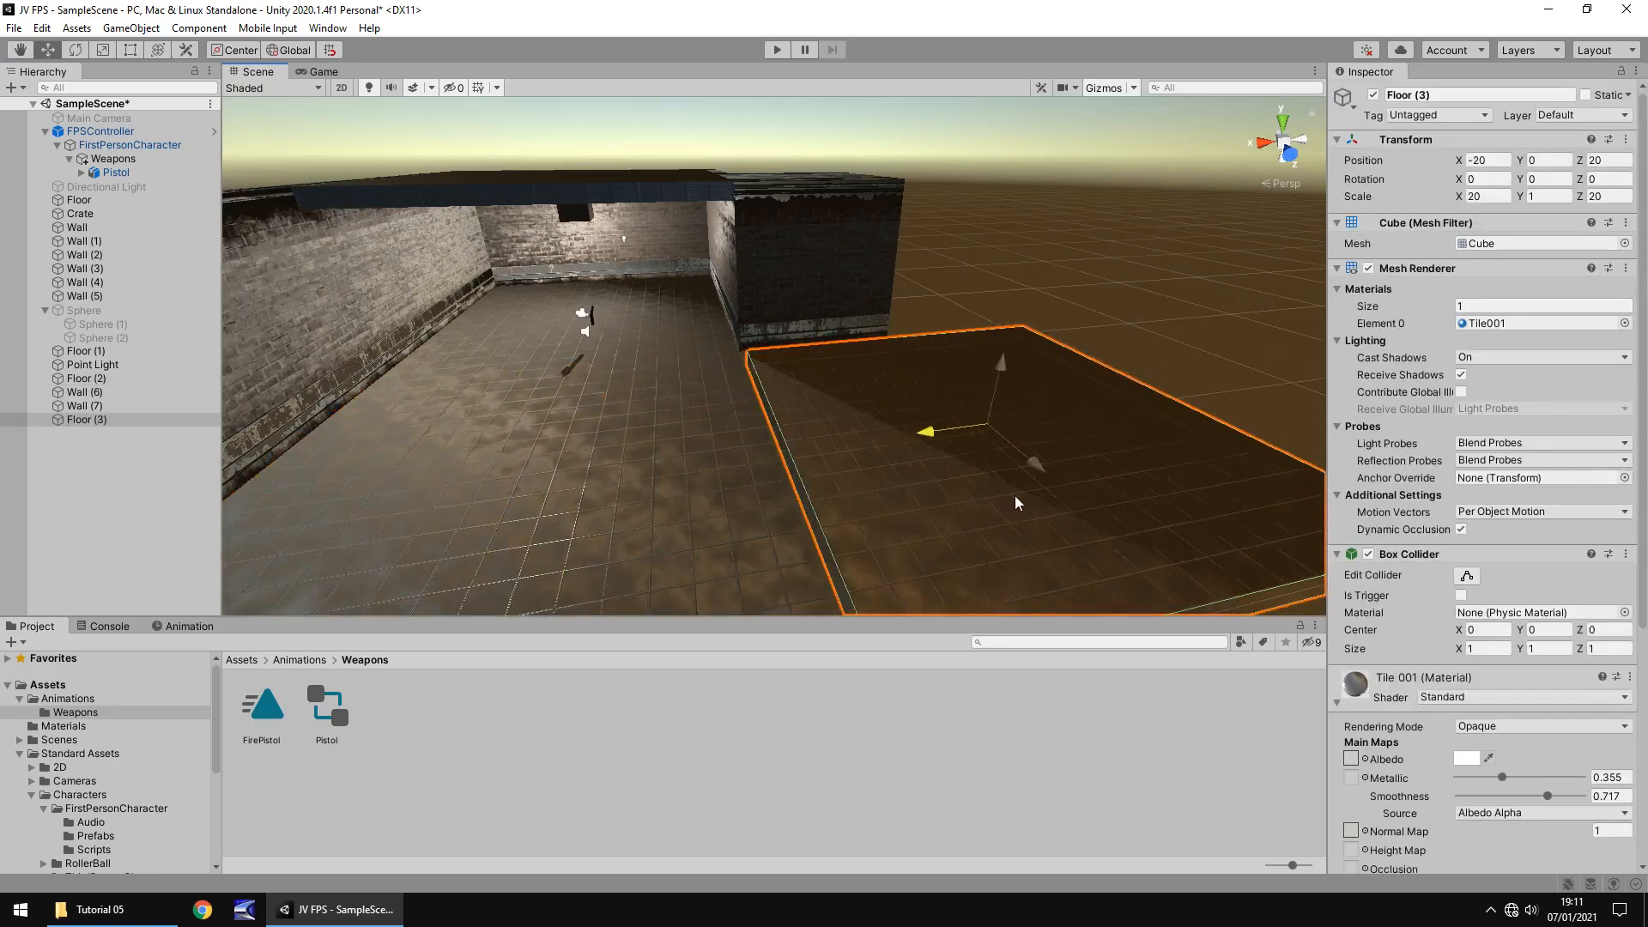
Select a Hierarchy object and look over the new corridor area
{"action": "left_click", "coordinate": [78, 296]}
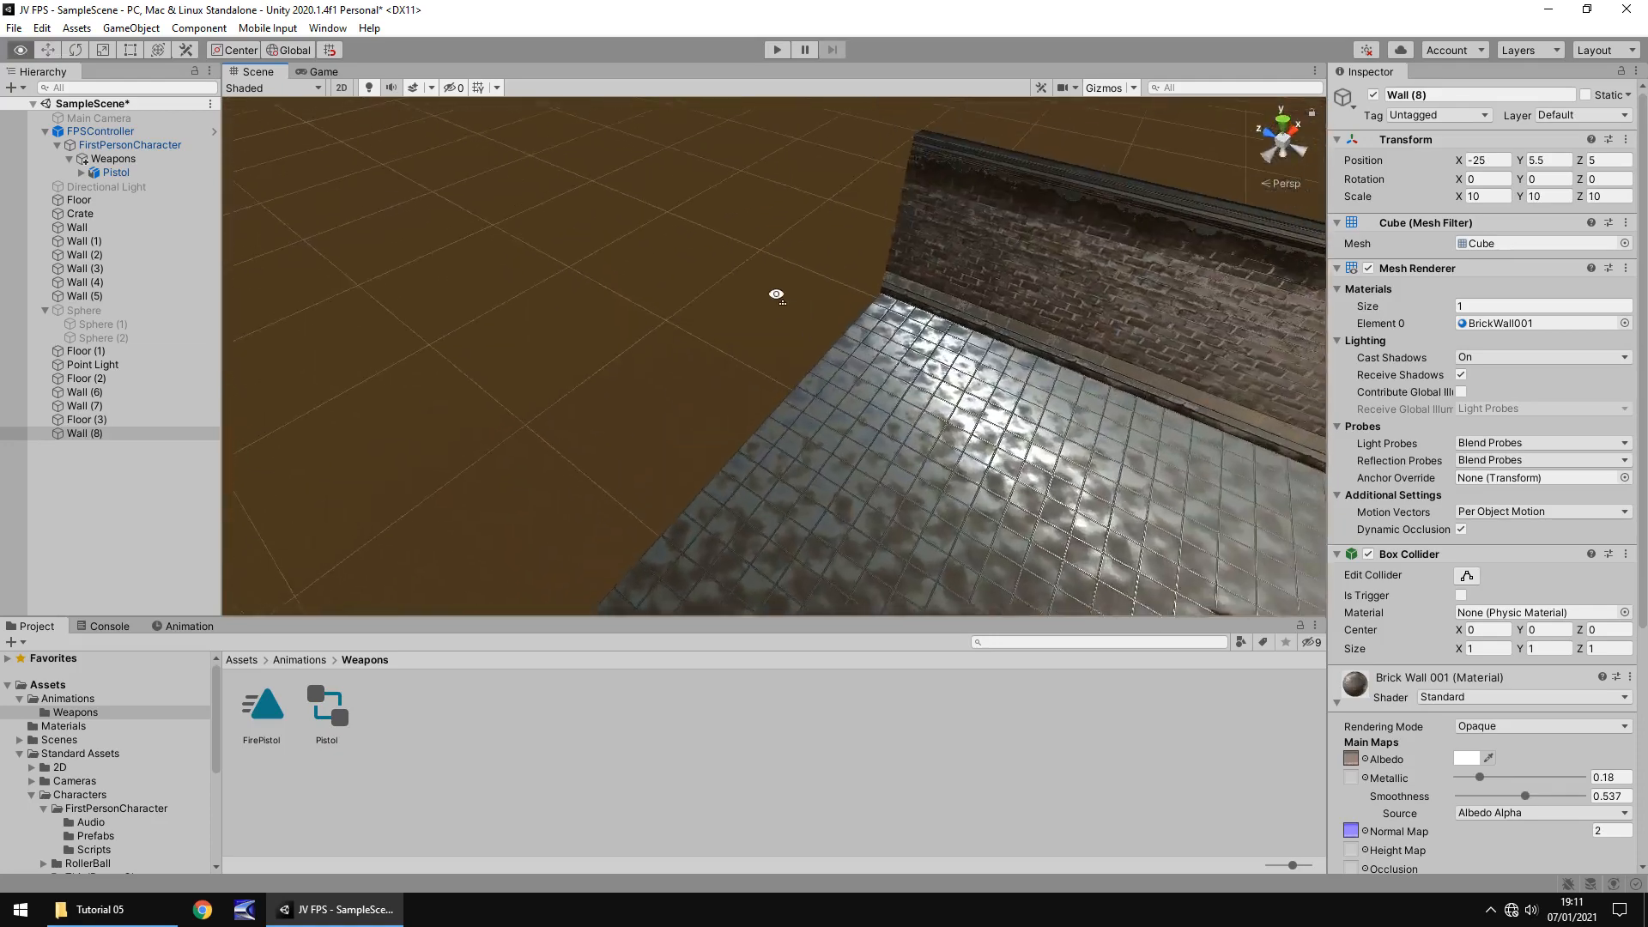
{"action": "left_click_drag", "start_coordinate": [776, 294], "coordinate": [776, 273]}
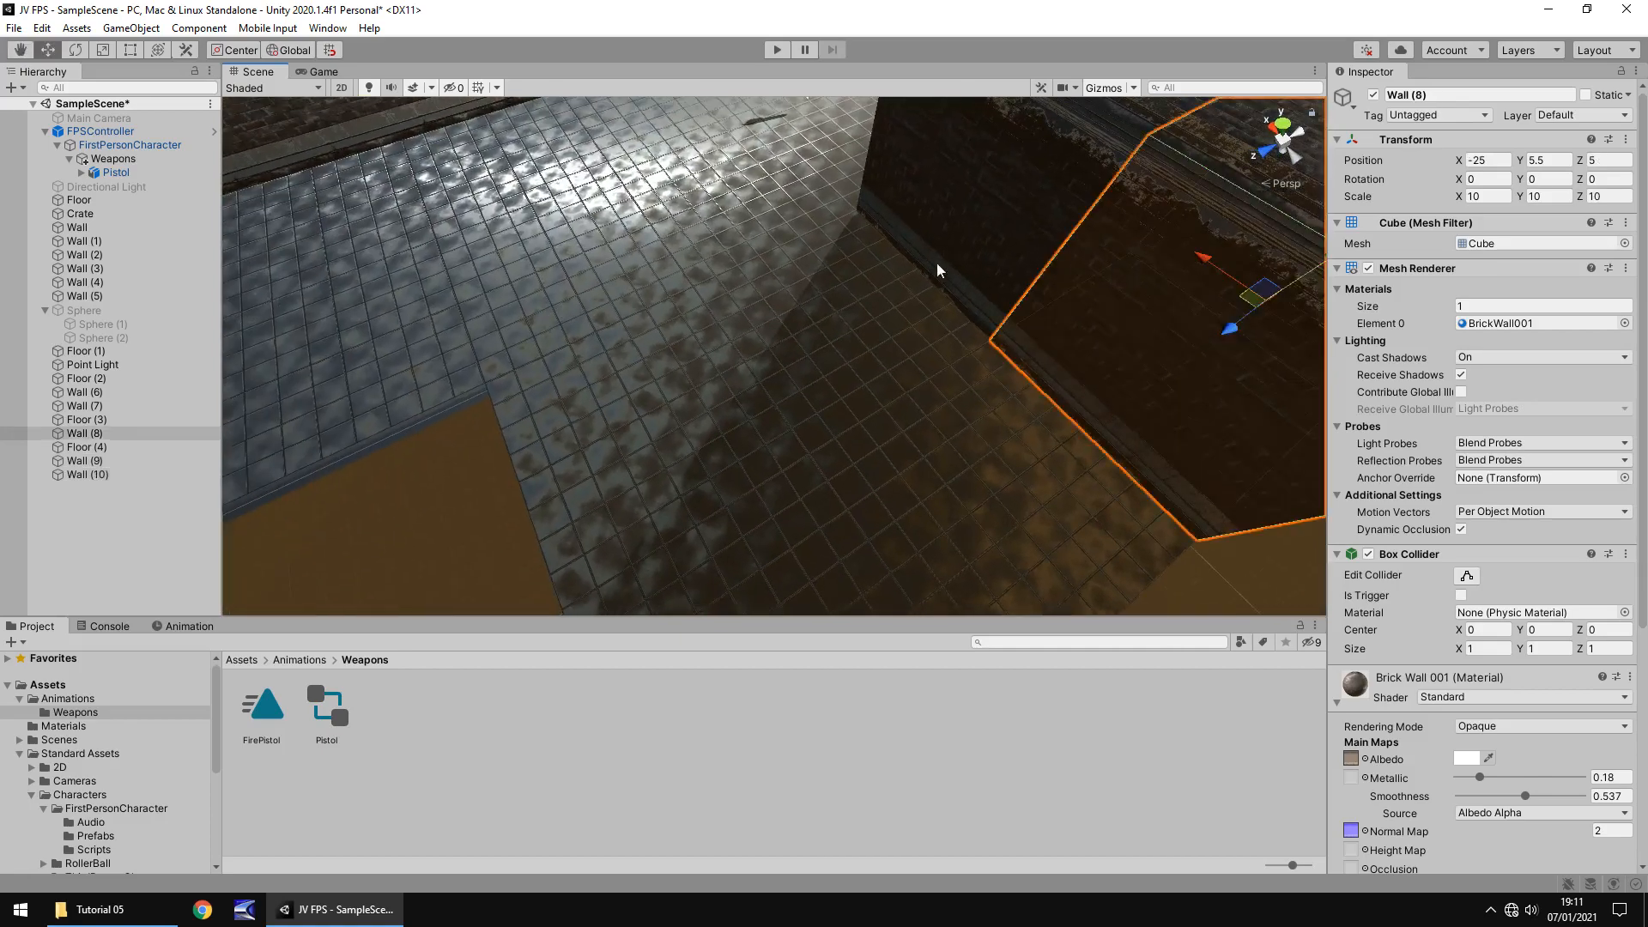
{"action": "left_click", "coordinate": [81, 295]}
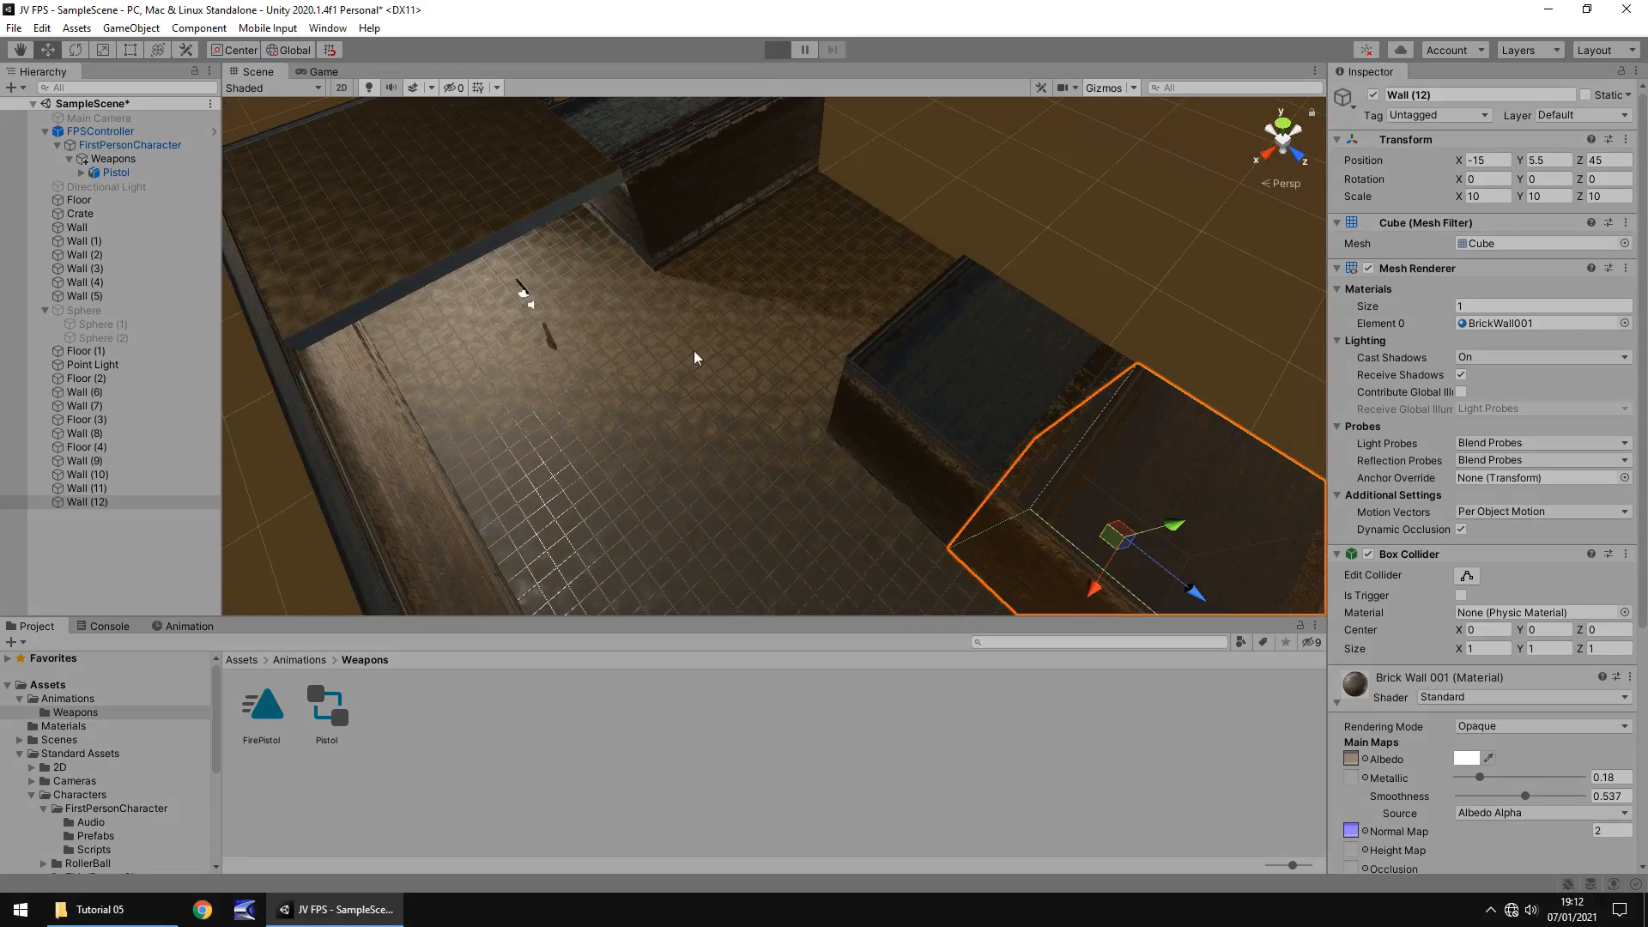
{"action": "left_click", "coordinate": [776, 49]}
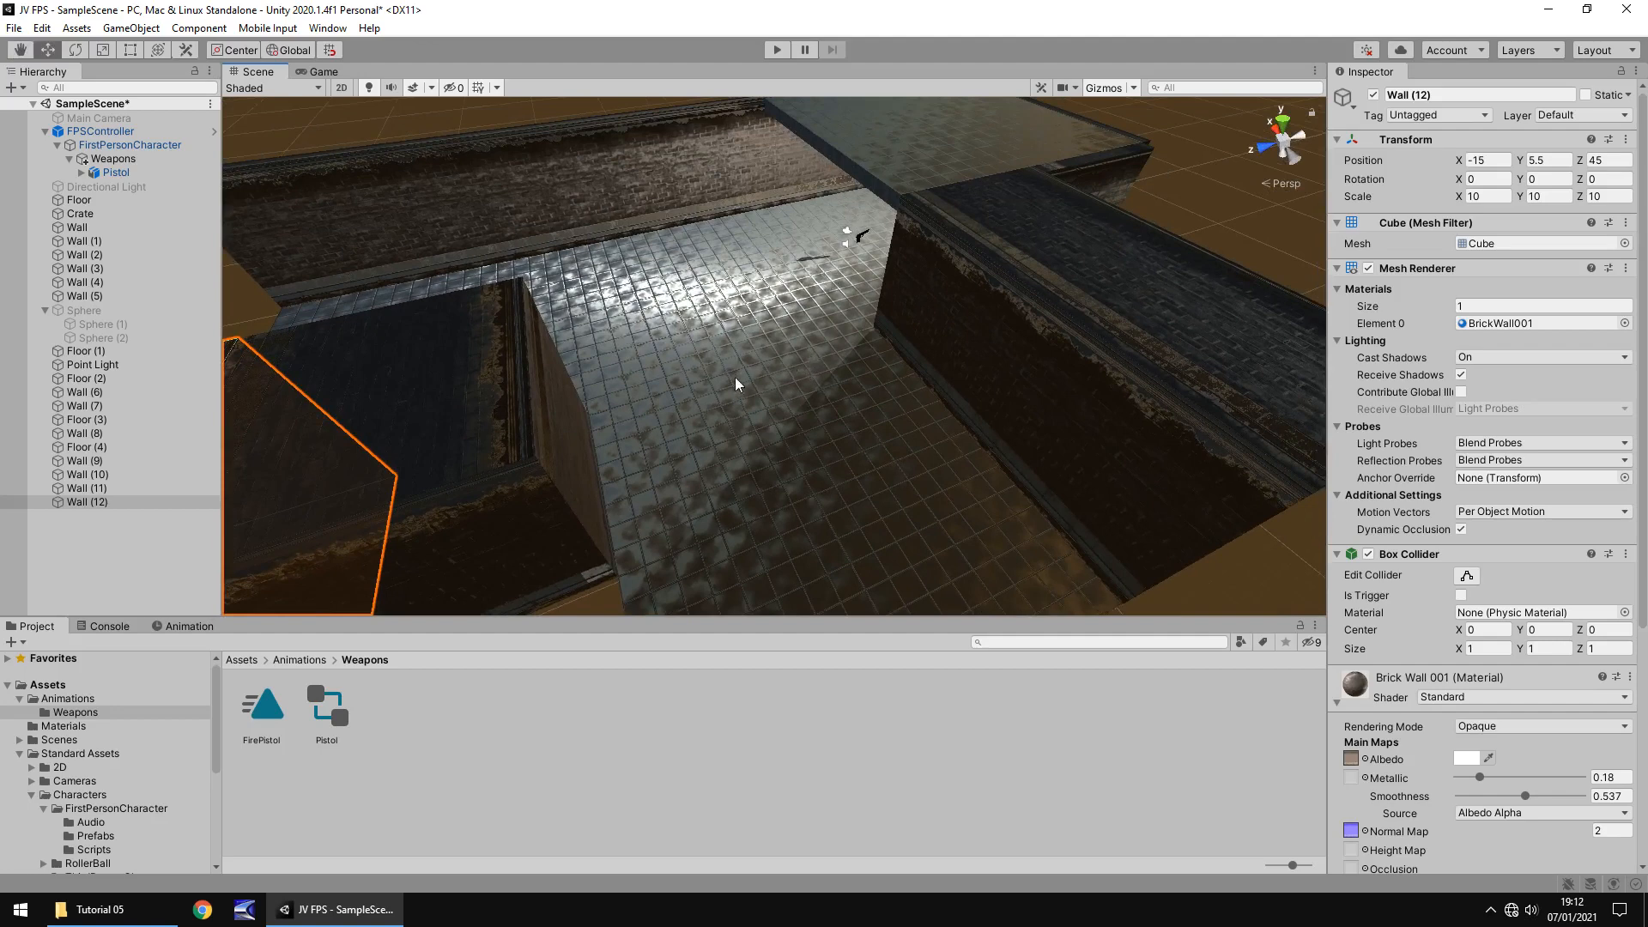
{"action": "mouse_move", "coordinate": [722, 391]}
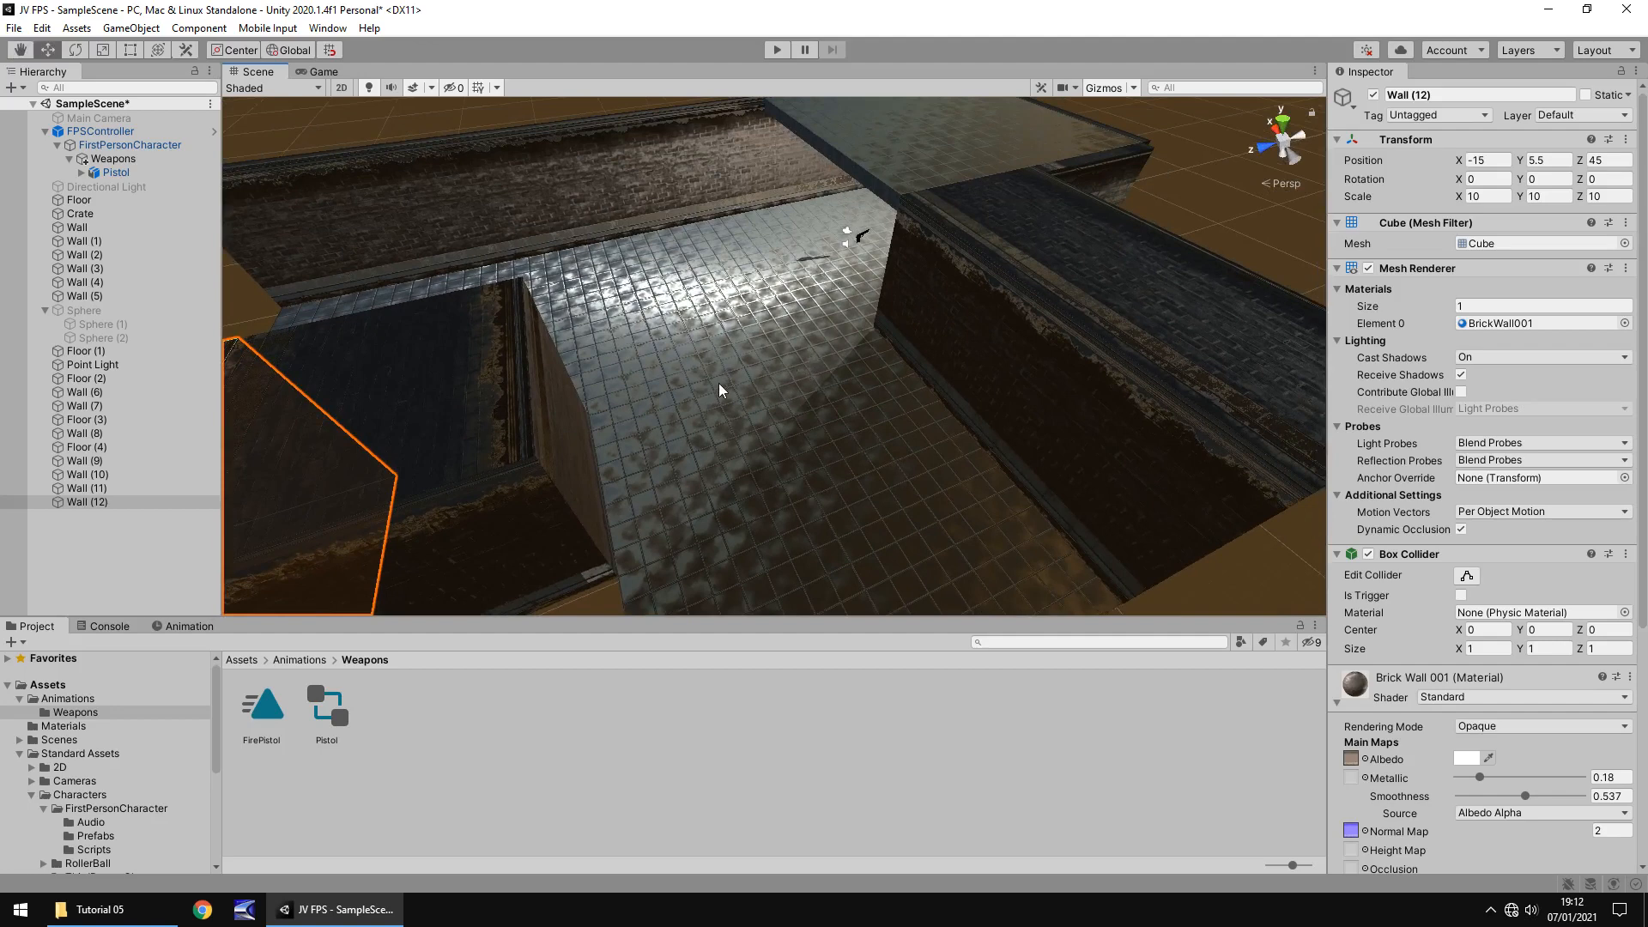